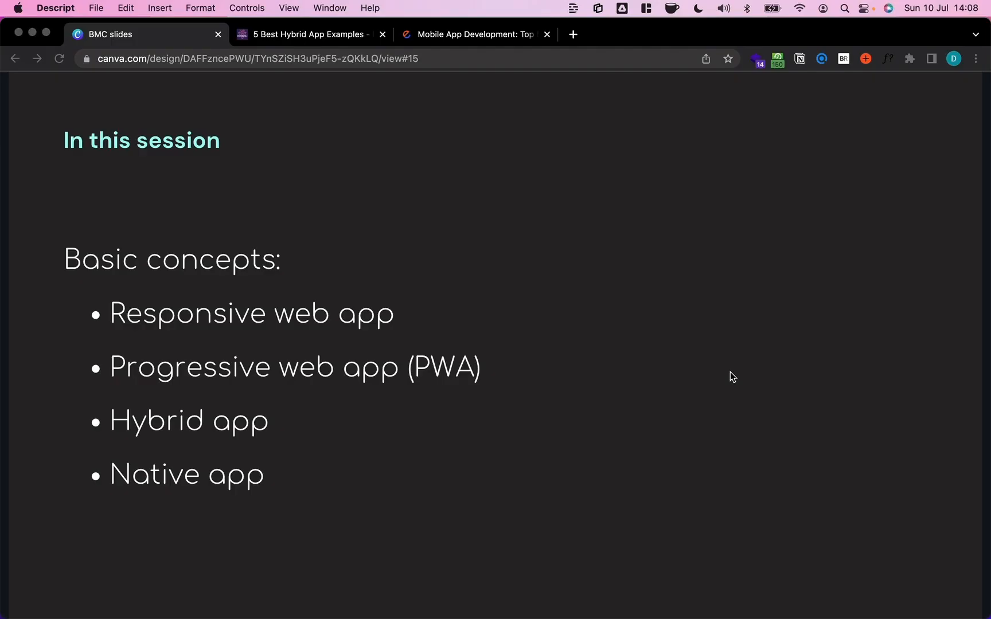
{"action": "mouse_move", "coordinate": [392, 405]}
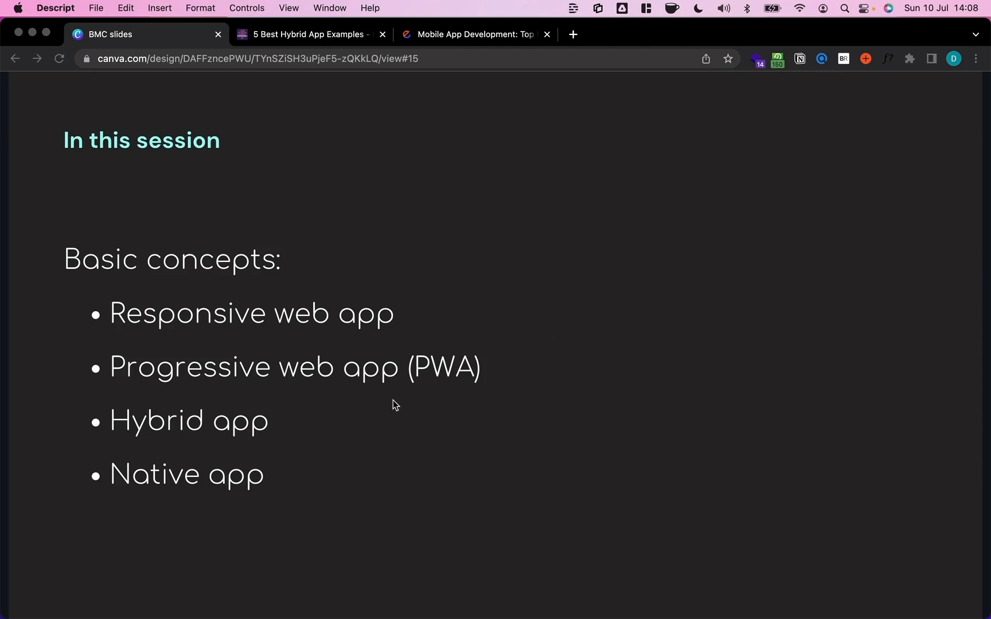
{"action": "mouse_move", "coordinate": [165, 445]}
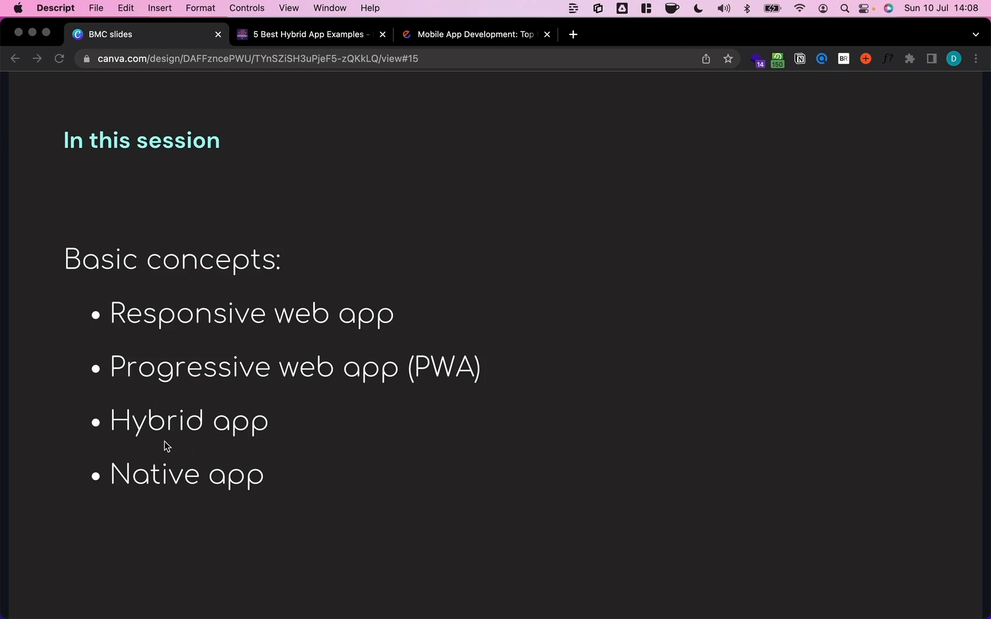
{"action": "mouse_move", "coordinate": [548, 470]}
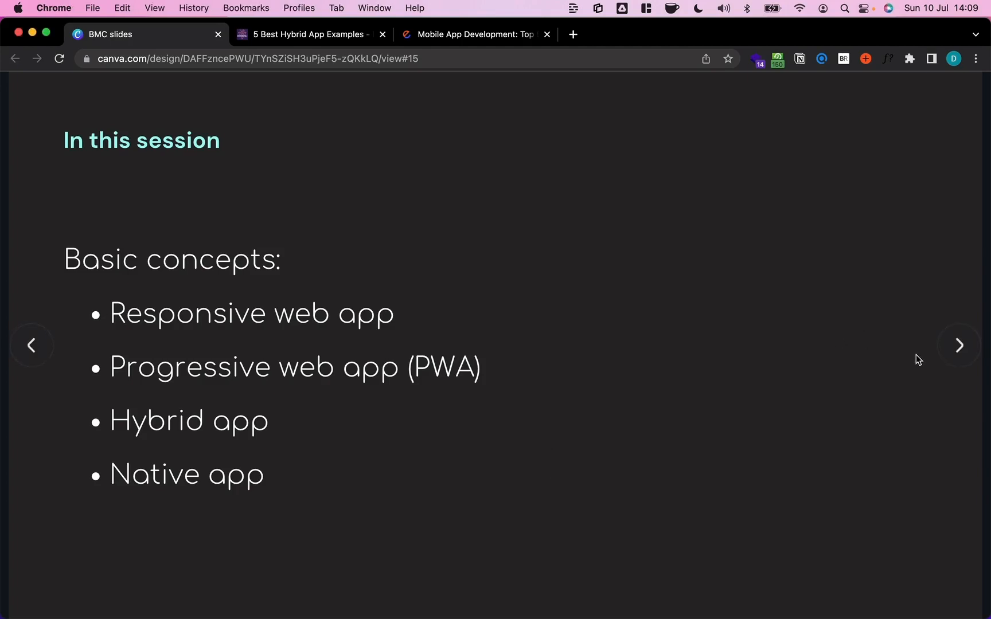
- Advance to the slide ranking app types from platform independent to native
{"action": "left_click", "coordinate": [958, 345]}
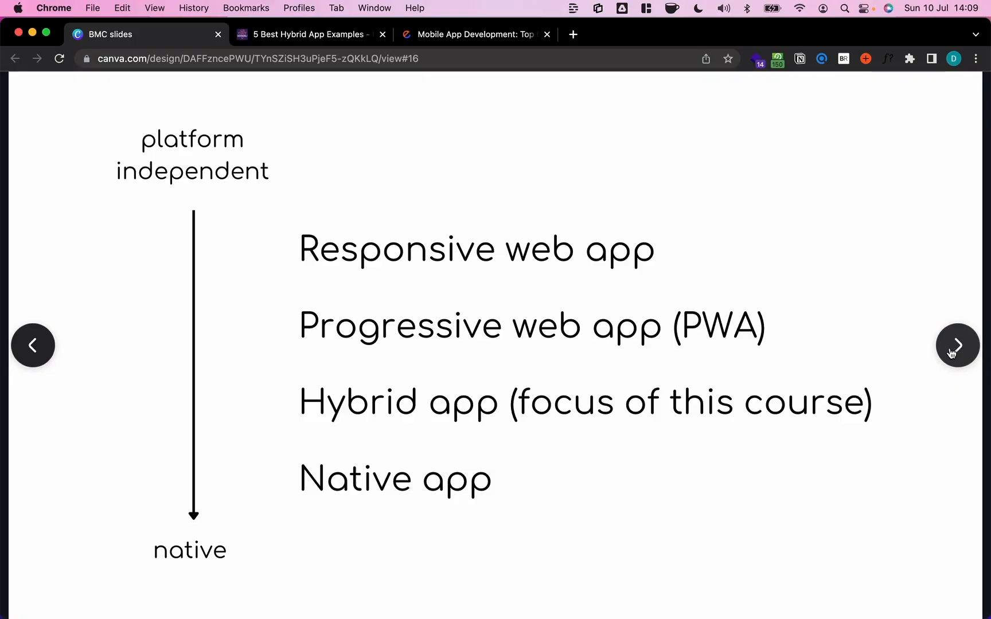
{"action": "mouse_move", "coordinate": [334, 247]}
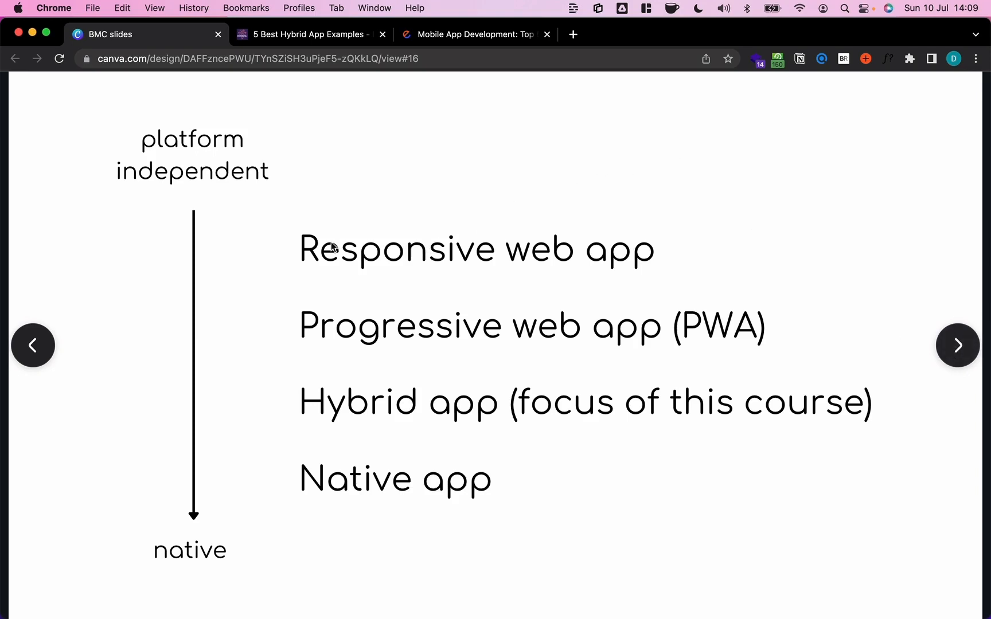
{"action": "mouse_move", "coordinate": [249, 522]}
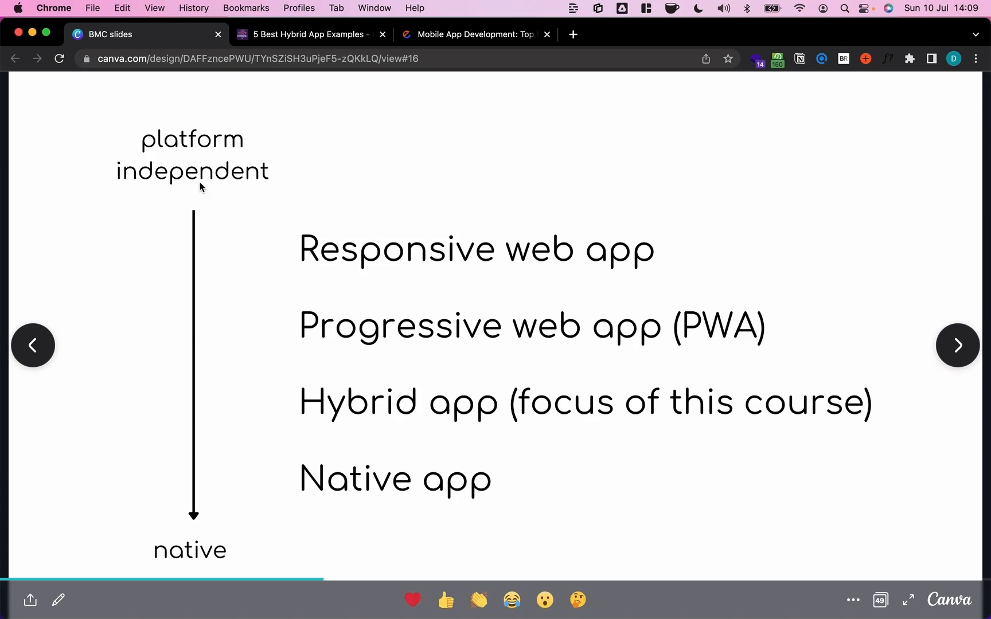
{"action": "mouse_move", "coordinate": [45, 110]}
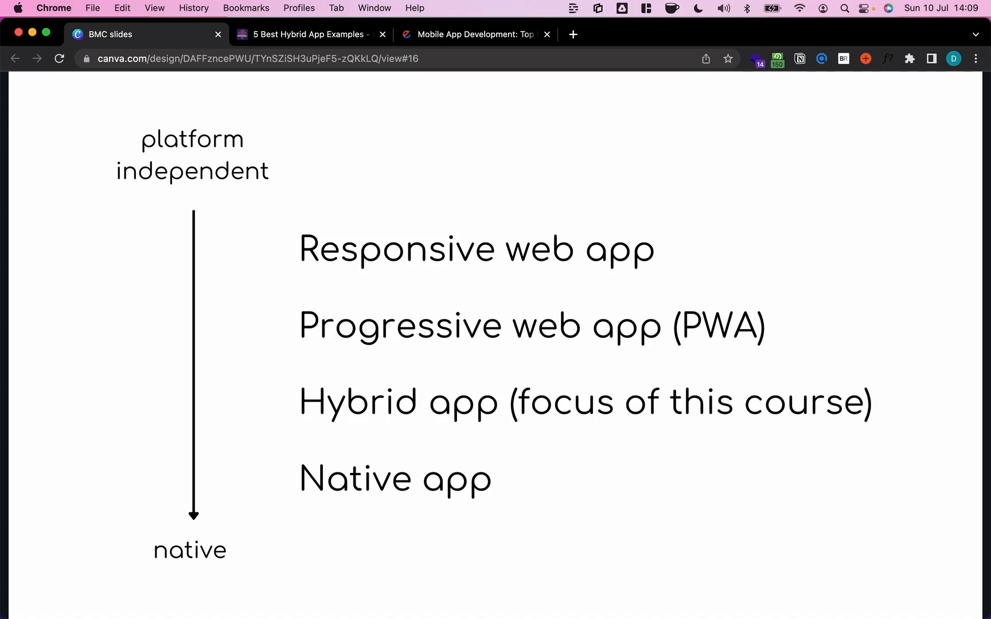
{"action": "mouse_move", "coordinate": [259, 585]}
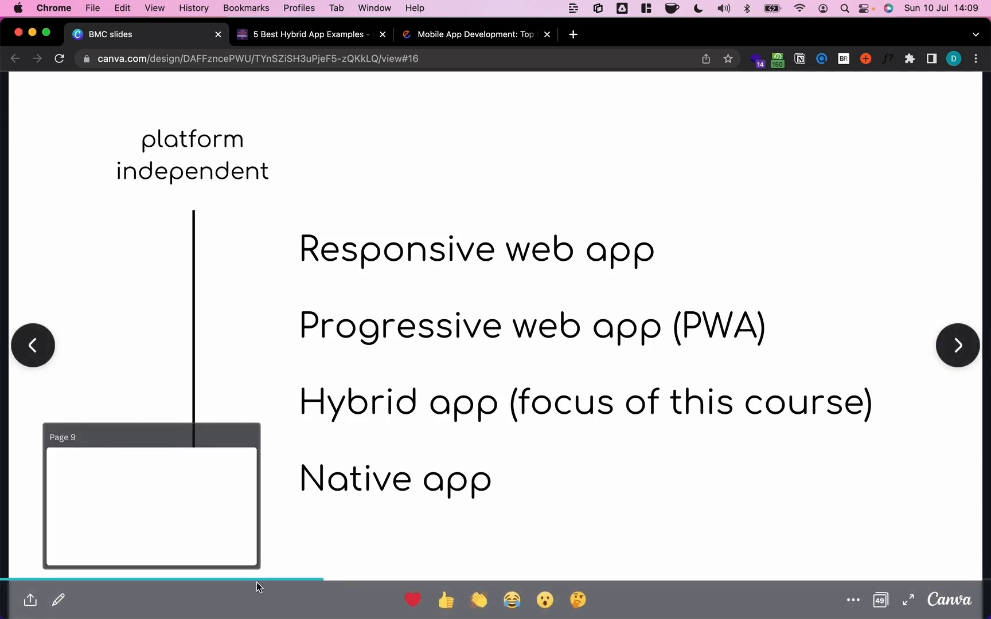
{"action": "mouse_move", "coordinate": [36, 114]}
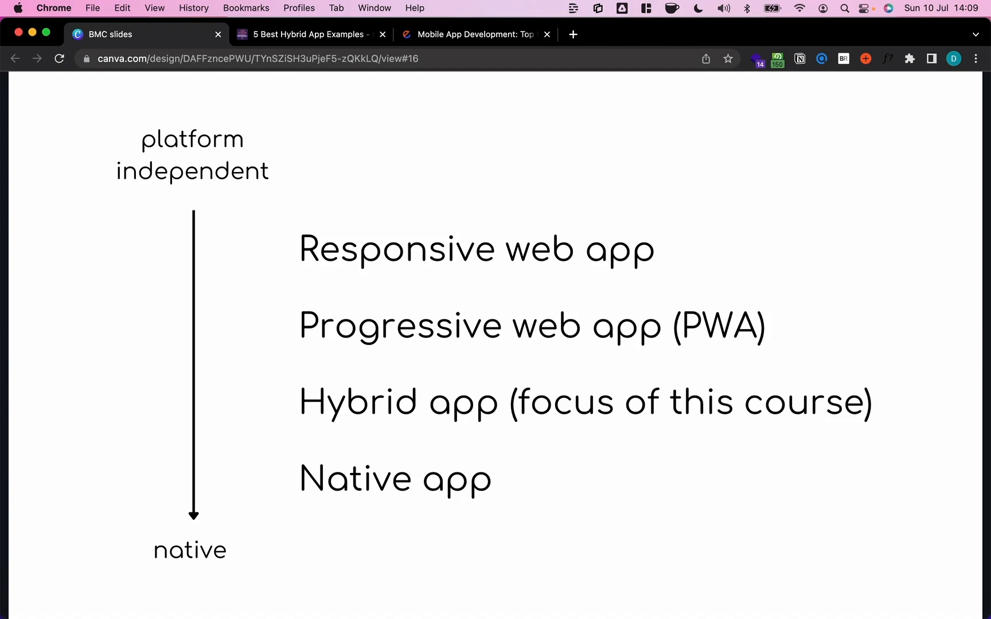
{"action": "mouse_move", "coordinate": [125, 184]}
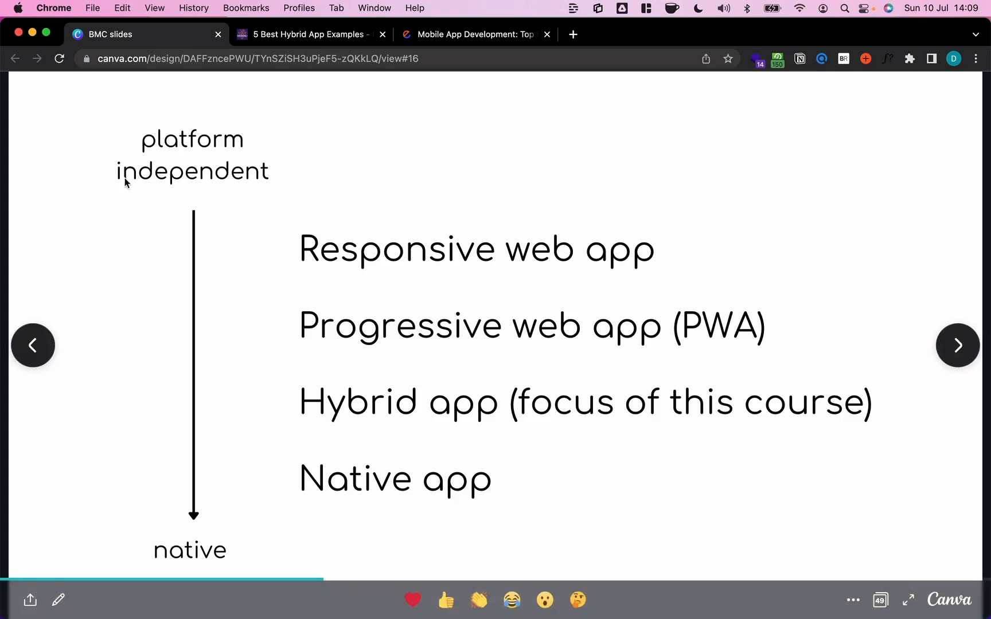
{"action": "mouse_move", "coordinate": [485, 261]}
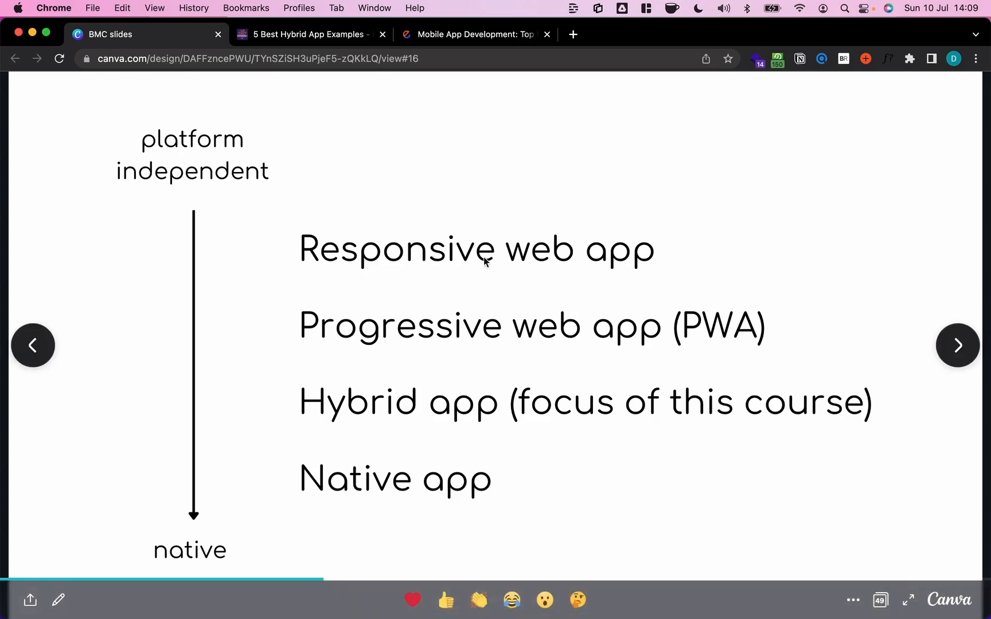
{"action": "mouse_move", "coordinate": [866, 236]}
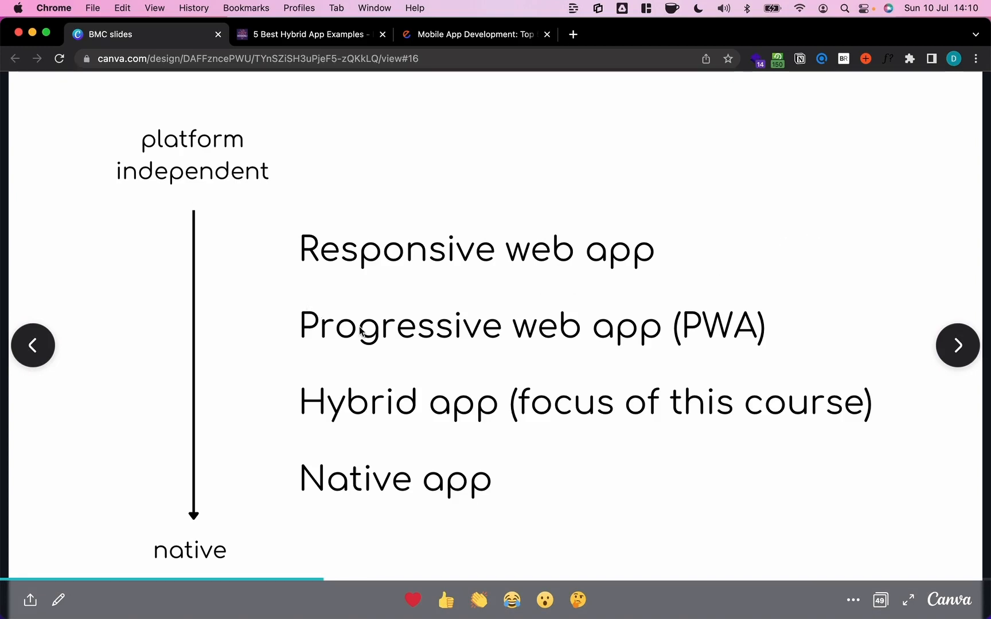
{"action": "mouse_move", "coordinate": [640, 439]}
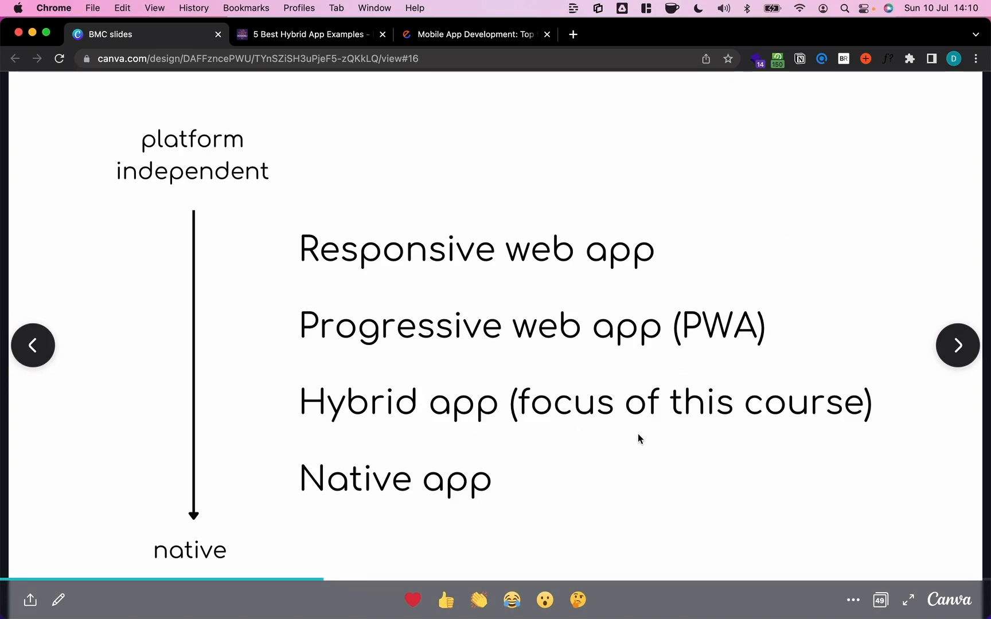
{"action": "mouse_move", "coordinate": [820, 501]}
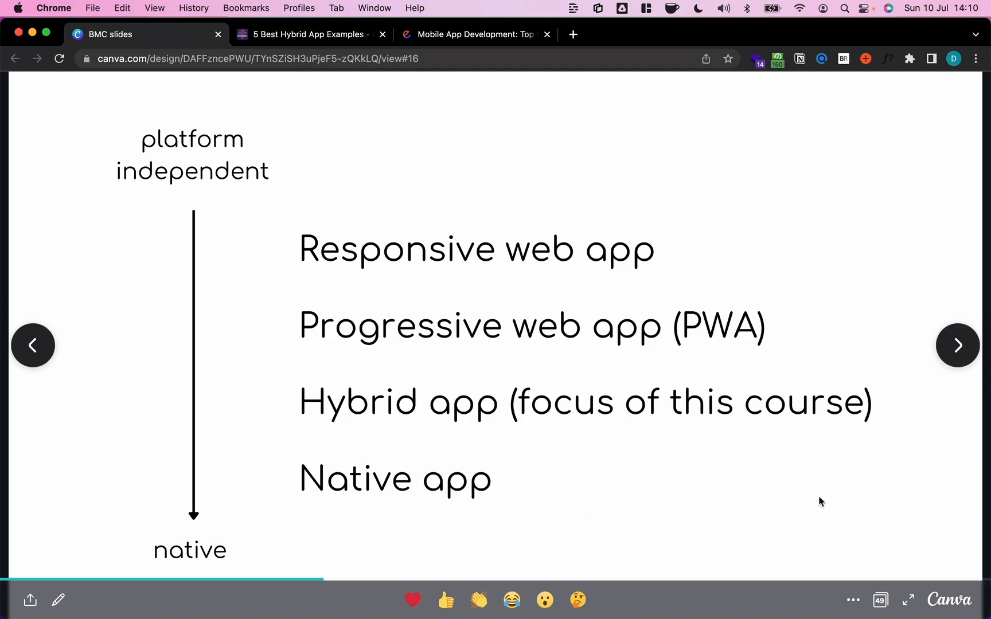
{"action": "mouse_move", "coordinate": [958, 345]}
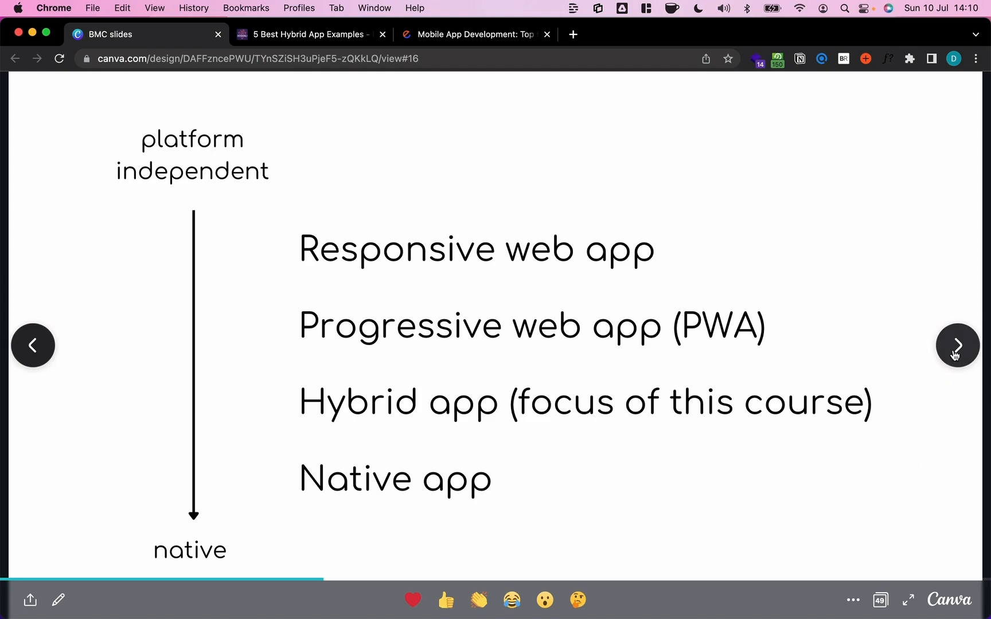
- Advance to the Responsive web app slide with the twitter.com example
{"action": "left_click", "coordinate": [958, 345]}
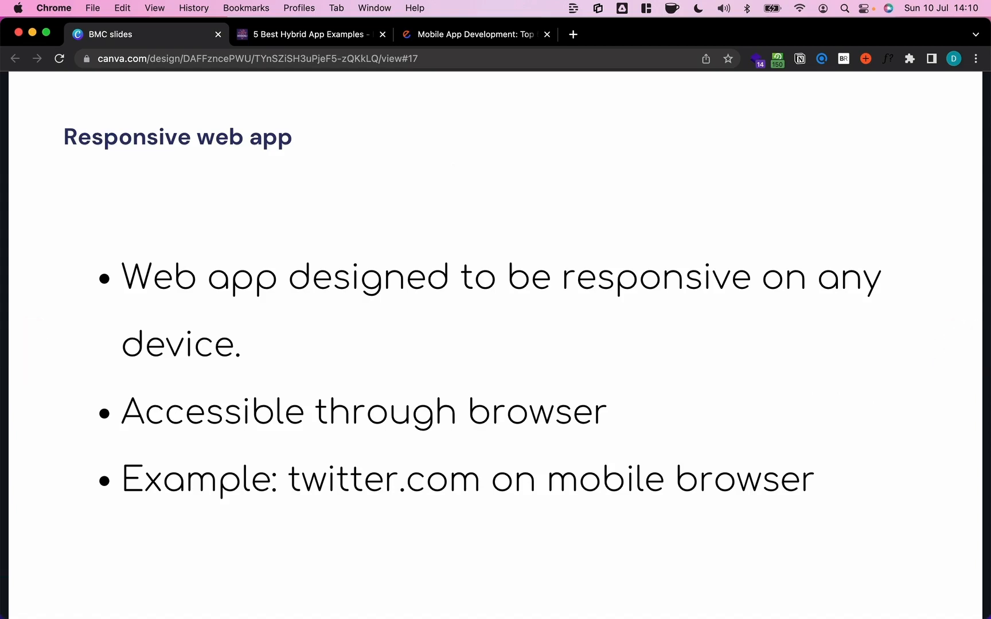
{"action": "mouse_move", "coordinate": [382, 171]}
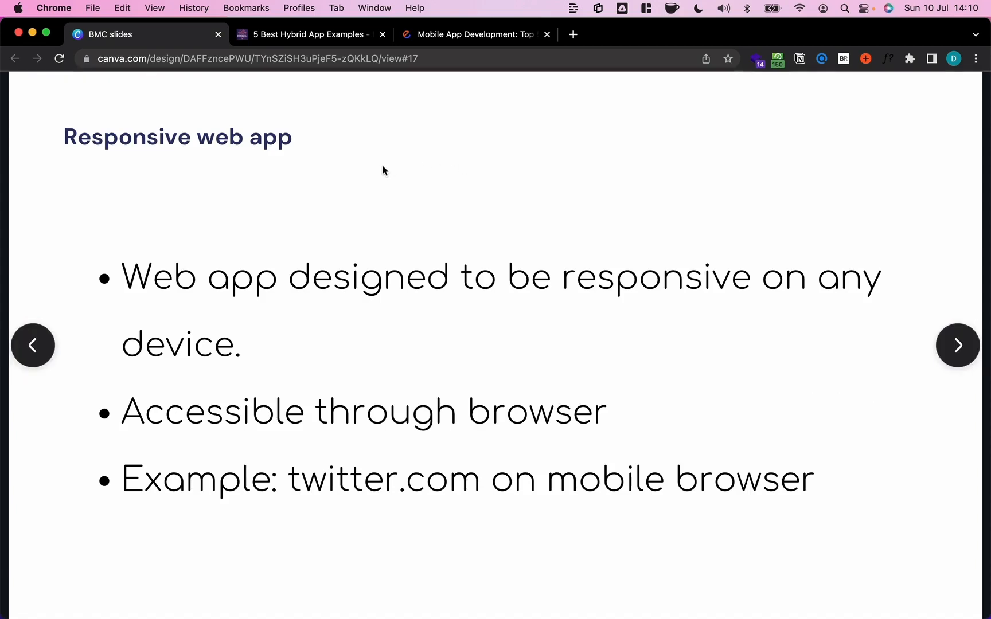
{"action": "mouse_move", "coordinate": [541, 333]}
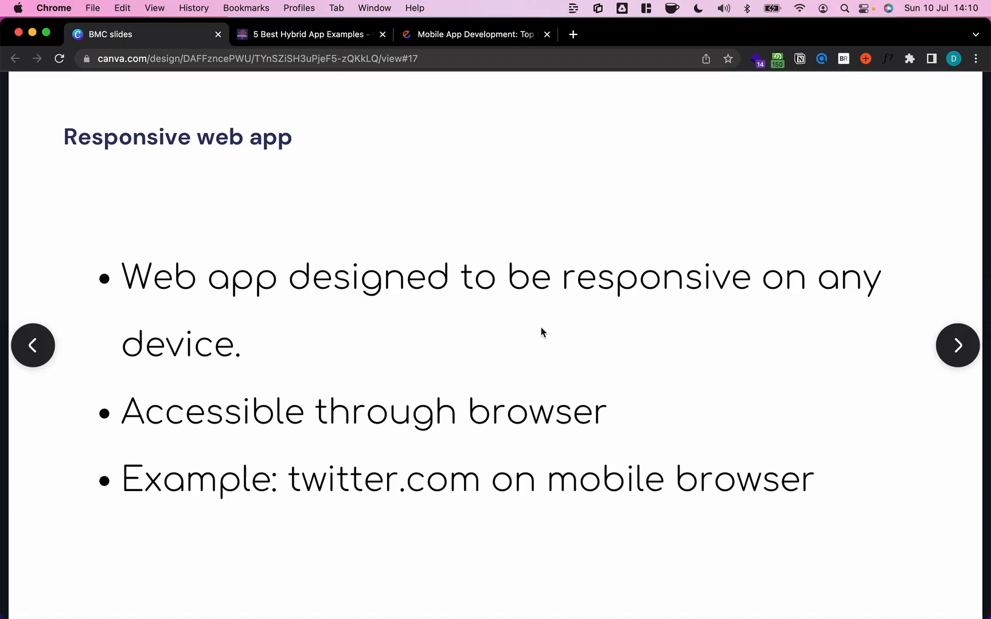
{"action": "mouse_move", "coordinate": [598, 317]}
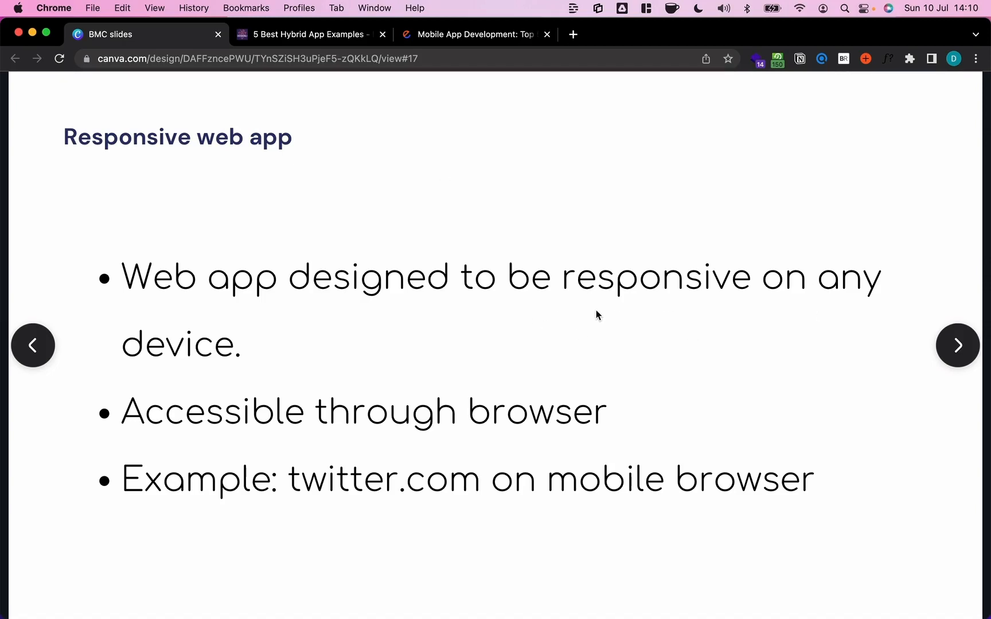
{"action": "mouse_move", "coordinate": [585, 316]}
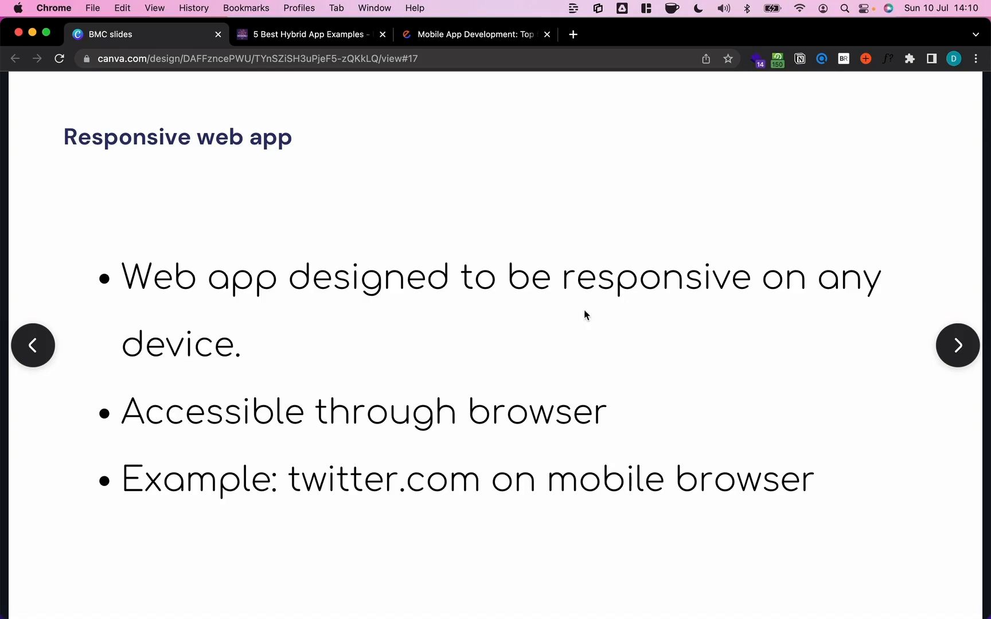
{"action": "mouse_move", "coordinate": [328, 354]}
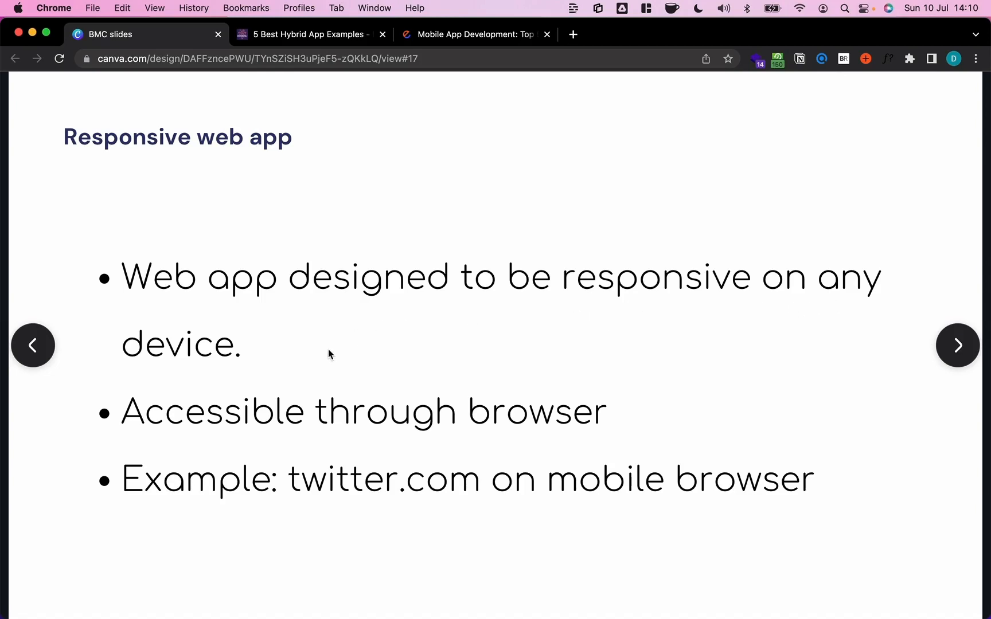
{"action": "mouse_move", "coordinate": [286, 401]}
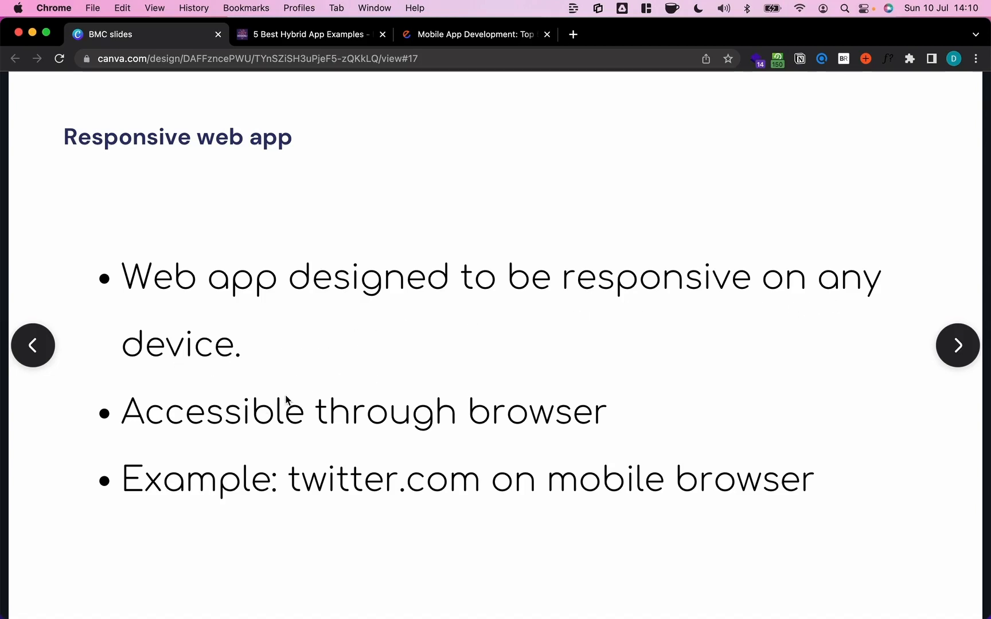
{"action": "mouse_move", "coordinate": [267, 530]}
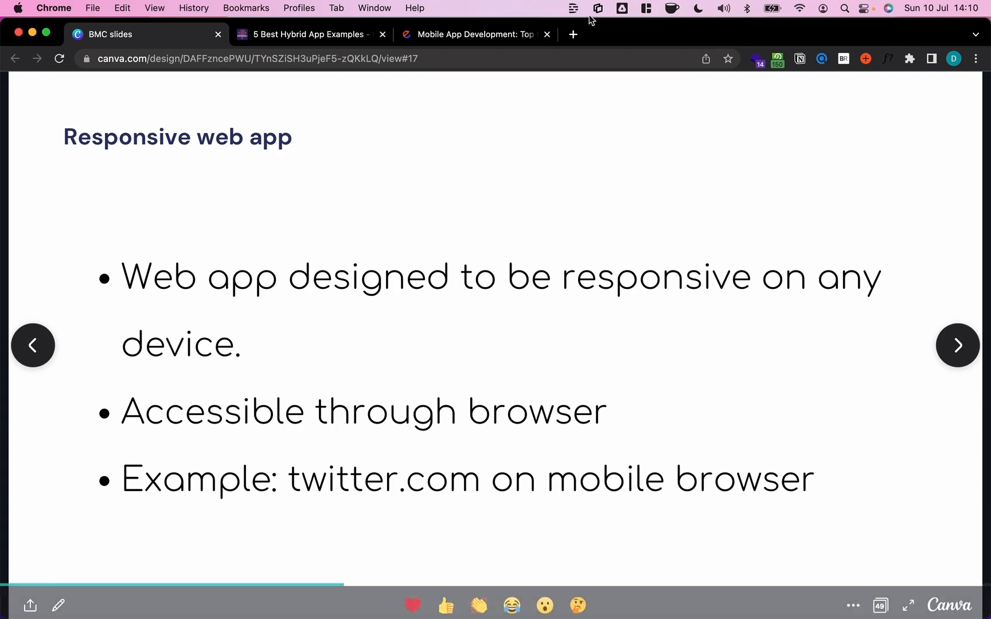
- Show the twitter.com home feed in the phone-emulated tab and on the mirrored iPhone browser
{"action": "left_click", "coordinate": [572, 34]}
{"action": "type", "text": "twitter.com/home"}
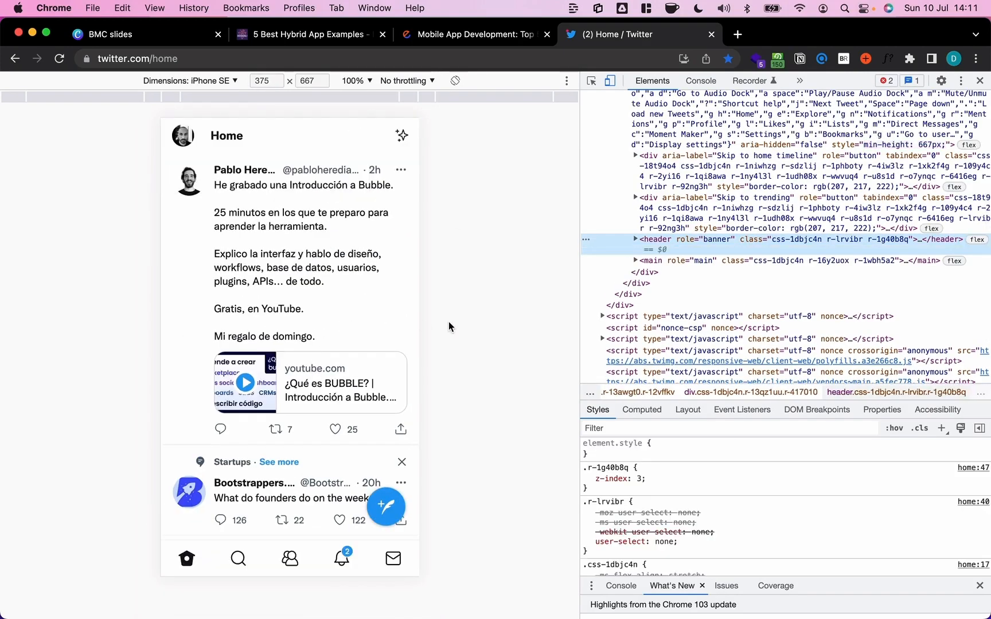
{"action": "mouse_move", "coordinate": [460, 321]}
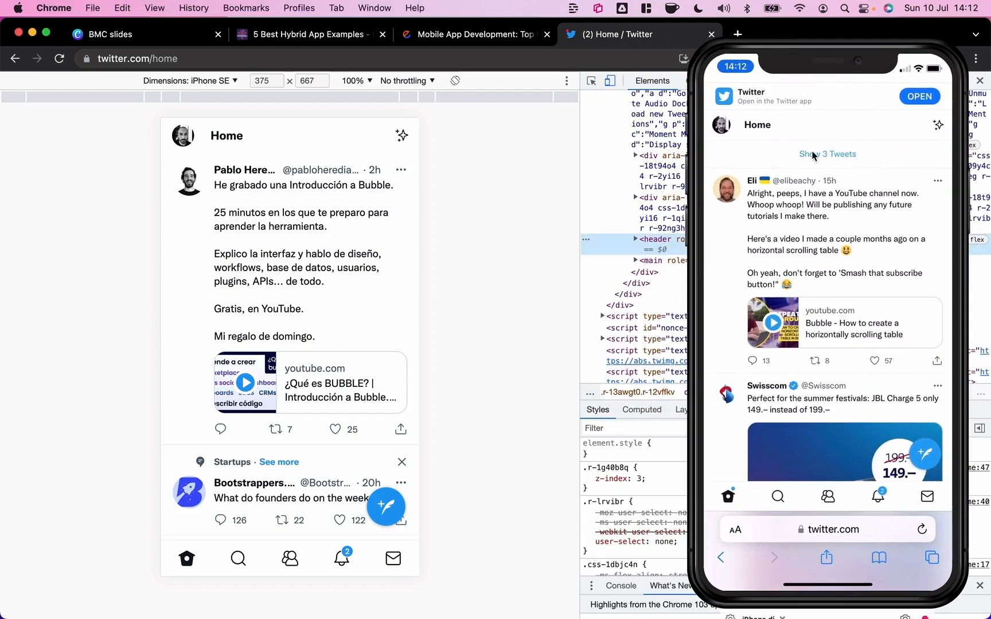
{"action": "left_click", "coordinate": [827, 530]}
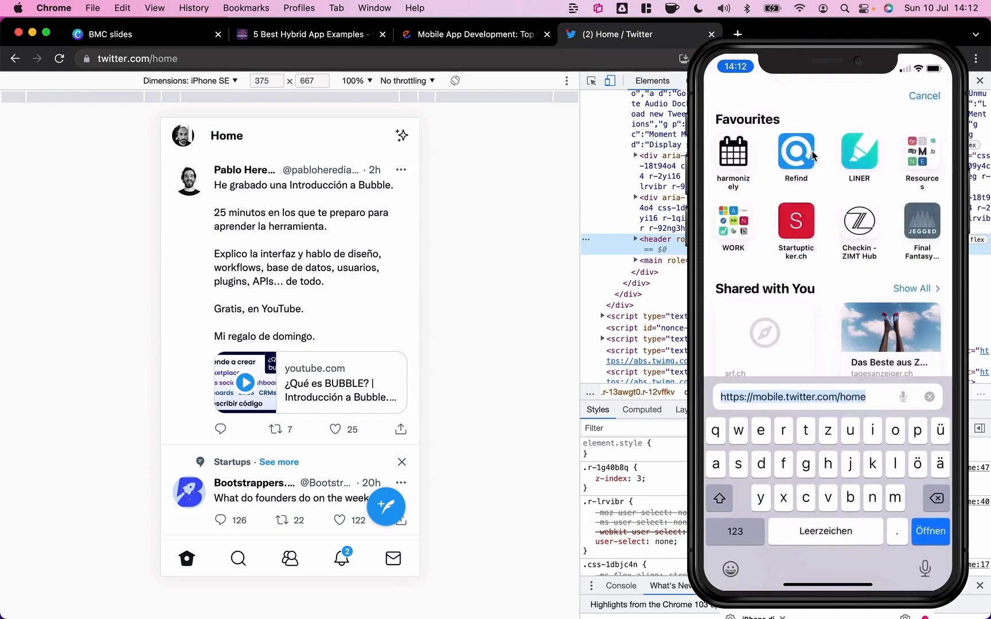
{"action": "left_click", "coordinate": [931, 531]}
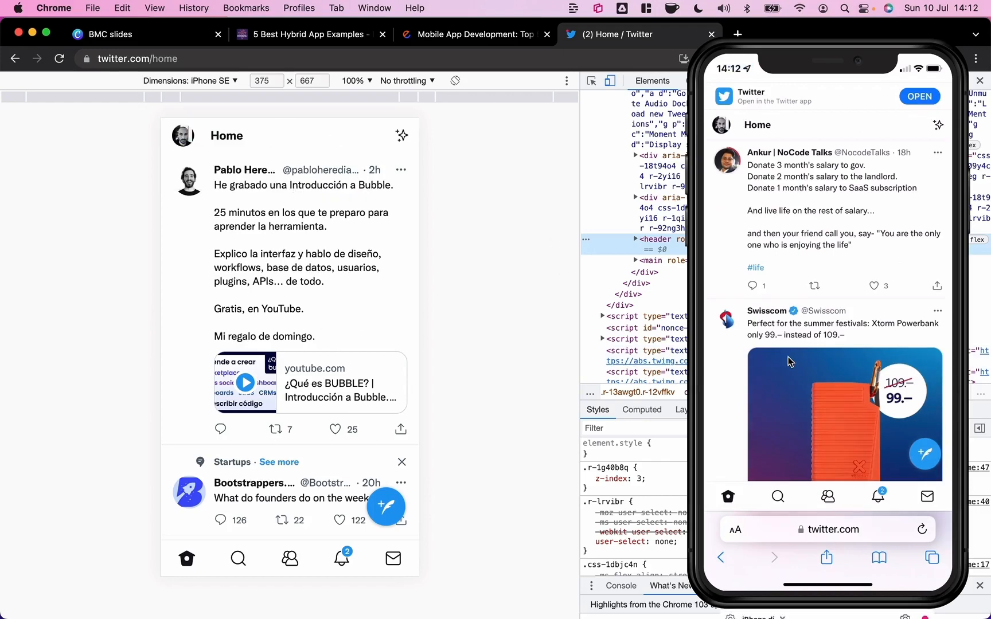
- Return to the BMC slides and advance to the Progressive Web App (PWA) slide
{"action": "left_click", "coordinate": [113, 34]}
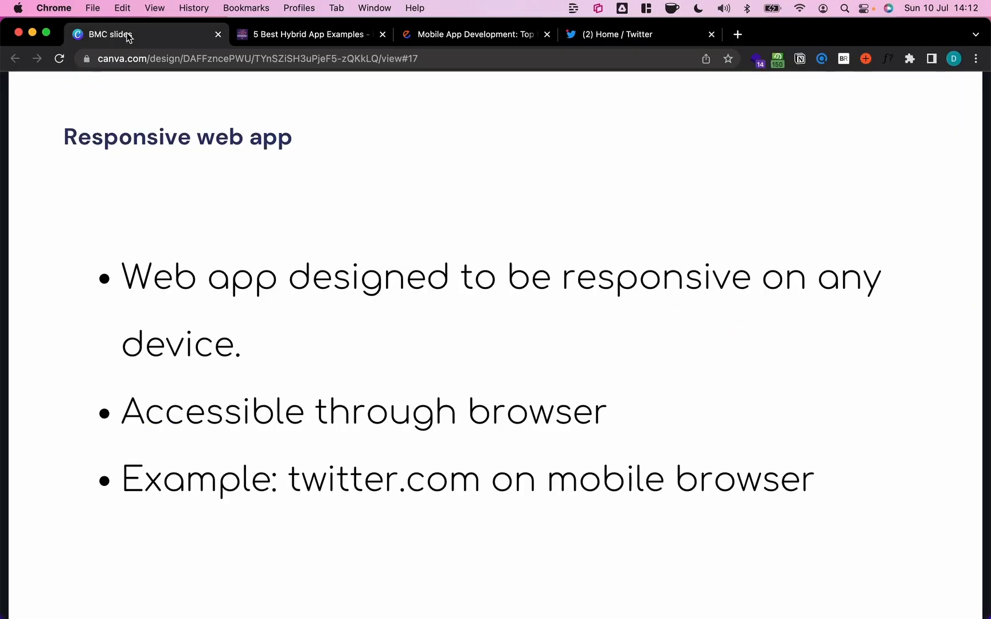
{"action": "left_click", "coordinate": [958, 345]}
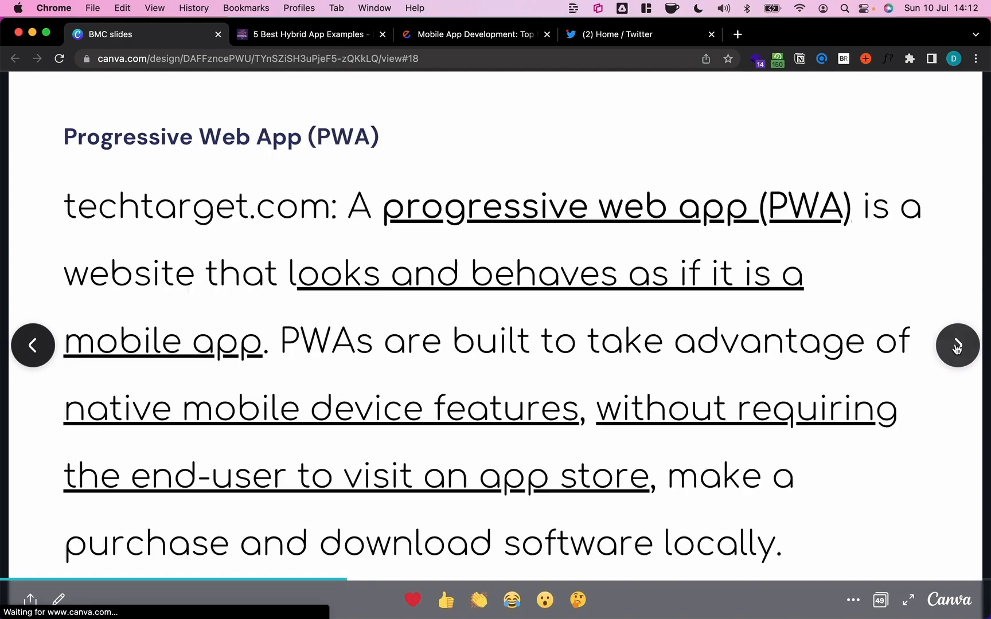
{"action": "mouse_move", "coordinate": [233, 158]}
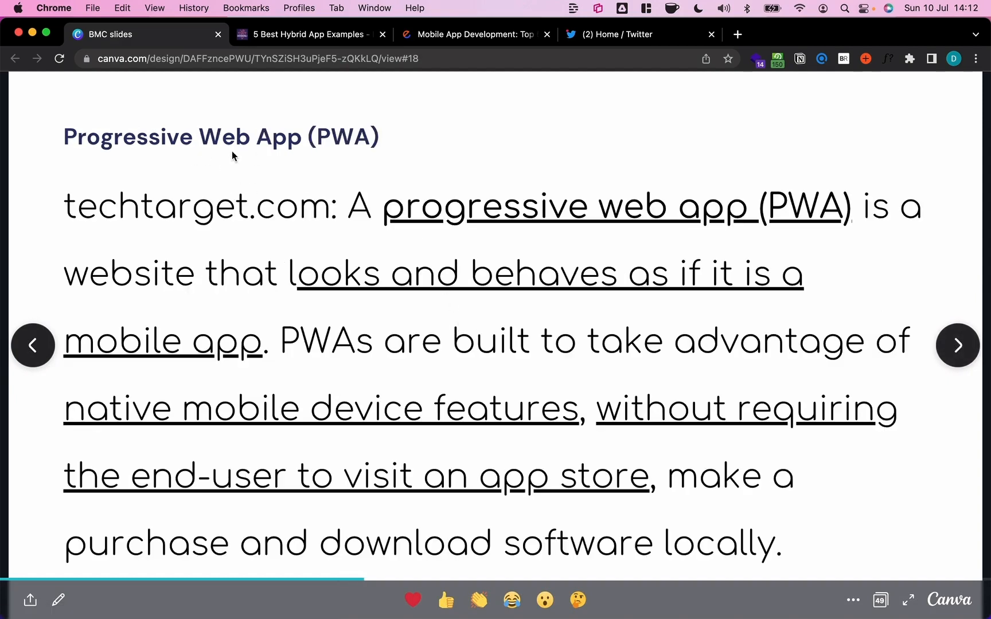
{"action": "mouse_move", "coordinate": [70, 176]}
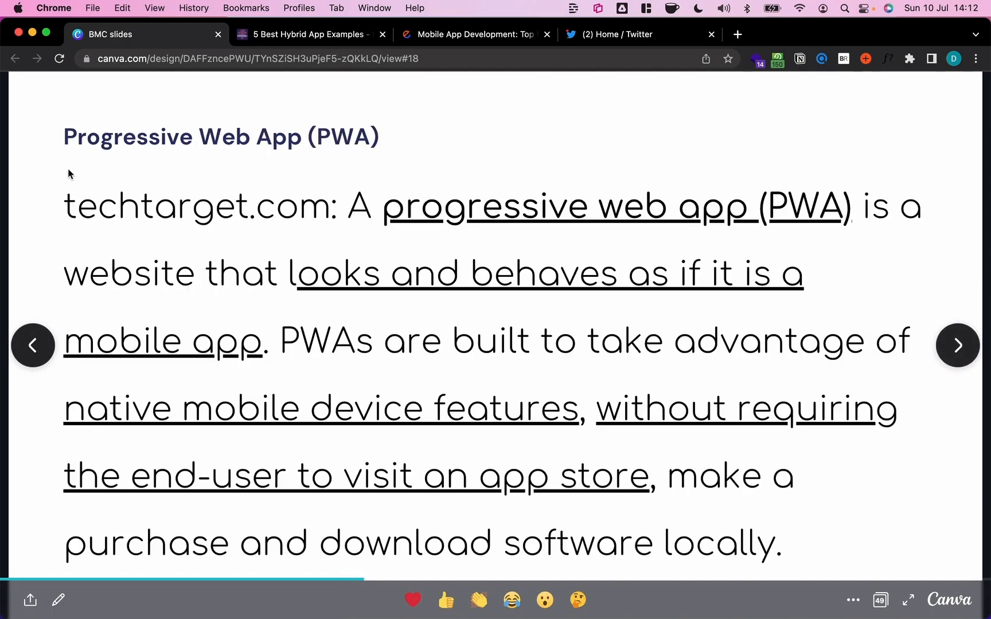
{"action": "mouse_move", "coordinate": [443, 19]}
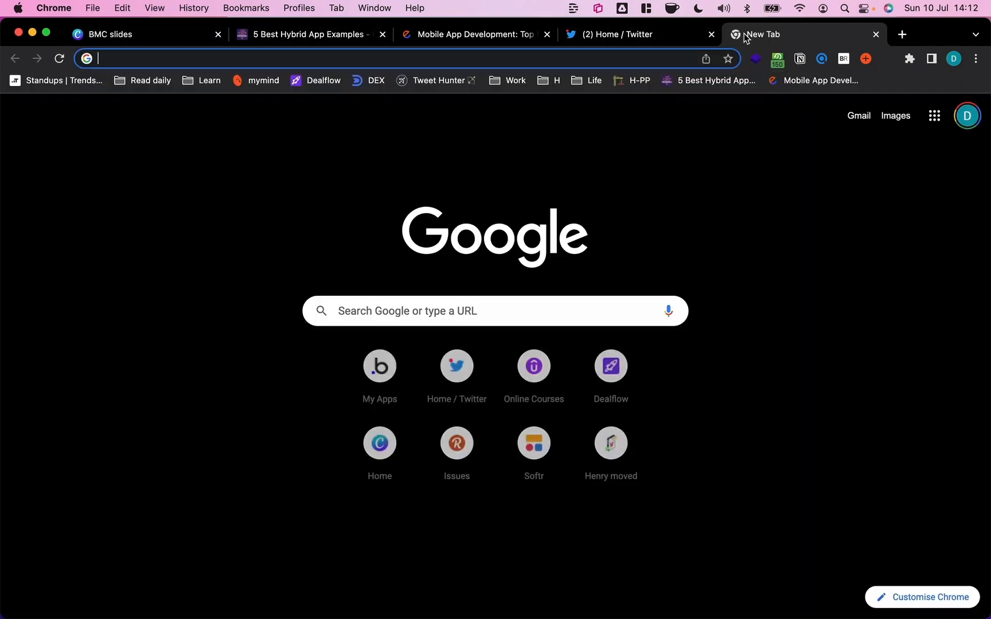
- Search Google for 'pwa definition' in a new tab
{"action": "type", "text": "pwa definition"}
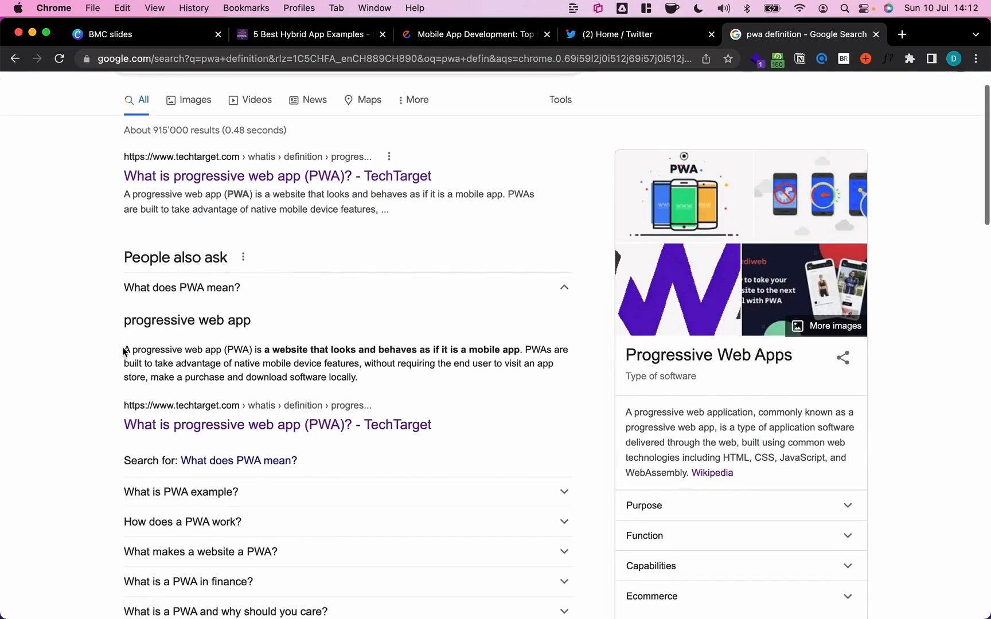
{"action": "mouse_move", "coordinate": [295, 346]}
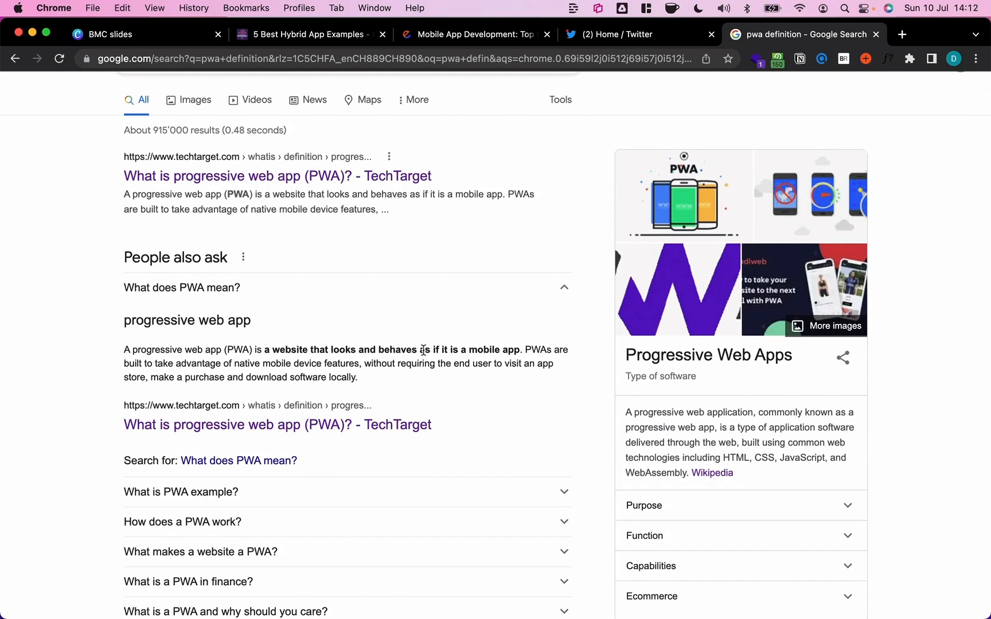
{"action": "mouse_move", "coordinate": [533, 352]}
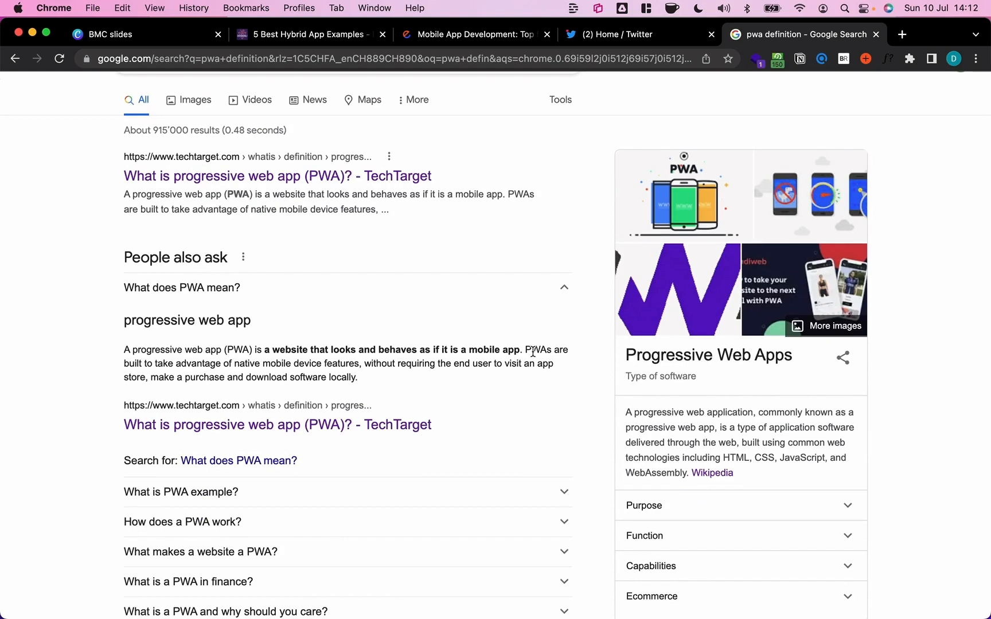
{"action": "mouse_move", "coordinate": [248, 360]}
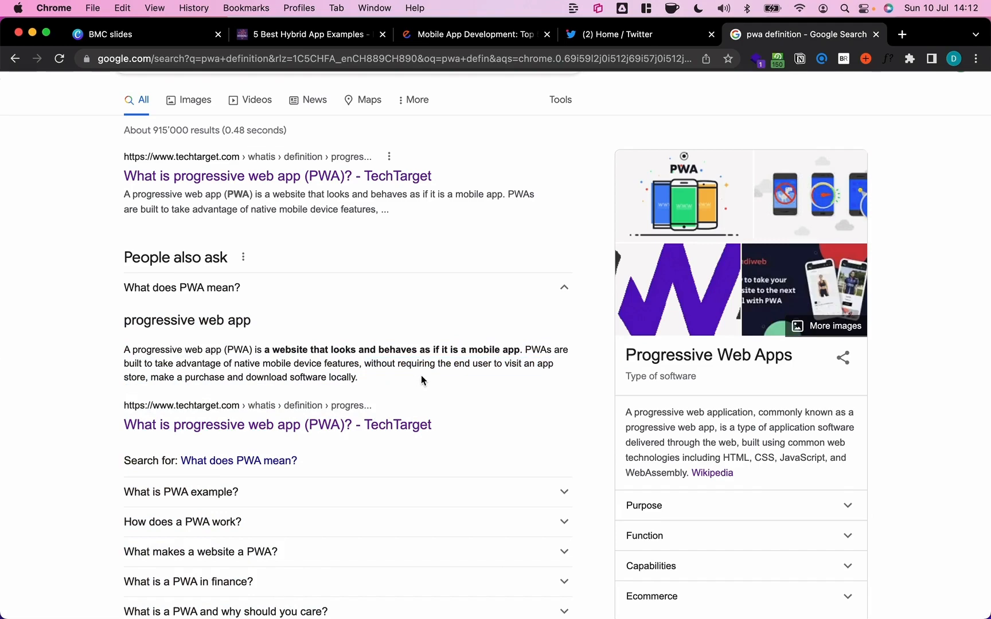
{"action": "mouse_move", "coordinate": [167, 7]}
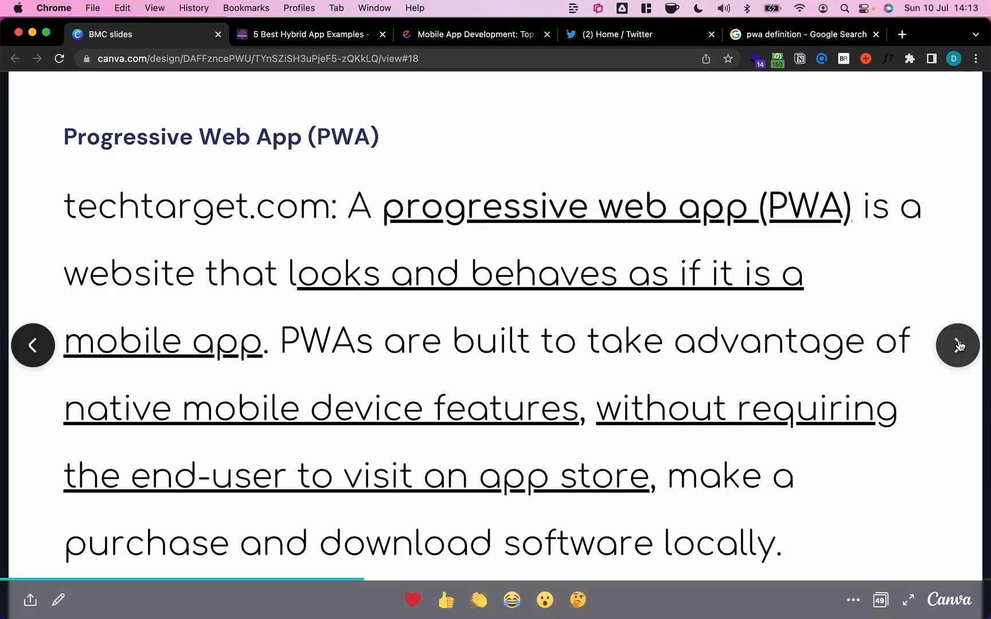
- Advance to the 'Progressive Web App (PWA) – demystified' slide
{"action": "left_click", "coordinate": [956, 345]}
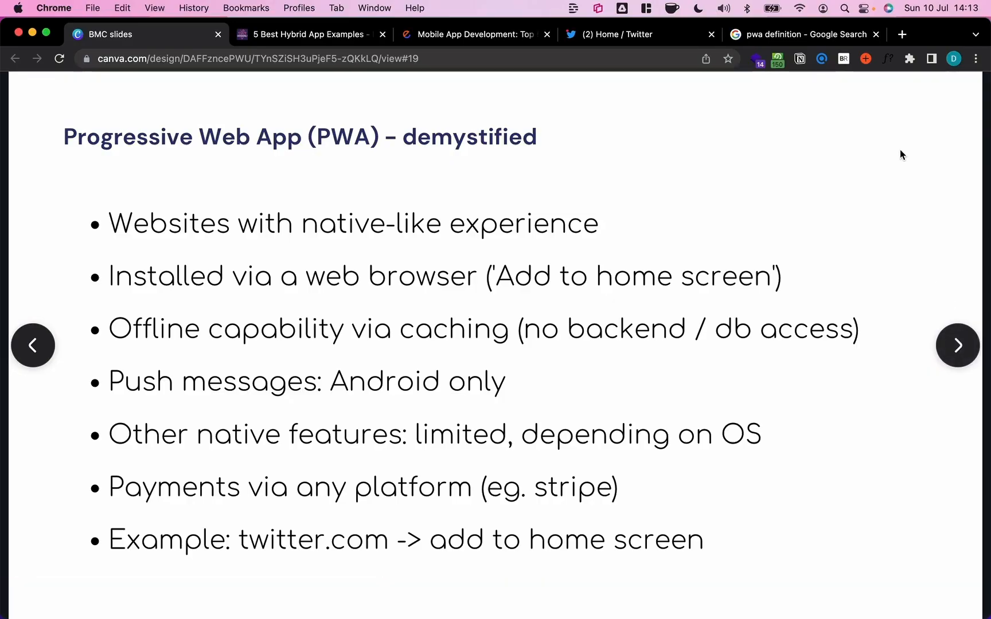
{"action": "mouse_move", "coordinate": [318, 232]}
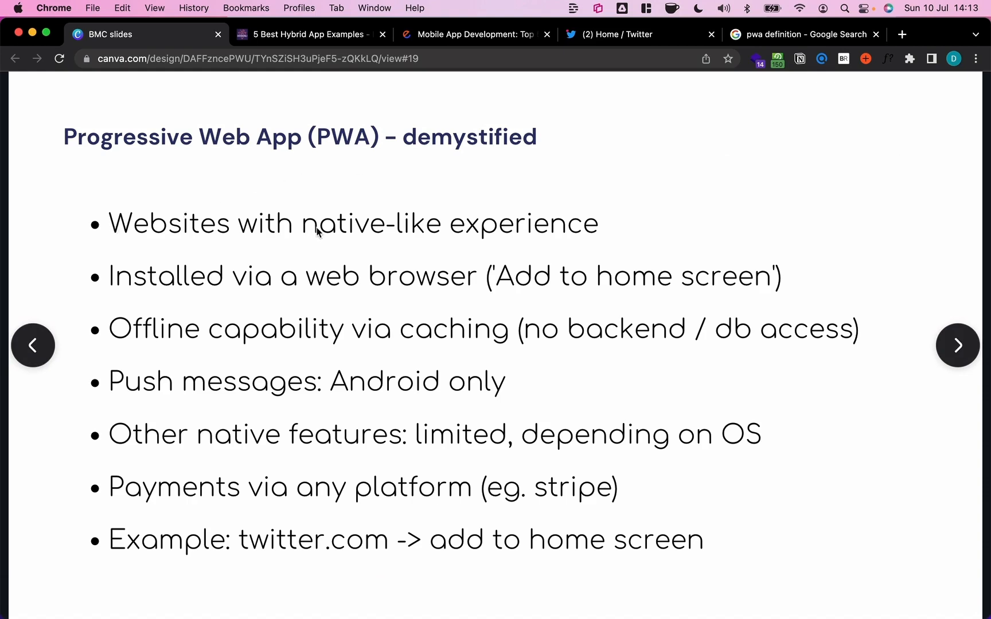
{"action": "mouse_move", "coordinate": [547, 237]}
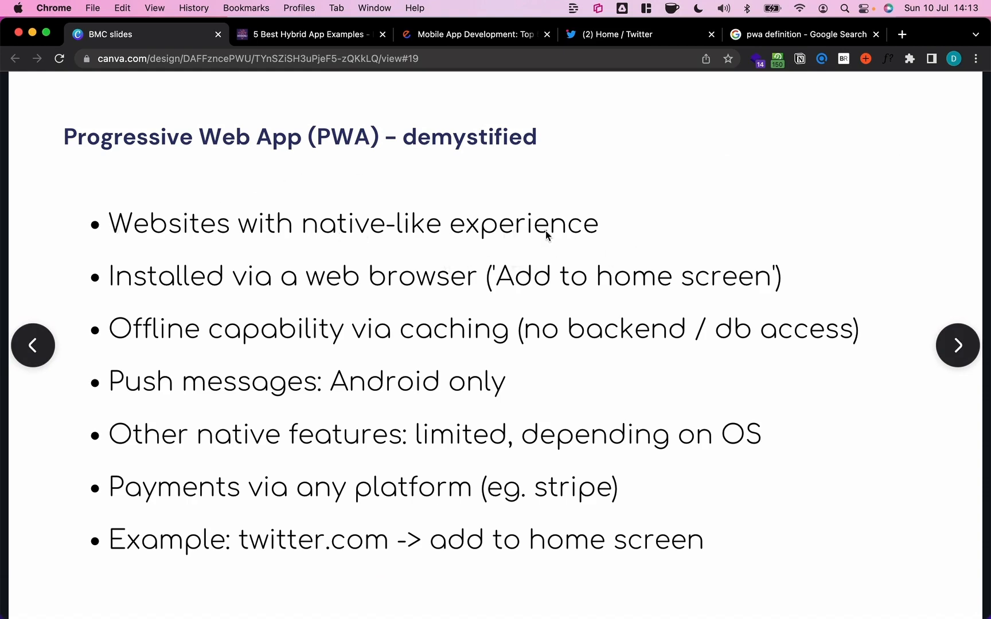
{"action": "mouse_move", "coordinate": [725, 206]}
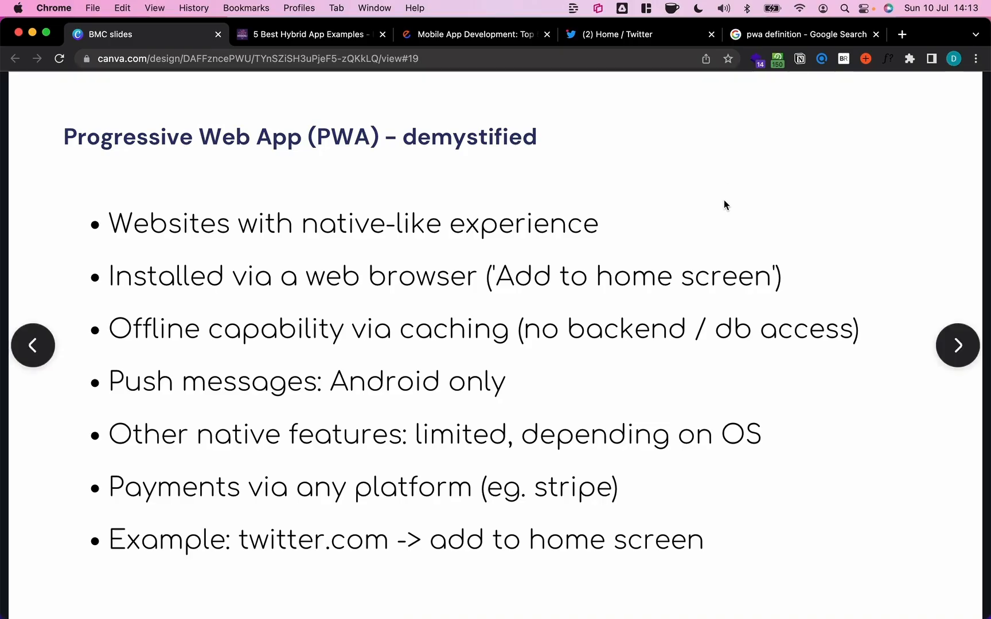
{"action": "mouse_move", "coordinate": [870, 221]}
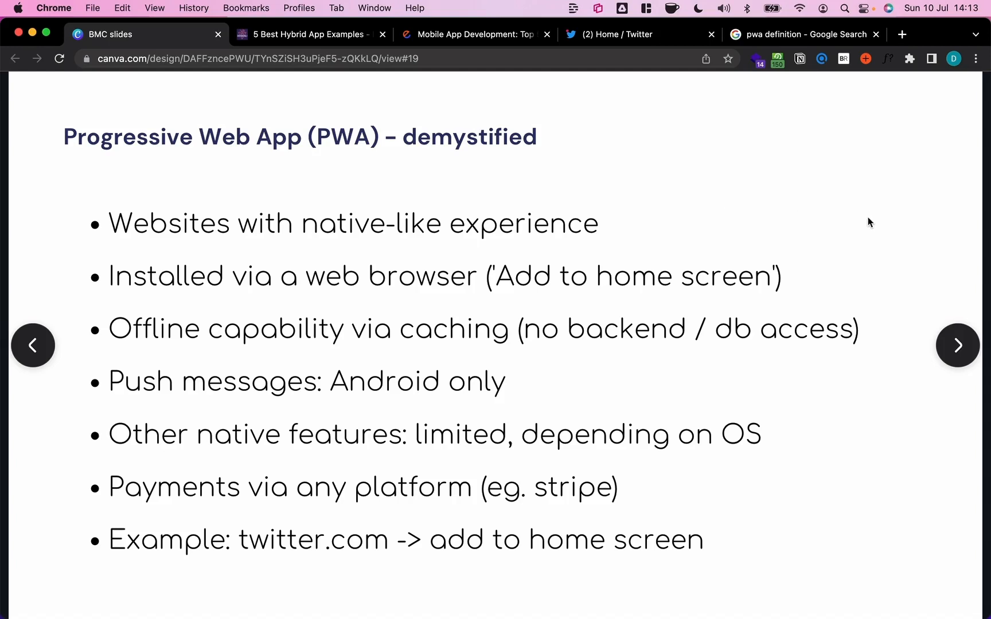
{"action": "mouse_move", "coordinate": [815, 290]}
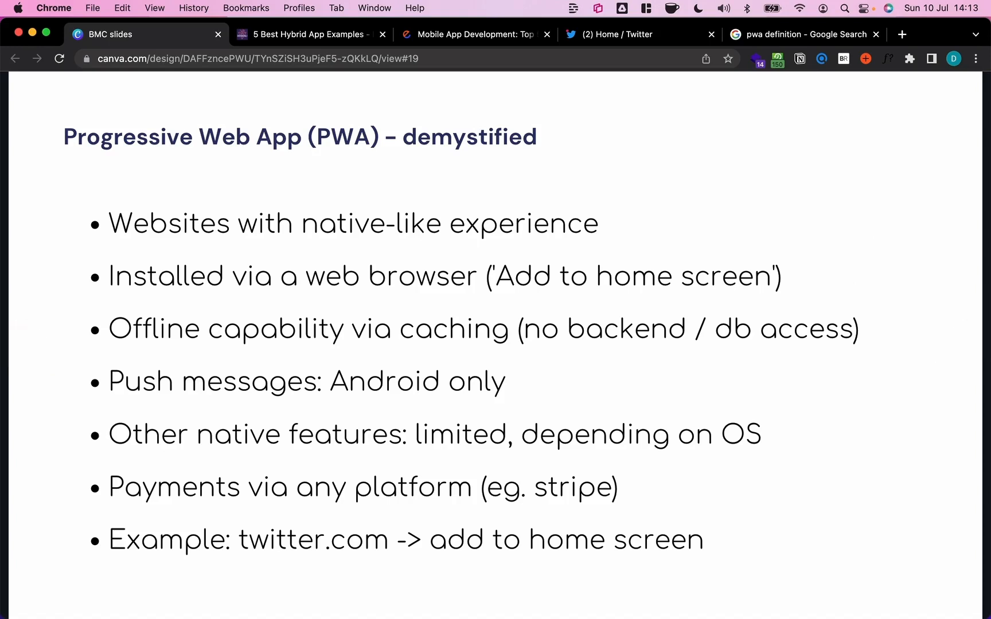
{"action": "mouse_move", "coordinate": [257, 311]}
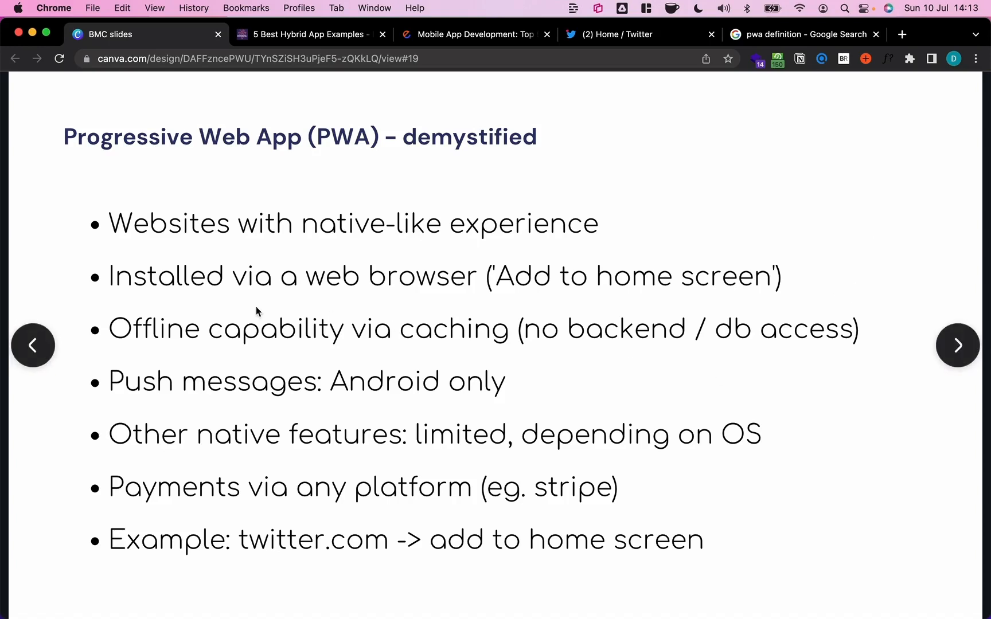
{"action": "mouse_move", "coordinate": [863, 228]}
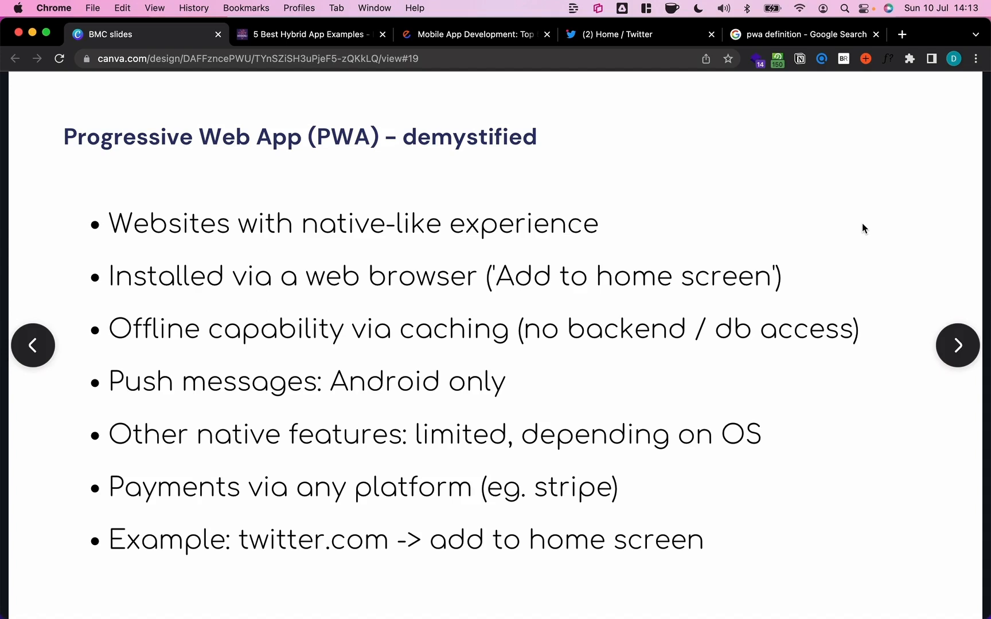
{"action": "mouse_move", "coordinate": [447, 348]}
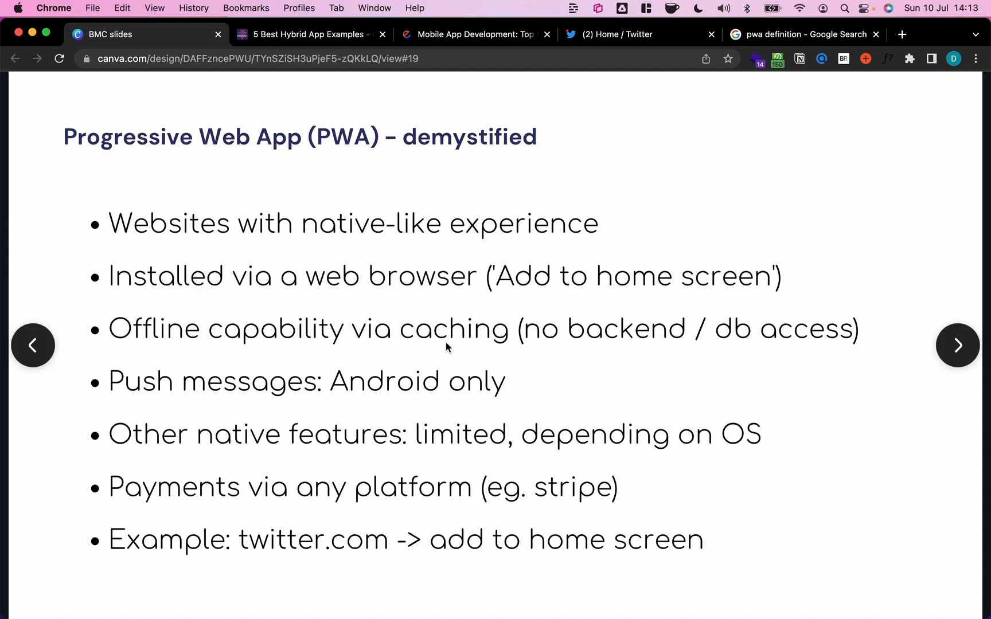
{"action": "mouse_move", "coordinate": [542, 348]}
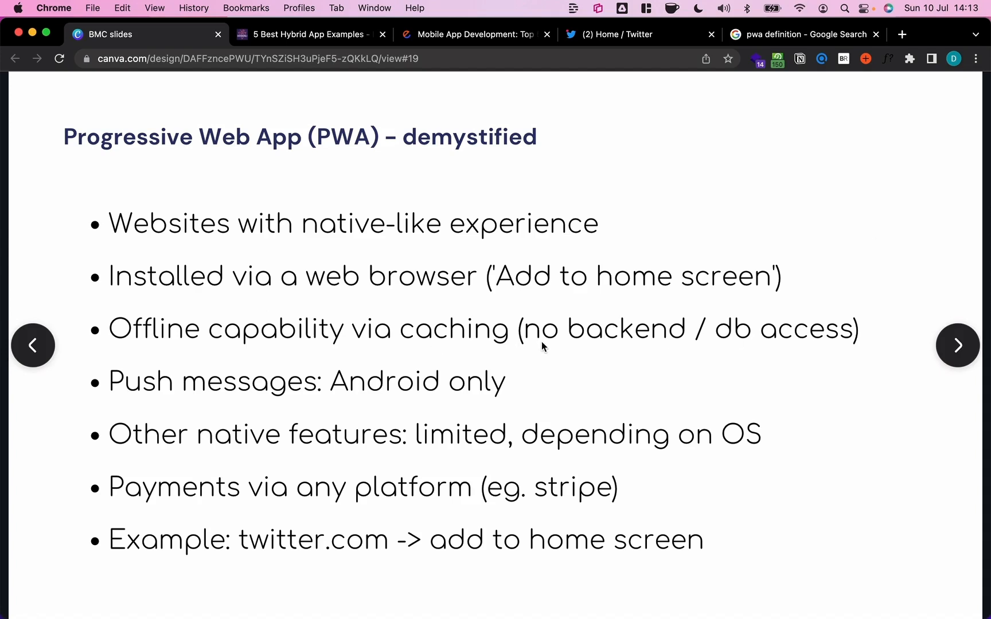
{"action": "mouse_move", "coordinate": [537, 348]}
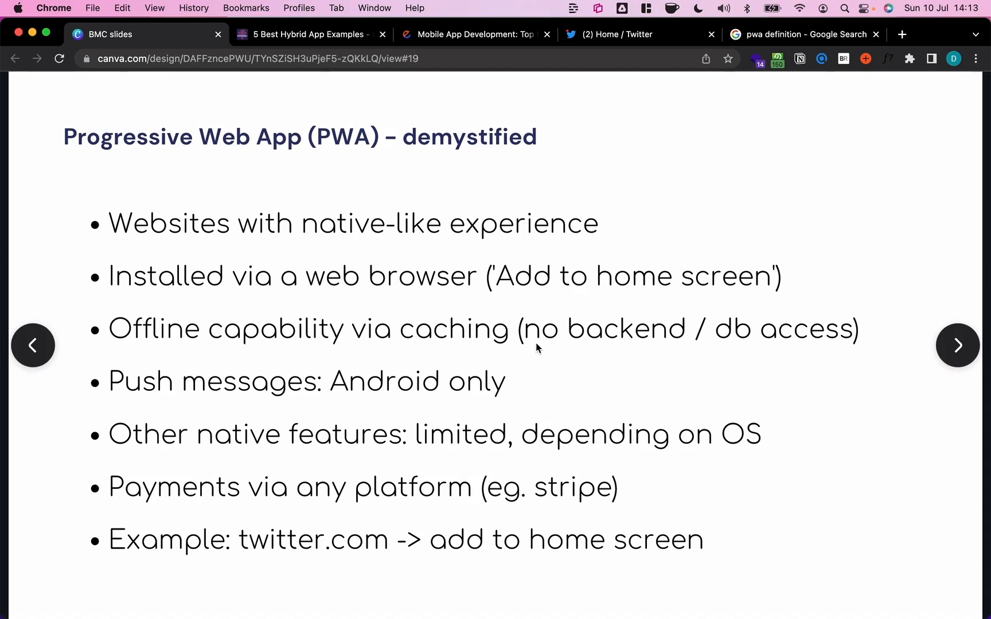
{"action": "mouse_move", "coordinate": [674, 347]}
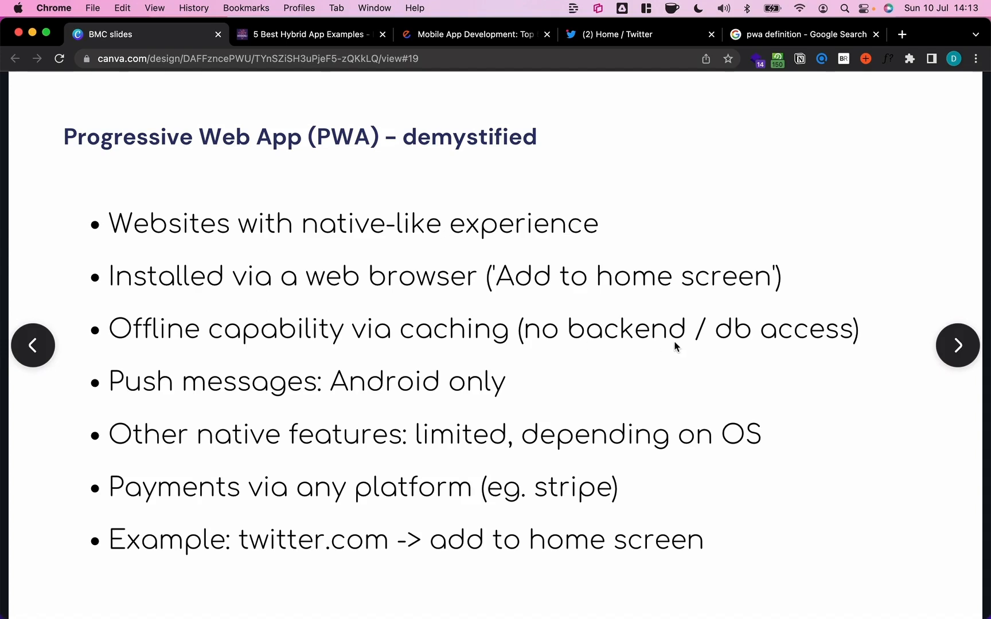
{"action": "mouse_move", "coordinate": [717, 349]}
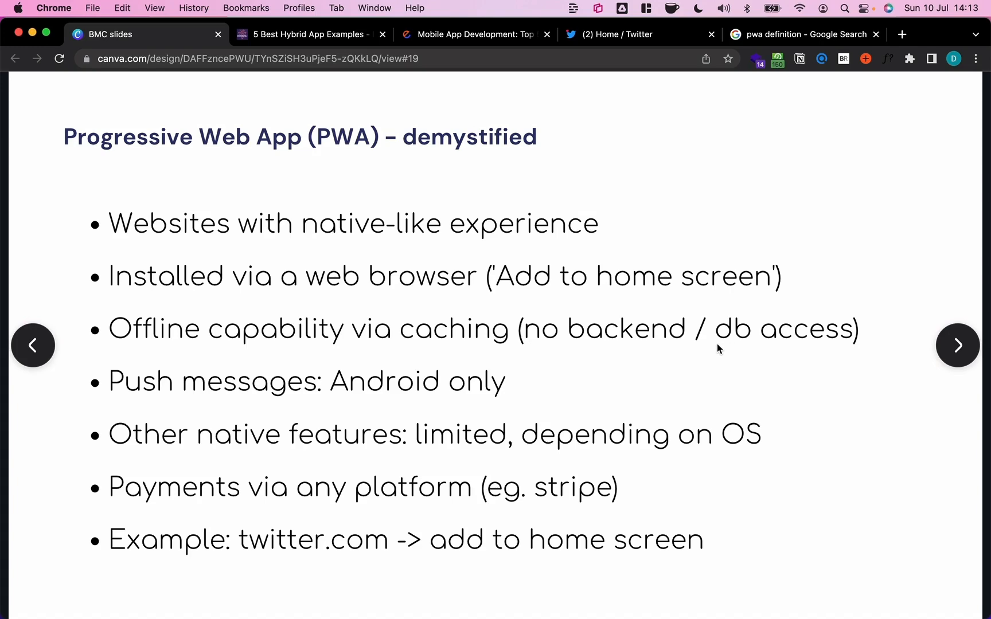
{"action": "mouse_move", "coordinate": [841, 349]}
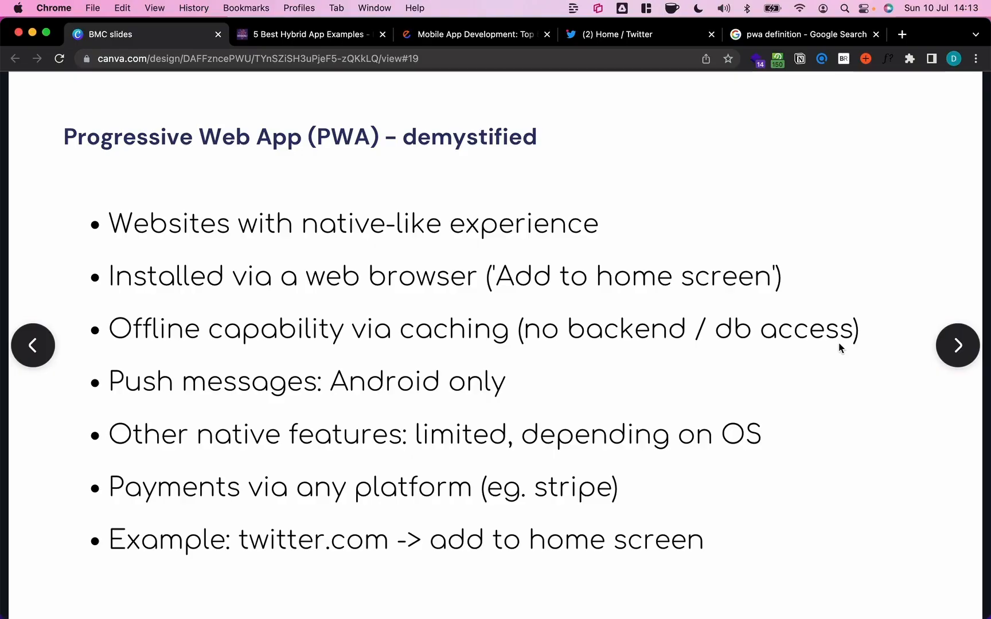
{"action": "mouse_move", "coordinate": [582, 338]}
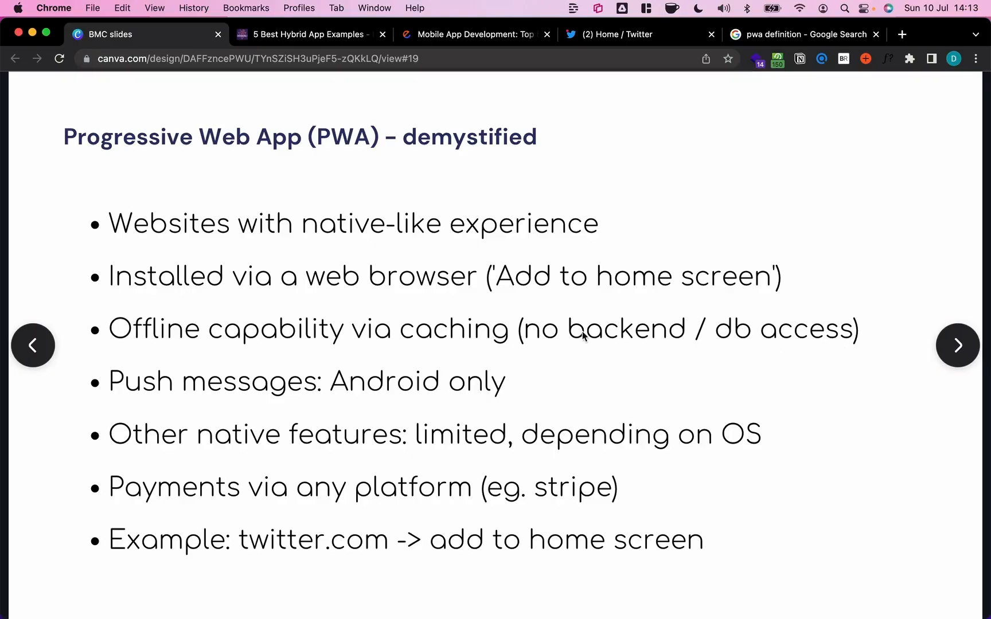
{"action": "mouse_move", "coordinate": [496, 398]}
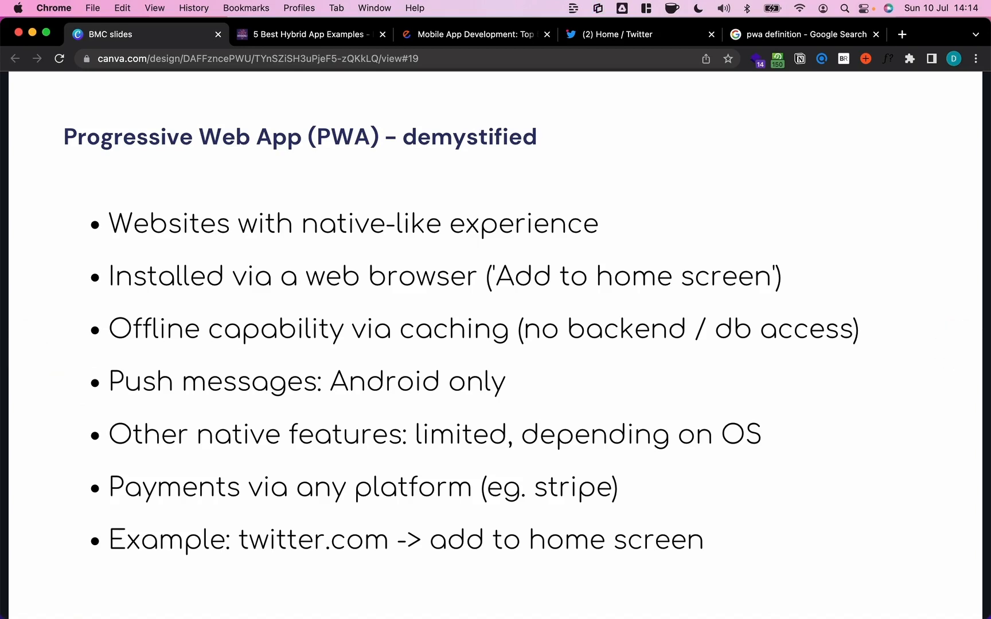
{"action": "mouse_move", "coordinate": [264, 431]}
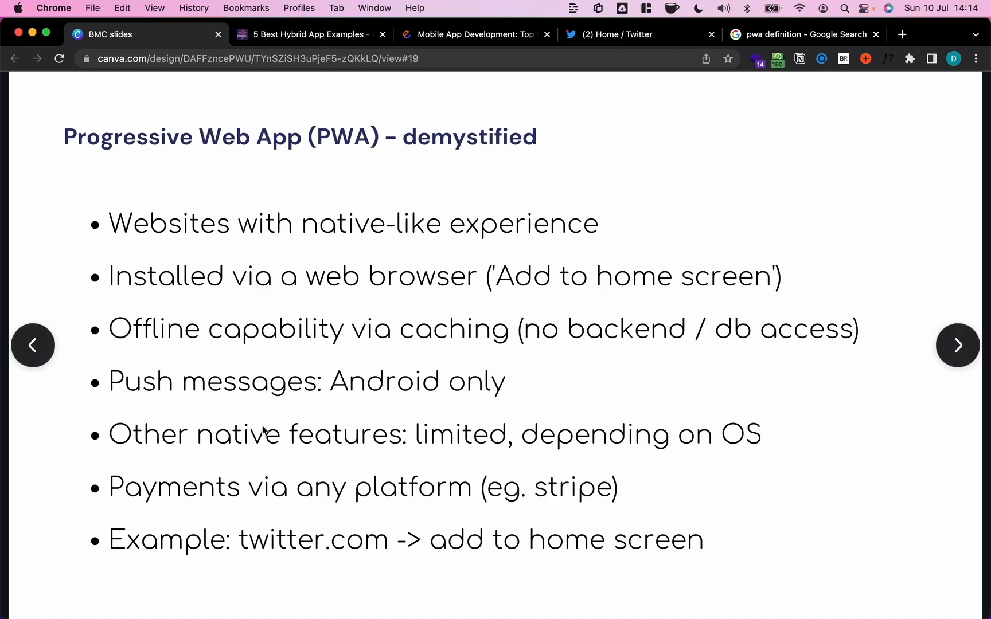
{"action": "mouse_move", "coordinate": [741, 461]}
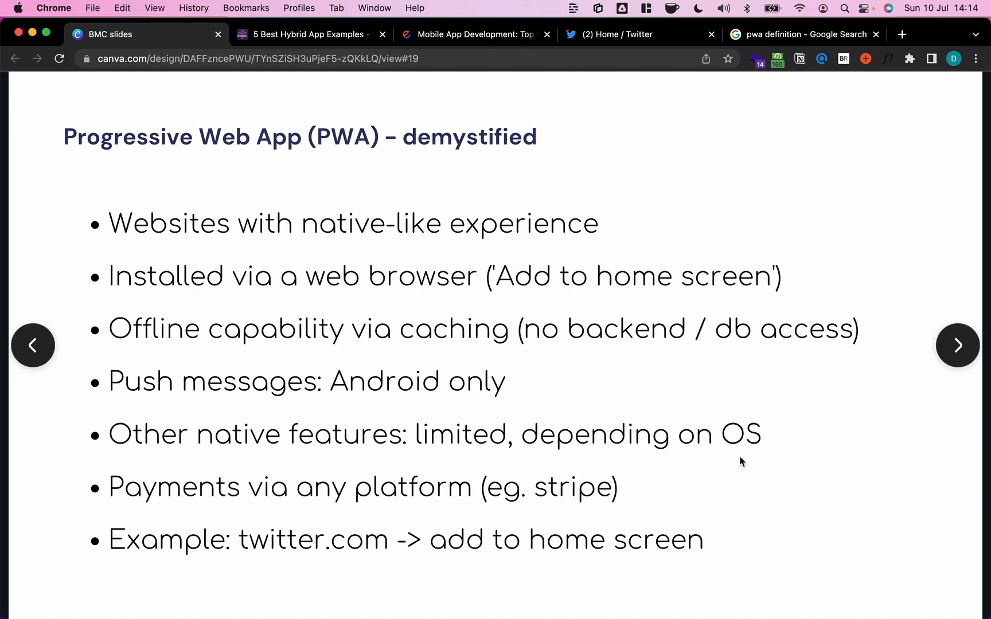
{"action": "mouse_move", "coordinate": [764, 461]}
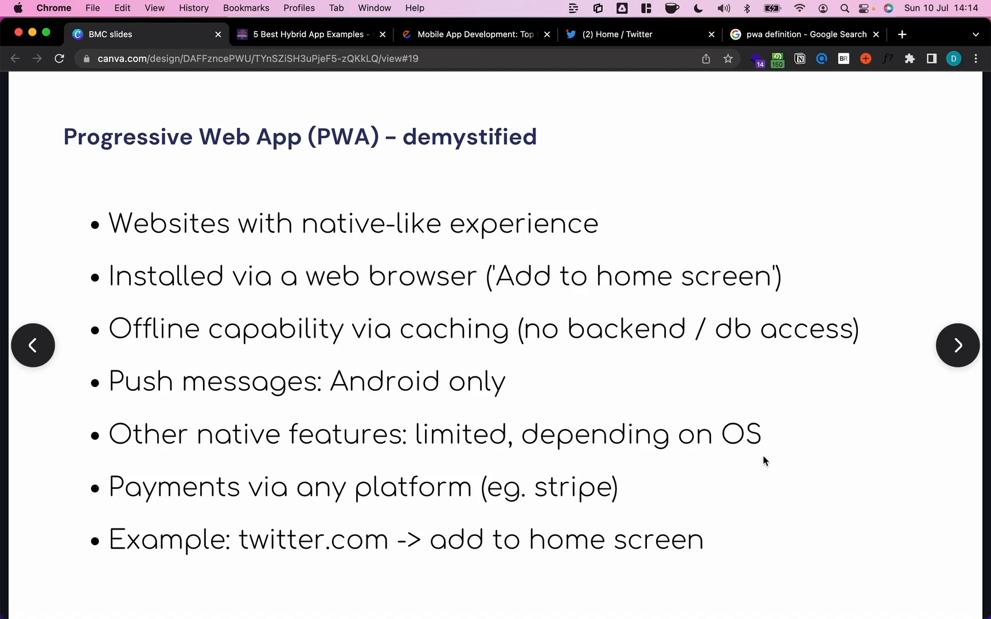
{"action": "mouse_move", "coordinate": [809, 452]}
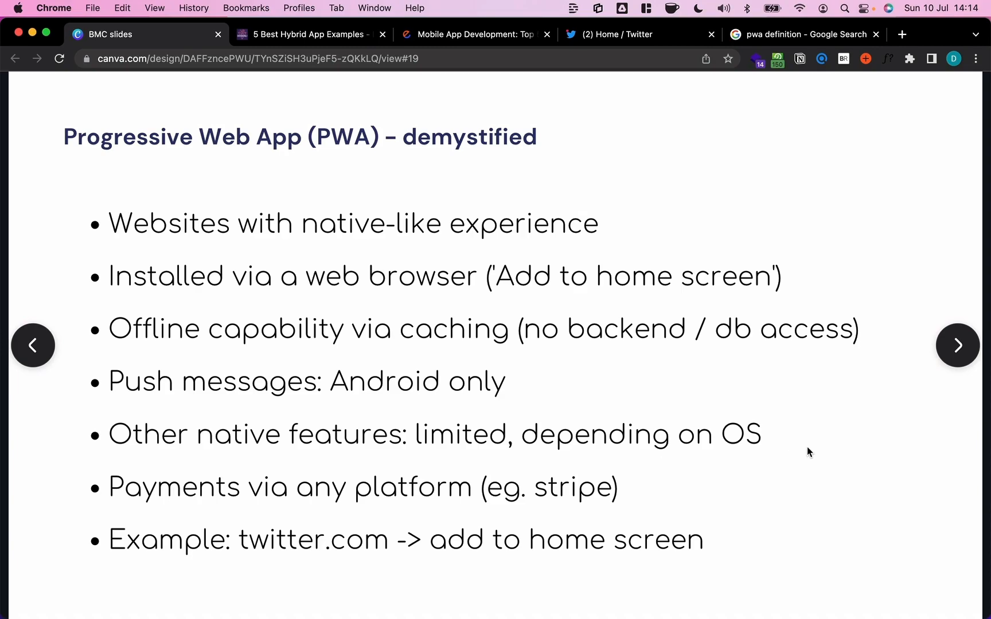
{"action": "mouse_move", "coordinate": [65, 497]}
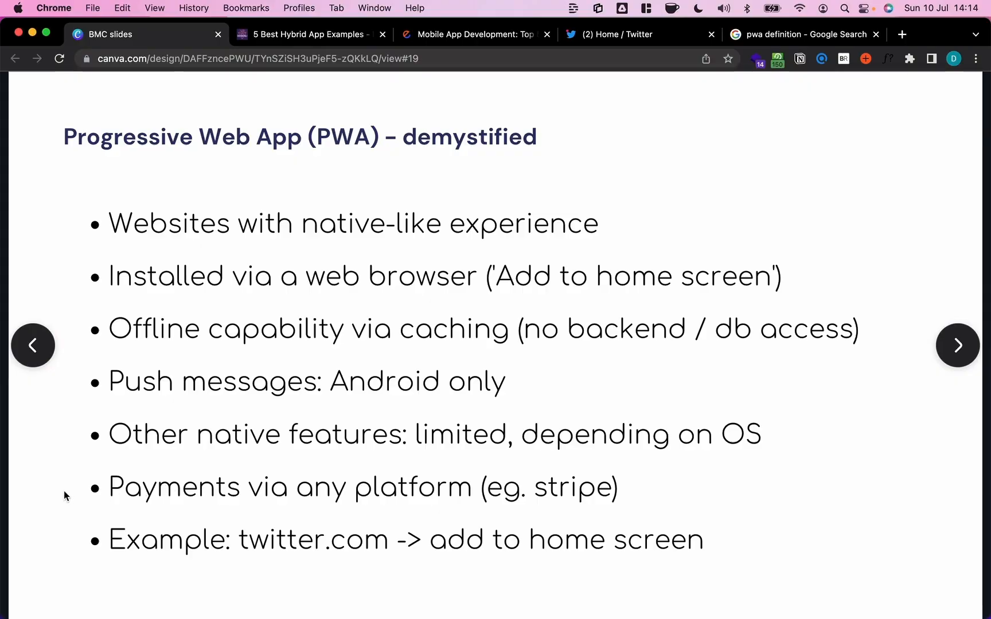
{"action": "mouse_move", "coordinate": [594, 492]}
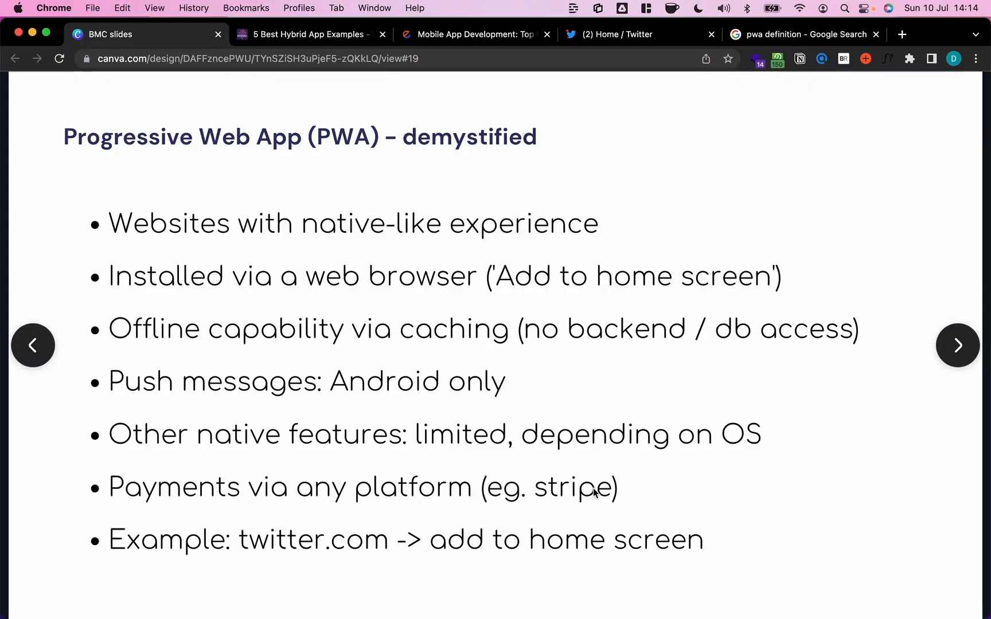
{"action": "mouse_move", "coordinate": [624, 499]}
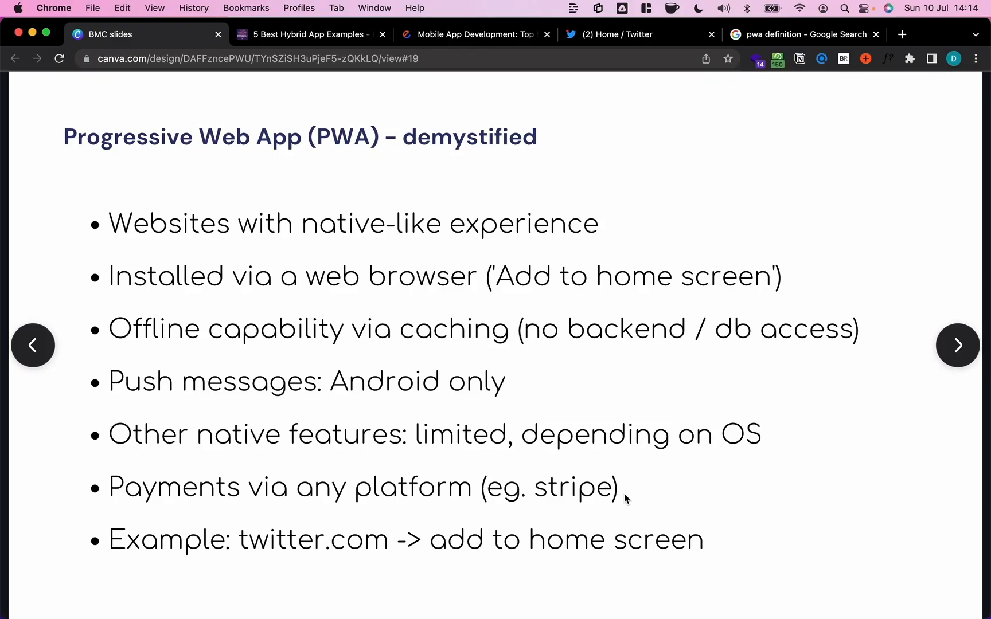
{"action": "mouse_move", "coordinate": [708, 500]}
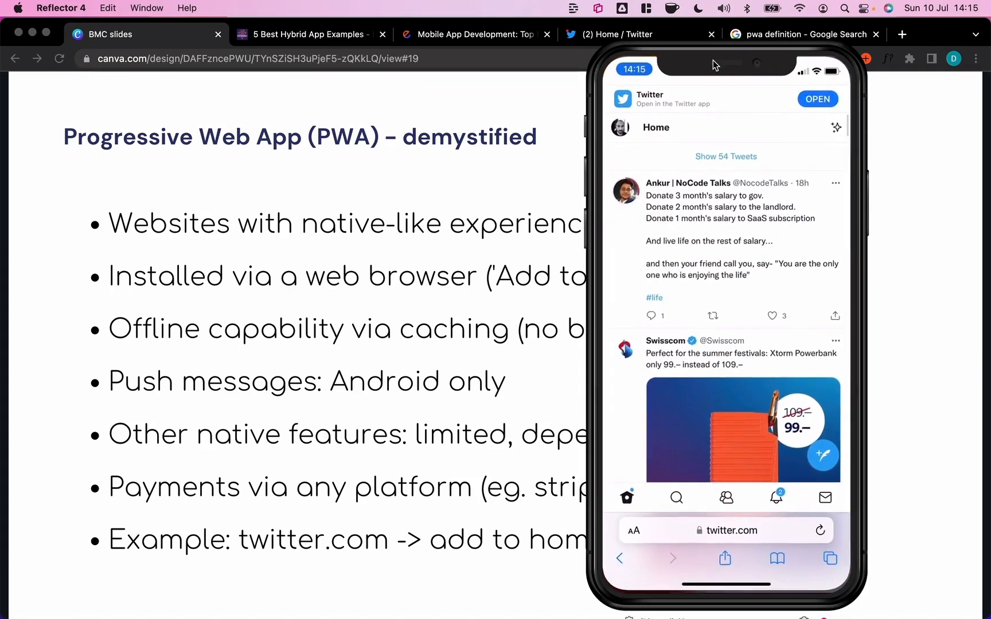
- Add Twitter to the mirrored iPhone's home screen via Share, naming the shortcut 'pwa'
{"action": "scroll", "scroll_direction": "up", "scroll_amount": 3}
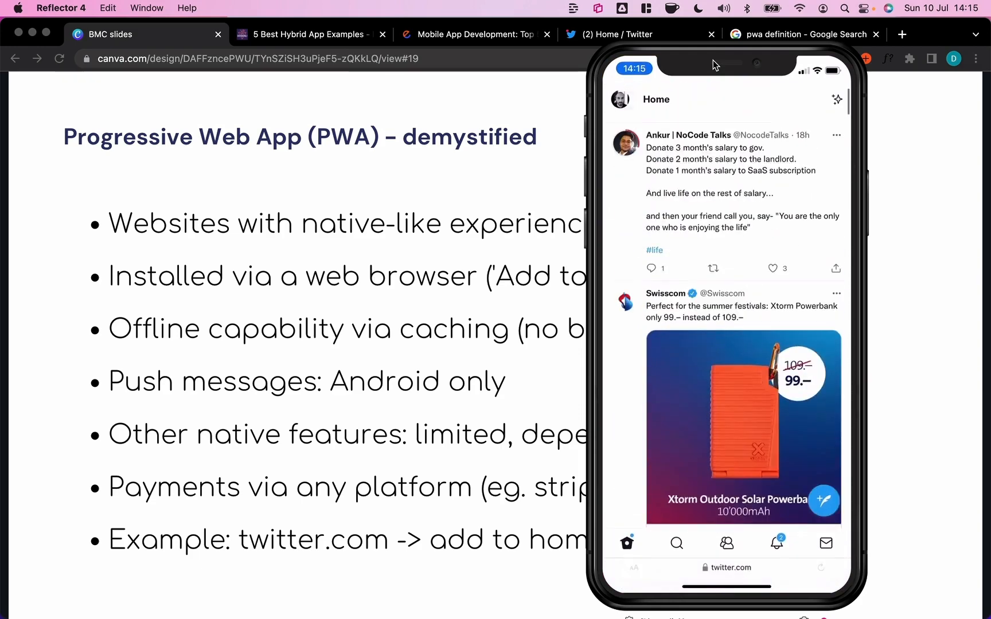
{"action": "scroll", "scroll_direction": "down", "scroll_amount": 3}
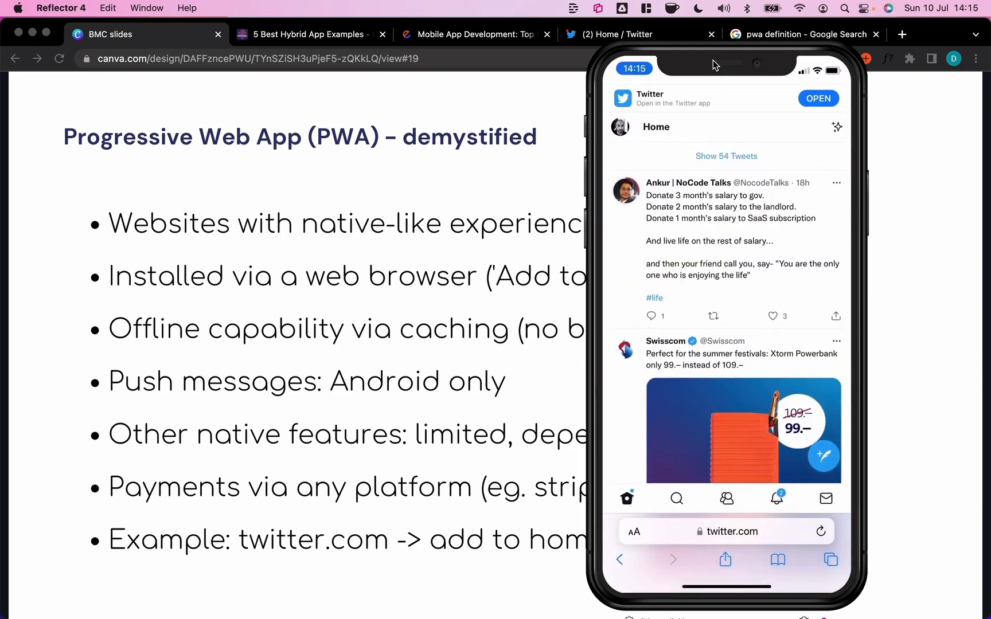
{"action": "left_click", "coordinate": [725, 560]}
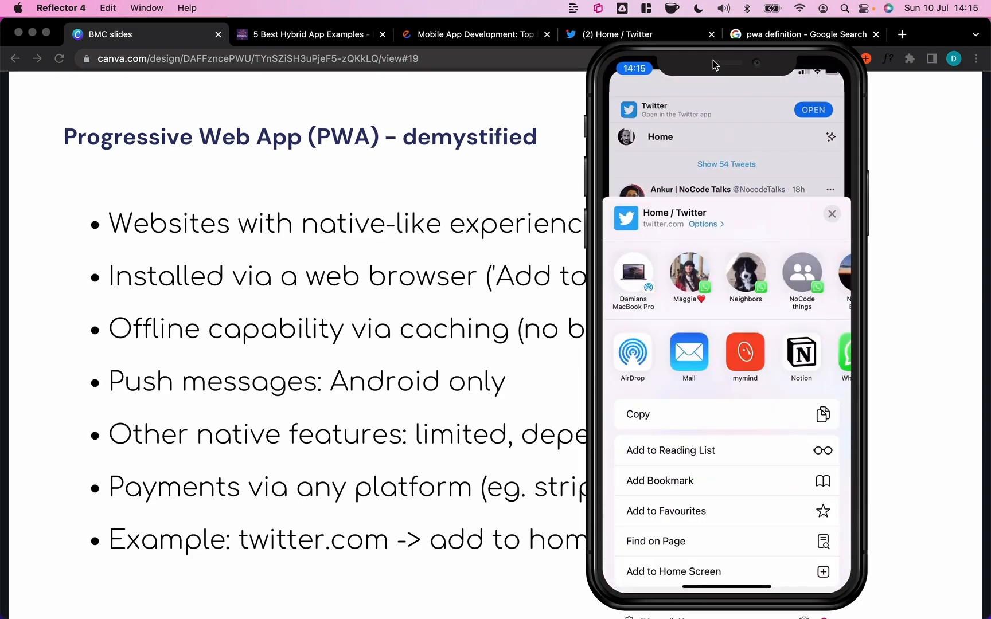
{"action": "left_click", "coordinate": [673, 572]}
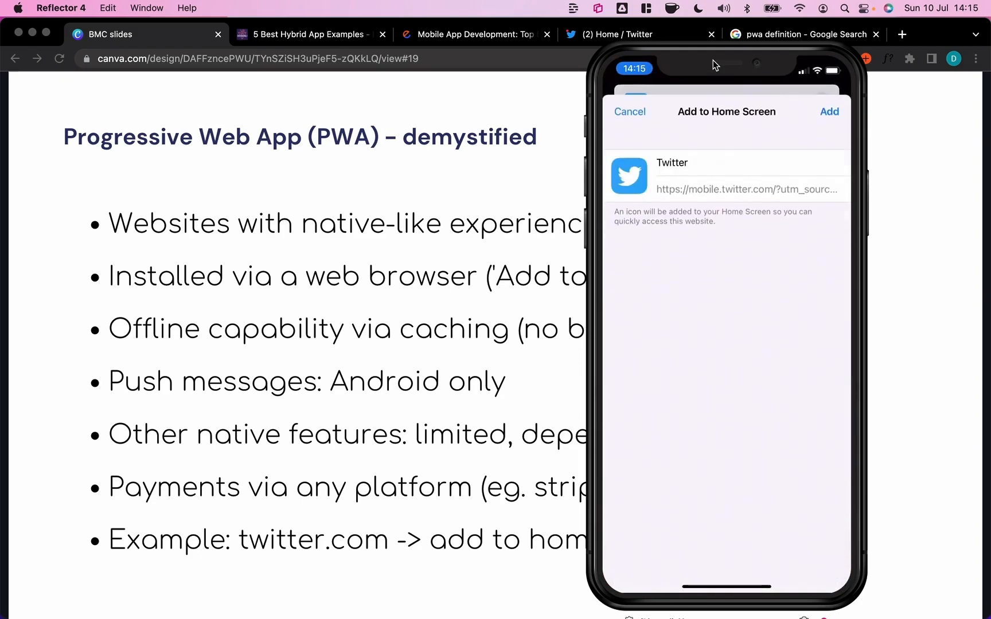
{"action": "left_click", "coordinate": [695, 163]}
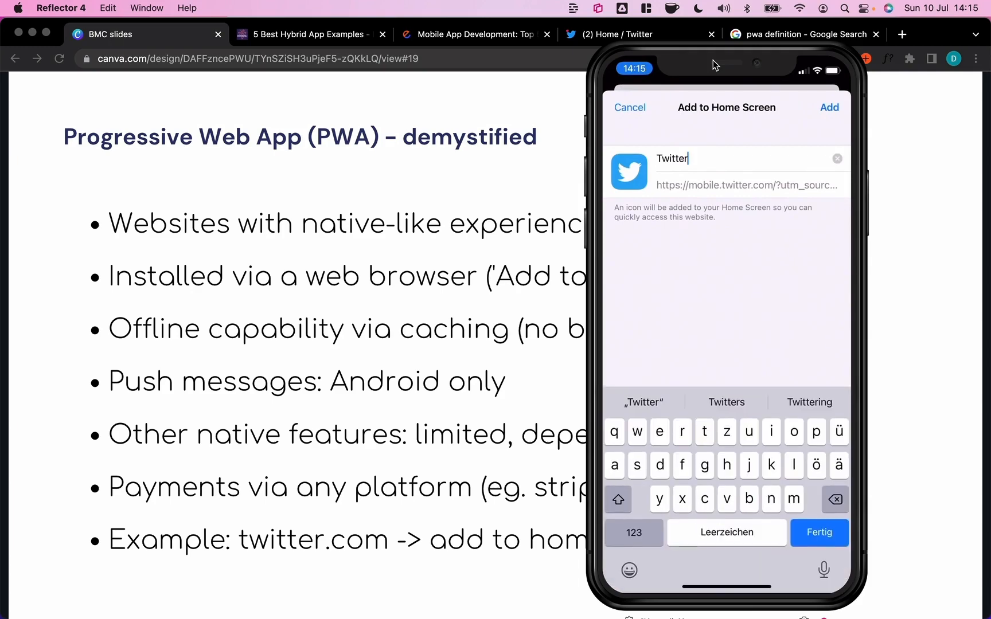
{"action": "type", "text": "pwa"}
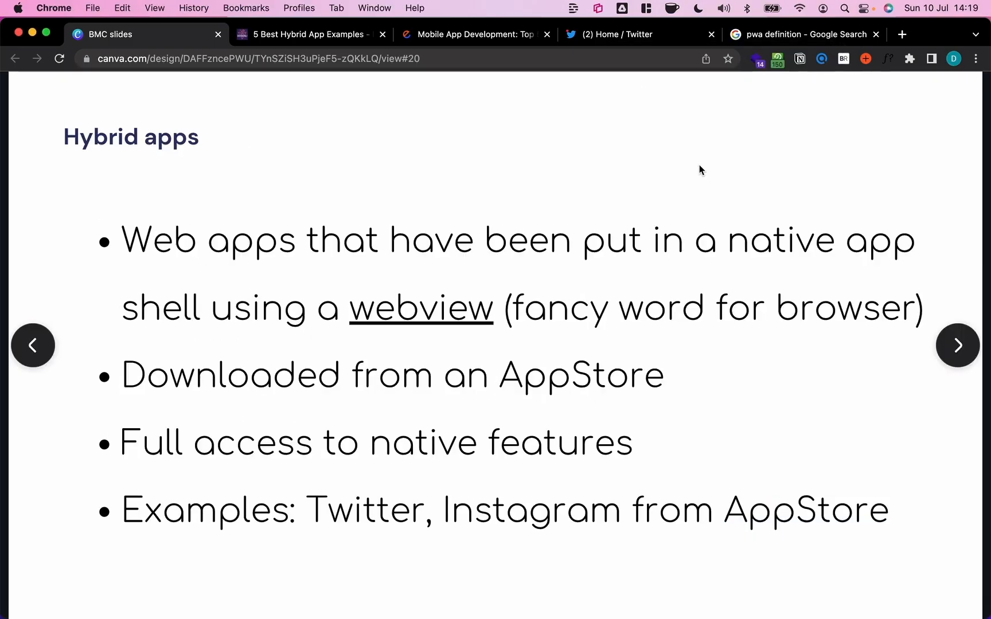
{"action": "mouse_move", "coordinate": [97, 140]}
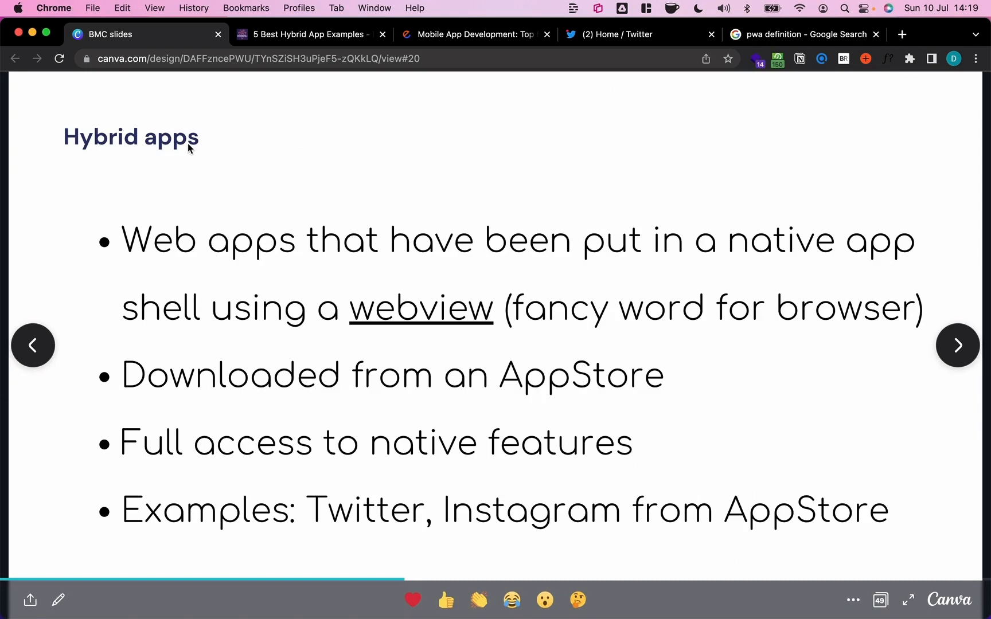
{"action": "mouse_move", "coordinate": [640, 278]}
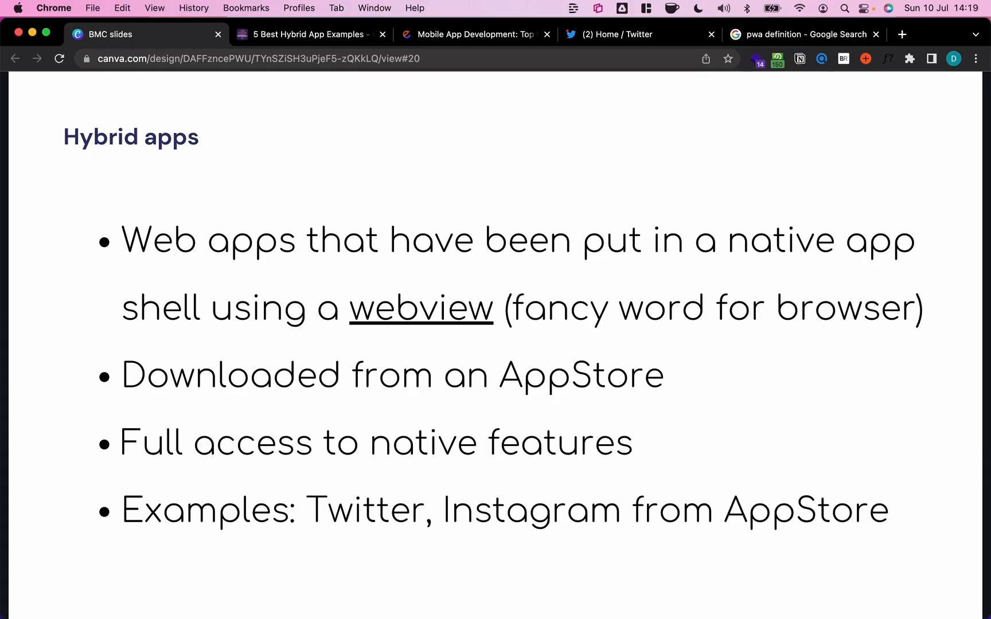
{"action": "mouse_move", "coordinate": [475, 368]}
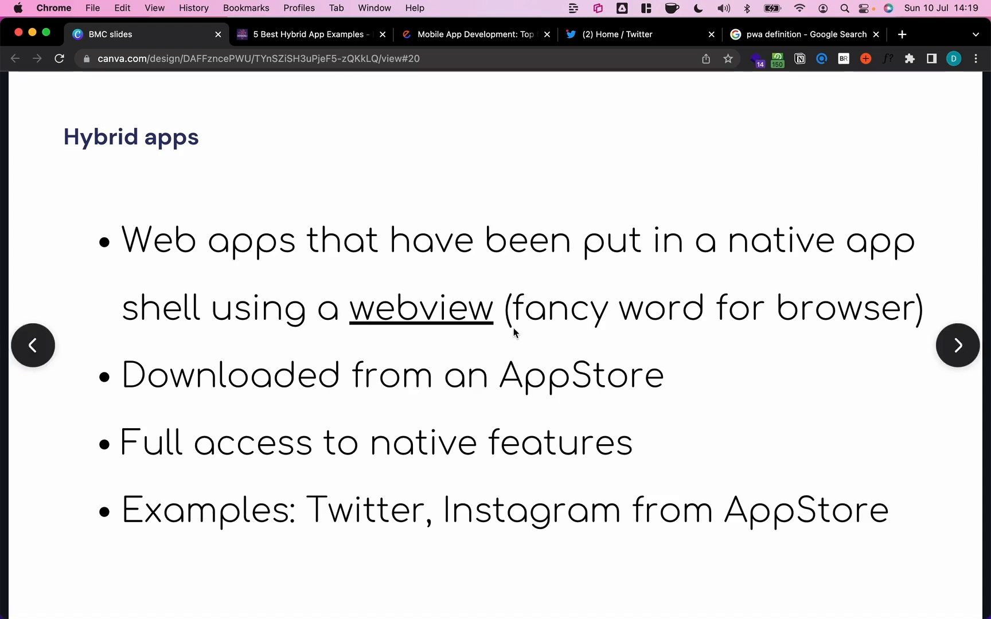
{"action": "mouse_move", "coordinate": [496, 334]}
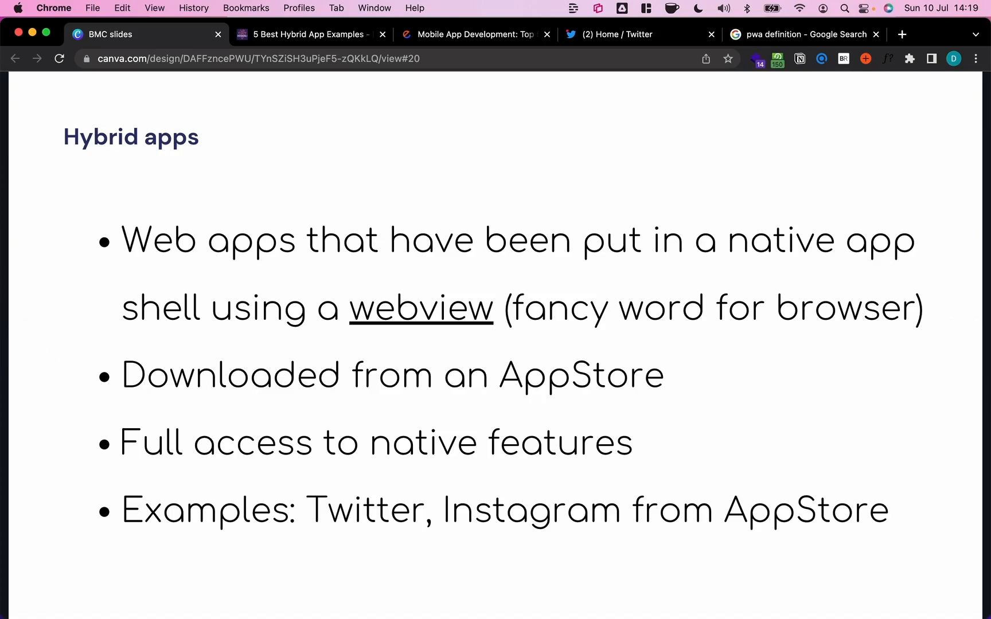
{"action": "mouse_move", "coordinate": [790, 331]}
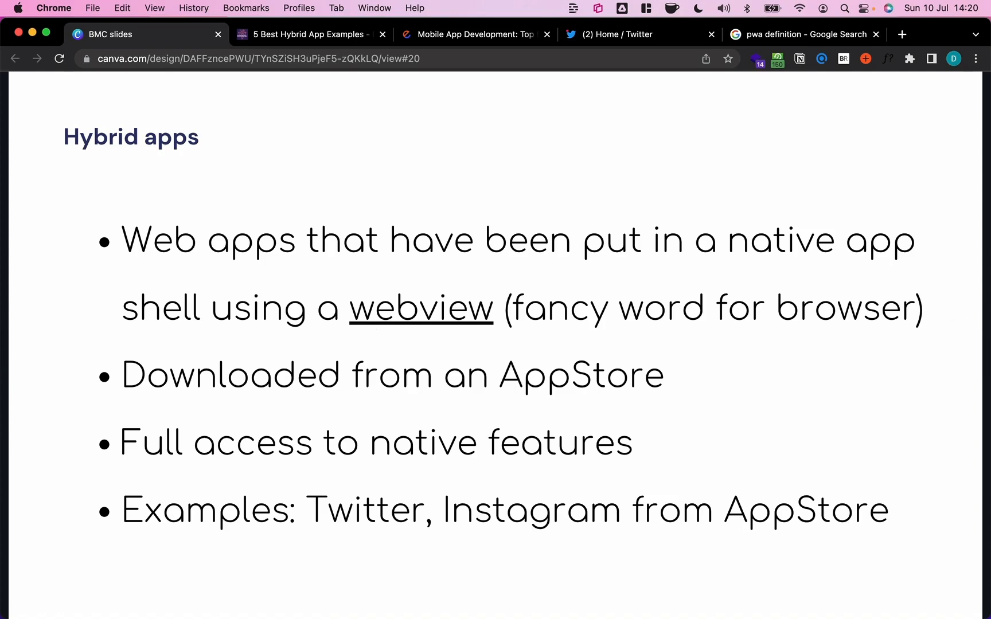
{"action": "mouse_move", "coordinate": [310, 164]}
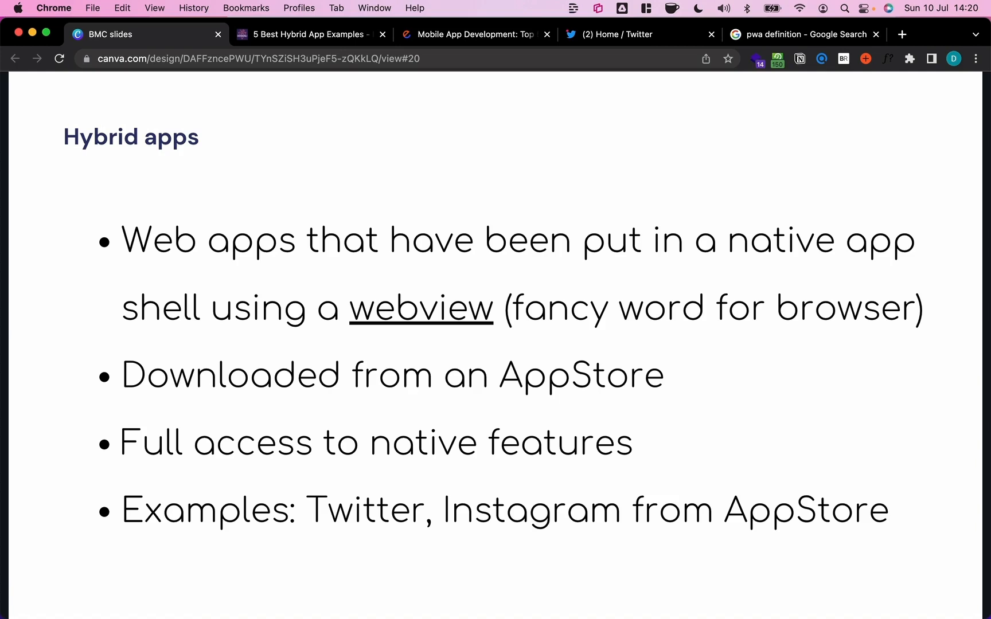
{"action": "mouse_move", "coordinate": [501, 449]}
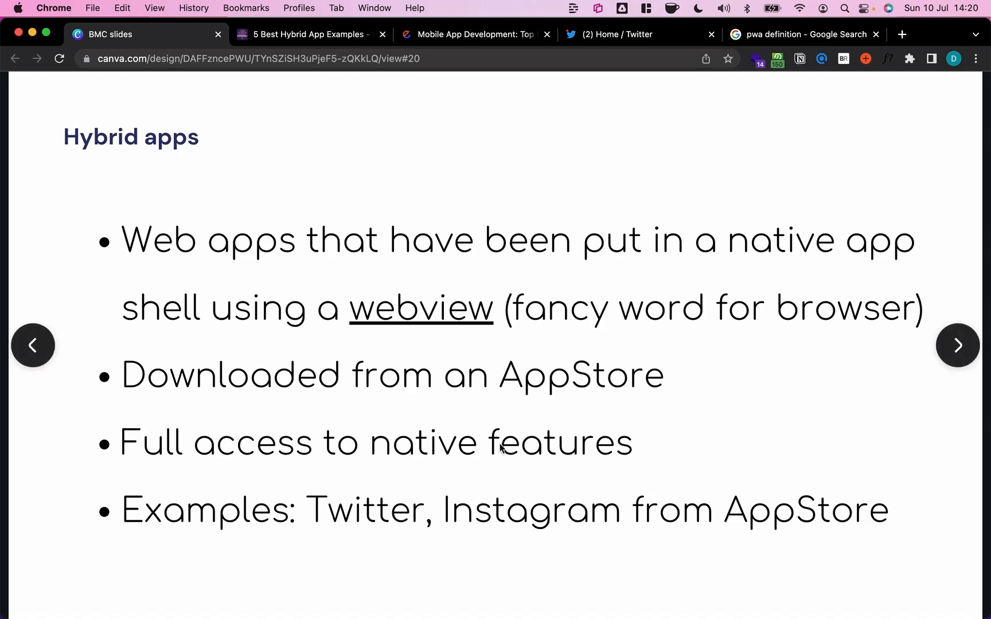
{"action": "mouse_move", "coordinate": [664, 413]}
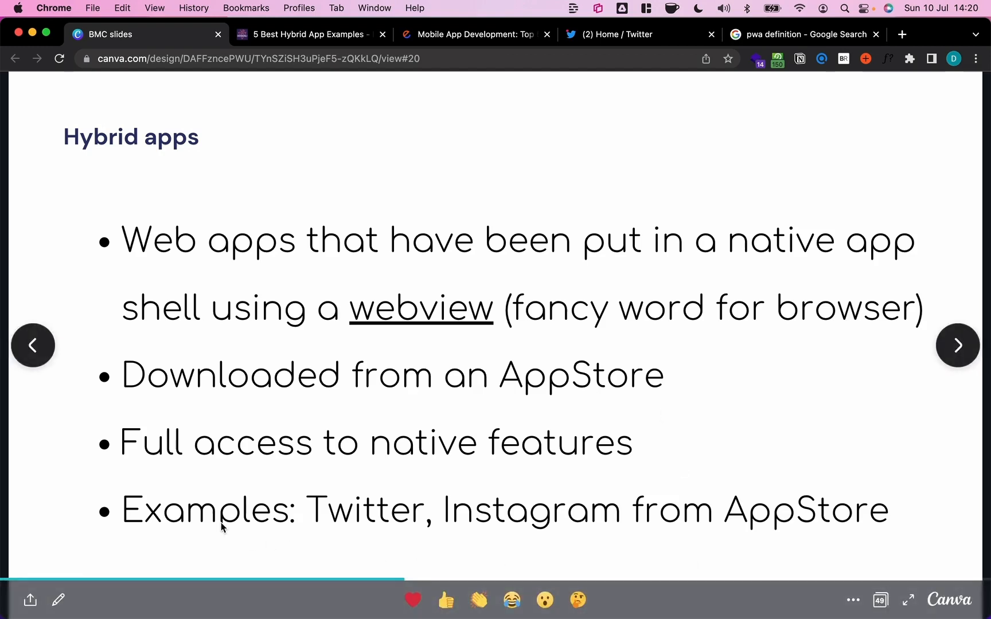
{"action": "mouse_move", "coordinate": [761, 542]}
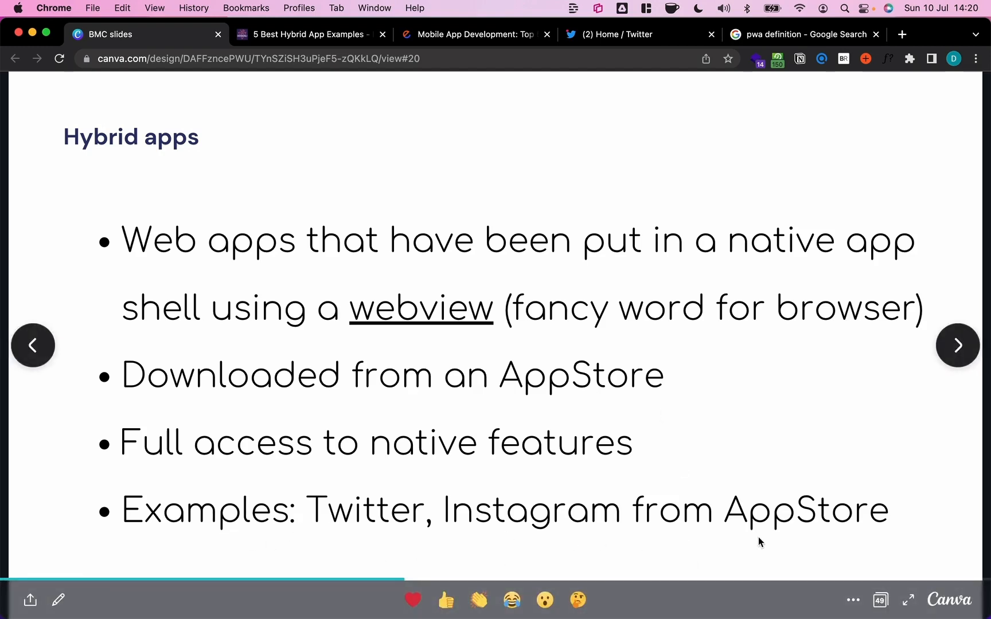
{"action": "mouse_move", "coordinate": [801, 551]}
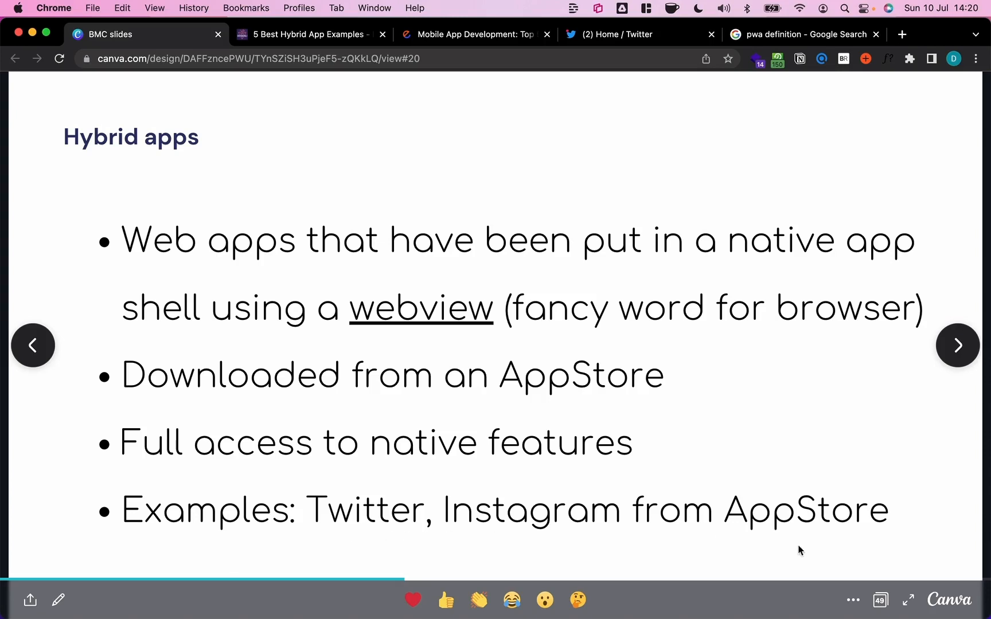
{"action": "mouse_move", "coordinate": [480, 463]}
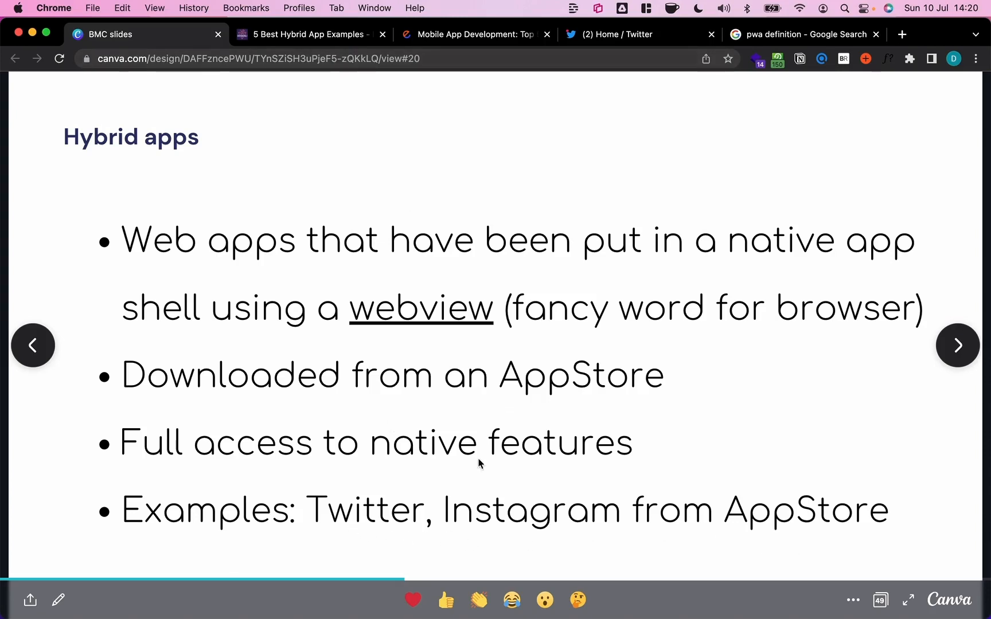
{"action": "mouse_move", "coordinate": [540, 530]}
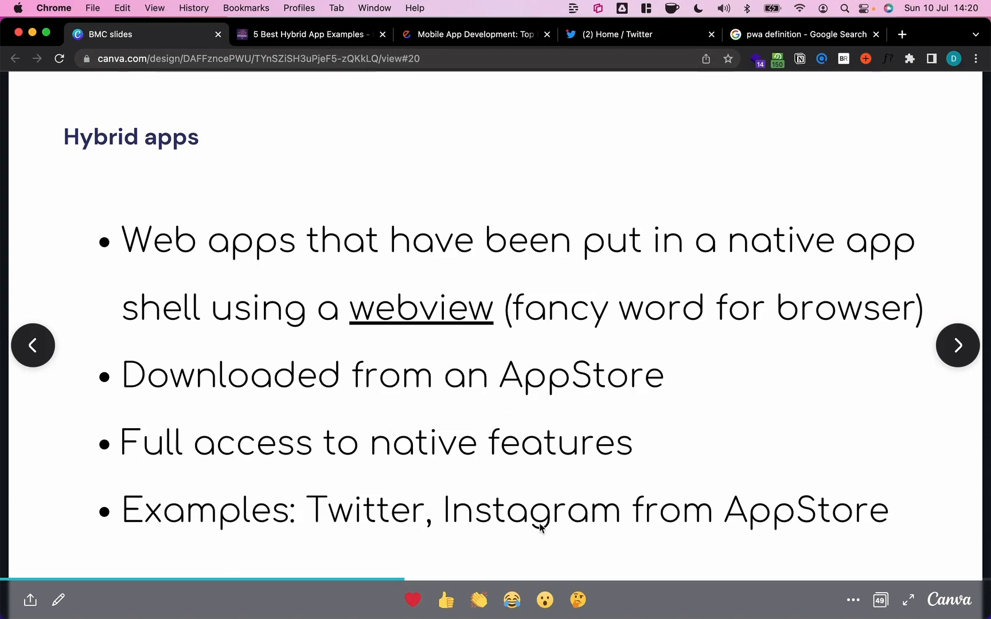
{"action": "mouse_move", "coordinate": [891, 519]}
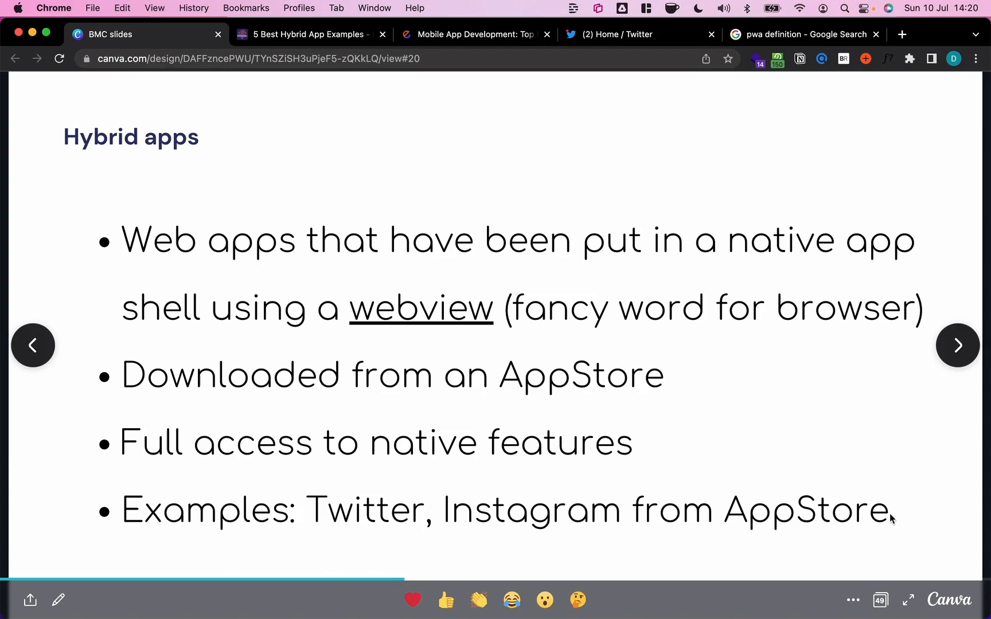
{"action": "mouse_move", "coordinate": [900, 519]}
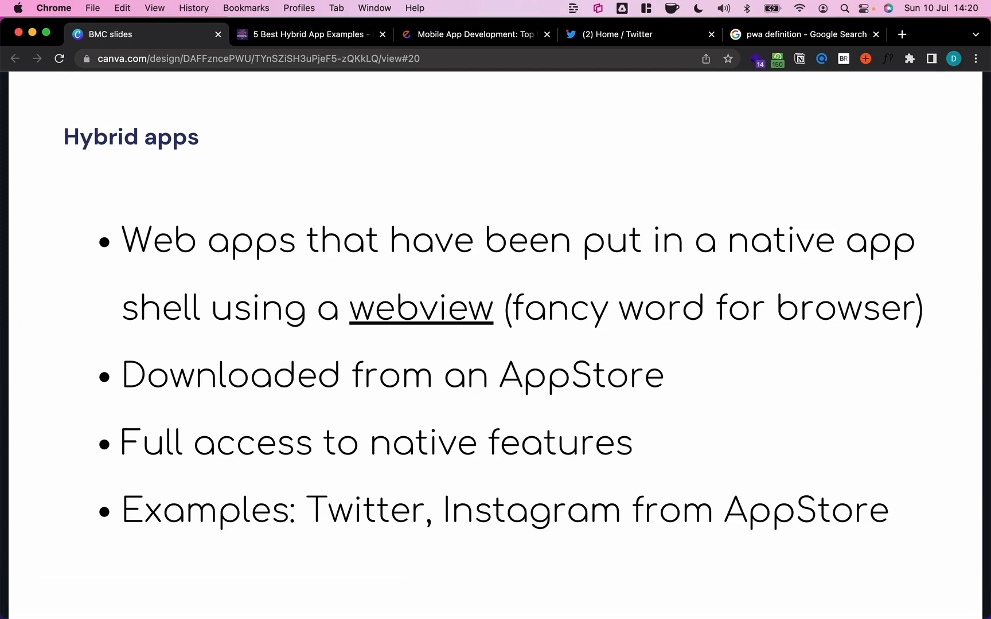
{"action": "mouse_move", "coordinate": [358, 543]}
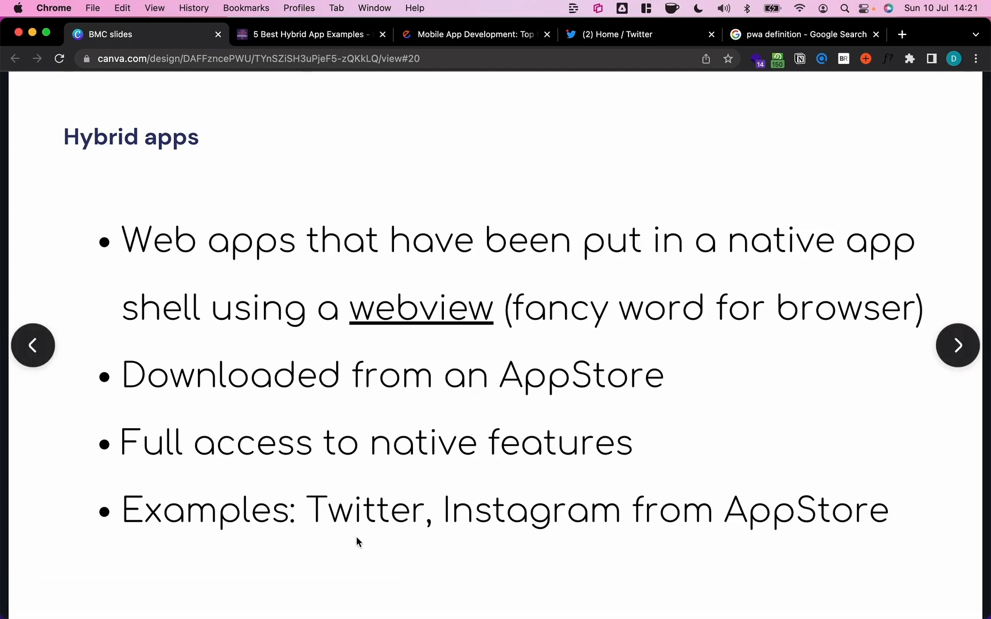
- Bring up the designli '5 Best Hybrid App Examples' article tab
{"action": "left_click", "coordinate": [306, 34]}
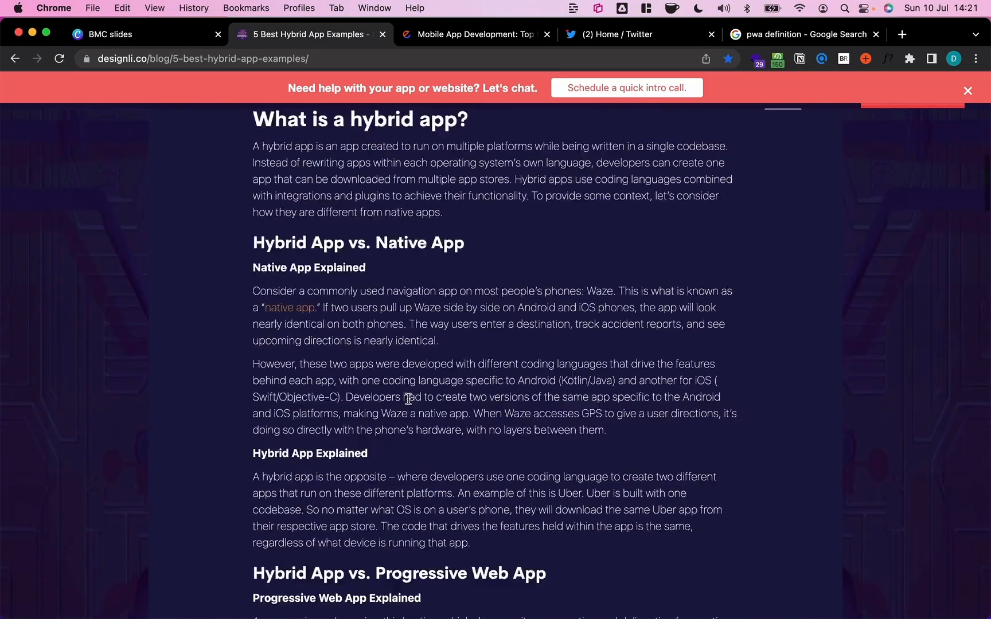
- Scroll through the article's five hybrid app examples, then return to the BMC slides
{"action": "scroll", "scroll_direction": "down", "scroll_amount": 3}
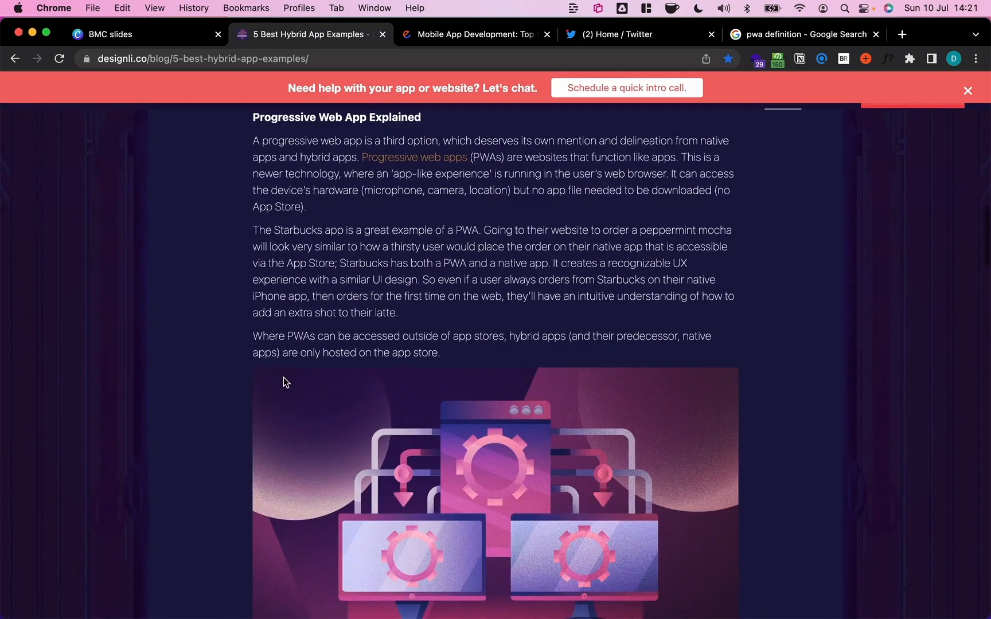
{"action": "scroll", "scroll_direction": "down", "scroll_amount": 3}
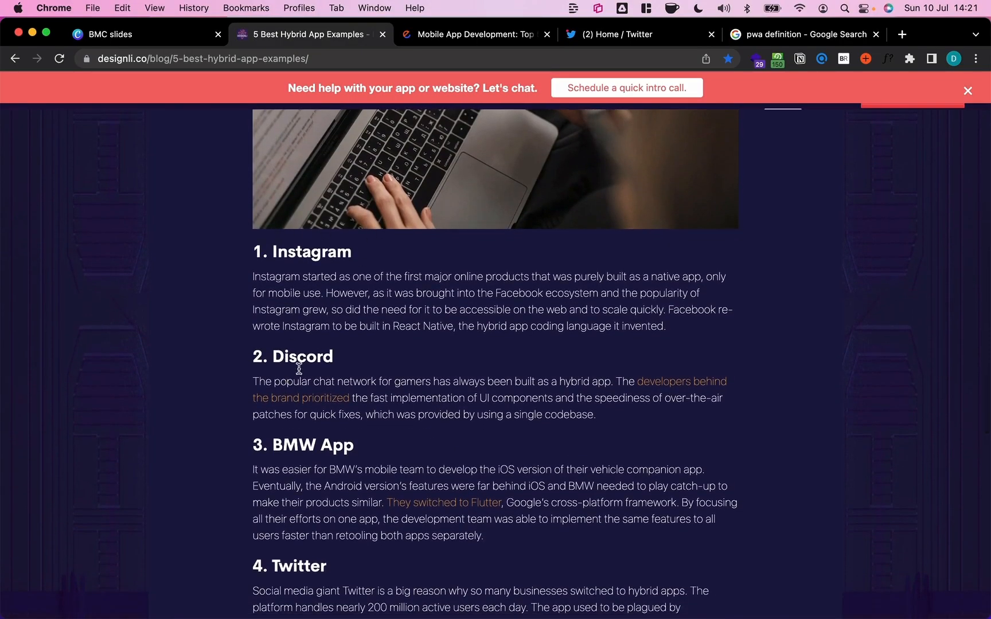
{"action": "scroll", "scroll_direction": "down", "scroll_amount": 3}
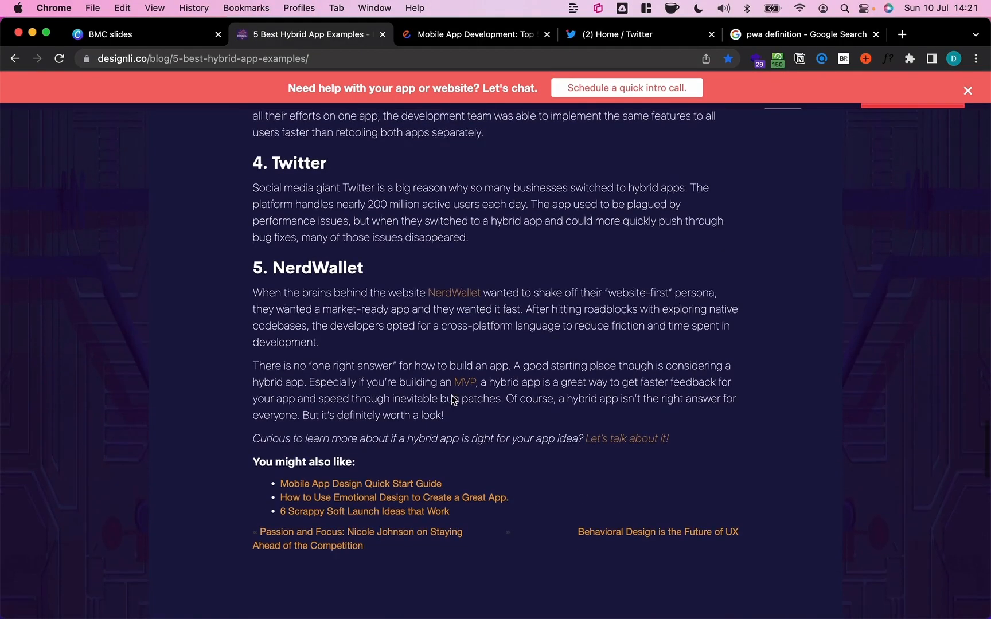
{"action": "scroll", "scroll_direction": "up", "scroll_amount": 3}
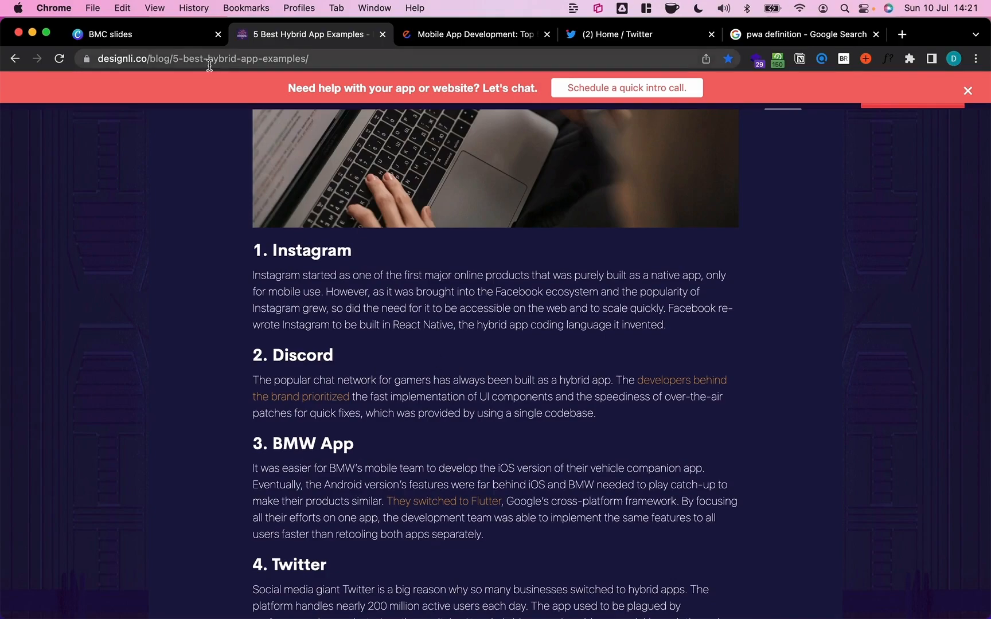
{"action": "left_click", "coordinate": [108, 34]}
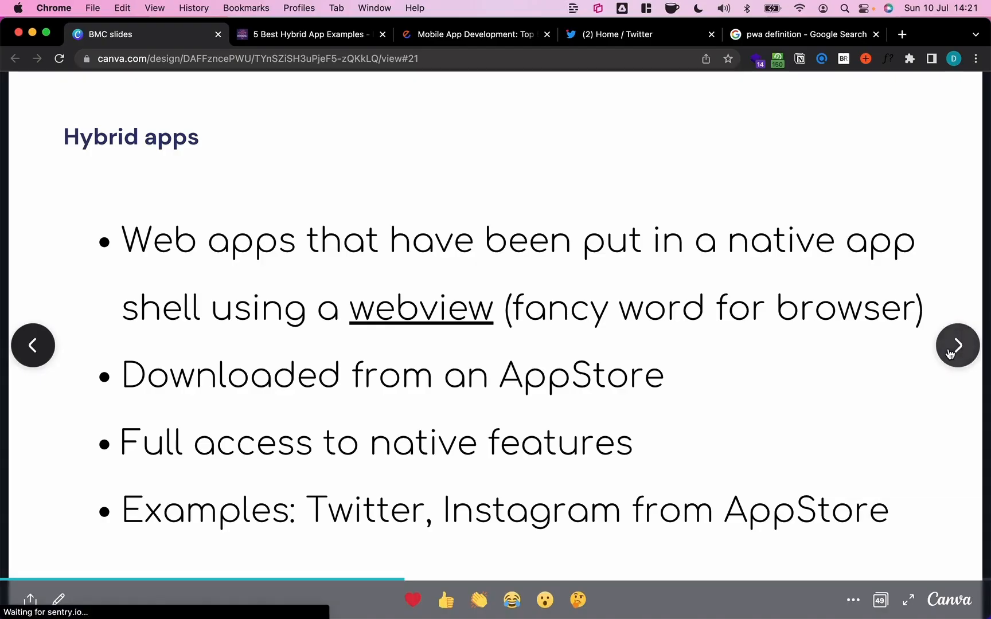
- Advance from the Hybrid apps slide to the Native app slide
{"action": "left_click", "coordinate": [957, 345]}
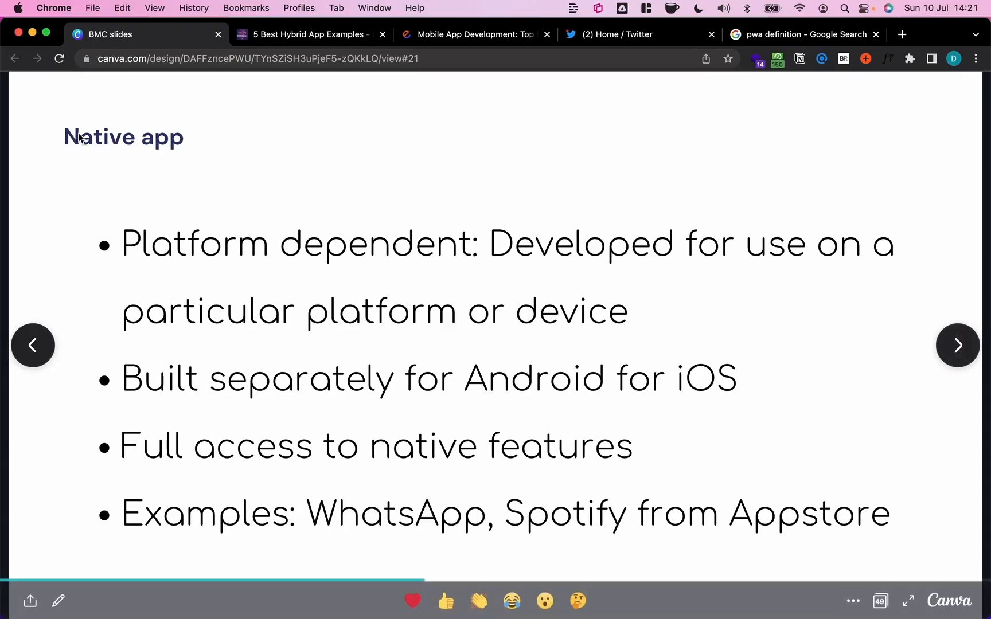
{"action": "mouse_move", "coordinate": [335, 208]}
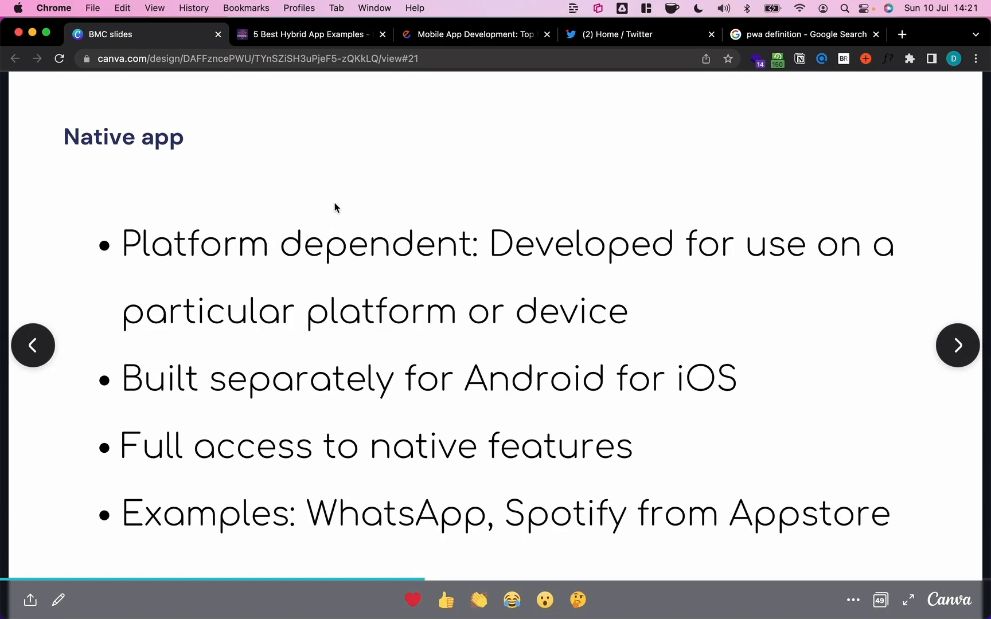
{"action": "mouse_move", "coordinate": [485, 202]}
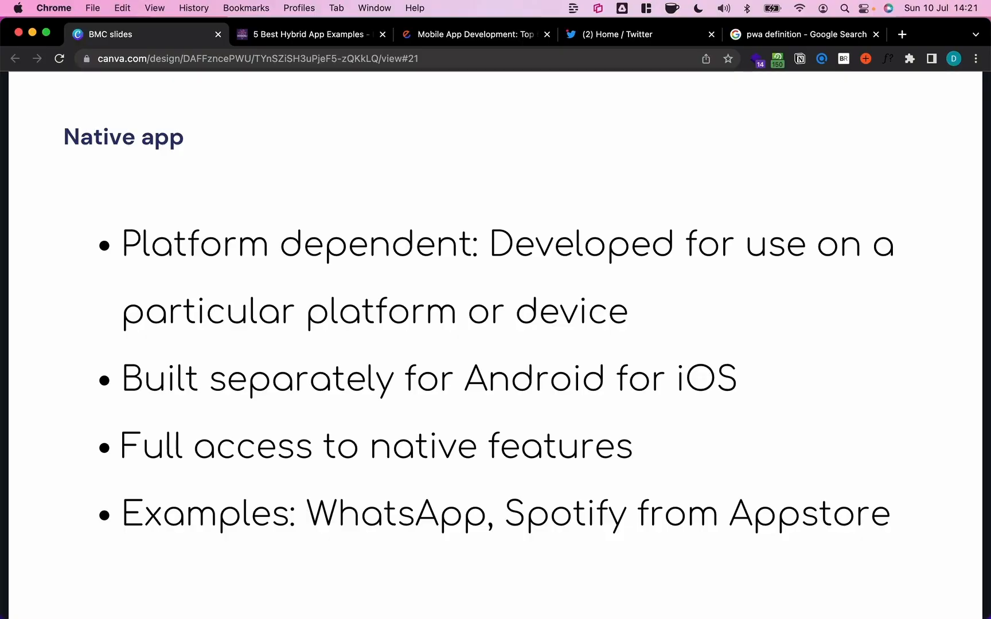
{"action": "mouse_move", "coordinate": [406, 476]}
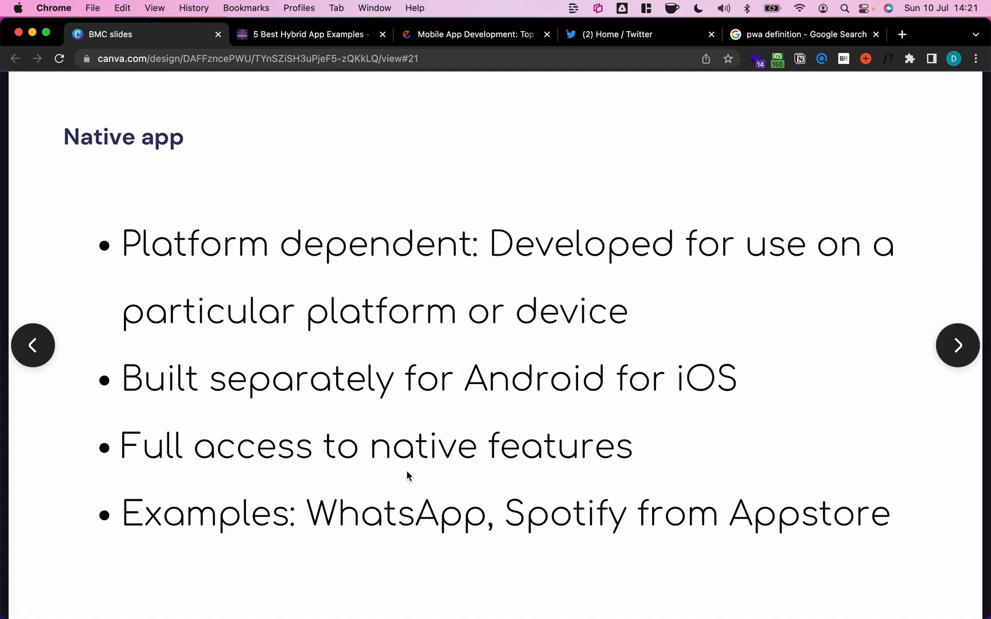
{"action": "mouse_move", "coordinate": [226, 527]}
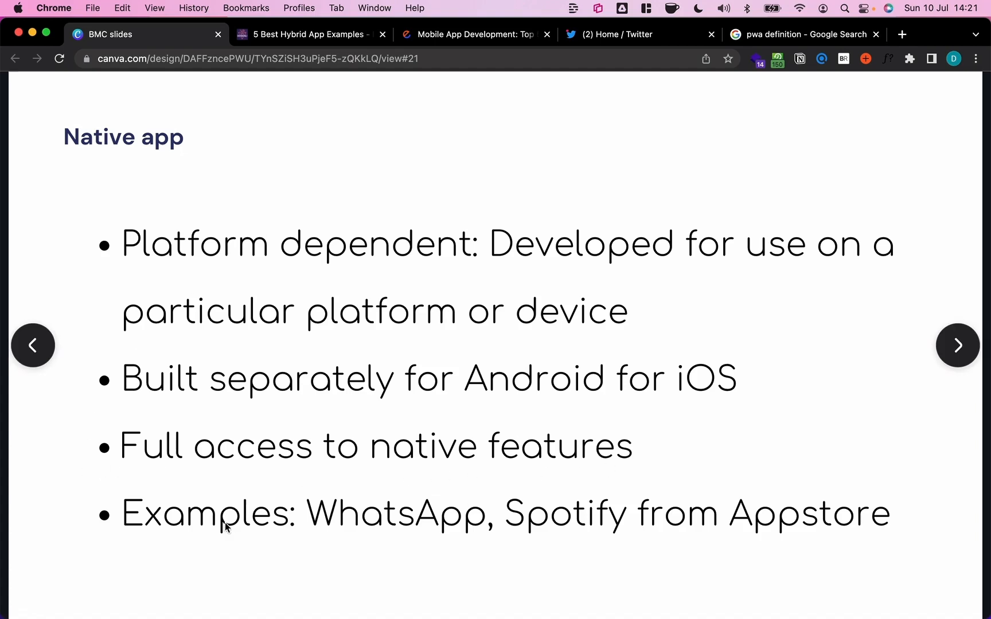
{"action": "mouse_move", "coordinate": [444, 530]}
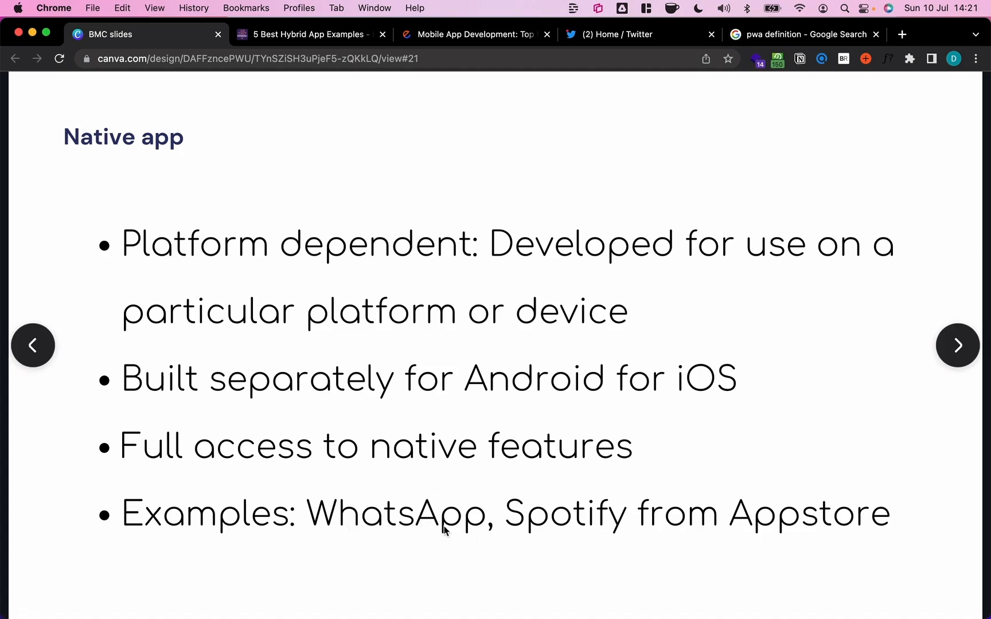
{"action": "mouse_move", "coordinate": [886, 541]}
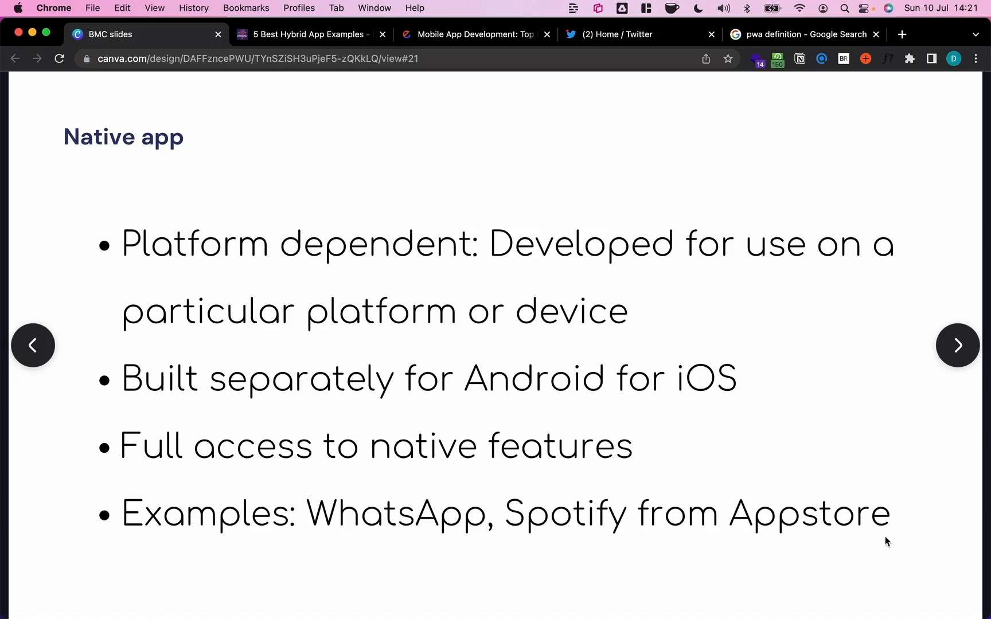
{"action": "left_click", "coordinate": [957, 345]}
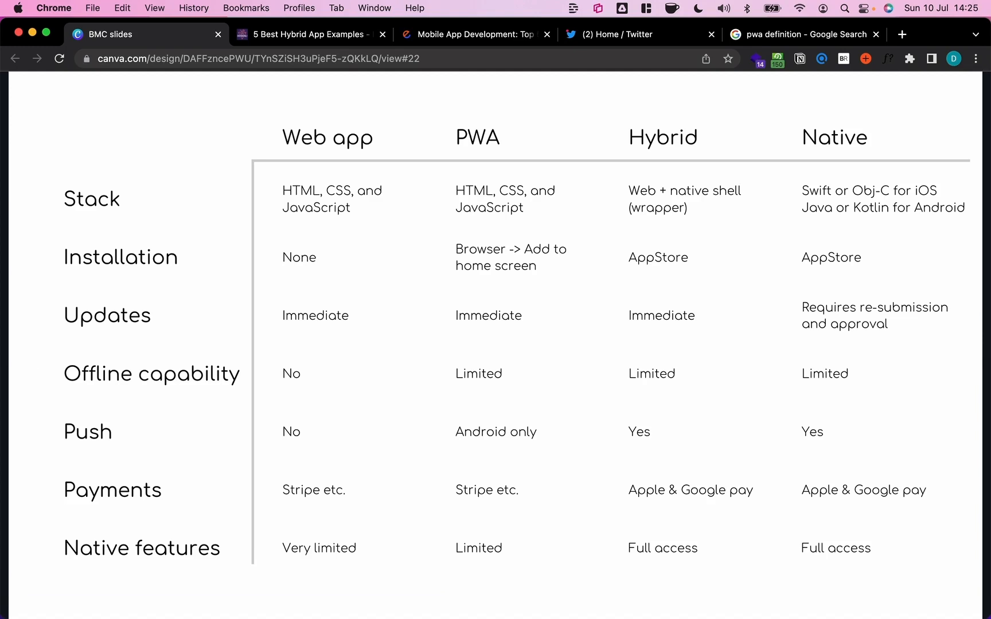
{"action": "mouse_move", "coordinate": [157, 206]}
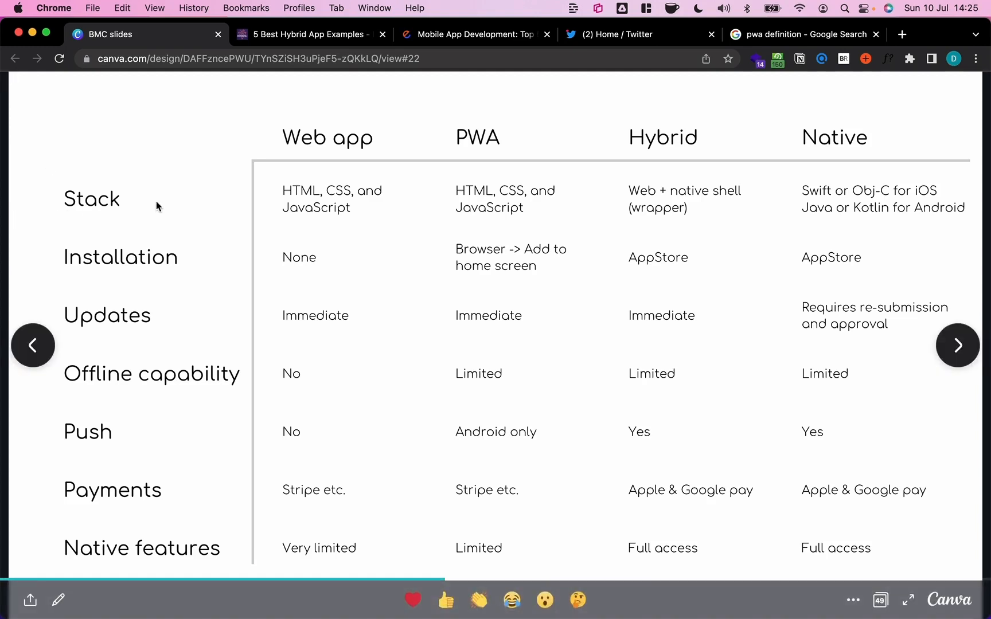
{"action": "mouse_move", "coordinate": [264, 120]}
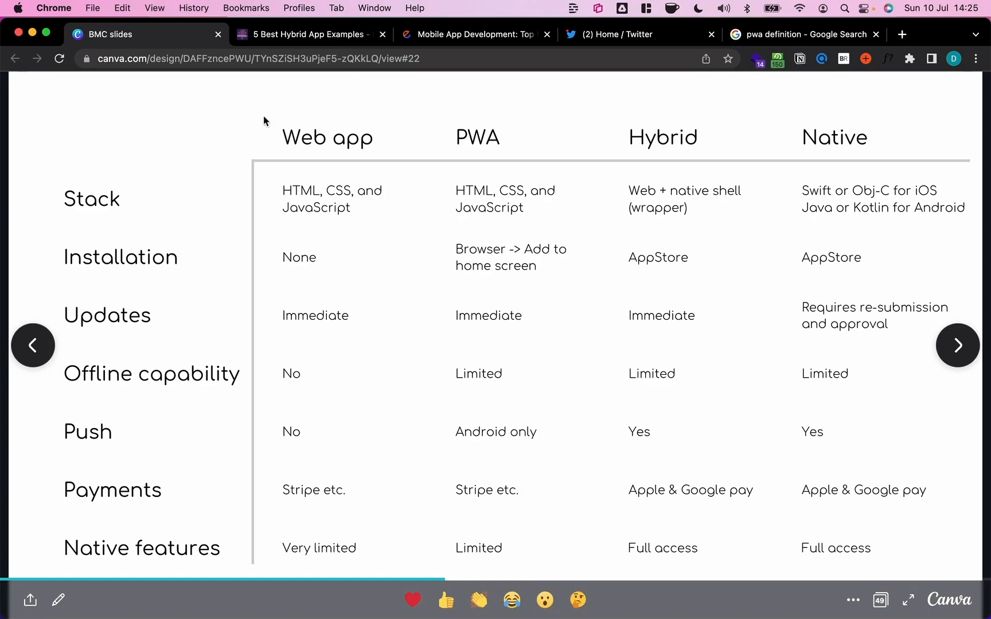
{"action": "mouse_move", "coordinate": [274, 109]}
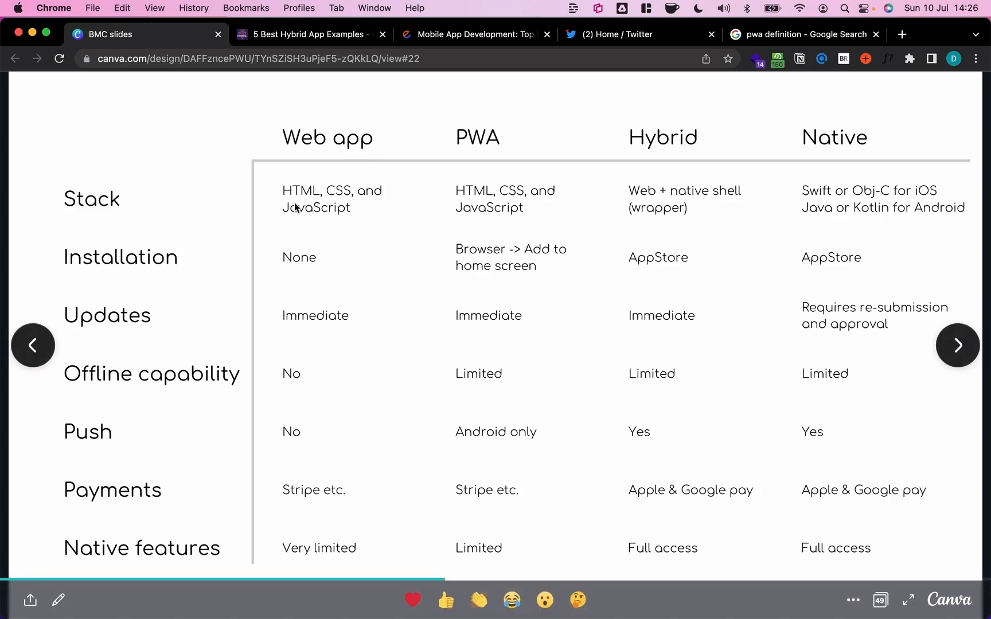
{"action": "mouse_move", "coordinate": [352, 220]}
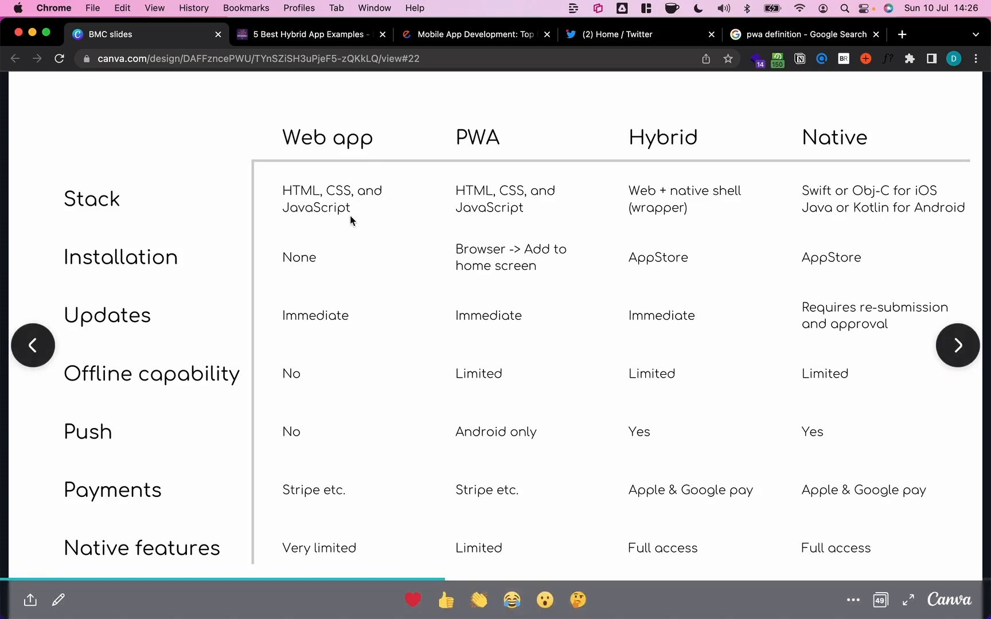
{"action": "mouse_move", "coordinate": [546, 156]}
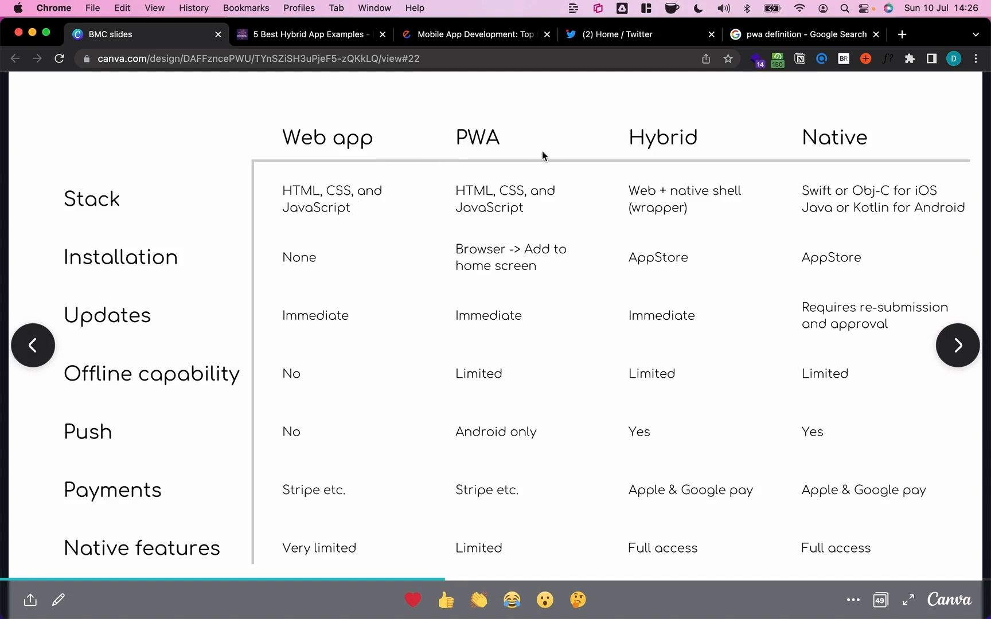
{"action": "mouse_move", "coordinate": [556, 221]}
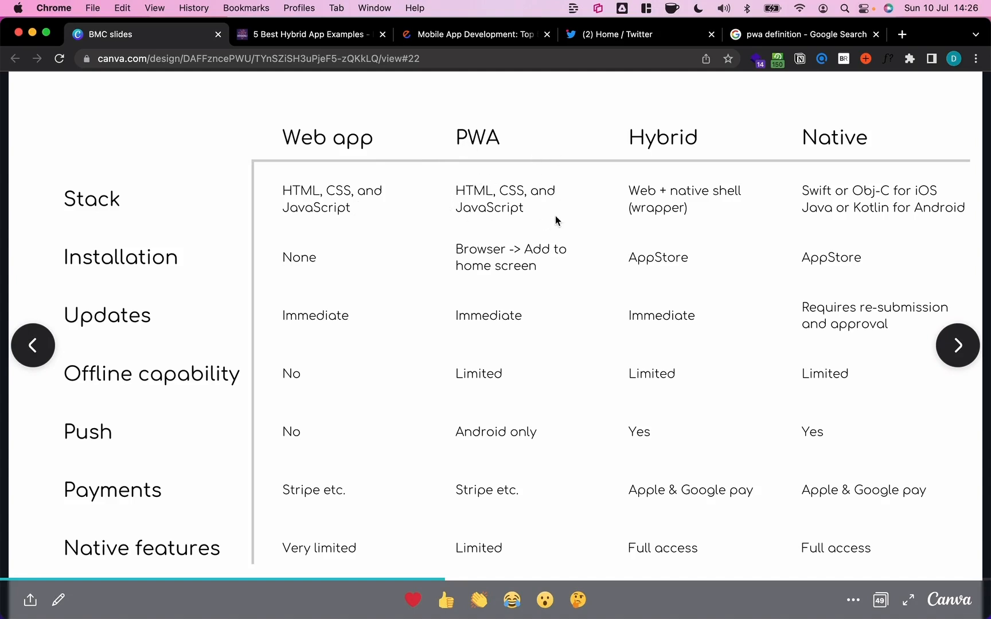
{"action": "mouse_move", "coordinate": [458, 218]}
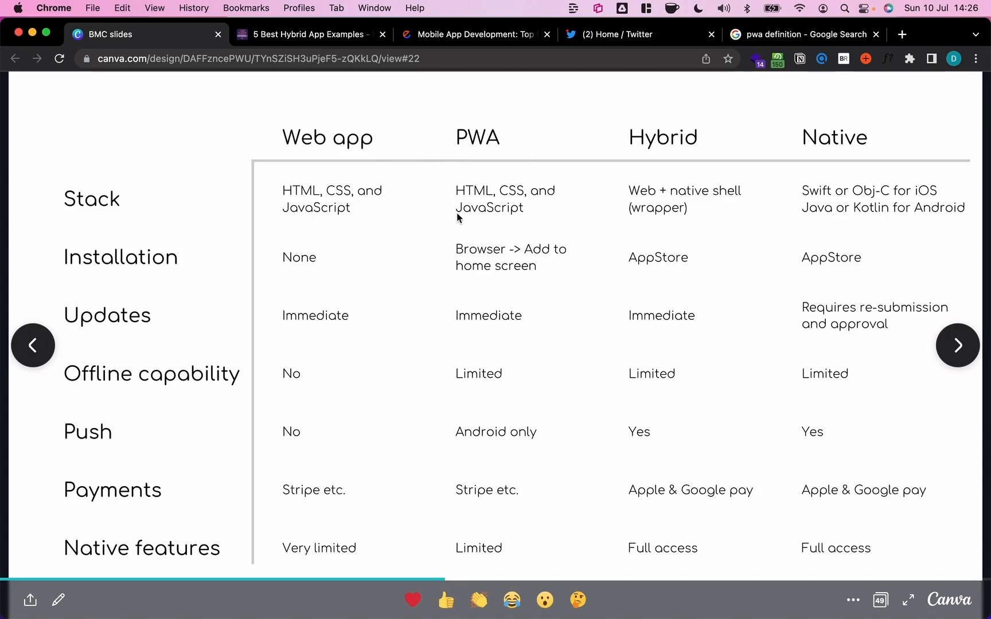
{"action": "mouse_move", "coordinate": [511, 218]}
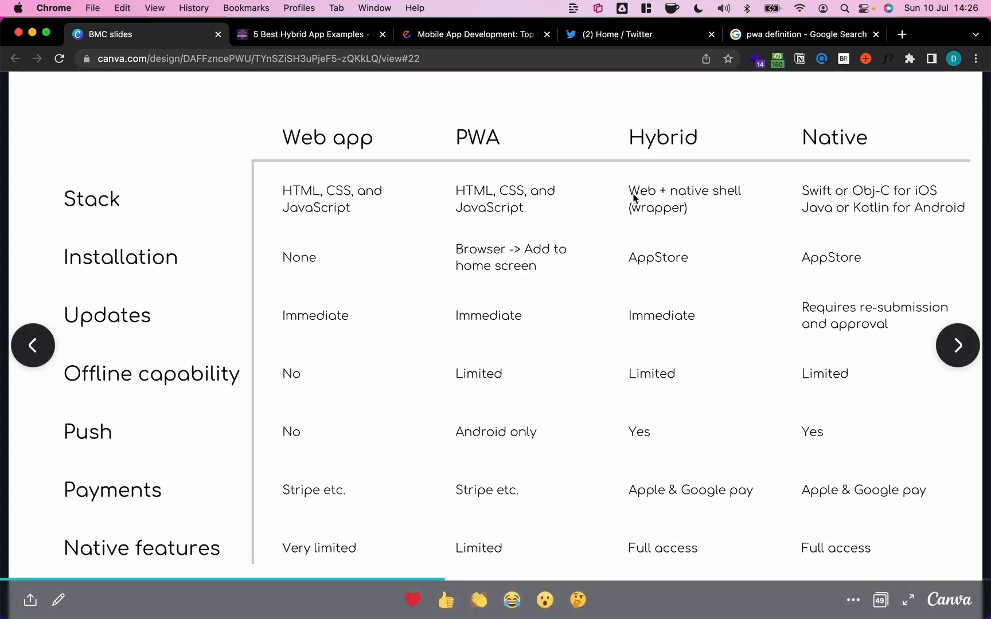
{"action": "mouse_move", "coordinate": [454, 193]}
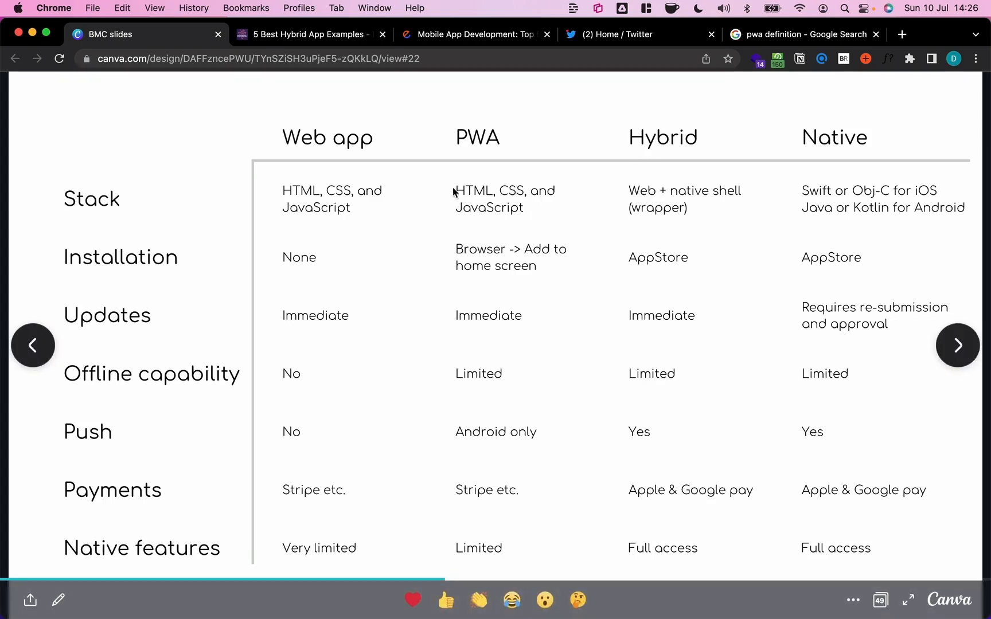
{"action": "mouse_move", "coordinate": [699, 205]}
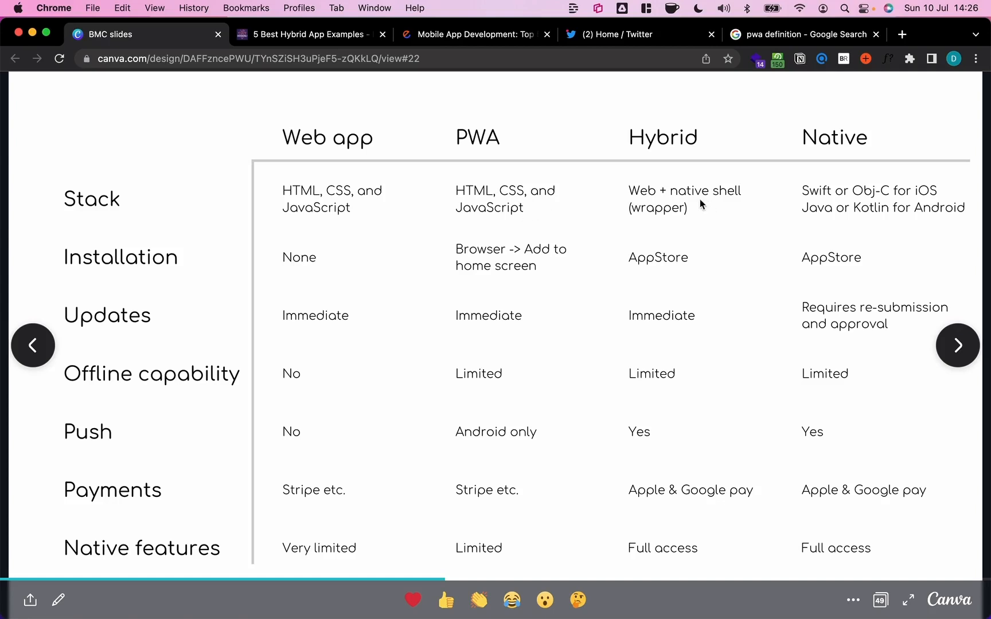
{"action": "mouse_move", "coordinate": [717, 199]}
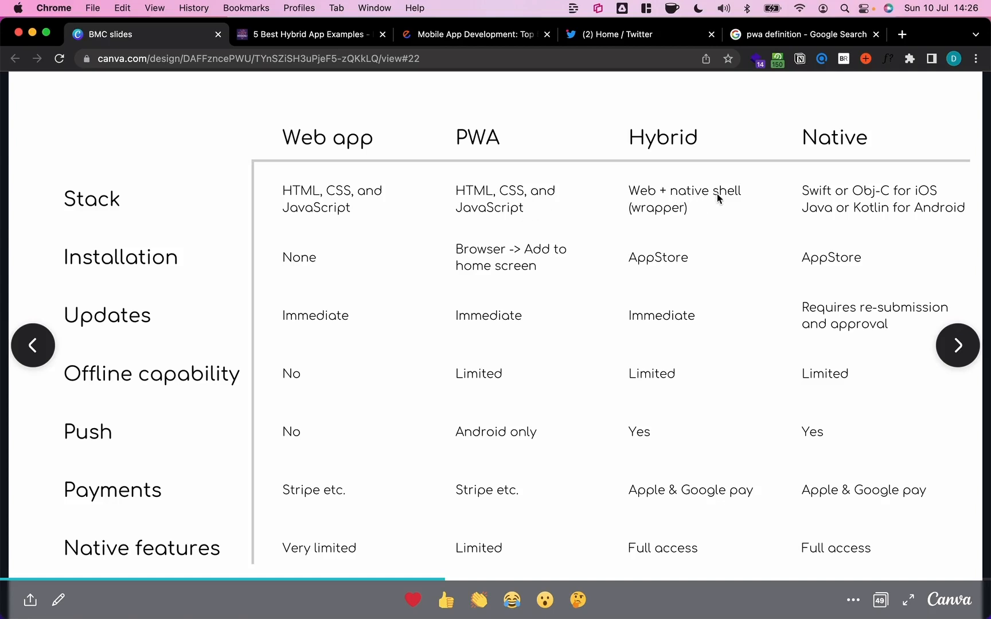
{"action": "mouse_move", "coordinate": [683, 203]}
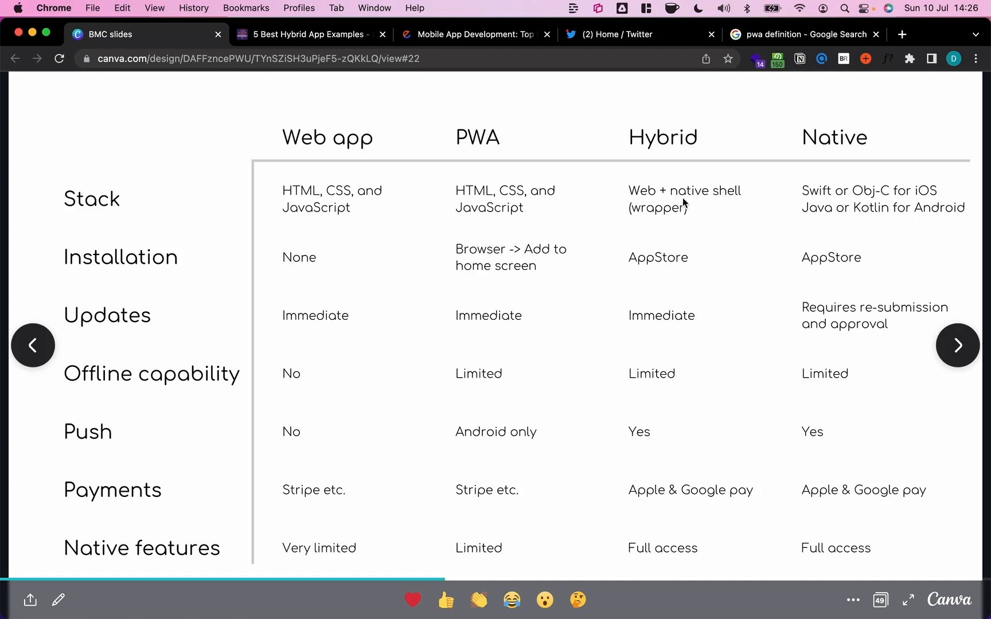
{"action": "mouse_move", "coordinate": [641, 198]}
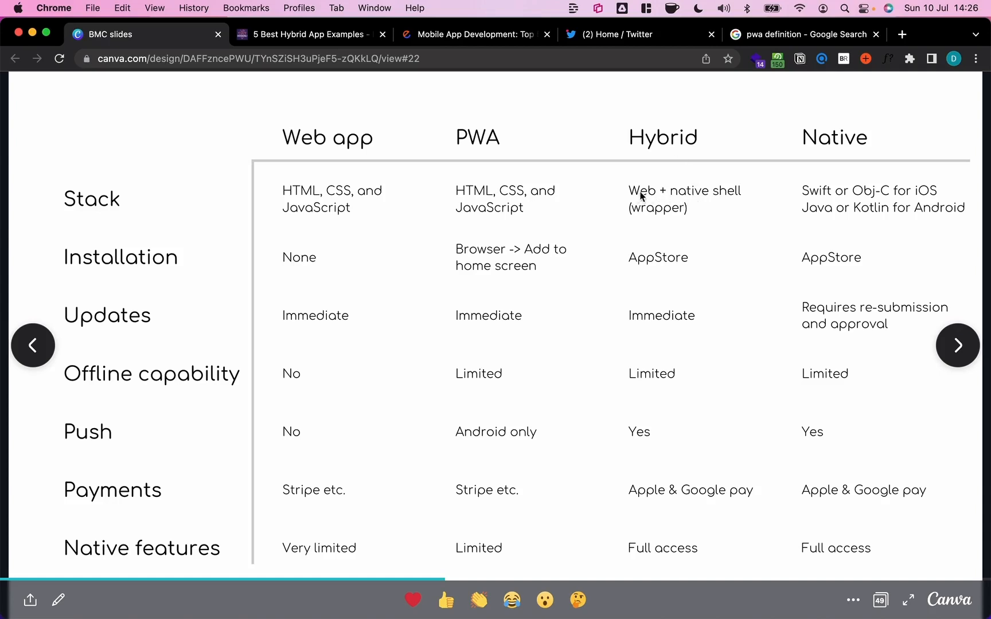
{"action": "mouse_move", "coordinate": [668, 199]}
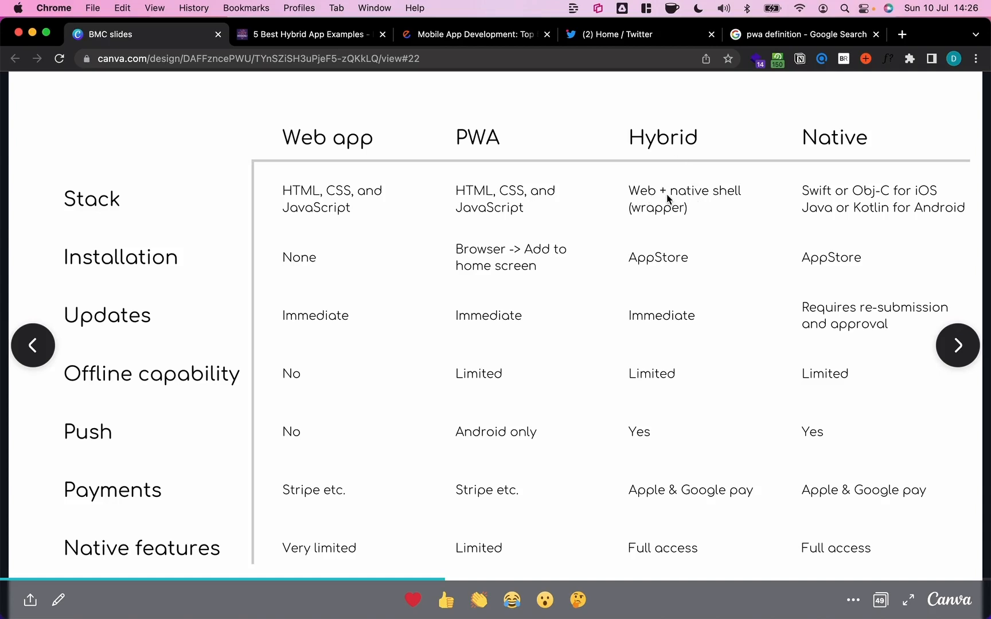
{"action": "mouse_move", "coordinate": [691, 202]}
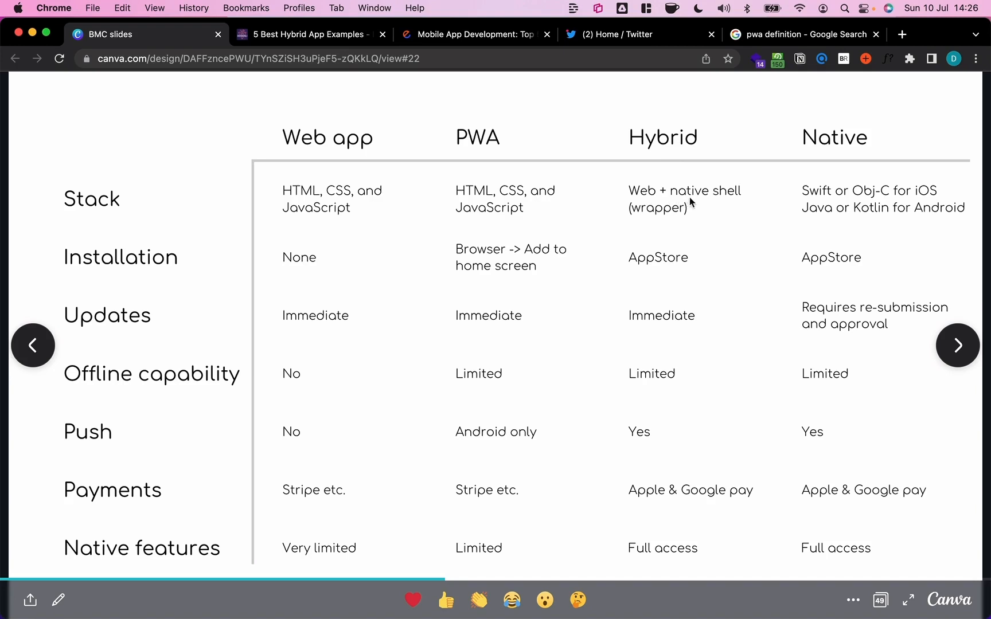
{"action": "mouse_move", "coordinate": [672, 197]}
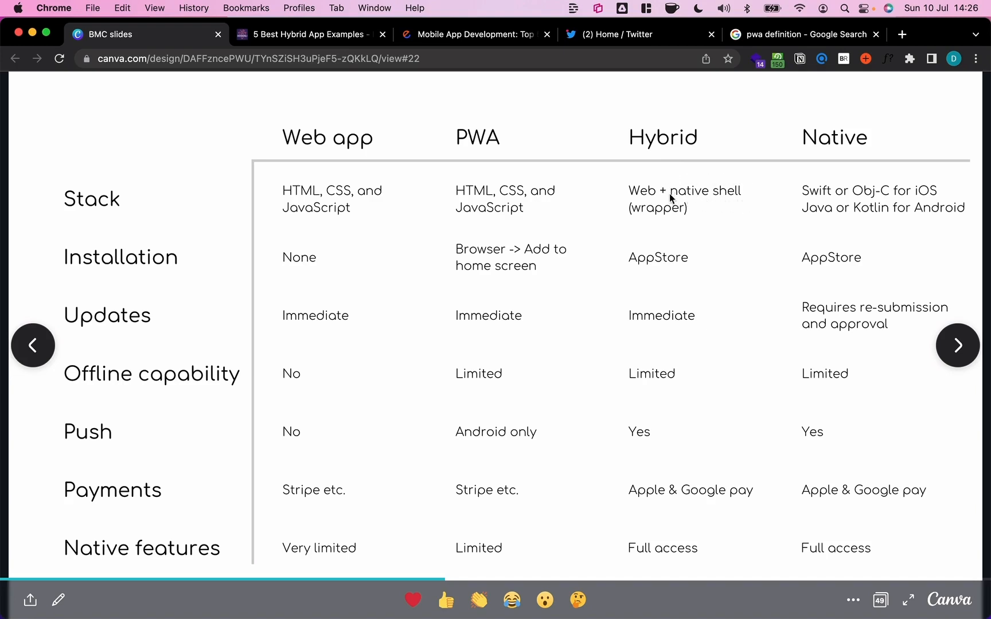
{"action": "mouse_move", "coordinate": [698, 203]}
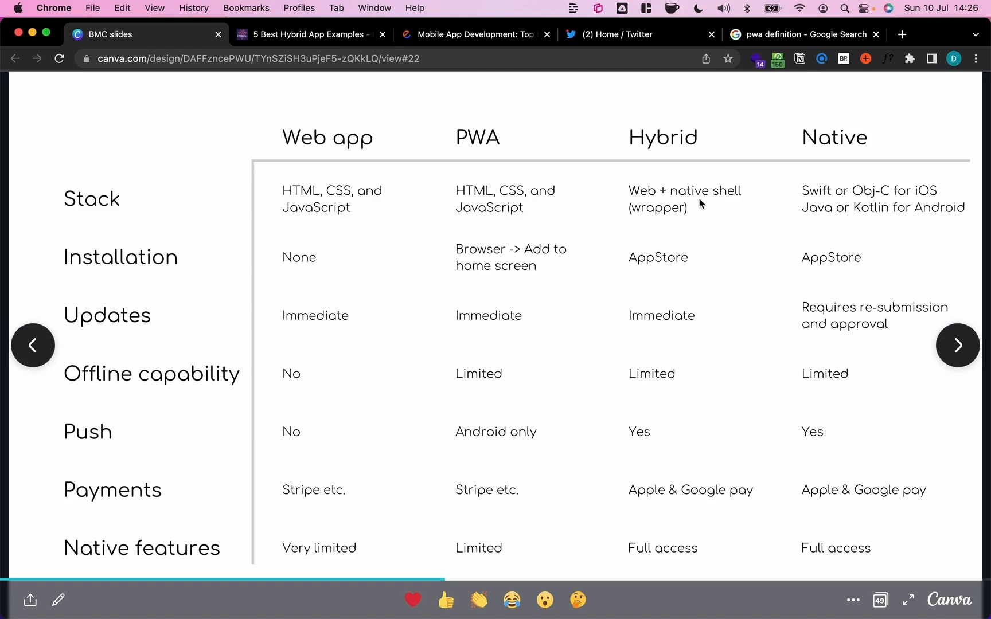
{"action": "mouse_move", "coordinate": [788, 198]}
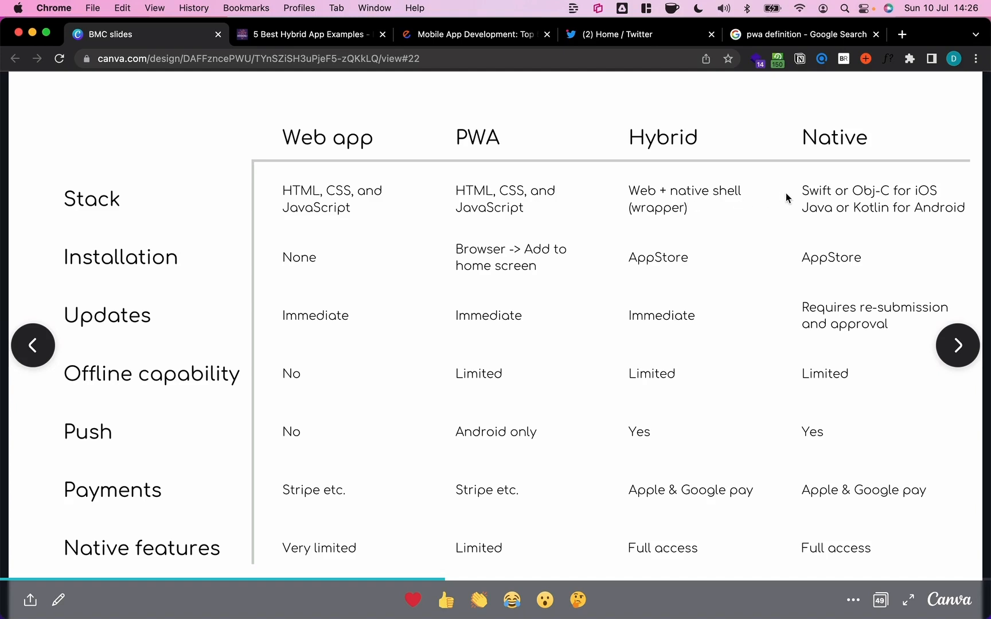
{"action": "mouse_move", "coordinate": [877, 202]}
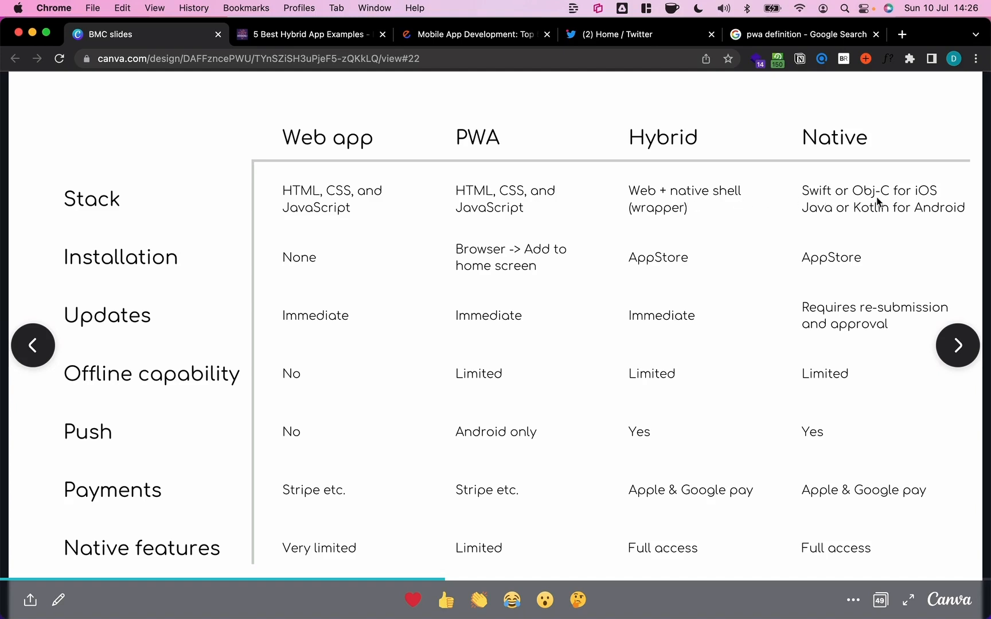
{"action": "mouse_move", "coordinate": [816, 218]}
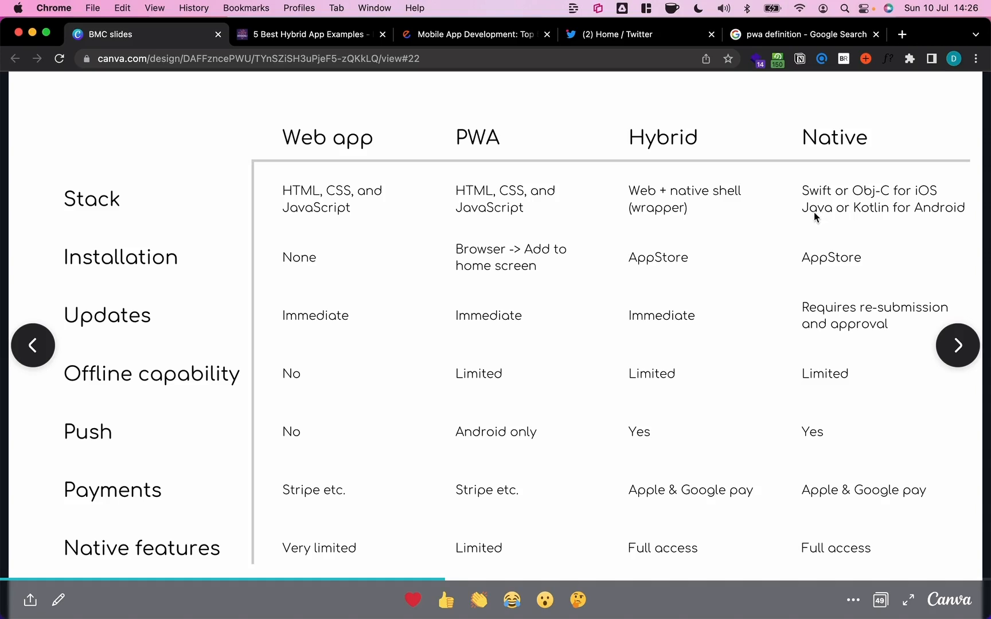
{"action": "mouse_move", "coordinate": [647, 187]}
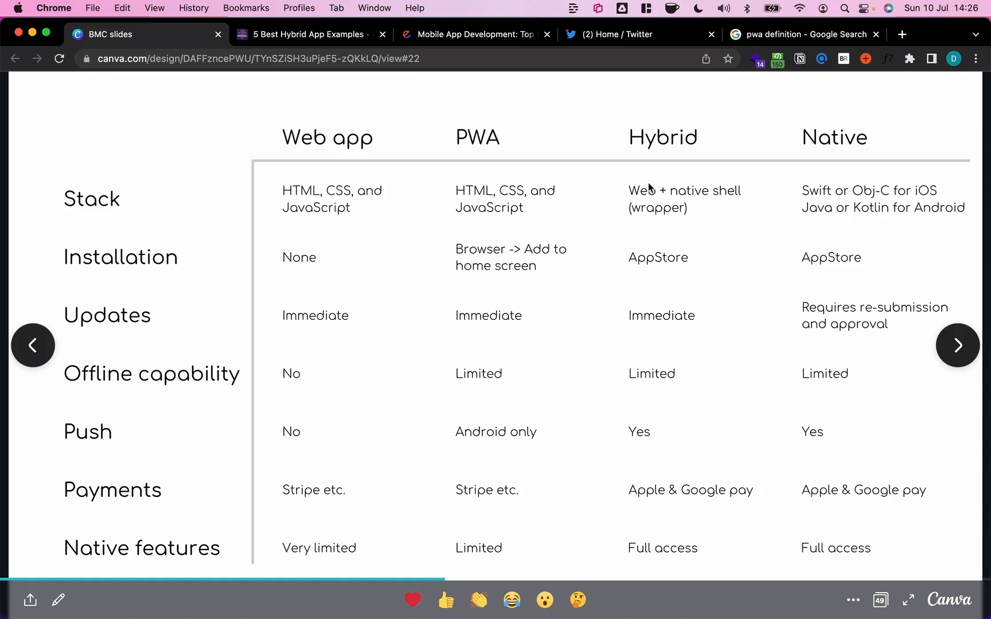
{"action": "mouse_move", "coordinate": [730, 201]}
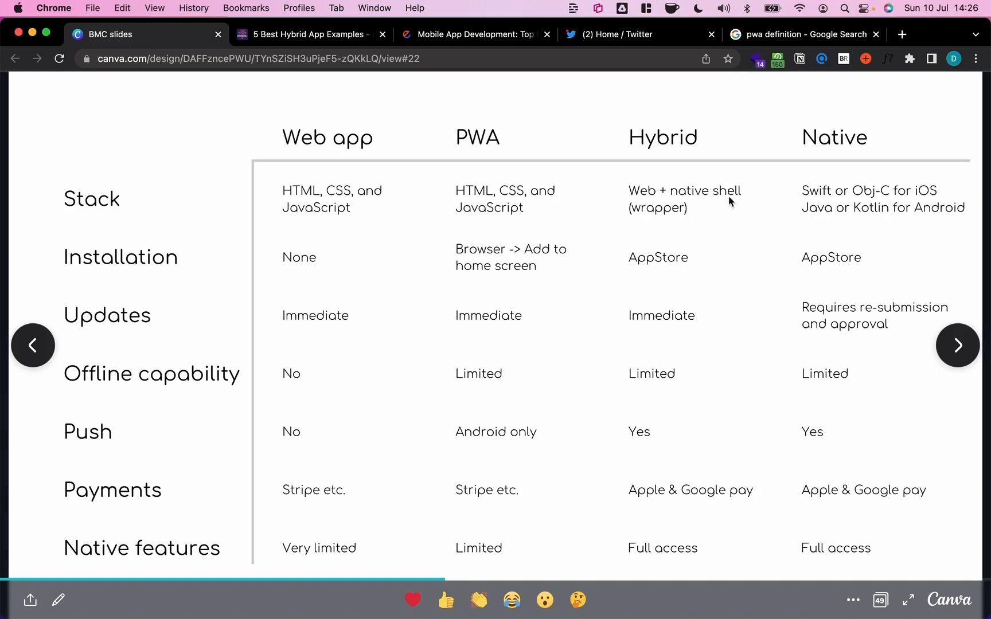
{"action": "mouse_move", "coordinate": [714, 215]}
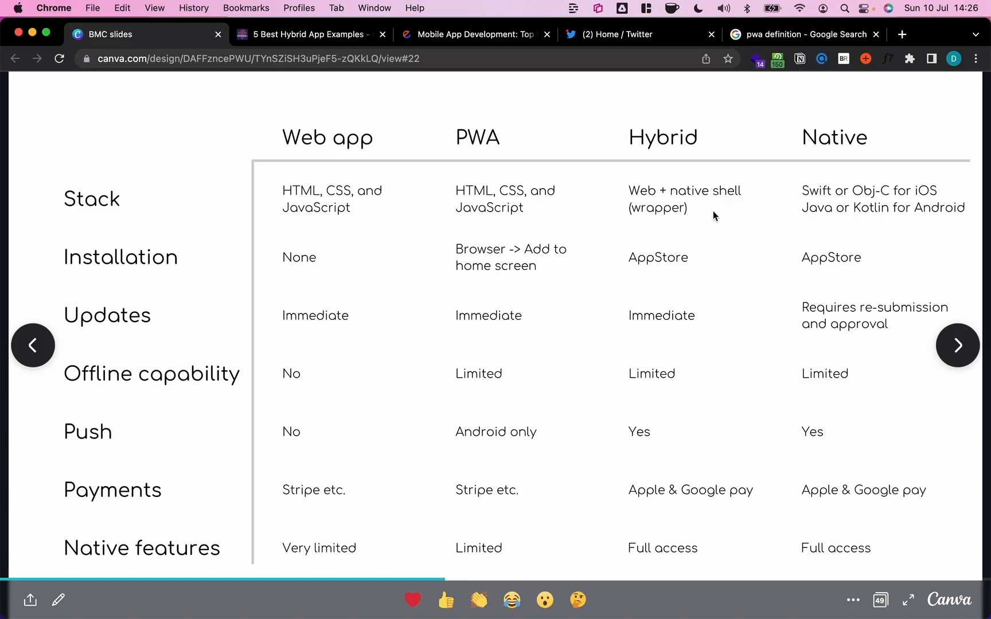
{"action": "mouse_move", "coordinate": [830, 199]}
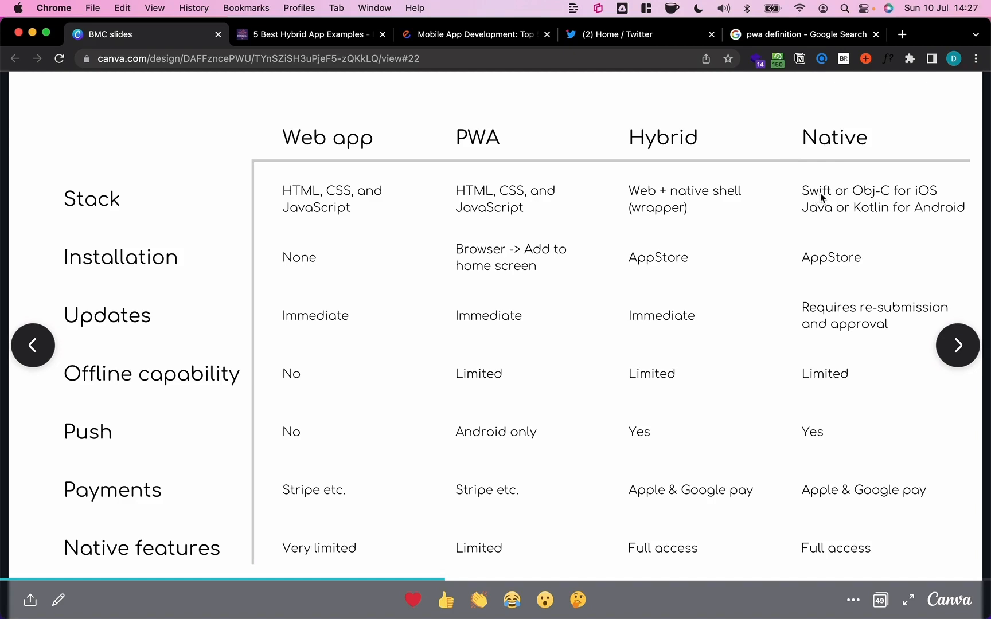
{"action": "mouse_move", "coordinate": [866, 200]}
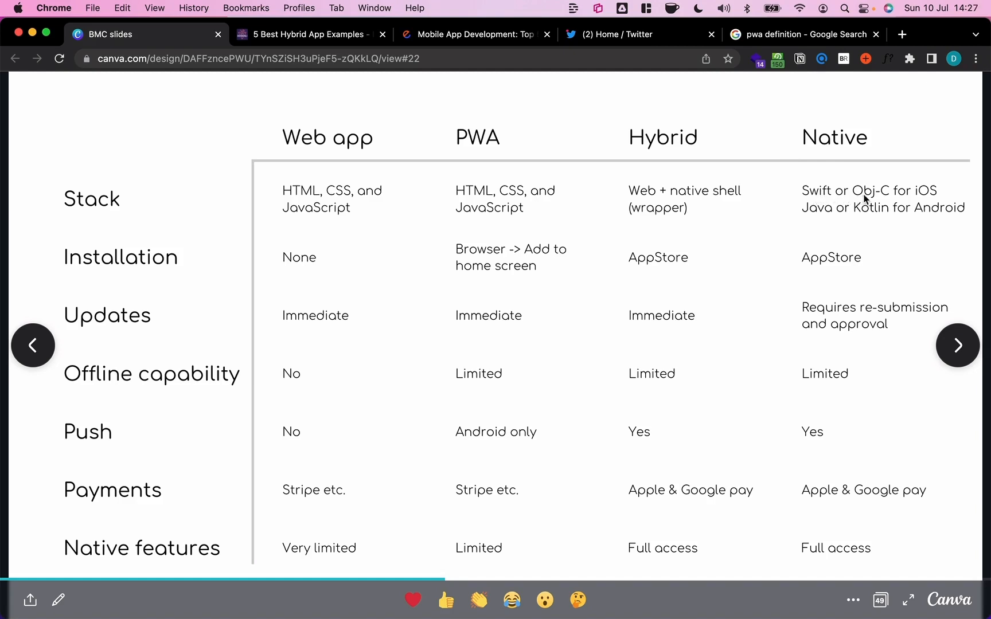
{"action": "mouse_move", "coordinate": [815, 218]}
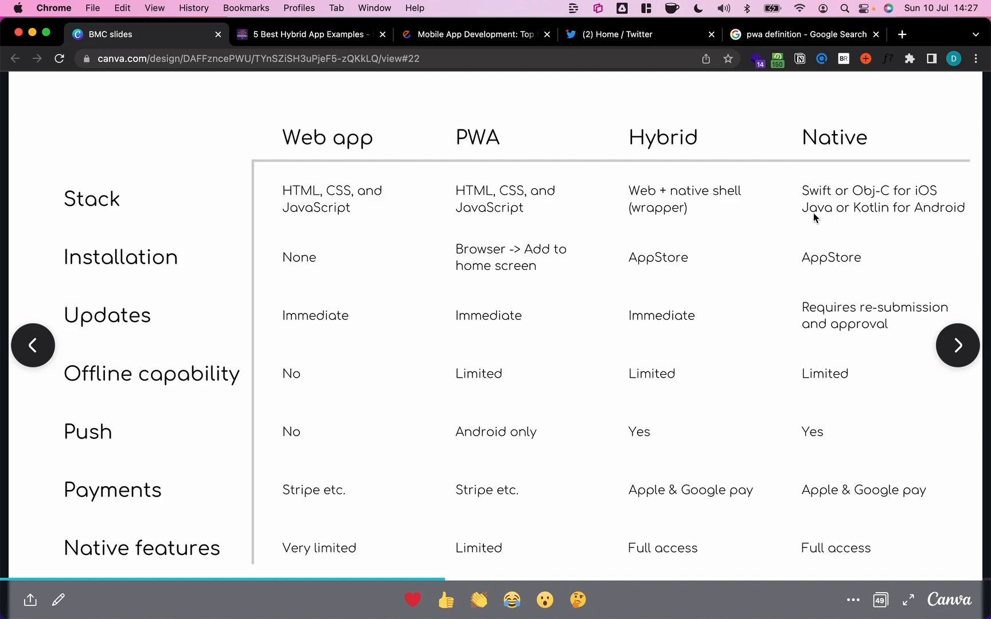
{"action": "mouse_move", "coordinate": [910, 217]}
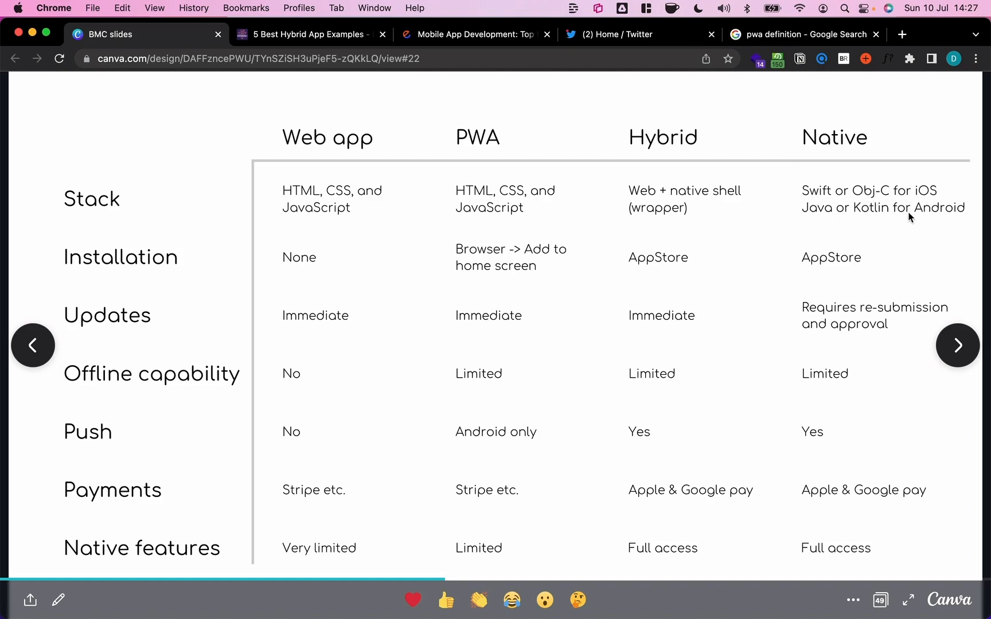
{"action": "mouse_move", "coordinate": [62, 237]}
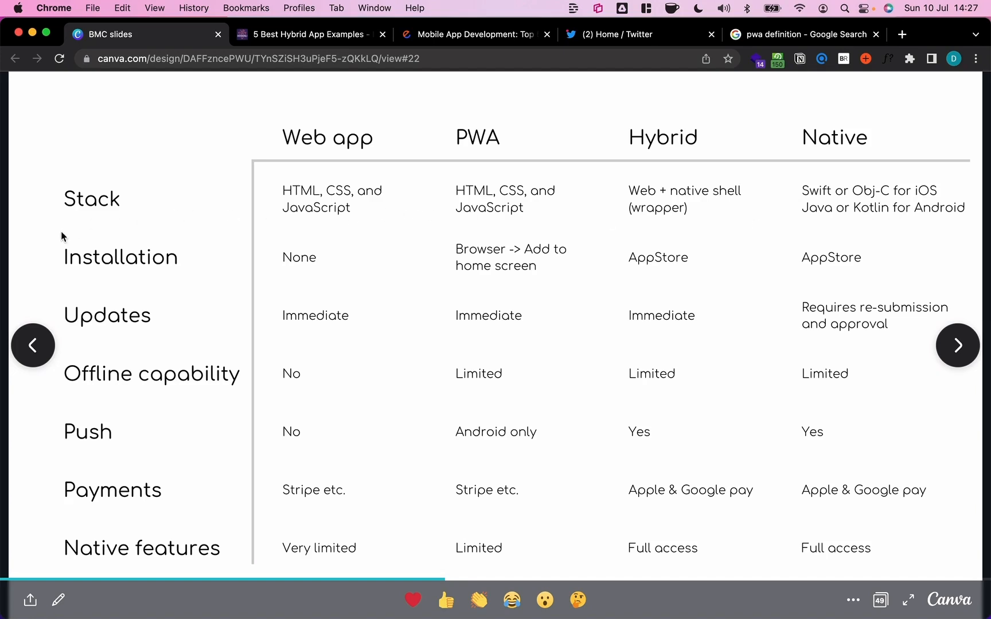
{"action": "mouse_move", "coordinate": [312, 285]}
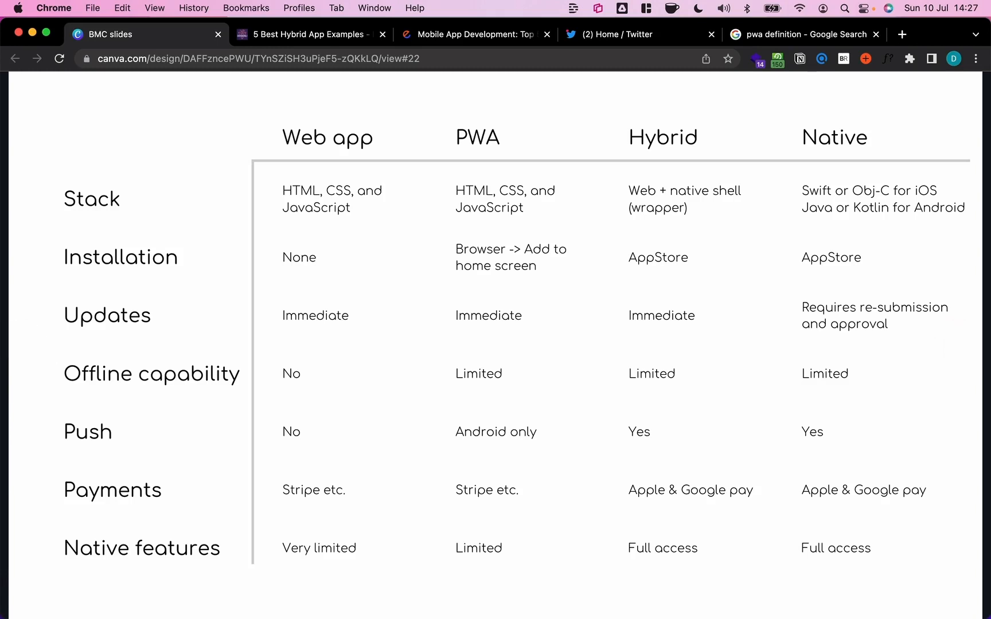
{"action": "mouse_move", "coordinate": [556, 302]}
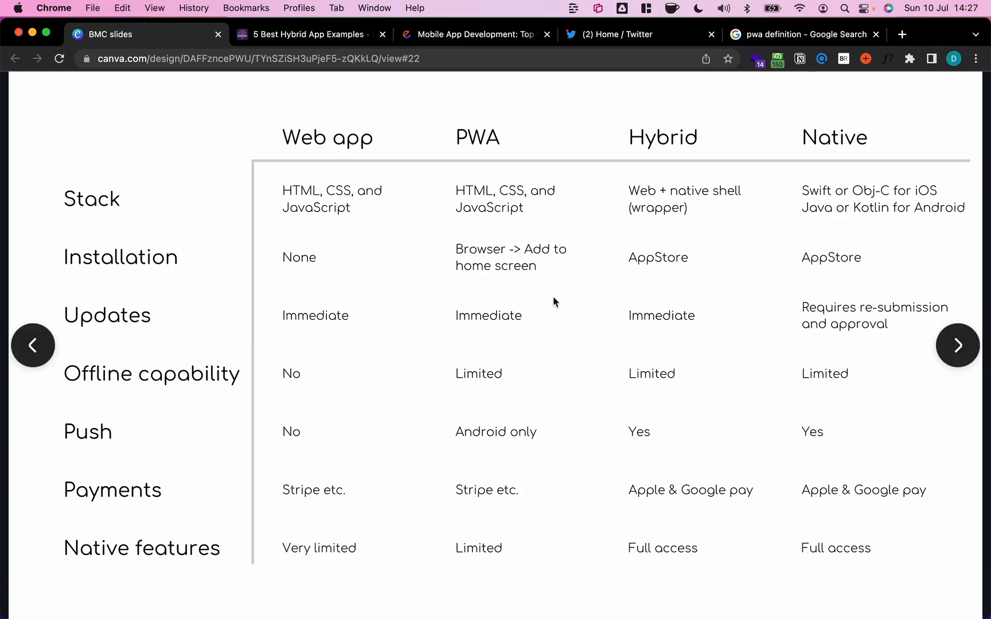
{"action": "mouse_move", "coordinate": [499, 297]}
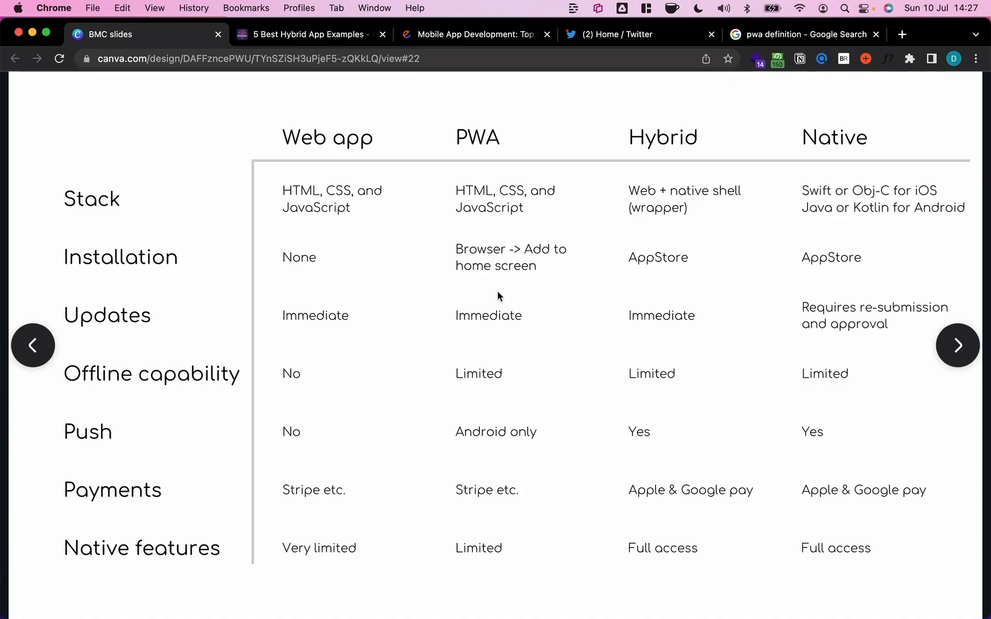
{"action": "mouse_move", "coordinate": [493, 257]}
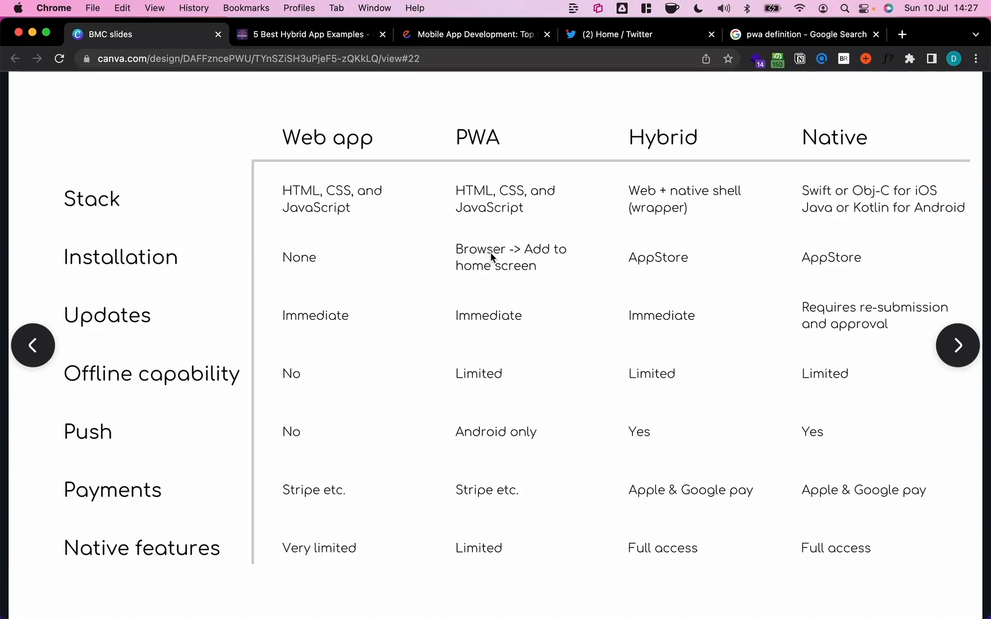
{"action": "mouse_move", "coordinate": [511, 285]}
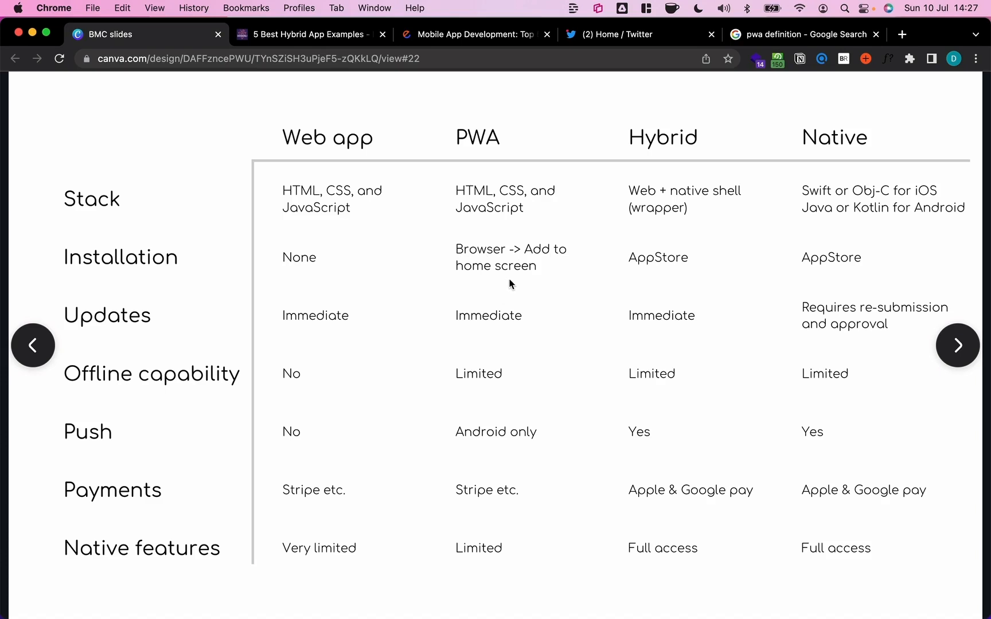
{"action": "mouse_move", "coordinate": [769, 228]}
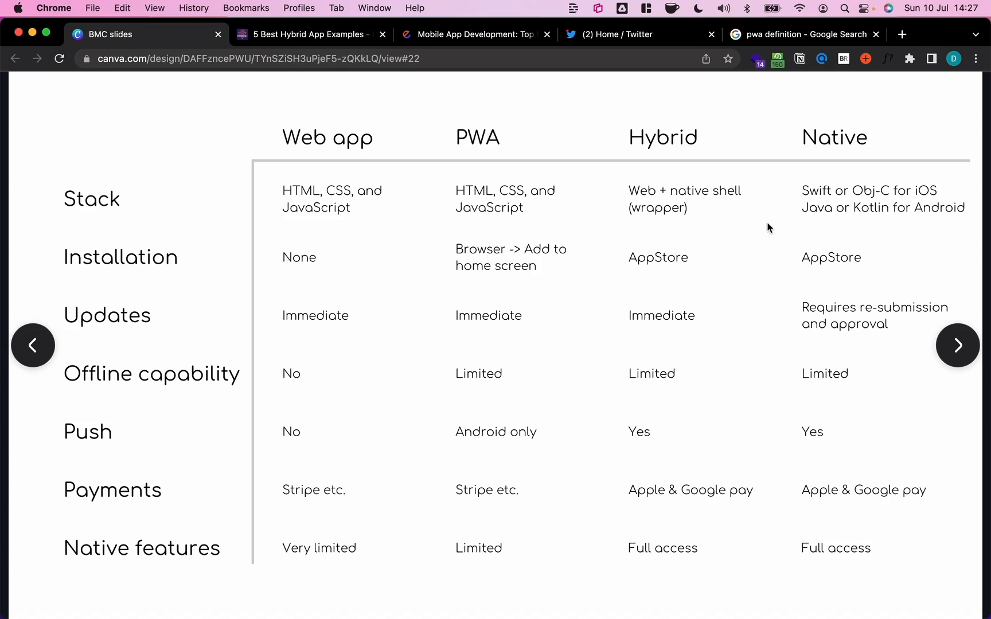
{"action": "mouse_move", "coordinate": [858, 258]}
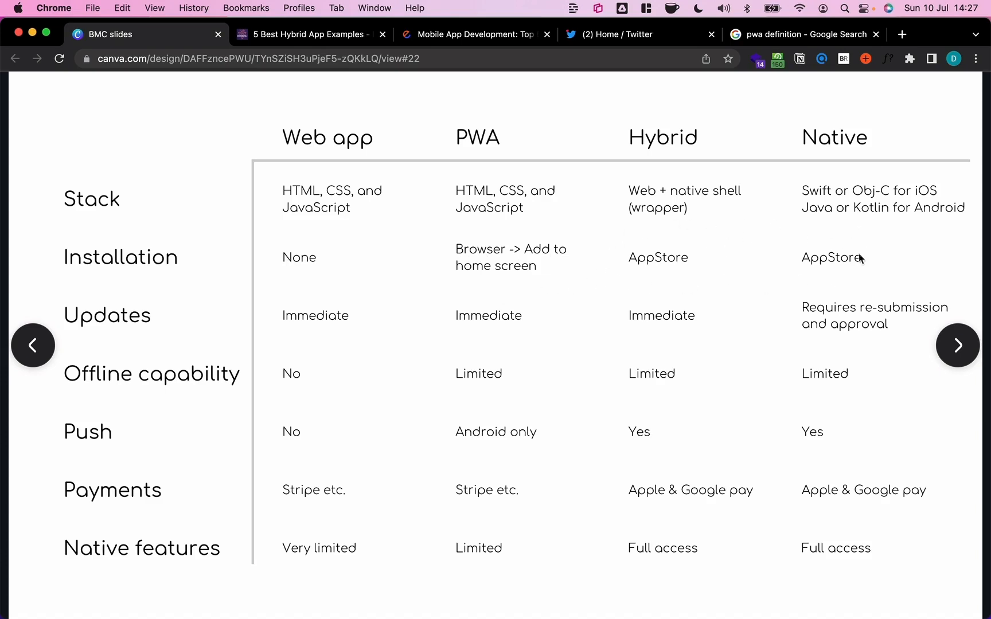
{"action": "mouse_move", "coordinate": [665, 281]}
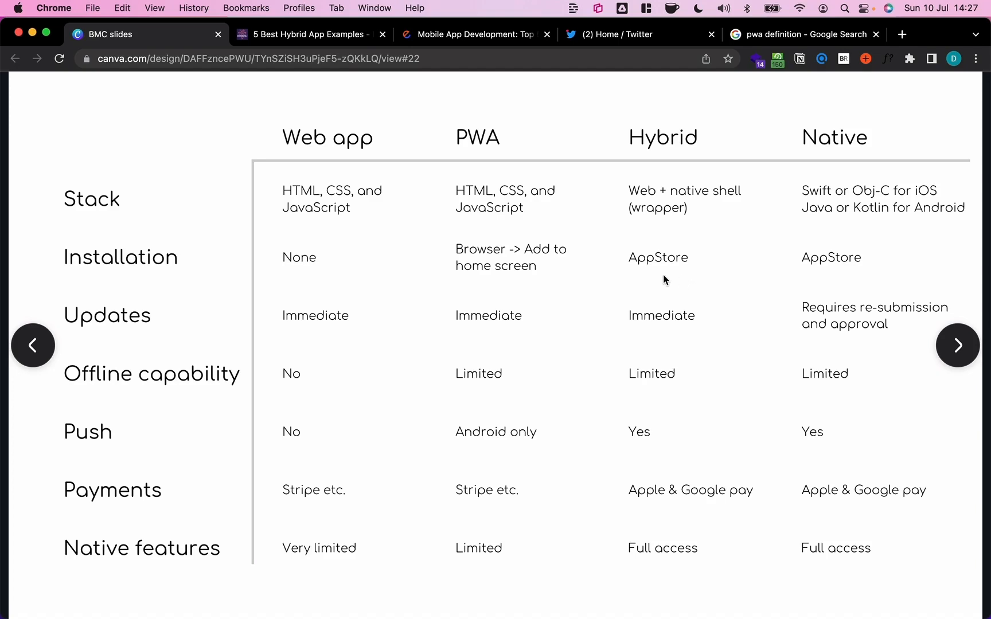
{"action": "mouse_move", "coordinate": [262, 266]}
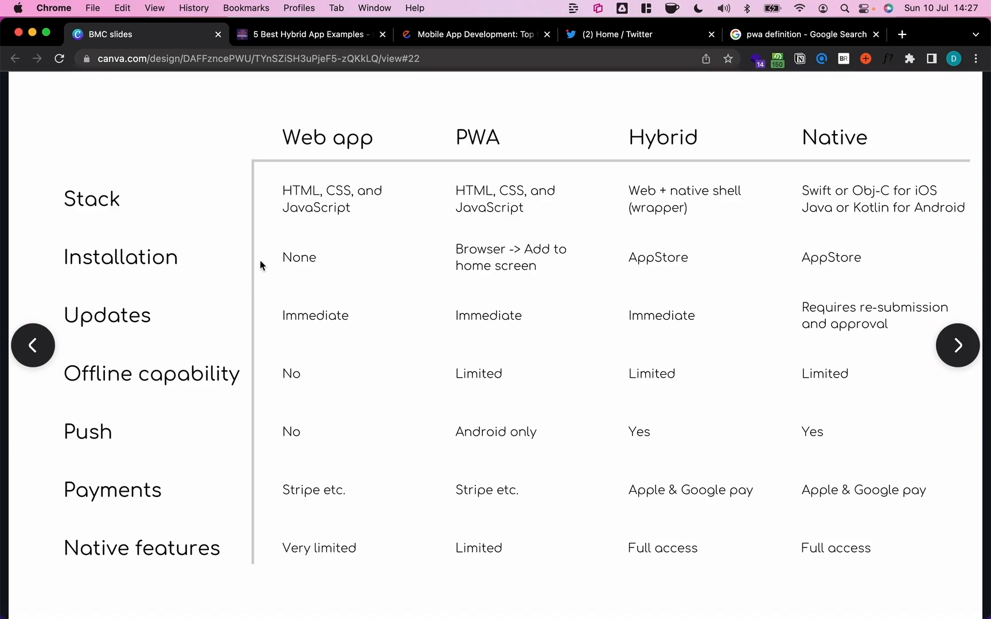
{"action": "mouse_move", "coordinate": [59, 322]}
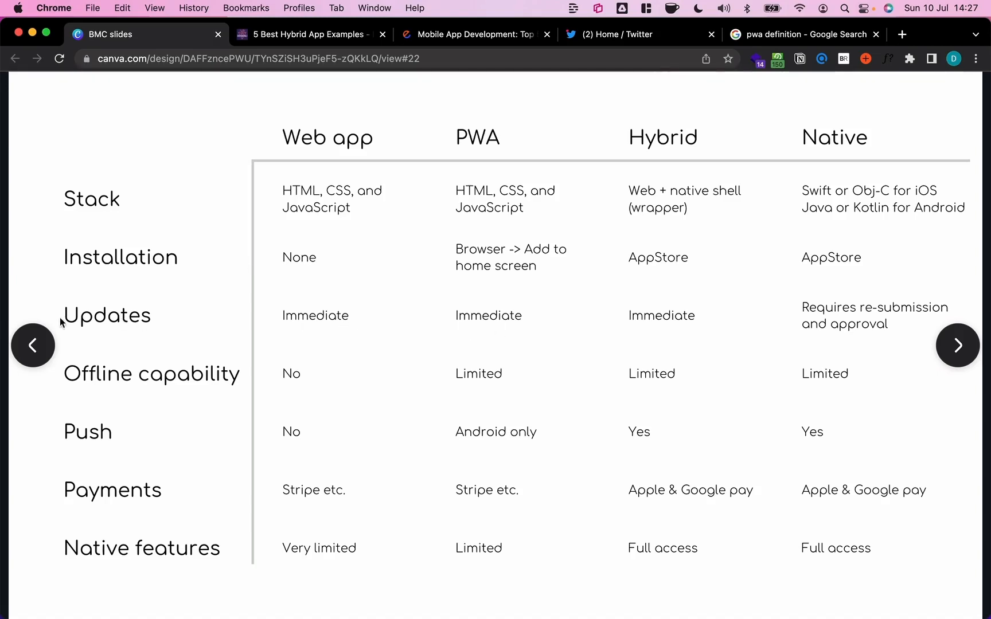
{"action": "mouse_move", "coordinate": [55, 311]}
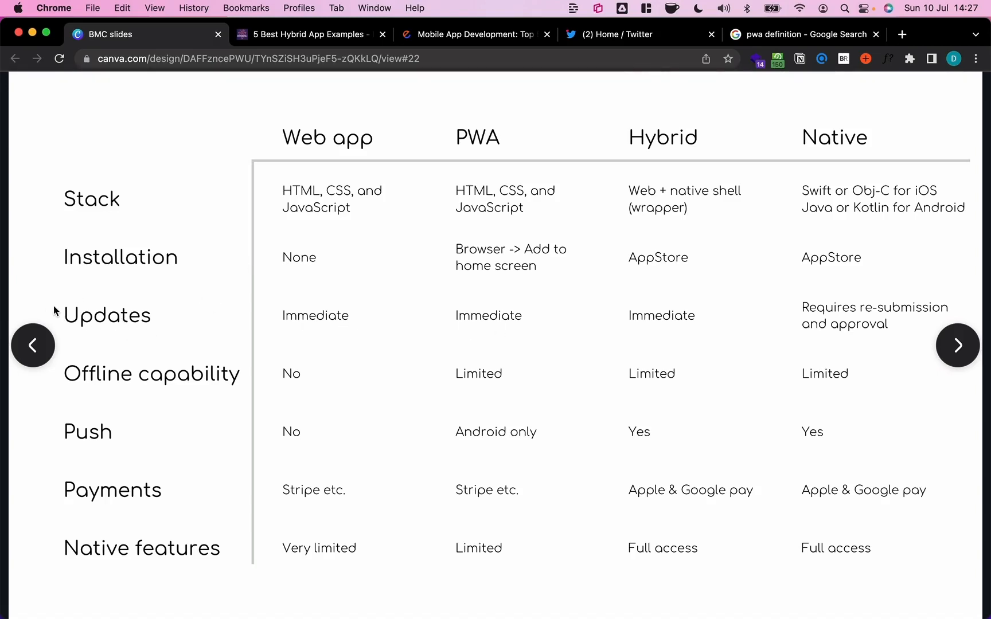
{"action": "mouse_move", "coordinate": [280, 324]}
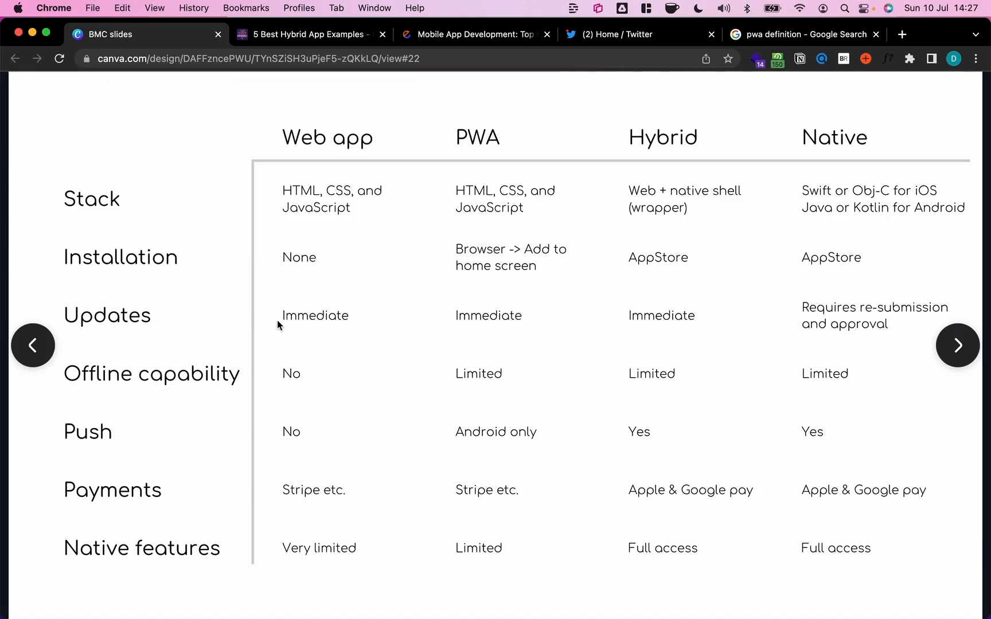
{"action": "mouse_move", "coordinate": [335, 330]}
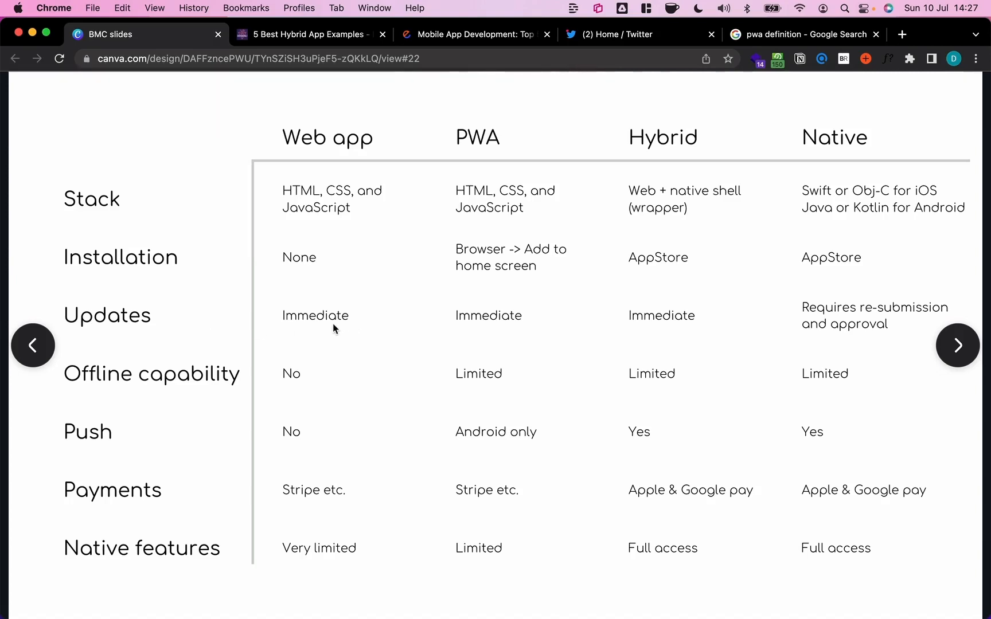
{"action": "mouse_move", "coordinate": [332, 327]}
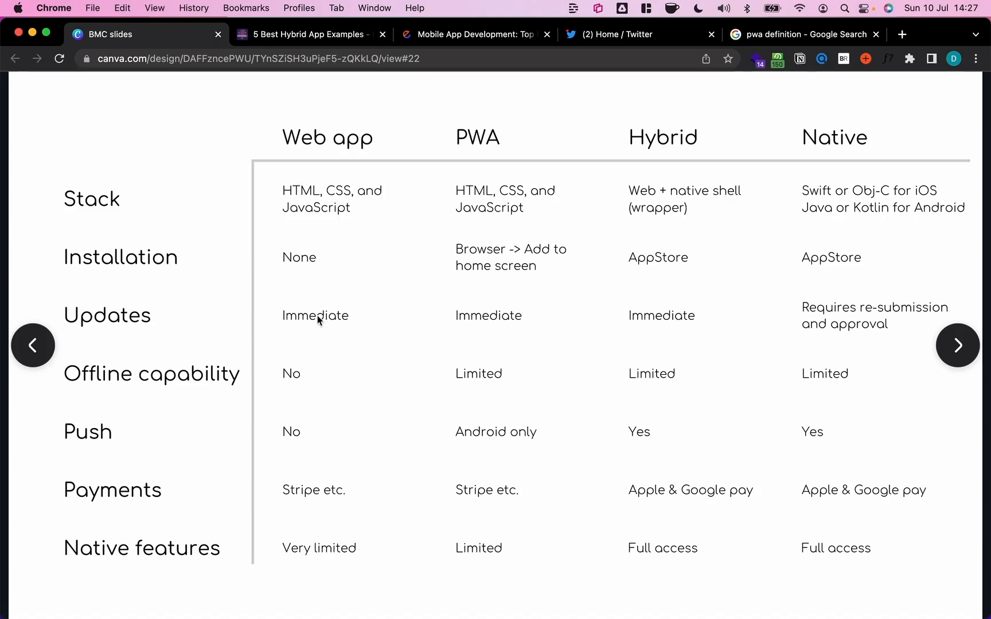
{"action": "mouse_move", "coordinate": [320, 332]}
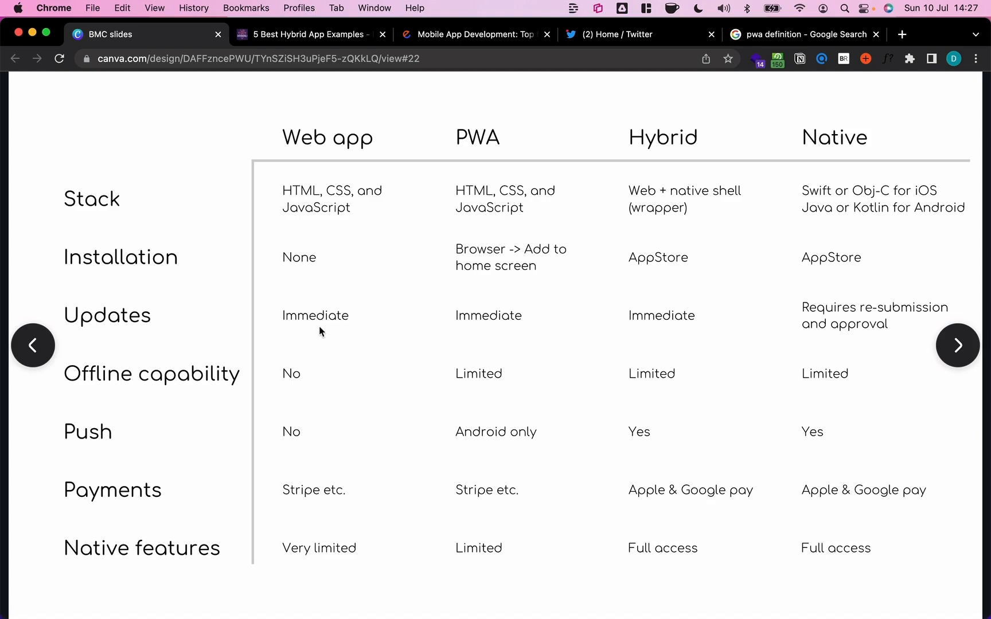
{"action": "mouse_move", "coordinate": [268, 323]}
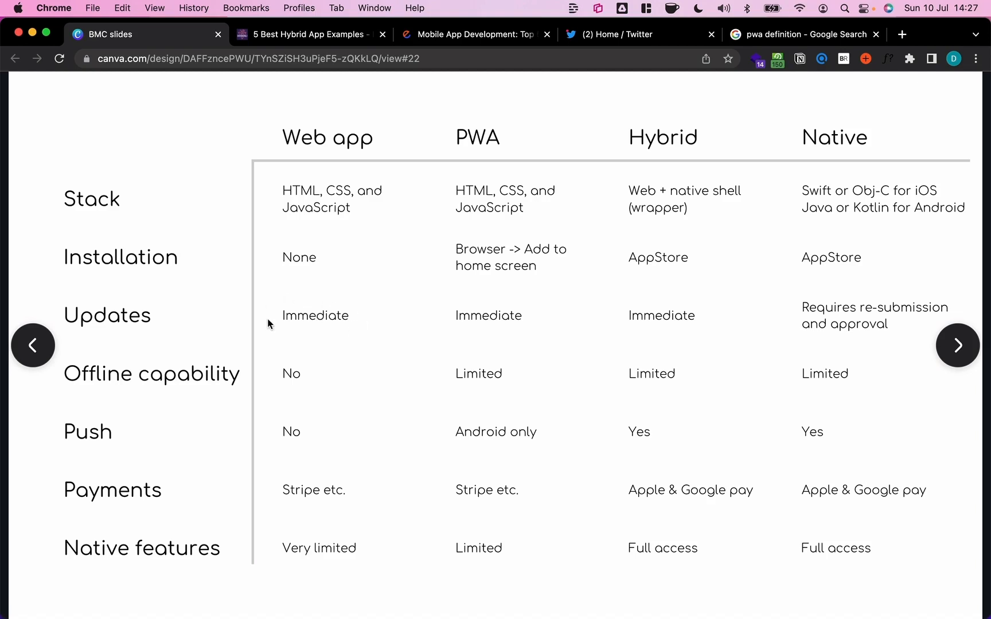
{"action": "mouse_move", "coordinate": [531, 333]}
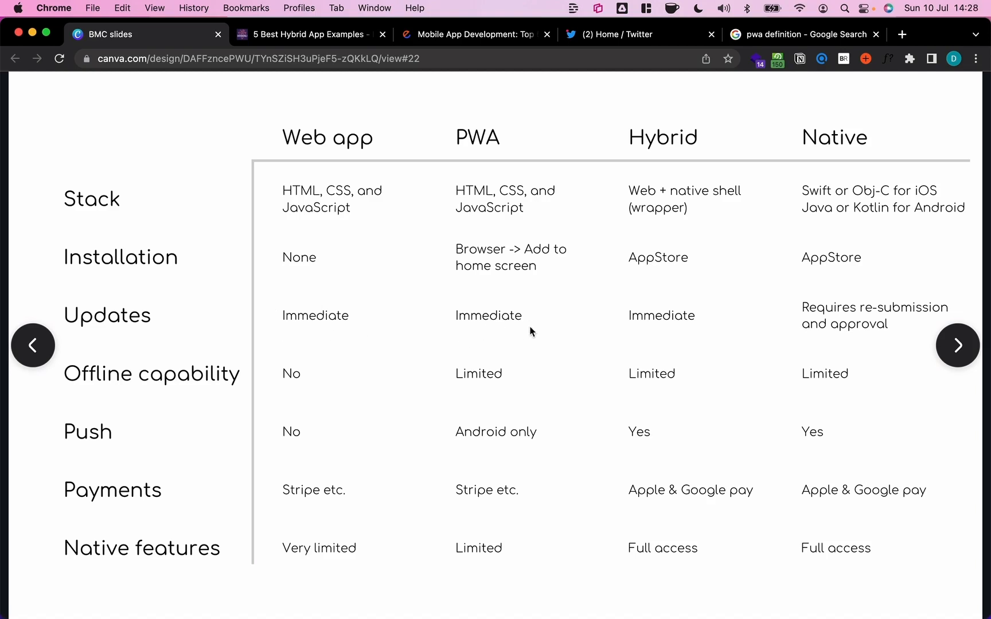
{"action": "mouse_move", "coordinate": [479, 333]}
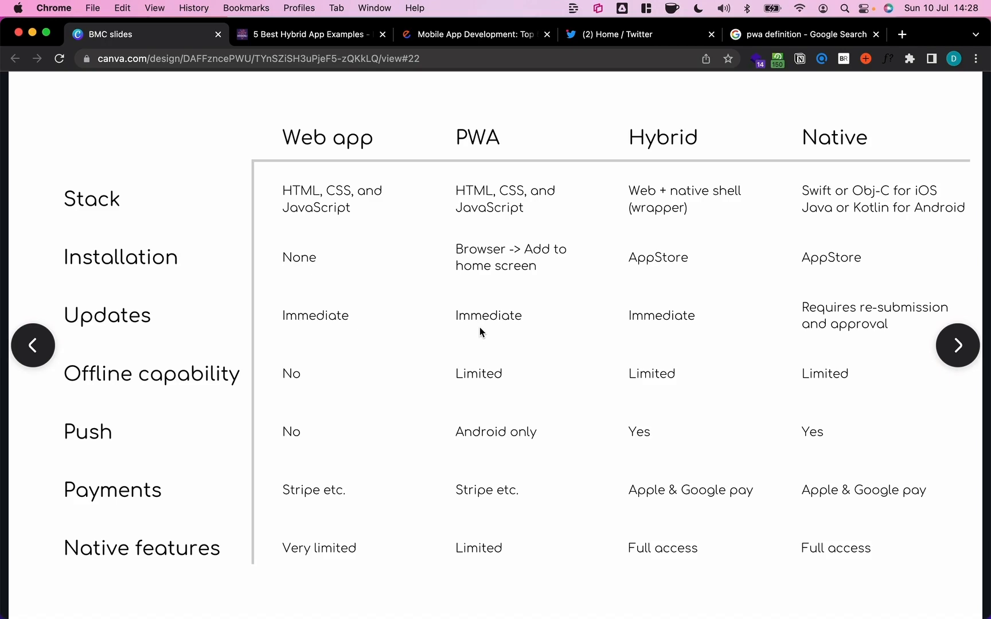
{"action": "mouse_move", "coordinate": [487, 322]}
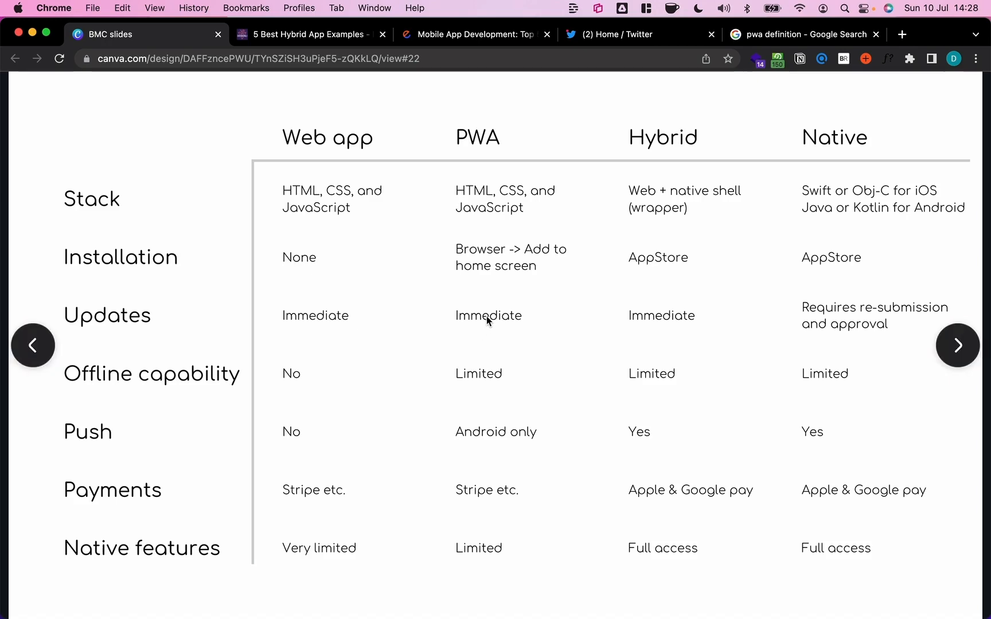
{"action": "mouse_move", "coordinate": [682, 338]}
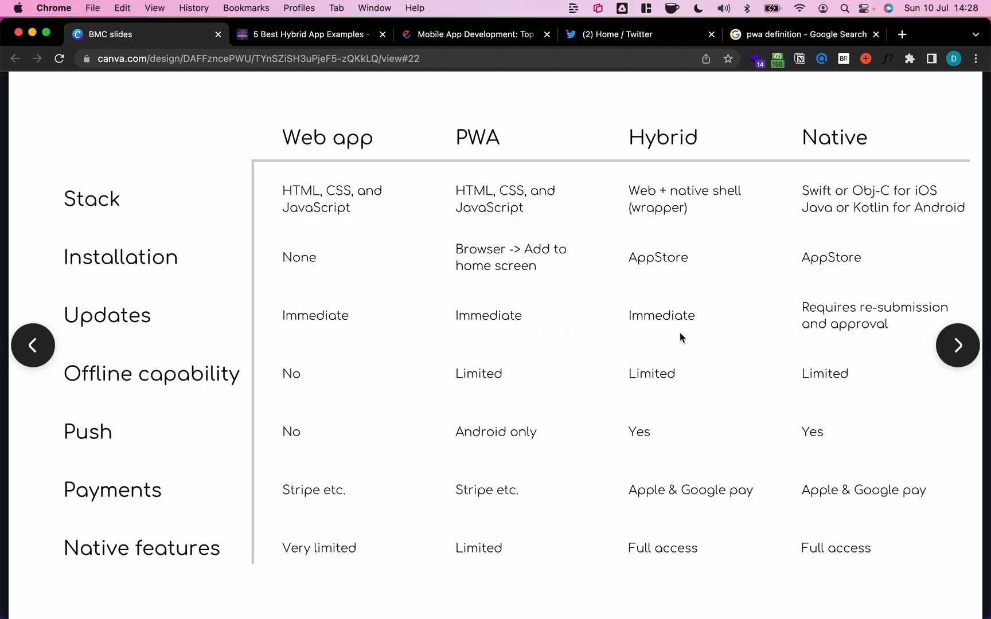
{"action": "mouse_move", "coordinate": [653, 335]}
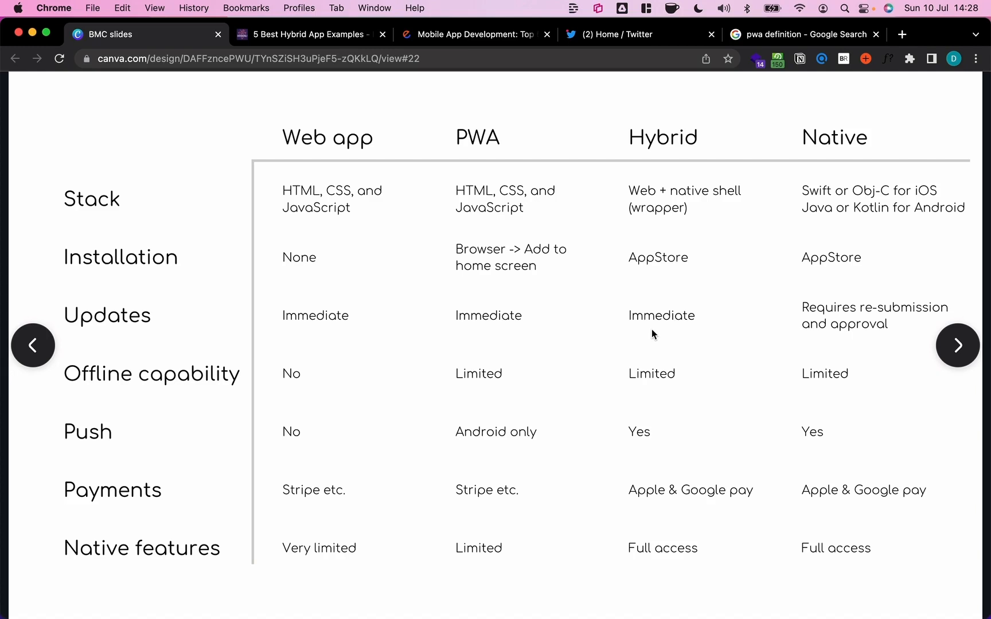
{"action": "mouse_move", "coordinate": [677, 196]}
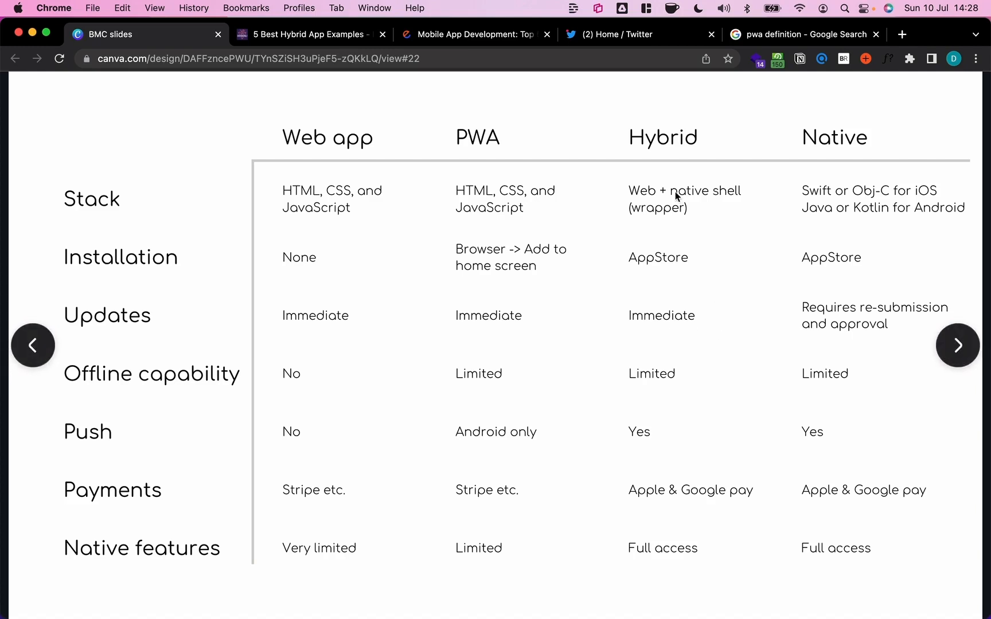
{"action": "mouse_move", "coordinate": [643, 218]}
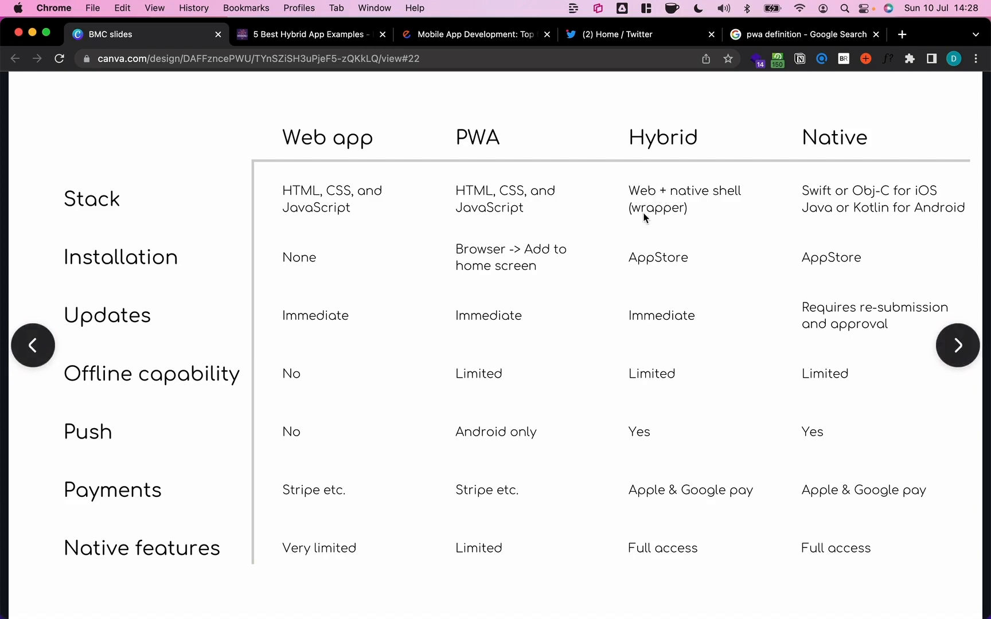
{"action": "mouse_move", "coordinate": [682, 337]}
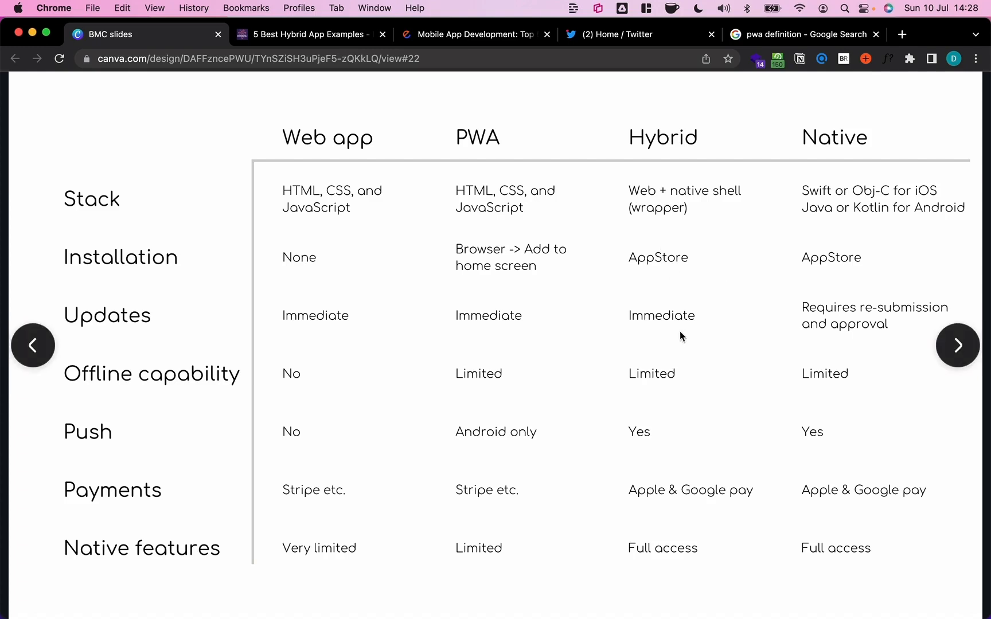
{"action": "mouse_move", "coordinate": [750, 200]}
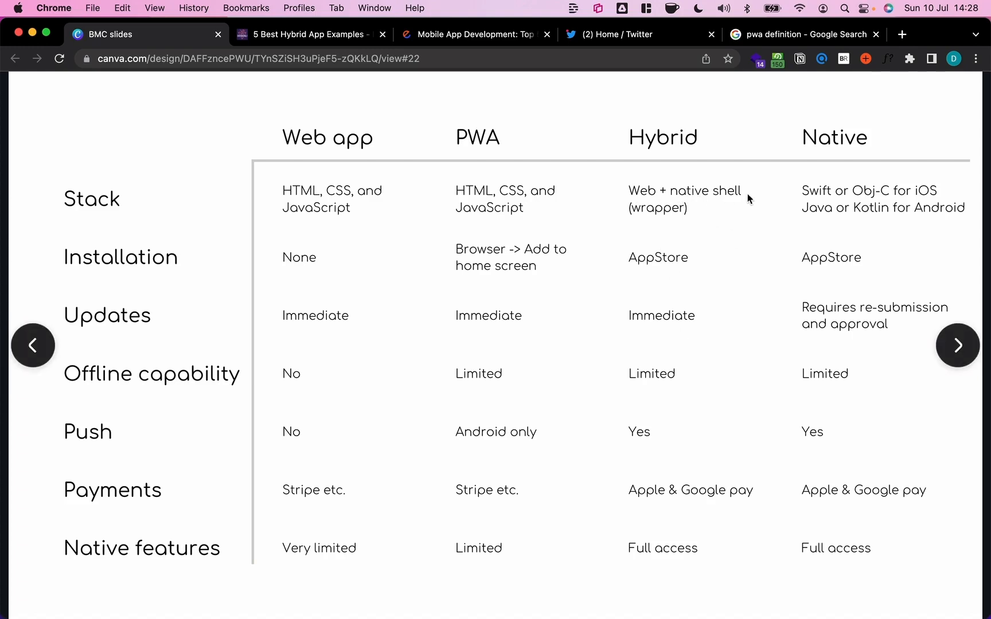
{"action": "mouse_move", "coordinate": [693, 327]}
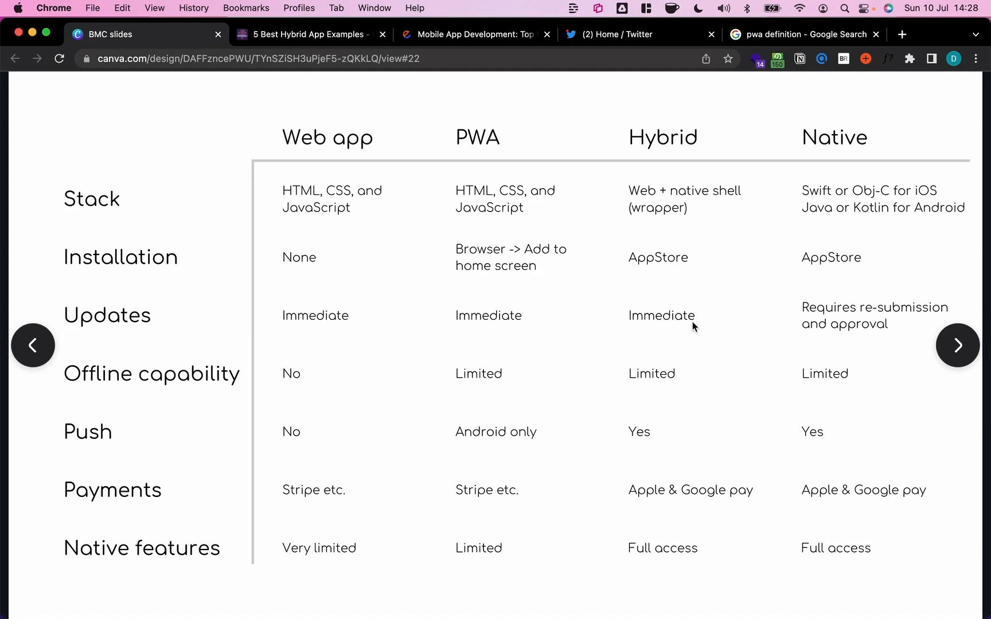
{"action": "mouse_move", "coordinate": [646, 200]}
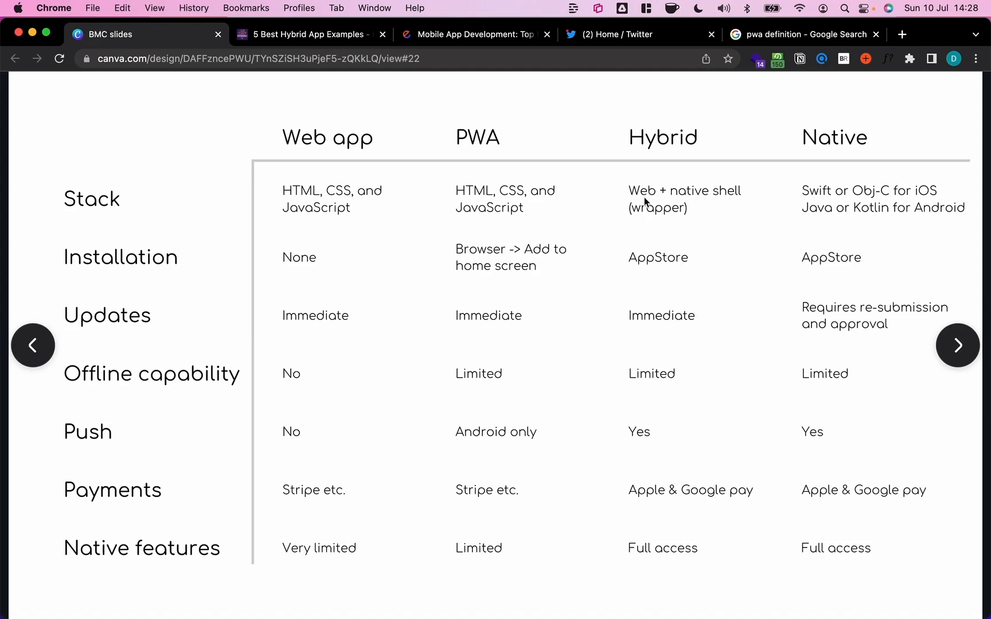
{"action": "mouse_move", "coordinate": [655, 201]}
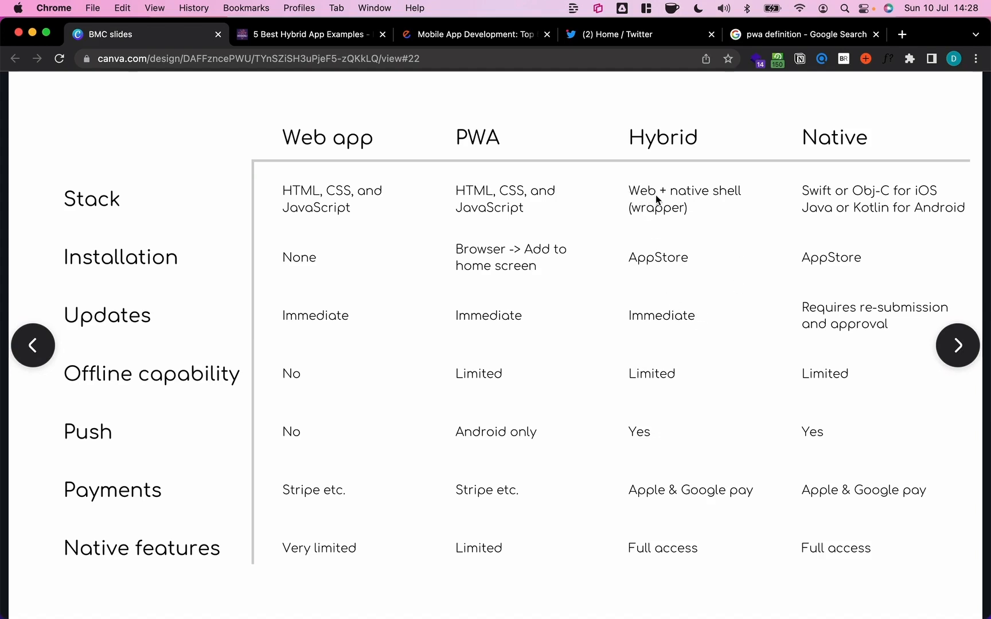
{"action": "mouse_move", "coordinate": [665, 340]}
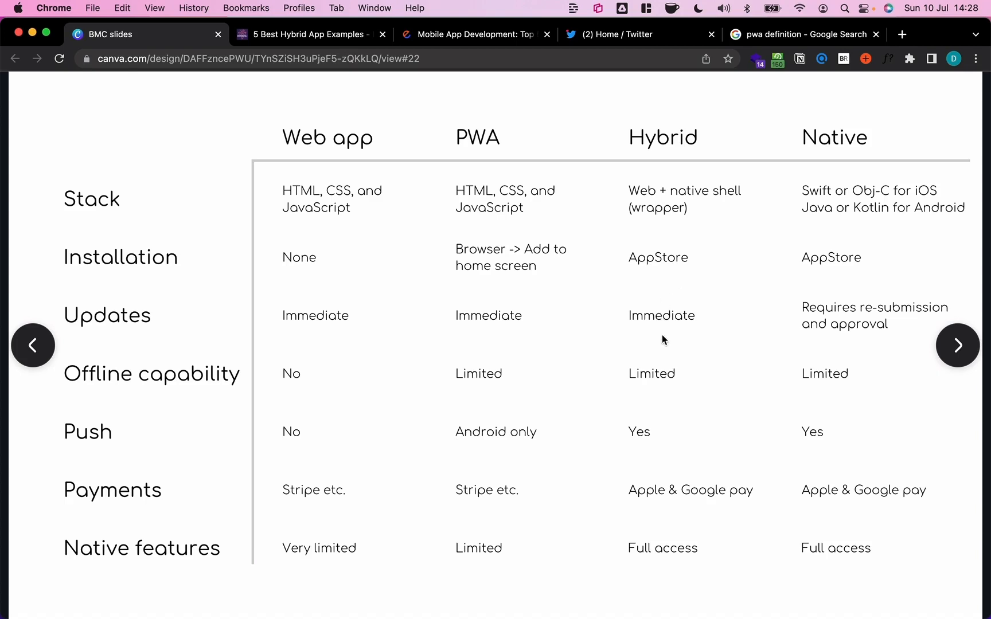
{"action": "mouse_move", "coordinate": [681, 336]}
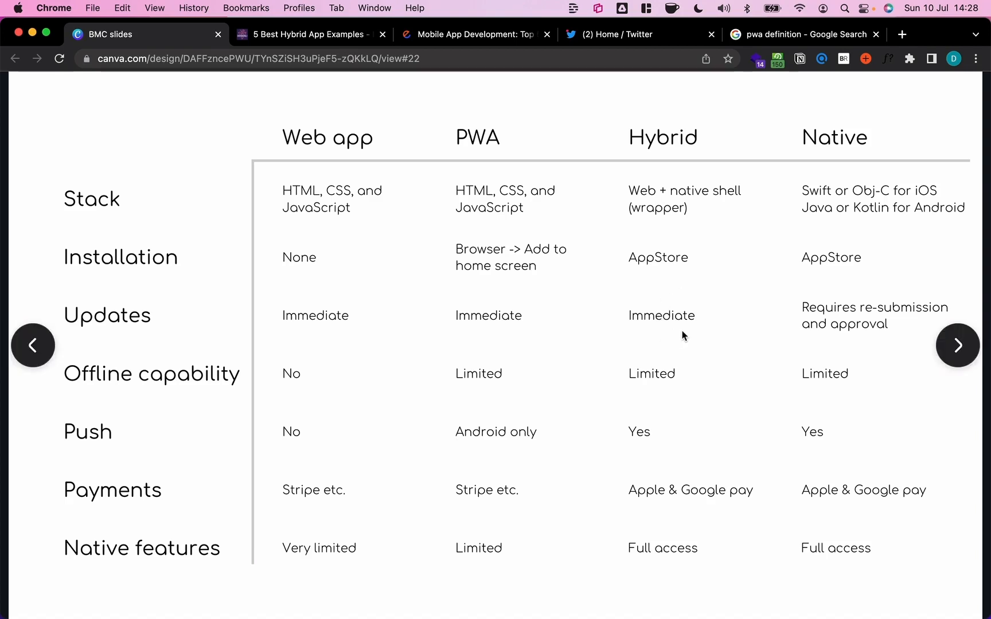
{"action": "mouse_move", "coordinate": [834, 322]}
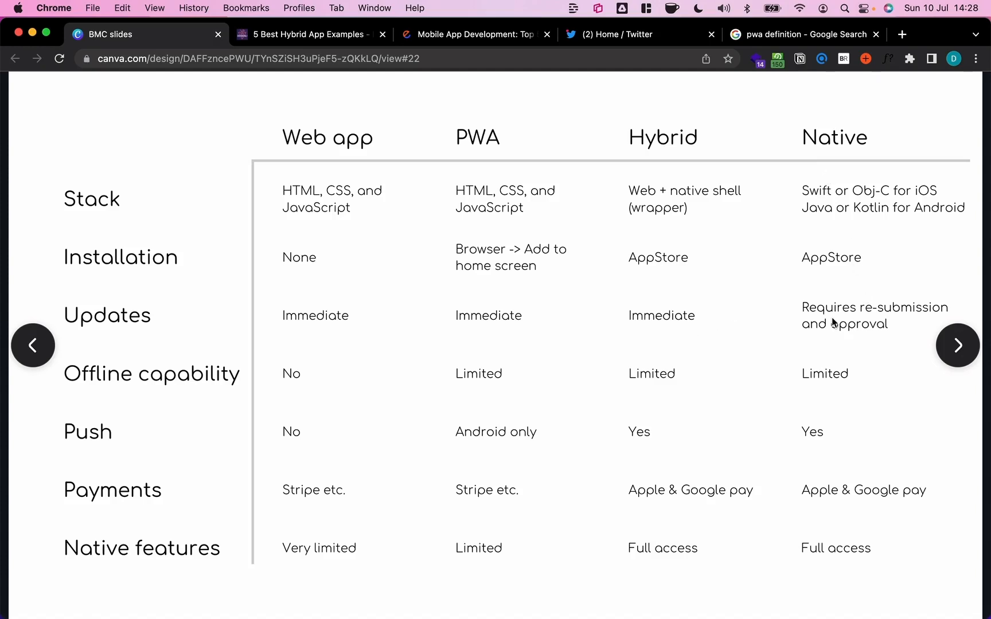
{"action": "mouse_move", "coordinate": [855, 324]}
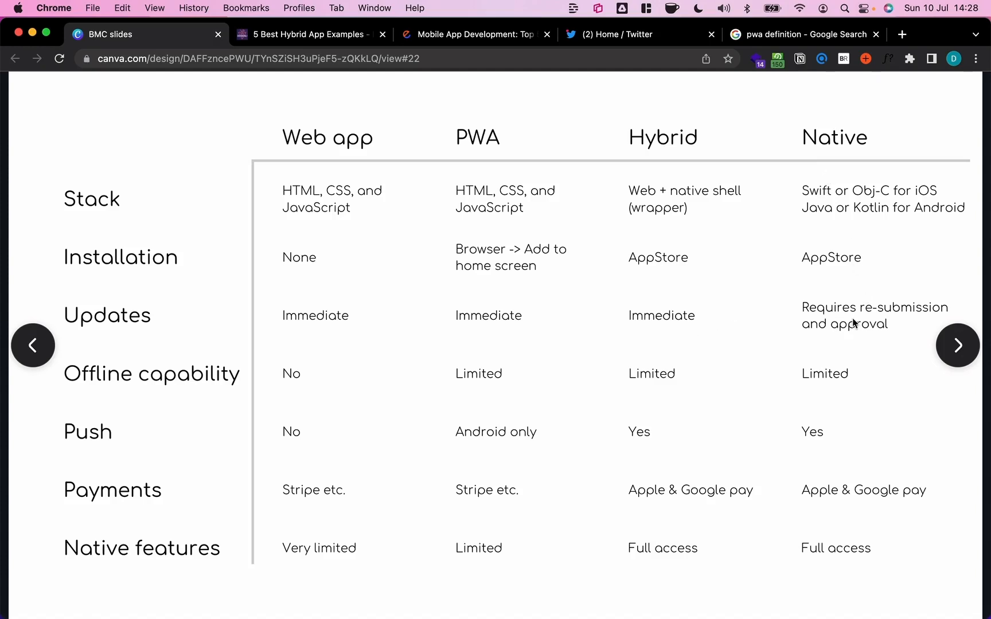
{"action": "mouse_move", "coordinate": [847, 336]}
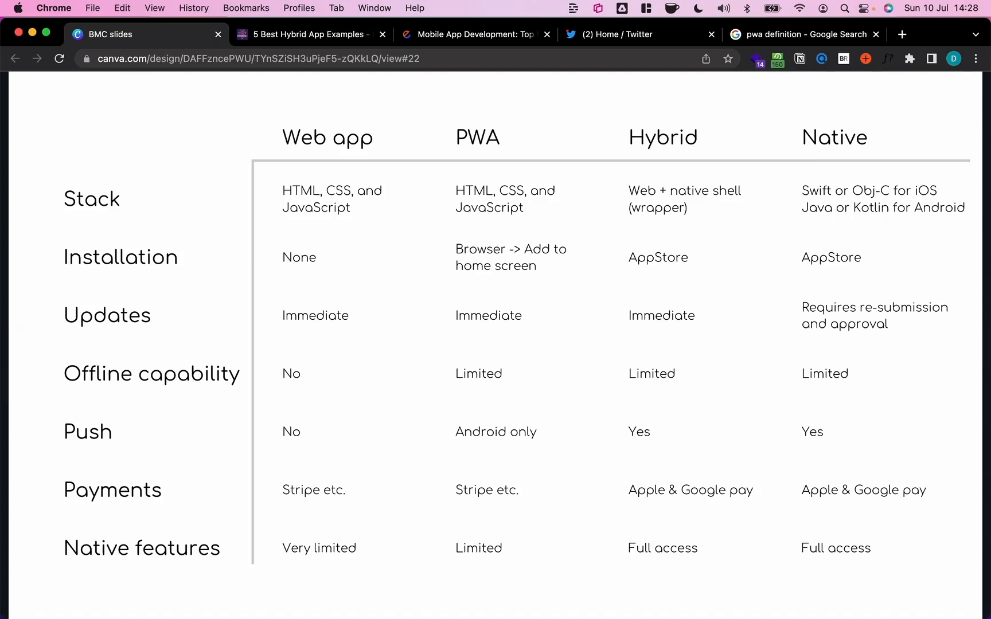
{"action": "mouse_move", "coordinate": [858, 334]}
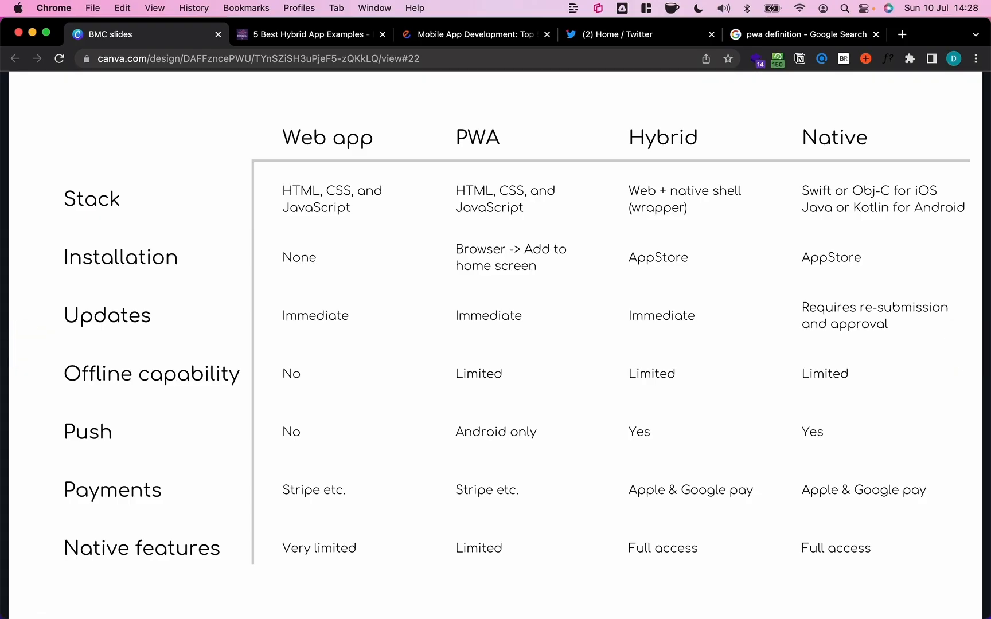
{"action": "mouse_move", "coordinate": [740, 343]}
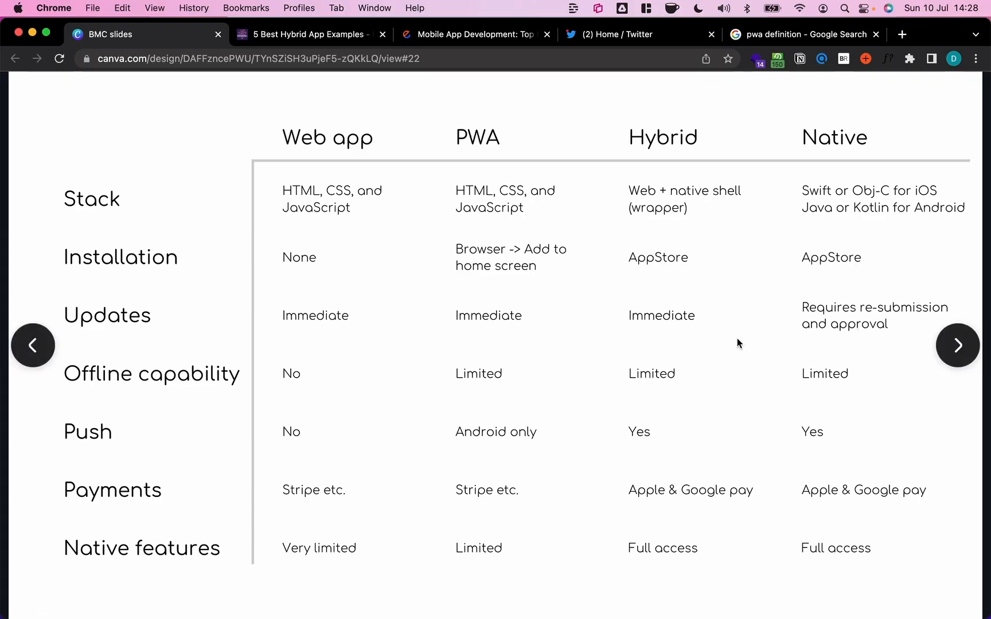
{"action": "mouse_move", "coordinate": [735, 334]}
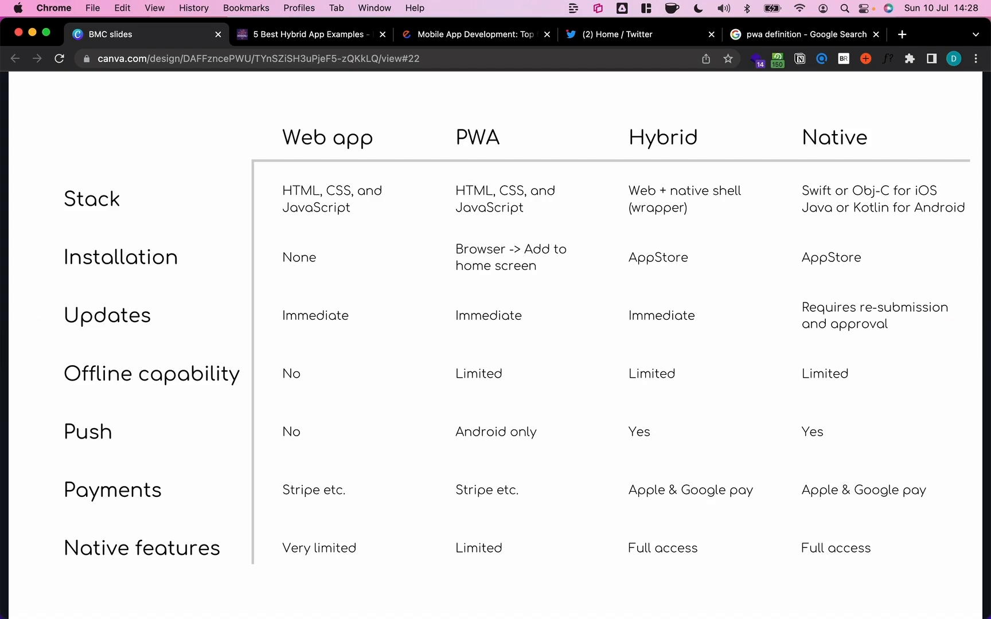
{"action": "mouse_move", "coordinate": [244, 396]}
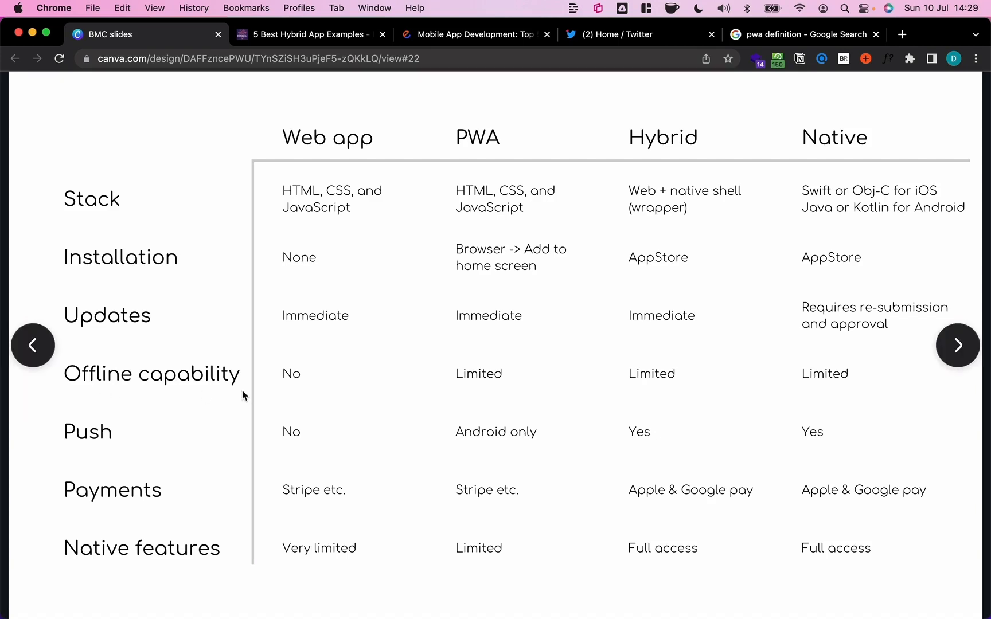
{"action": "mouse_move", "coordinate": [268, 385]}
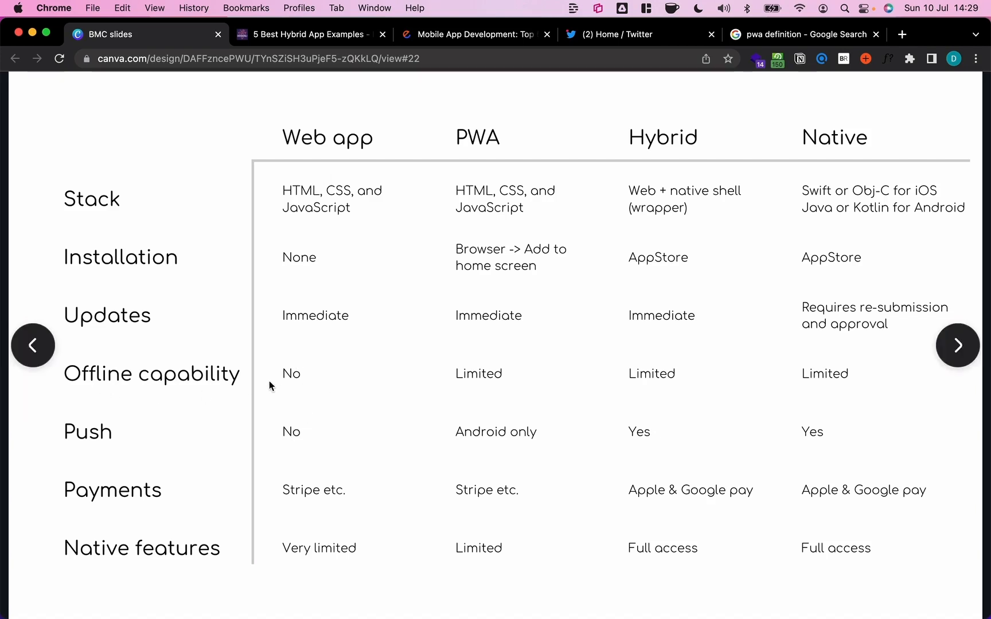
{"action": "mouse_move", "coordinate": [380, 391]}
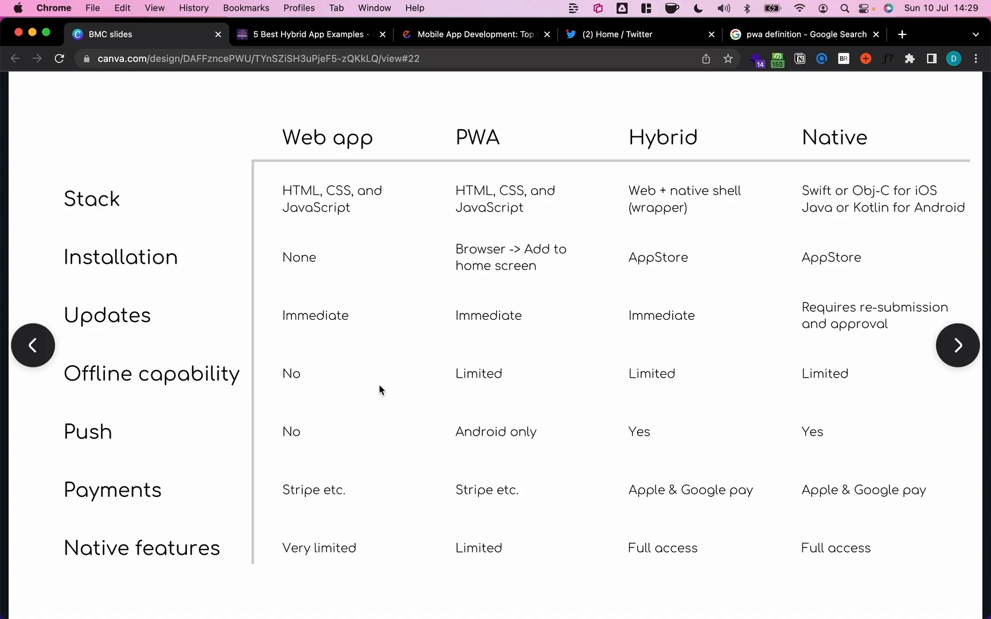
{"action": "mouse_move", "coordinate": [501, 361]}
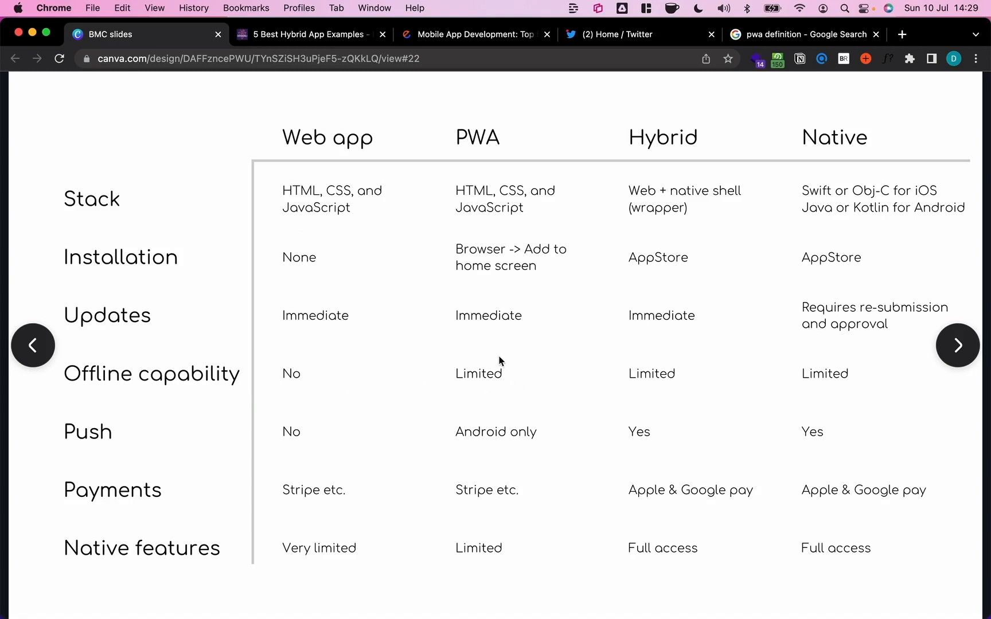
{"action": "mouse_move", "coordinate": [495, 399]}
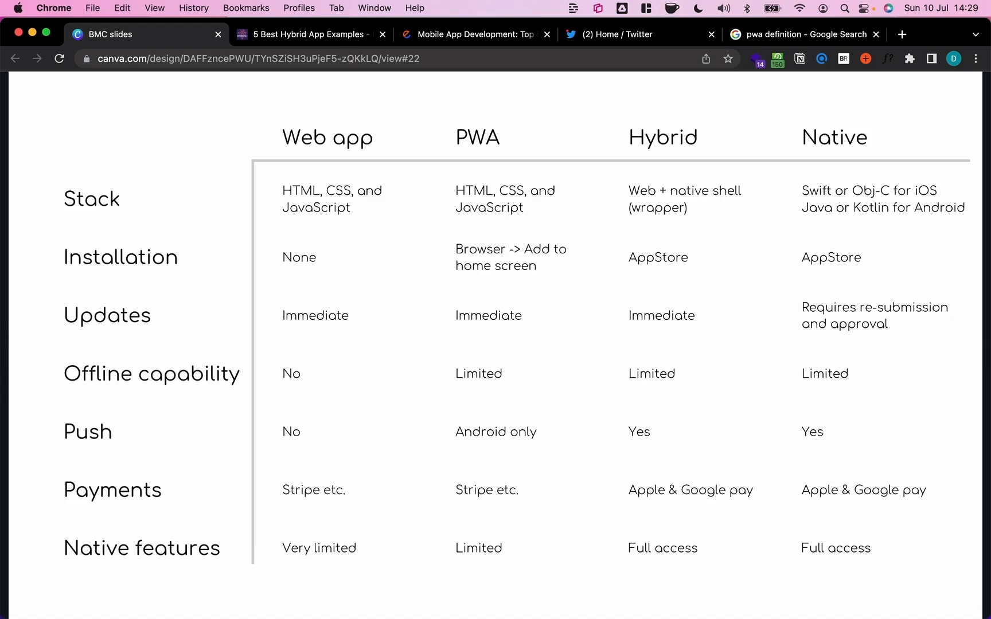
{"action": "mouse_move", "coordinate": [501, 398]}
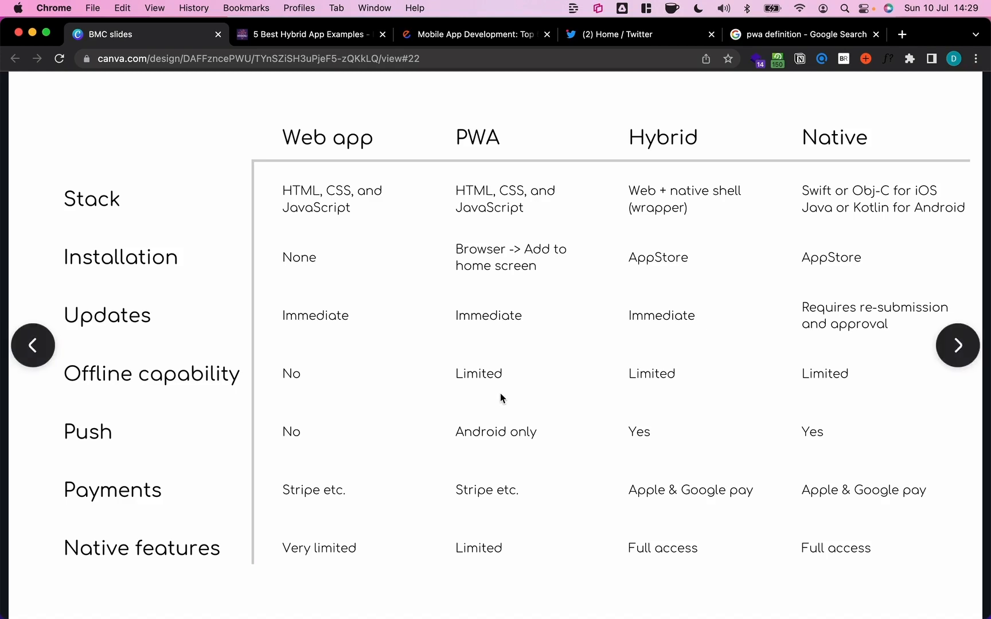
{"action": "mouse_move", "coordinate": [444, 343]}
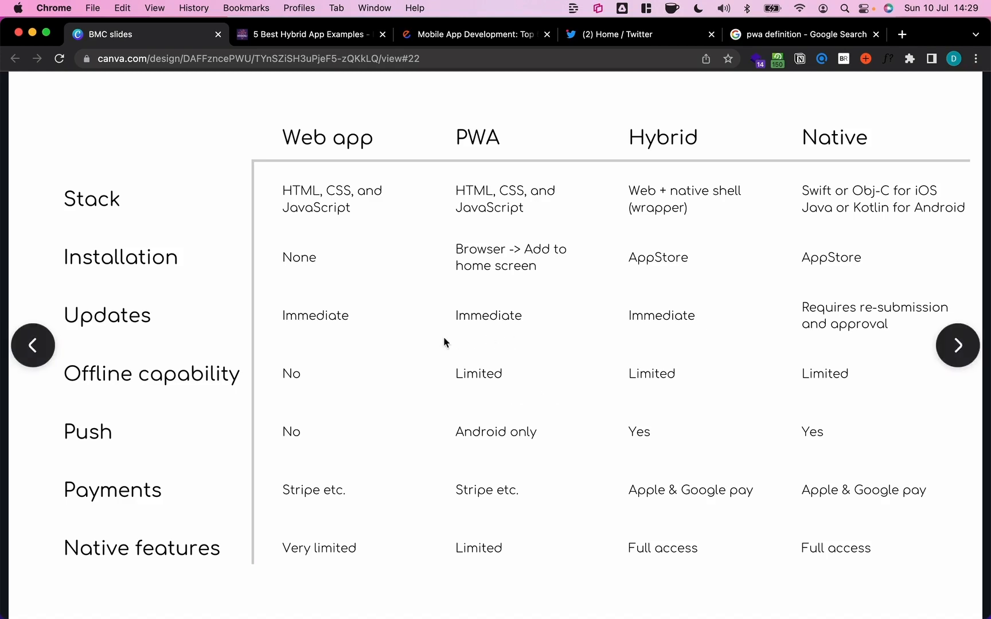
{"action": "mouse_move", "coordinate": [553, 395]}
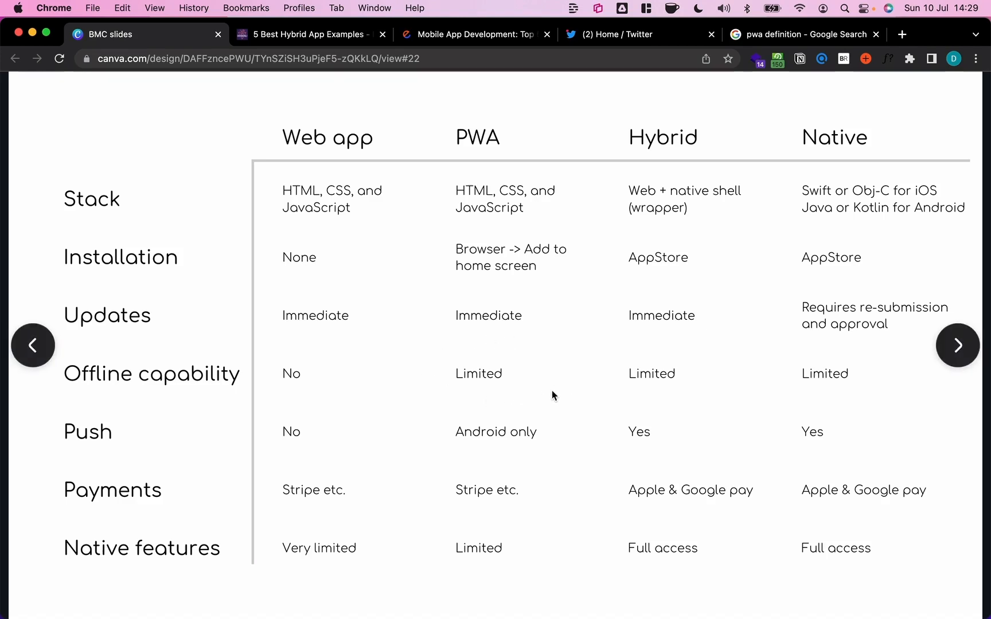
{"action": "mouse_move", "coordinate": [517, 395]}
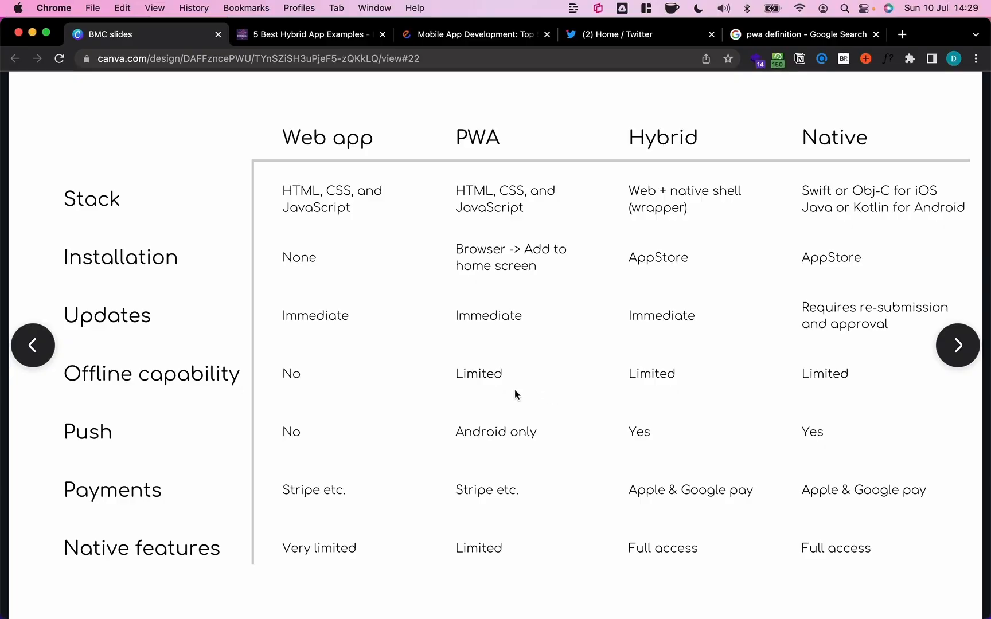
{"action": "mouse_move", "coordinate": [503, 396]}
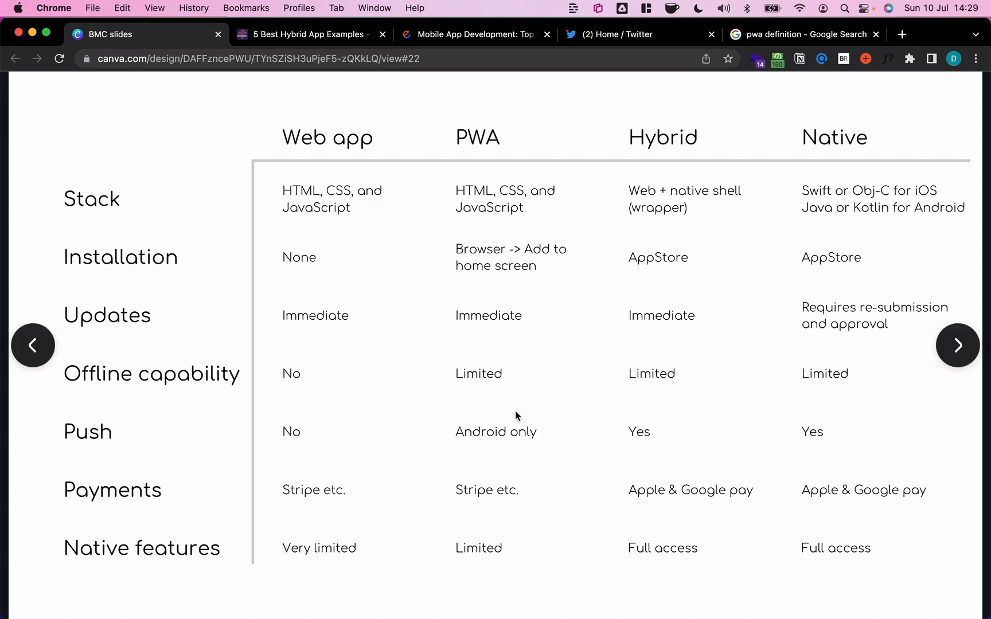
{"action": "mouse_move", "coordinate": [627, 406]}
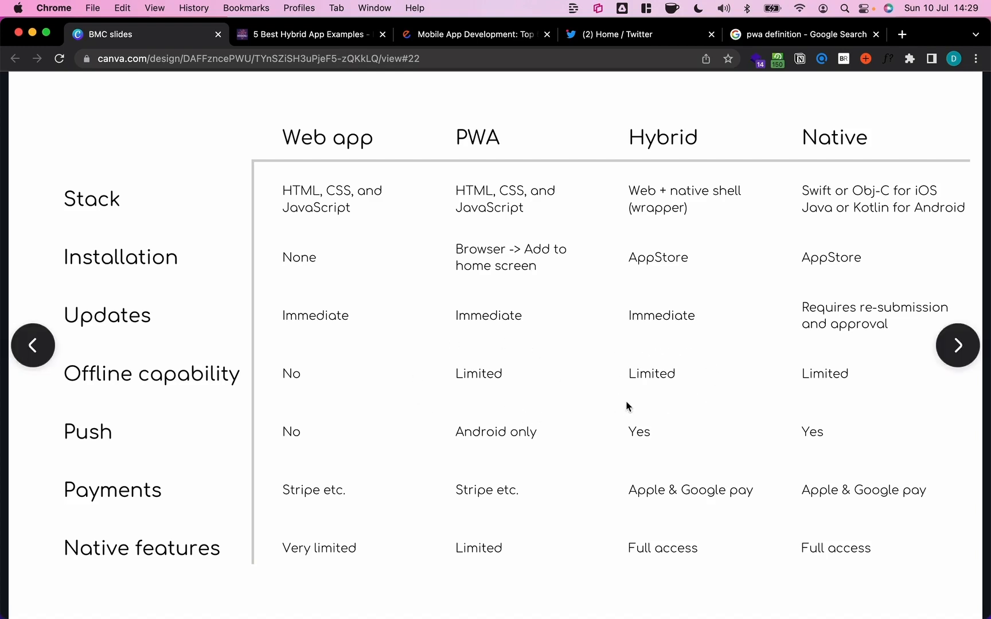
{"action": "mouse_move", "coordinate": [611, 377]}
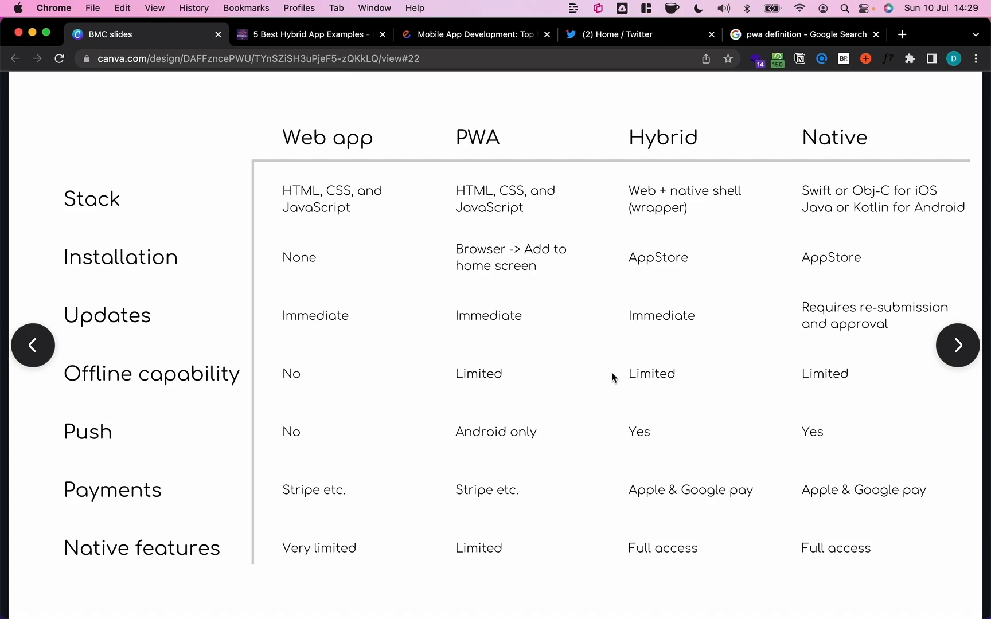
{"action": "mouse_move", "coordinate": [686, 400]}
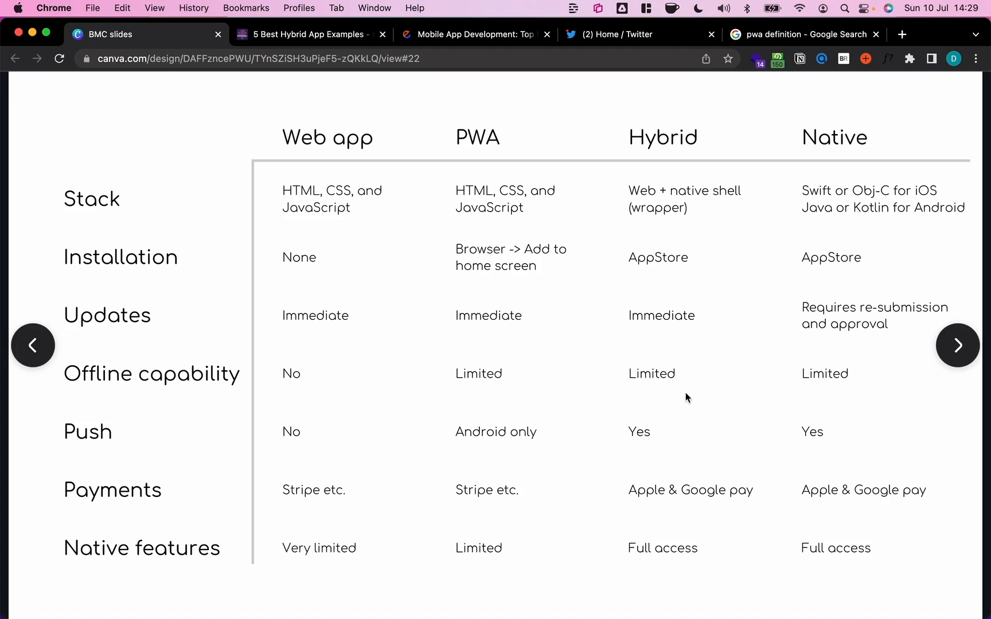
{"action": "mouse_move", "coordinate": [933, 400]}
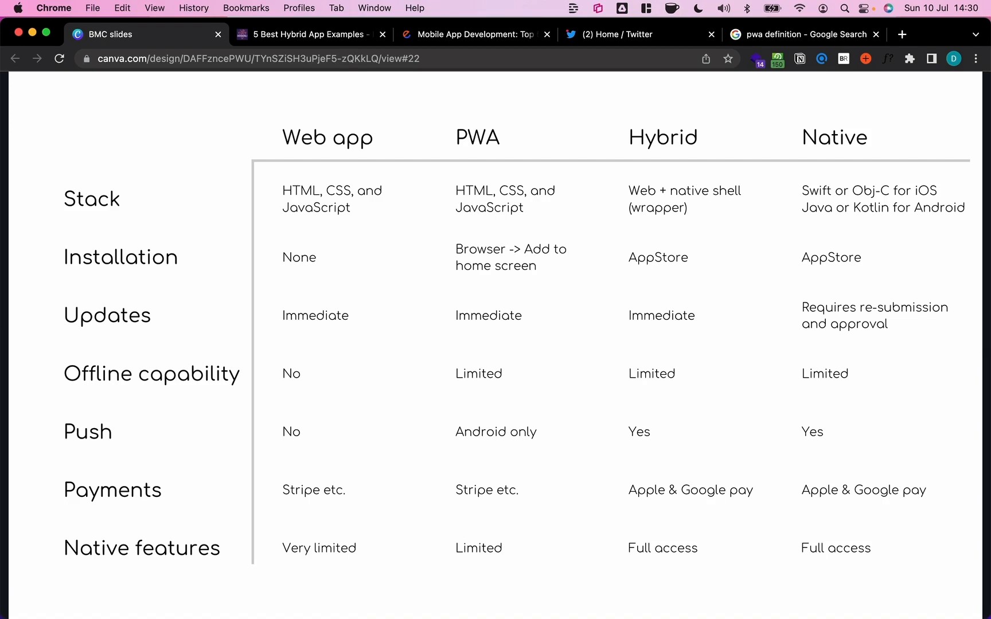
{"action": "mouse_move", "coordinate": [895, 360]}
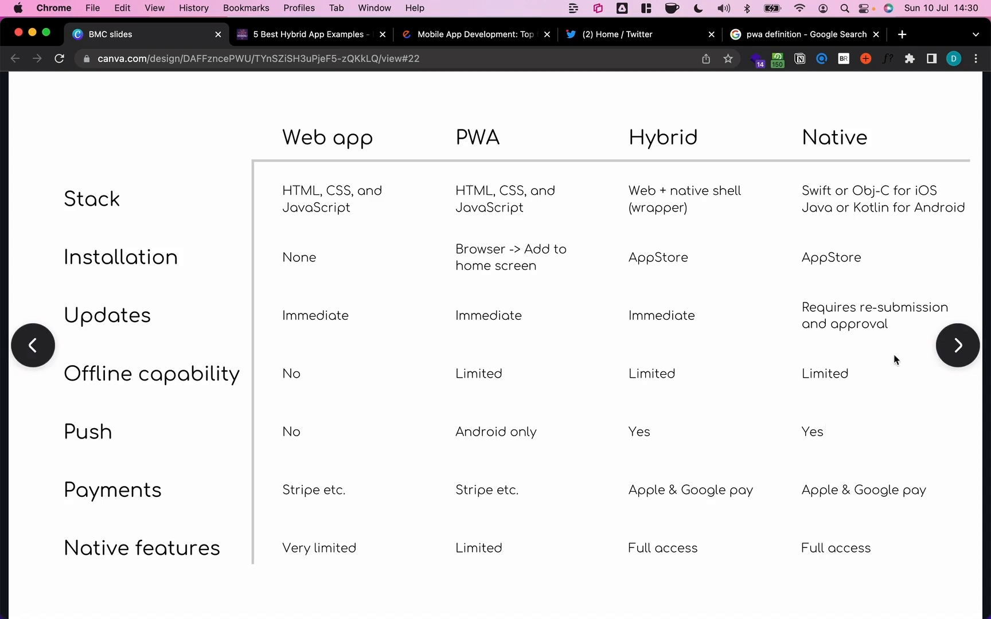
{"action": "mouse_move", "coordinate": [799, 392]}
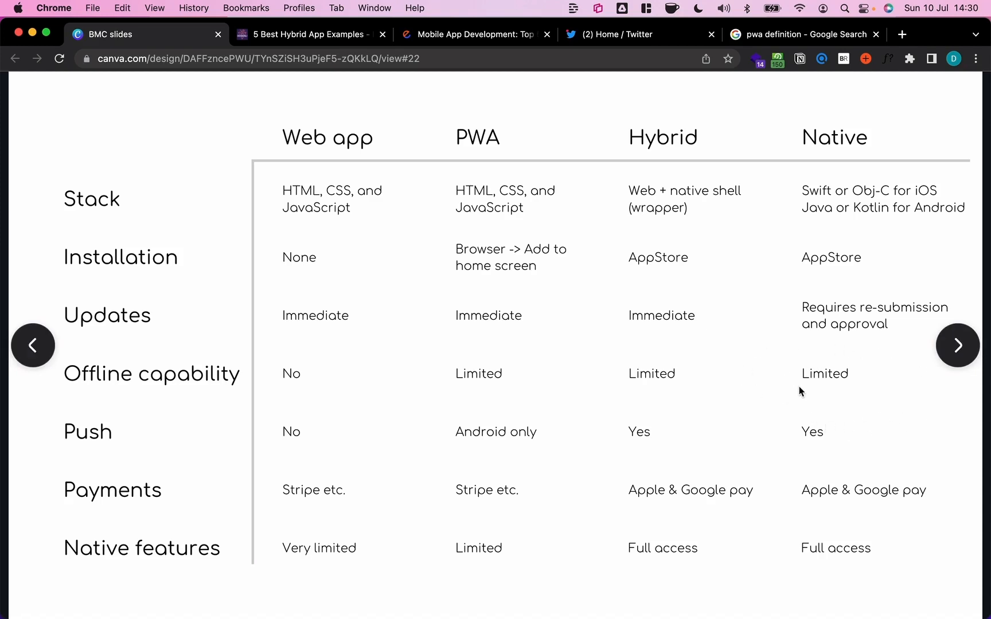
{"action": "mouse_move", "coordinate": [849, 402]}
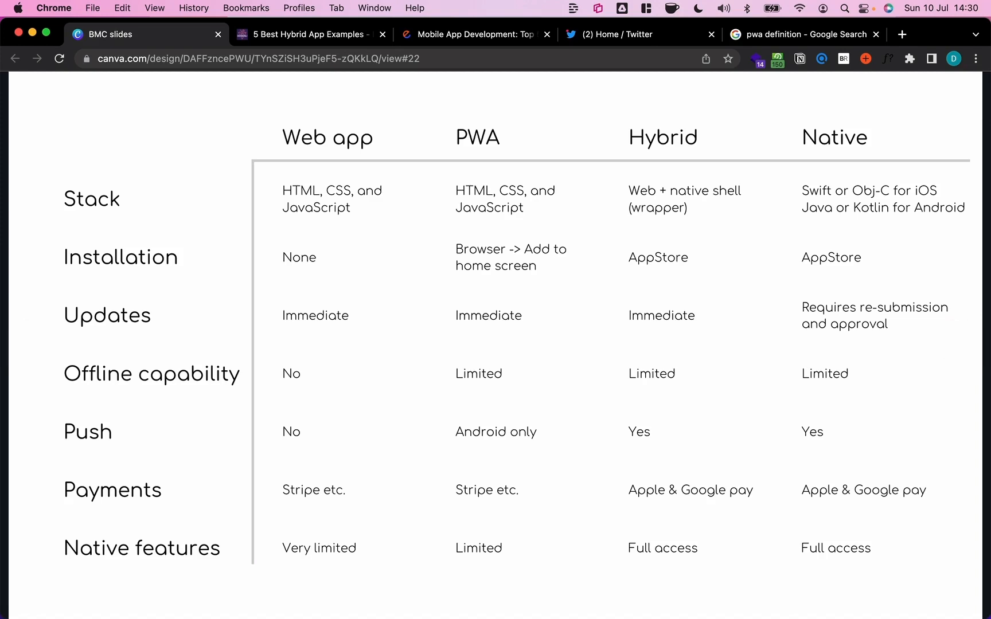
{"action": "mouse_move", "coordinate": [732, 345]}
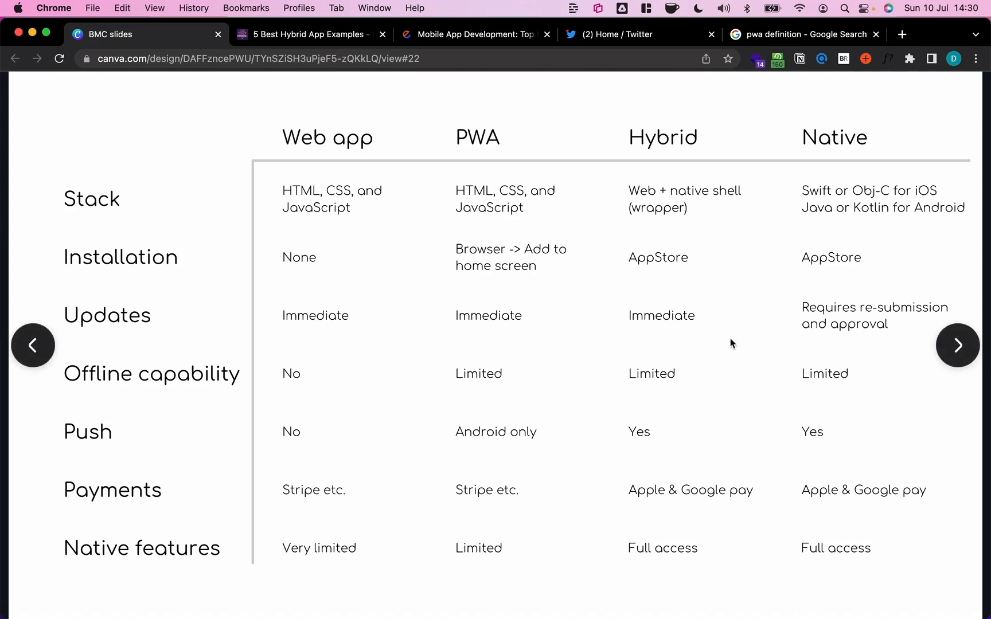
{"action": "mouse_move", "coordinate": [364, 376]}
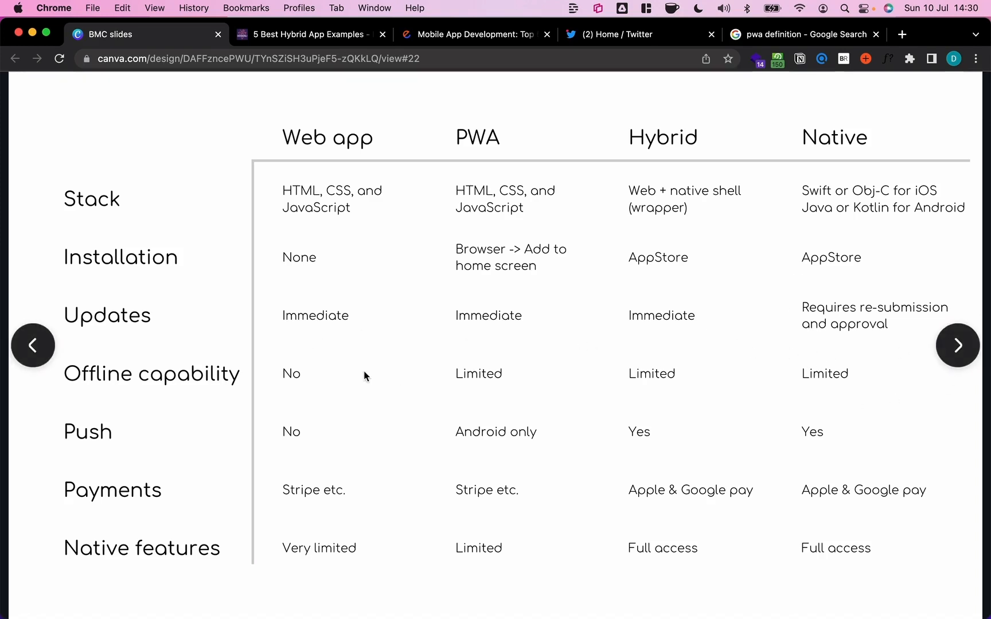
{"action": "mouse_move", "coordinate": [140, 449]}
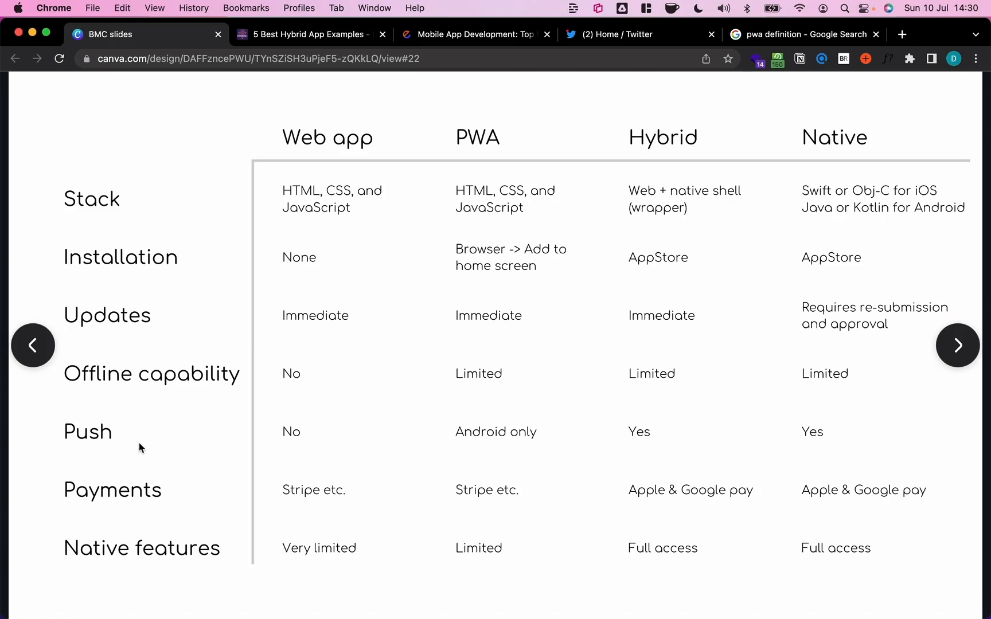
{"action": "mouse_move", "coordinate": [374, 426]}
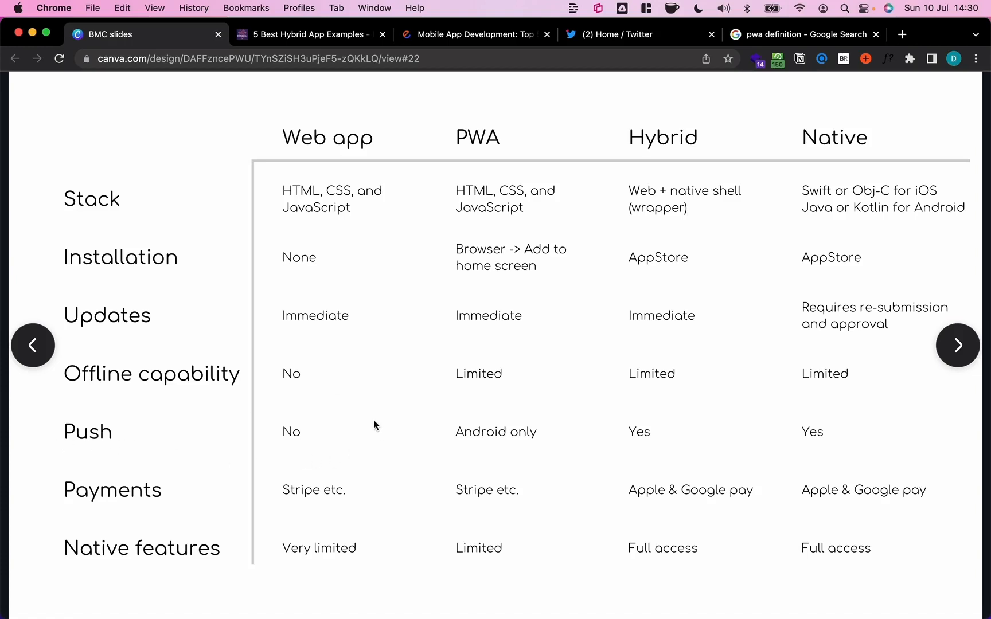
{"action": "mouse_move", "coordinate": [311, 478]}
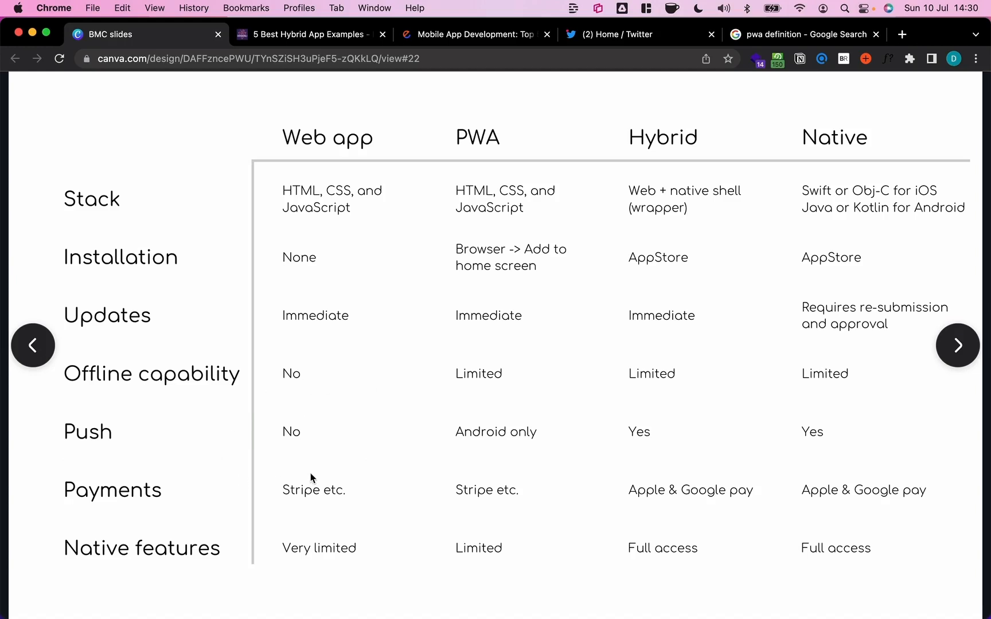
{"action": "mouse_move", "coordinate": [382, 456]}
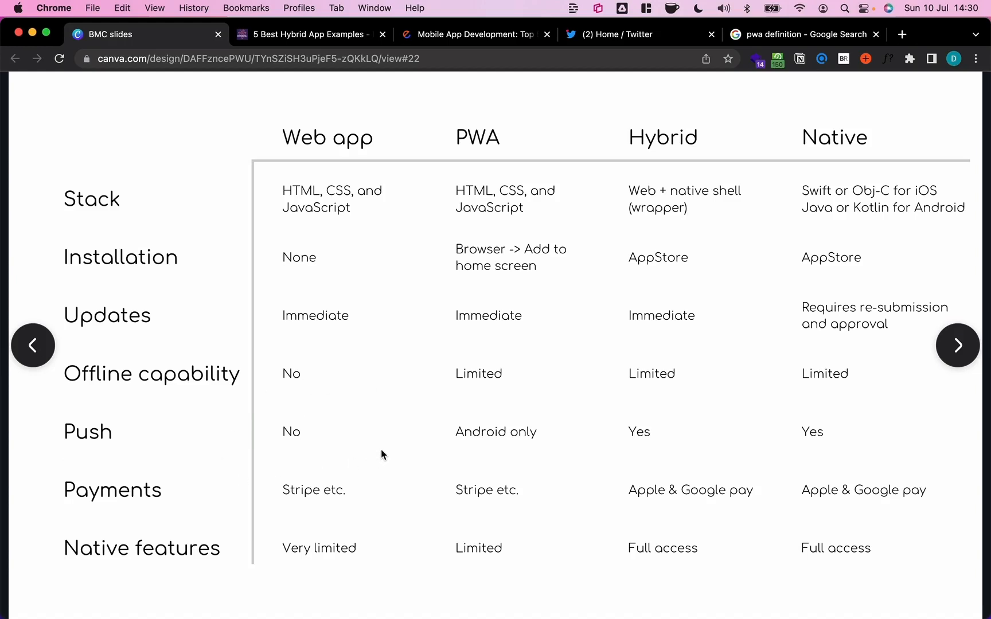
{"action": "mouse_move", "coordinate": [463, 448]}
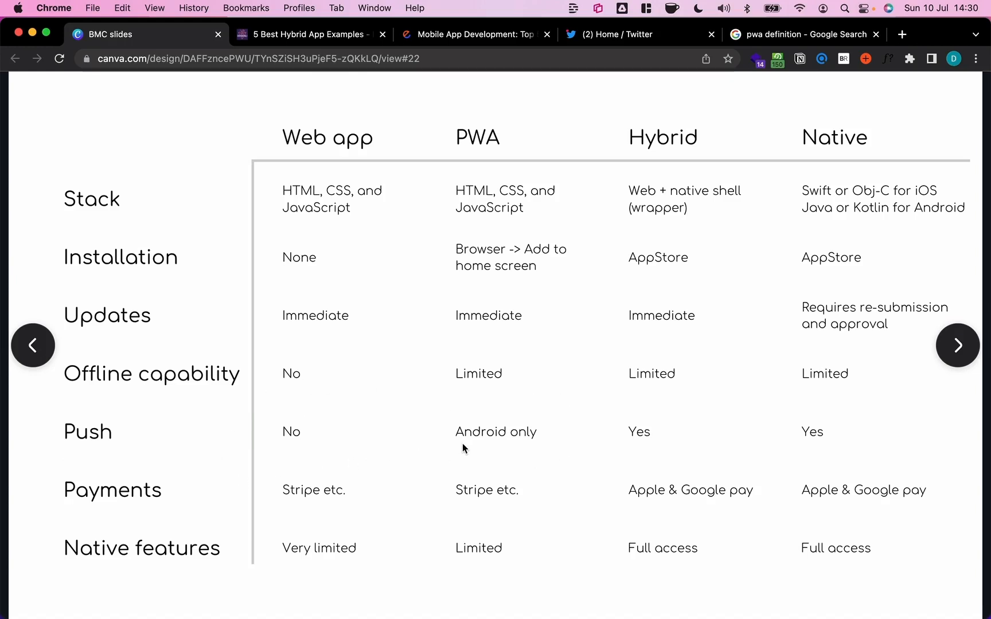
{"action": "mouse_move", "coordinate": [497, 442]}
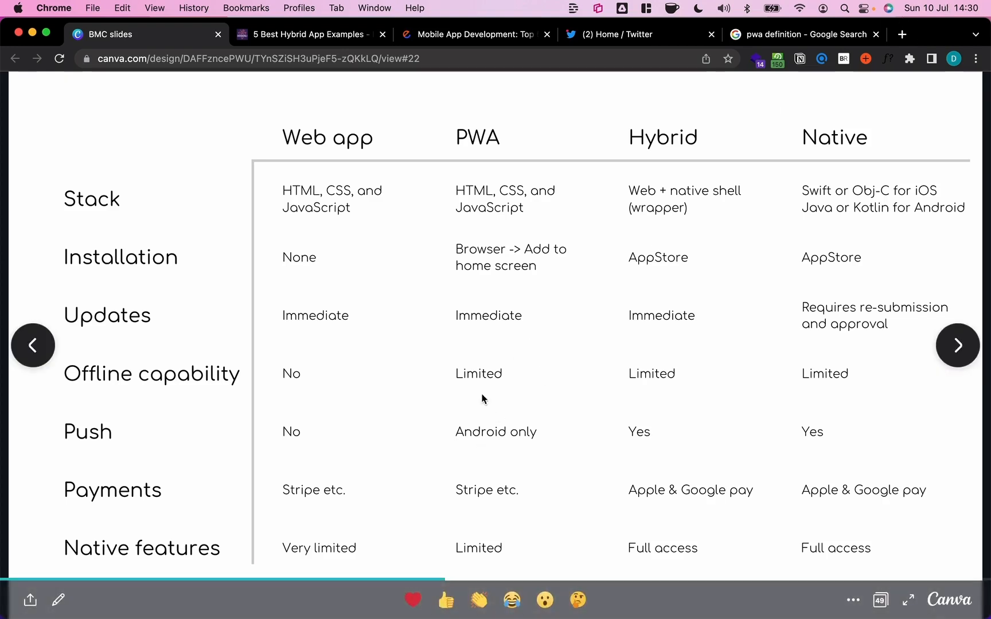
{"action": "mouse_move", "coordinate": [640, 450]}
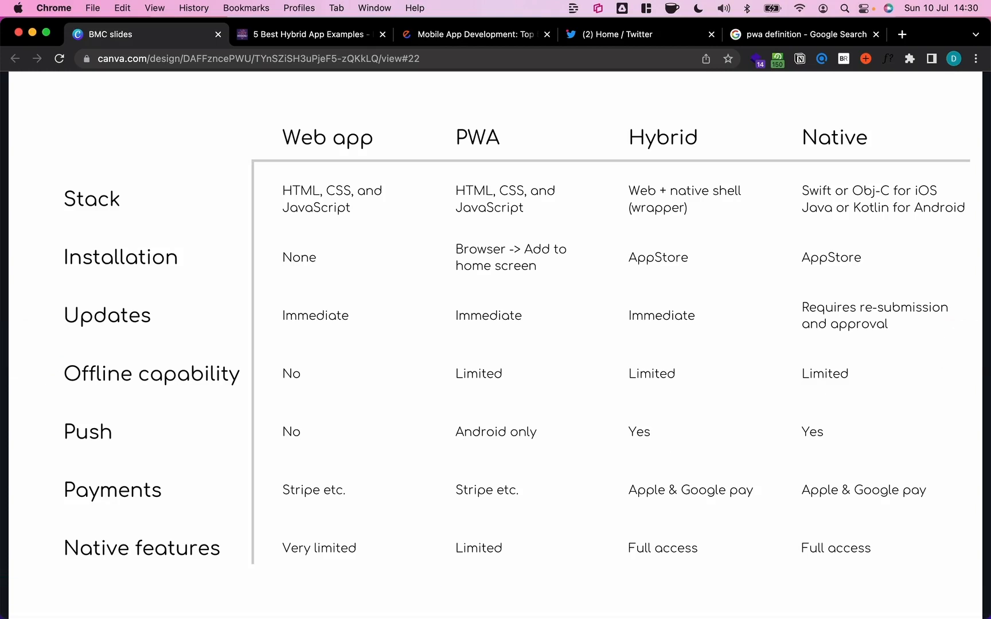
{"action": "mouse_move", "coordinate": [766, 430]}
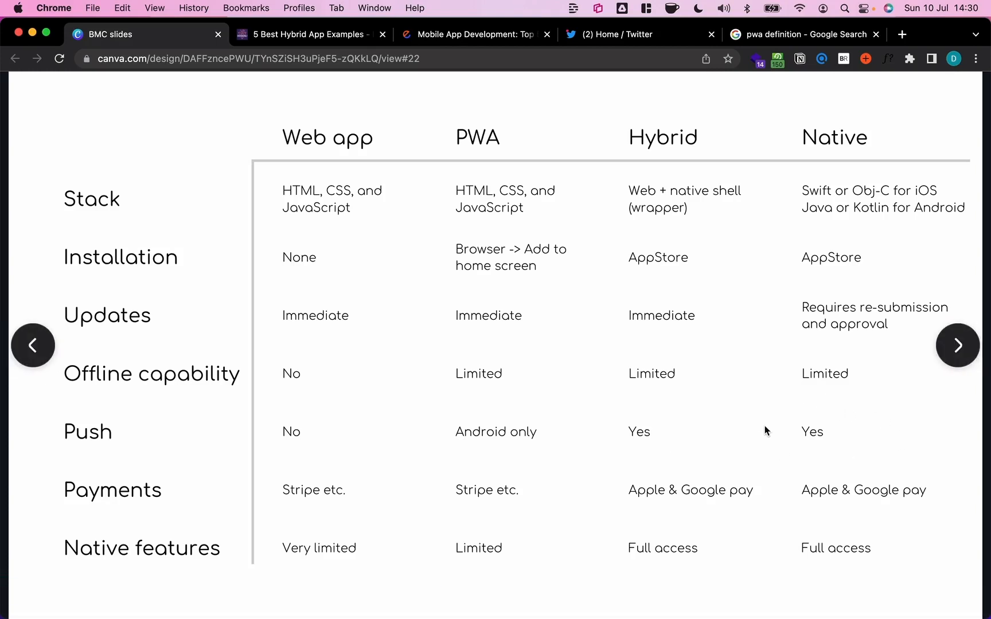
{"action": "mouse_move", "coordinate": [217, 492]}
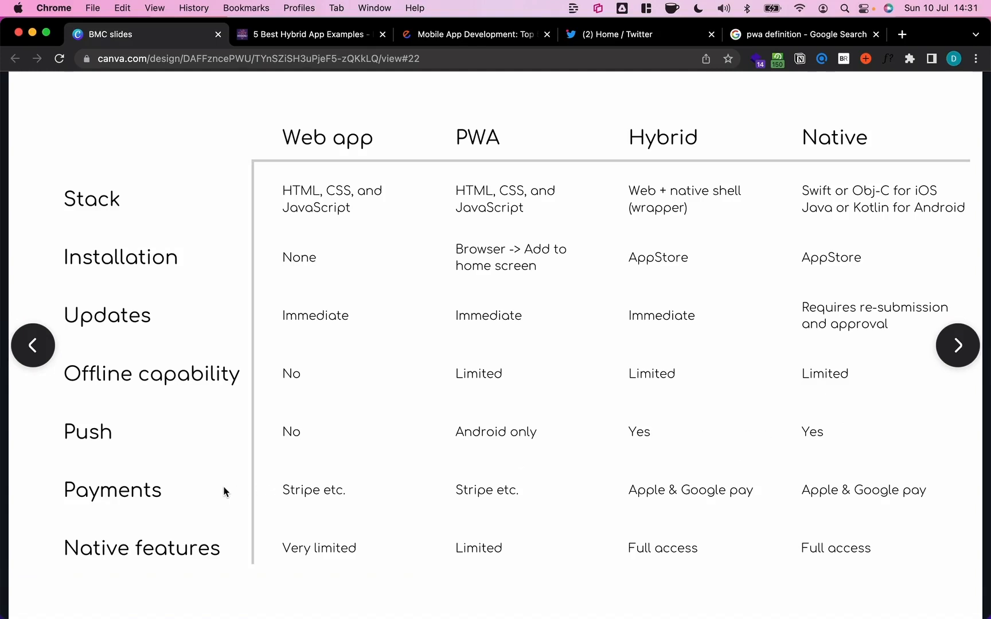
{"action": "mouse_move", "coordinate": [410, 486]}
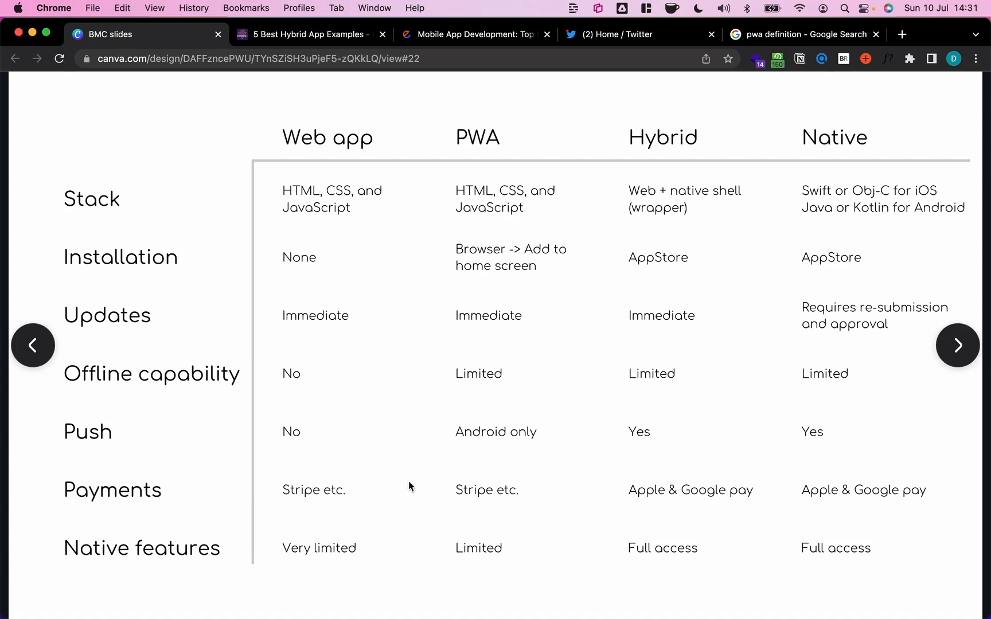
{"action": "mouse_move", "coordinate": [394, 517]}
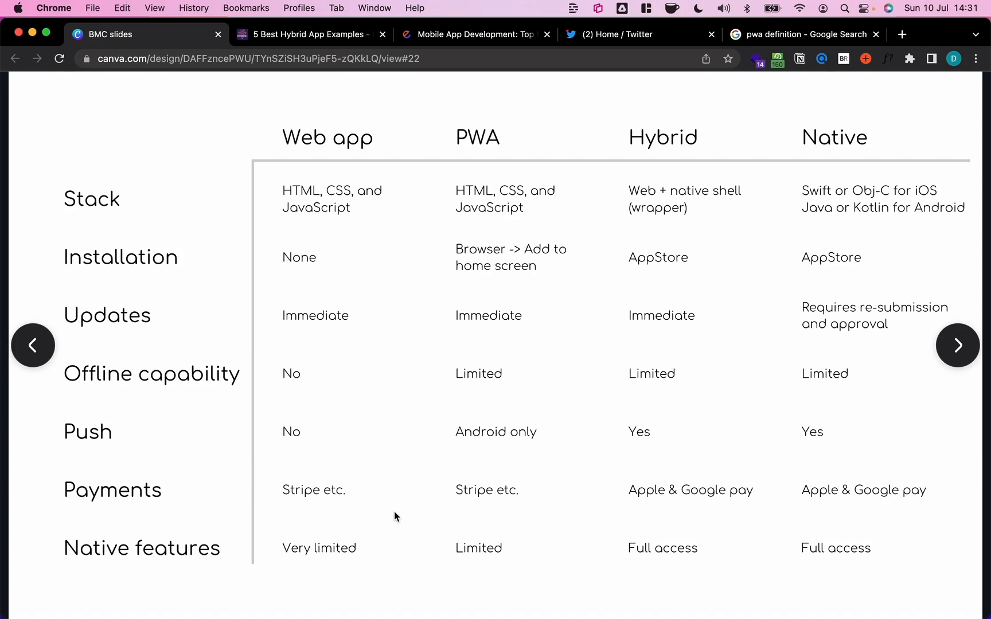
{"action": "mouse_move", "coordinate": [423, 517]}
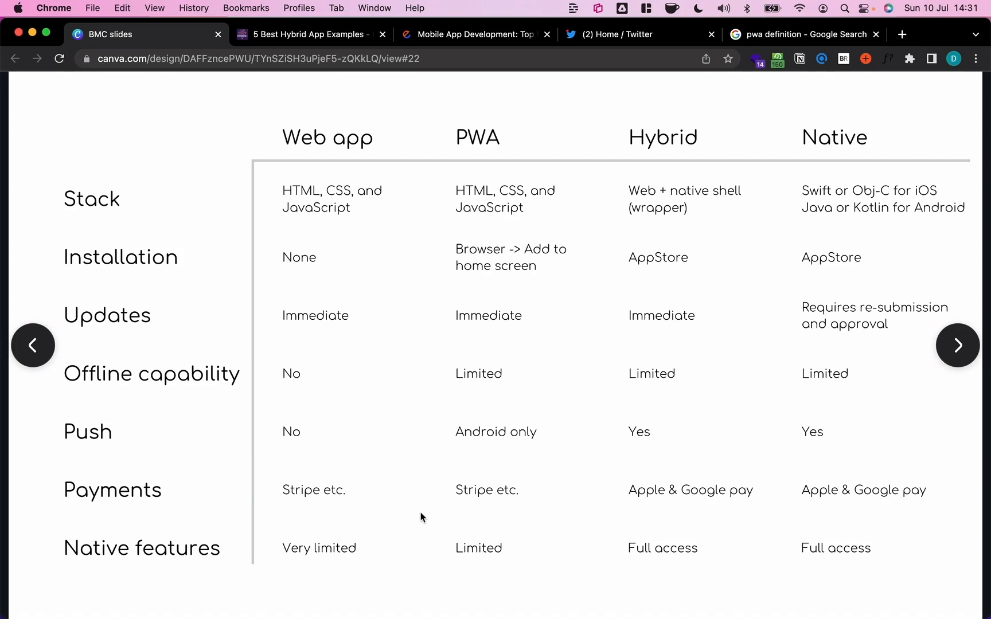
{"action": "mouse_move", "coordinate": [537, 517]}
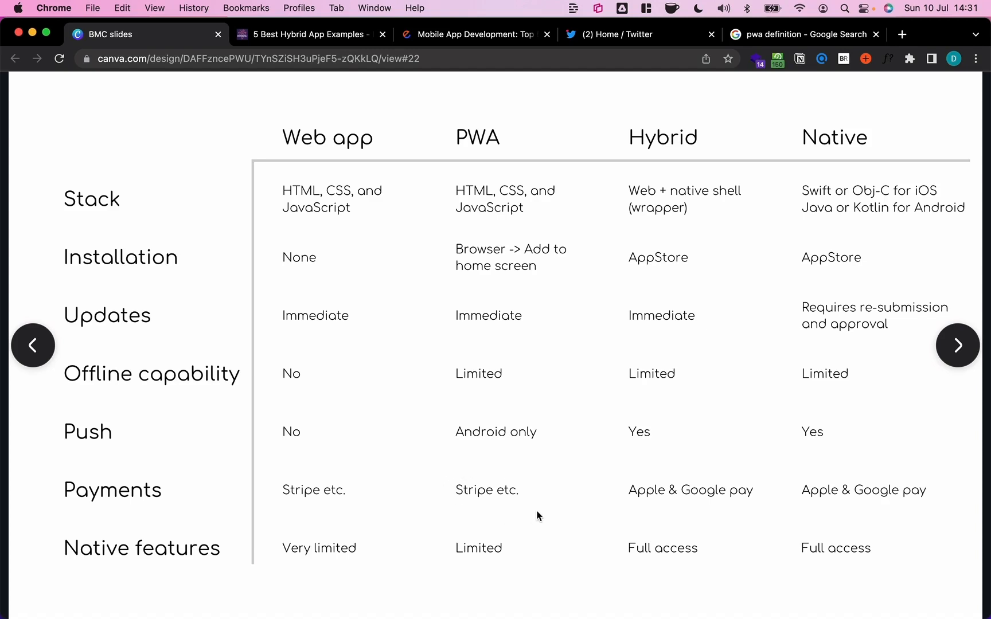
{"action": "mouse_move", "coordinate": [492, 504]}
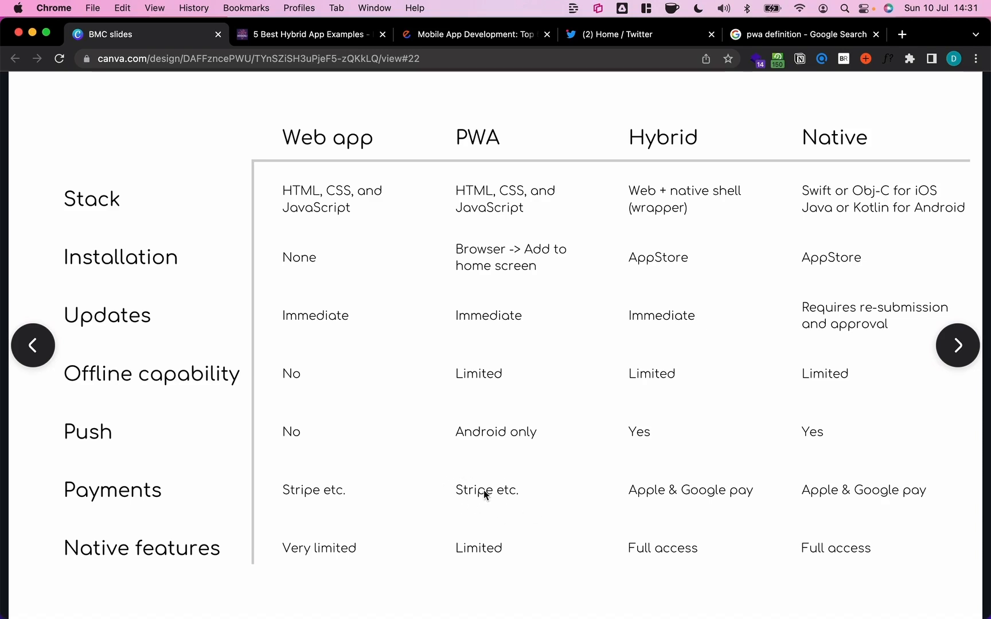
{"action": "mouse_move", "coordinate": [646, 498]}
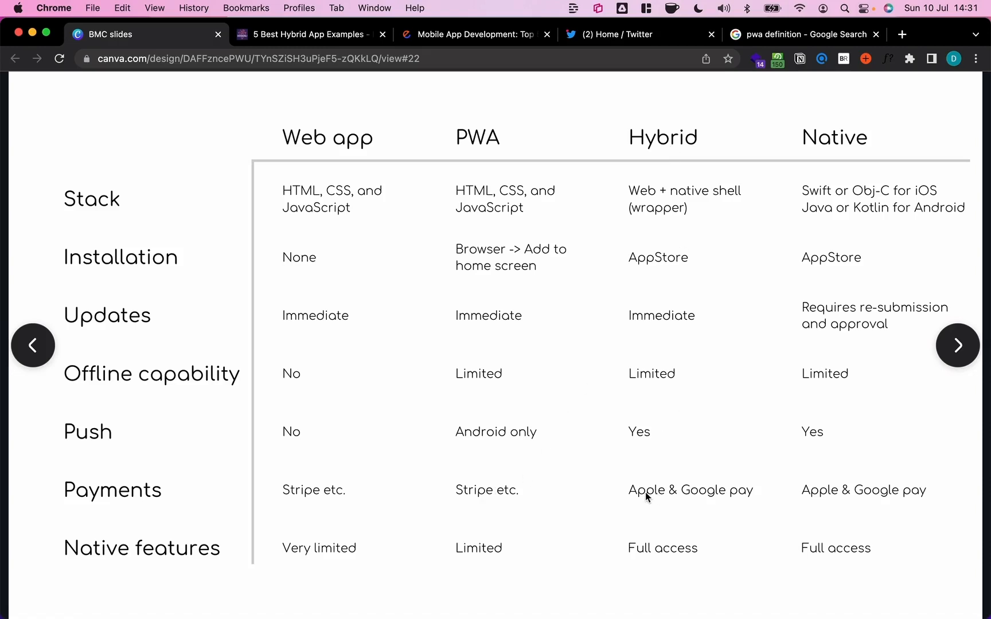
{"action": "mouse_move", "coordinate": [714, 498]}
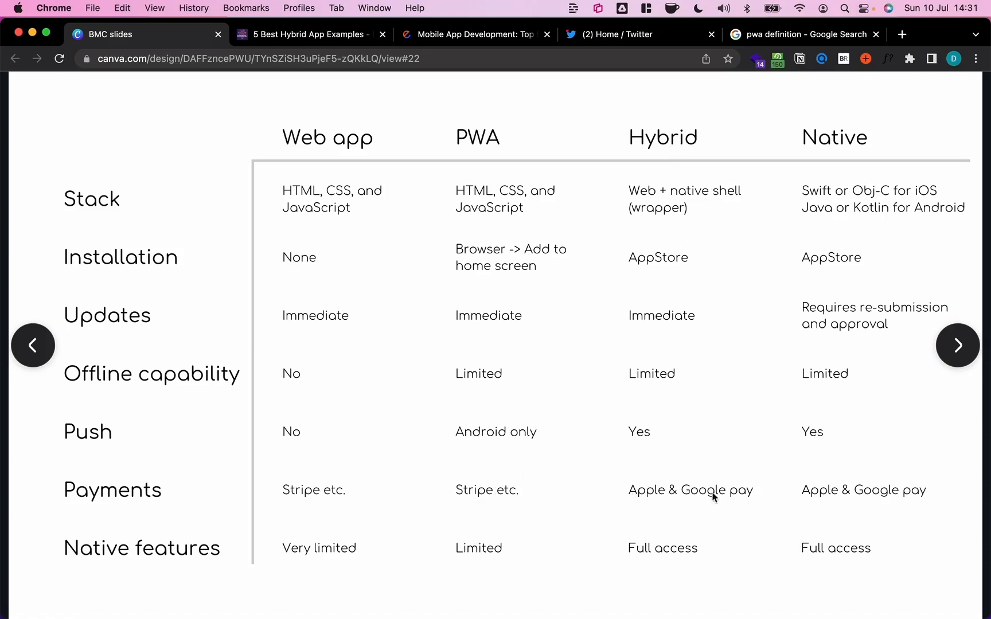
{"action": "mouse_move", "coordinate": [664, 503]}
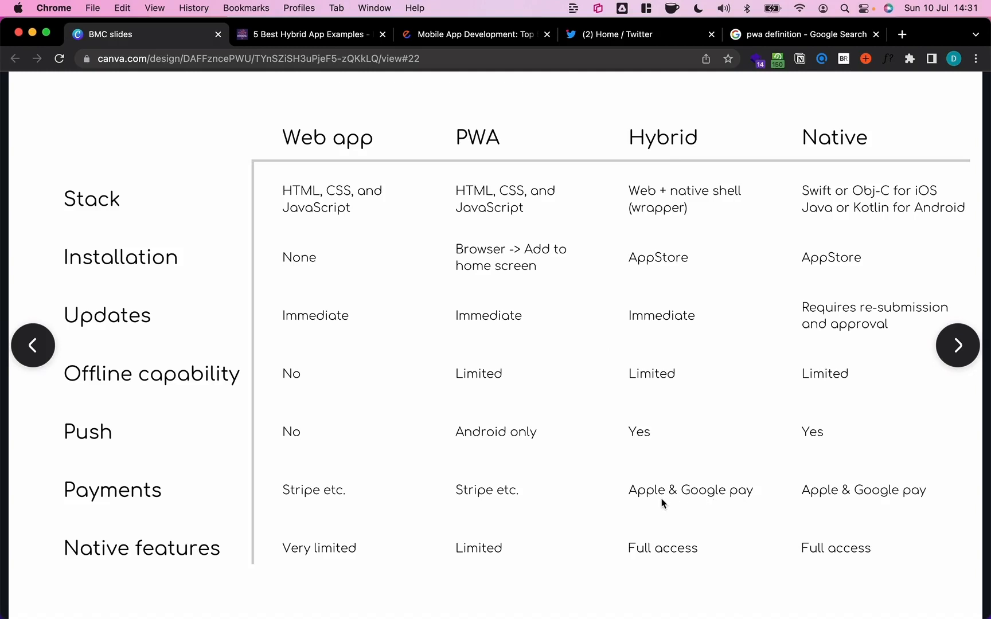
{"action": "mouse_move", "coordinate": [652, 499]}
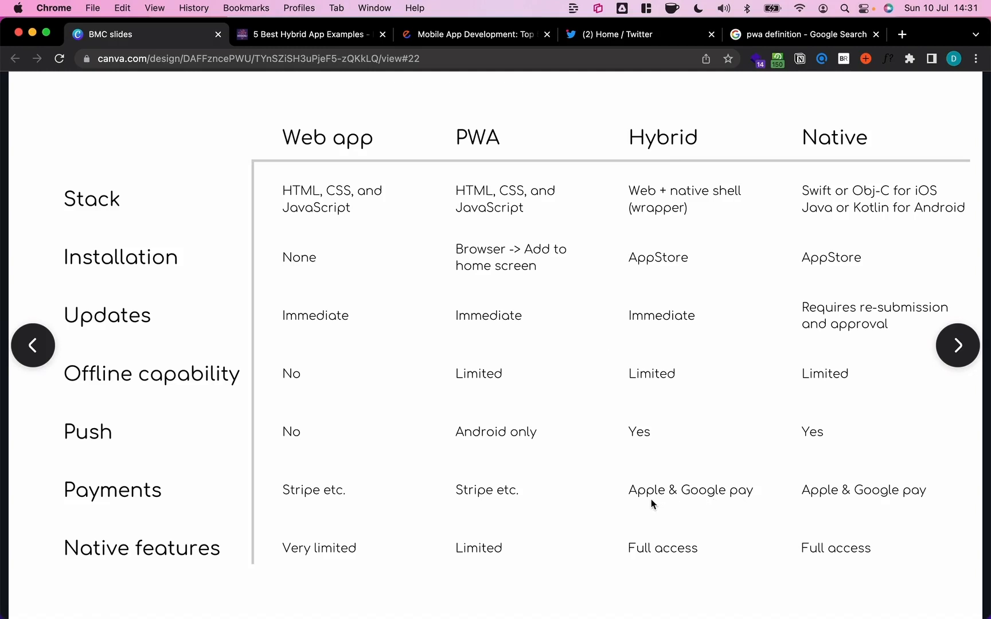
{"action": "mouse_move", "coordinate": [626, 480]}
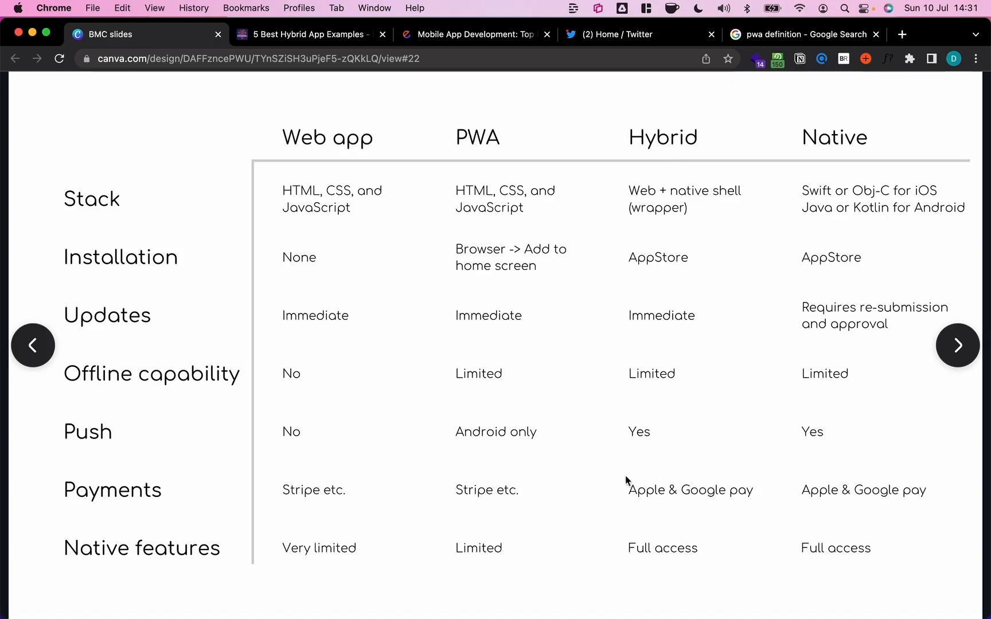
{"action": "mouse_move", "coordinate": [620, 507]}
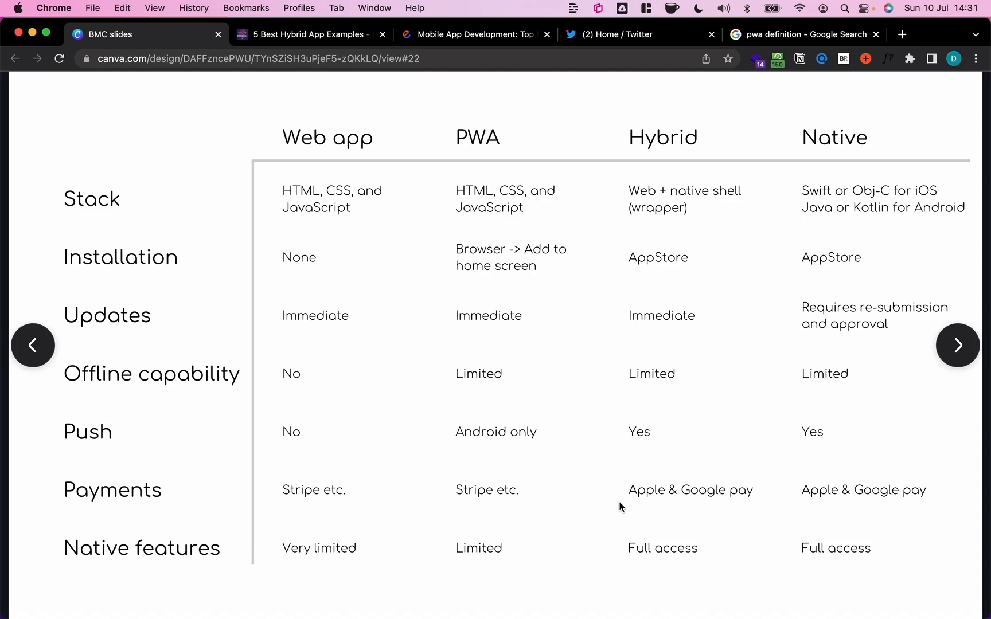
{"action": "mouse_move", "coordinate": [673, 504]}
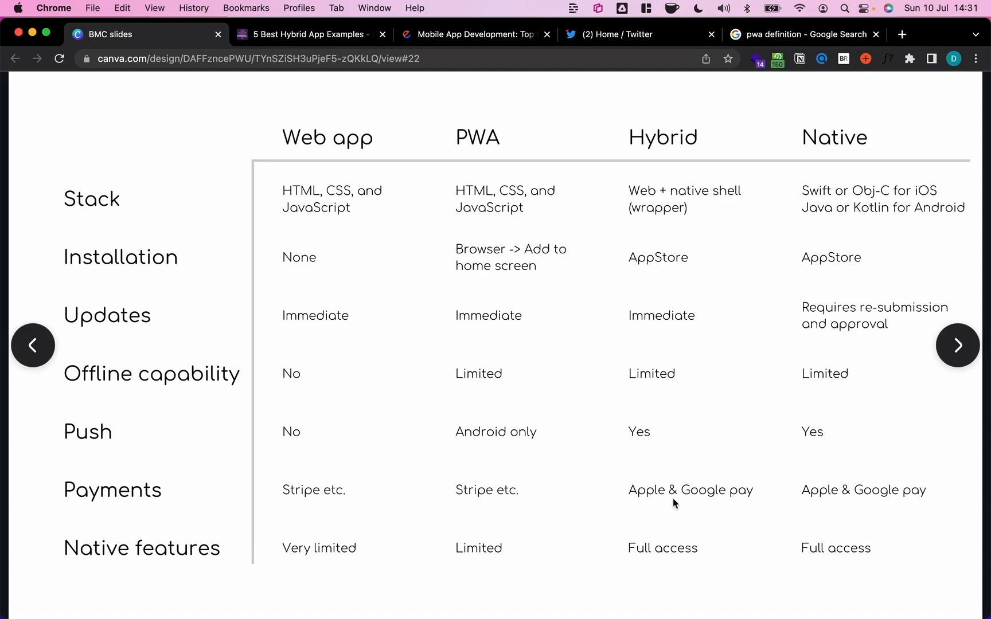
{"action": "mouse_move", "coordinate": [938, 528]}
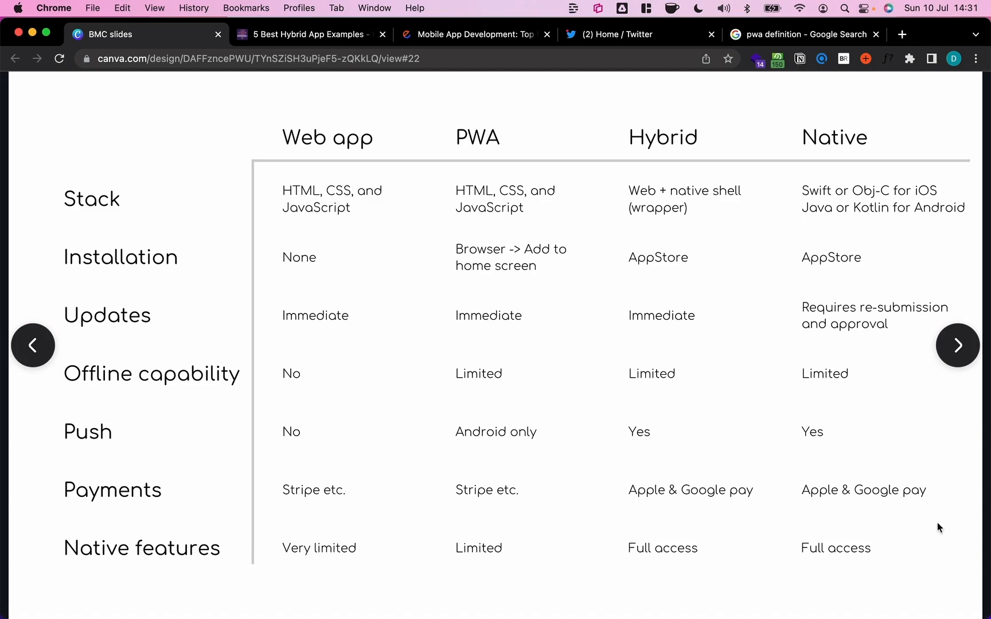
{"action": "mouse_move", "coordinate": [677, 471]}
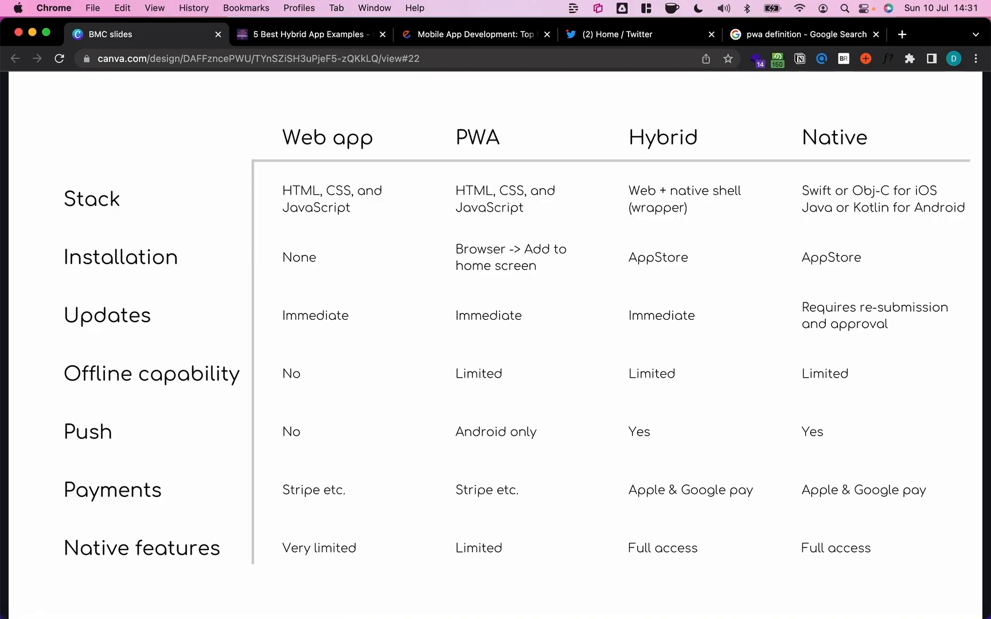
{"action": "mouse_move", "coordinate": [671, 472]}
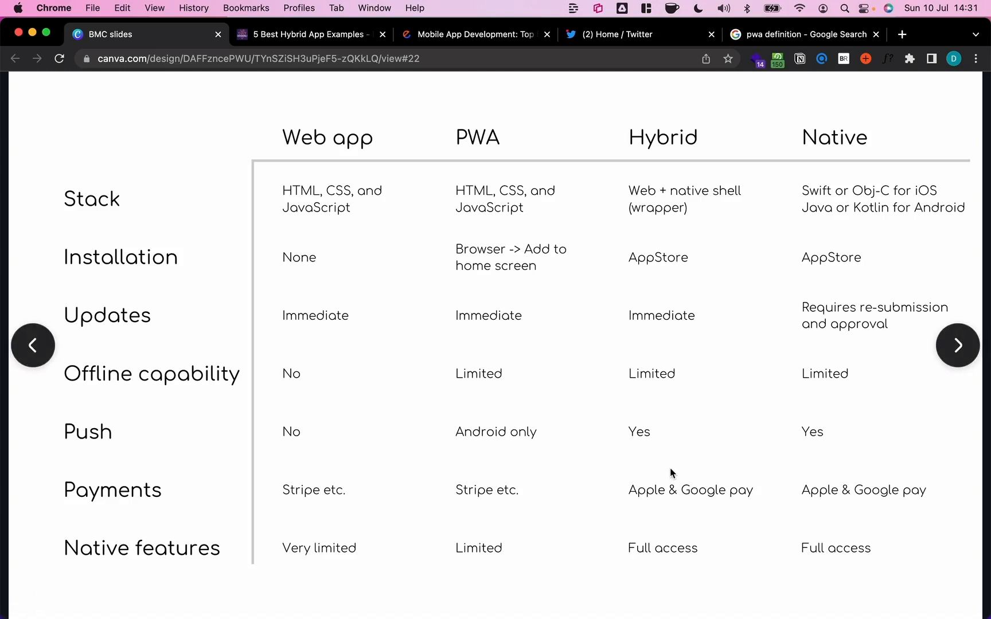
{"action": "mouse_move", "coordinate": [501, 491]}
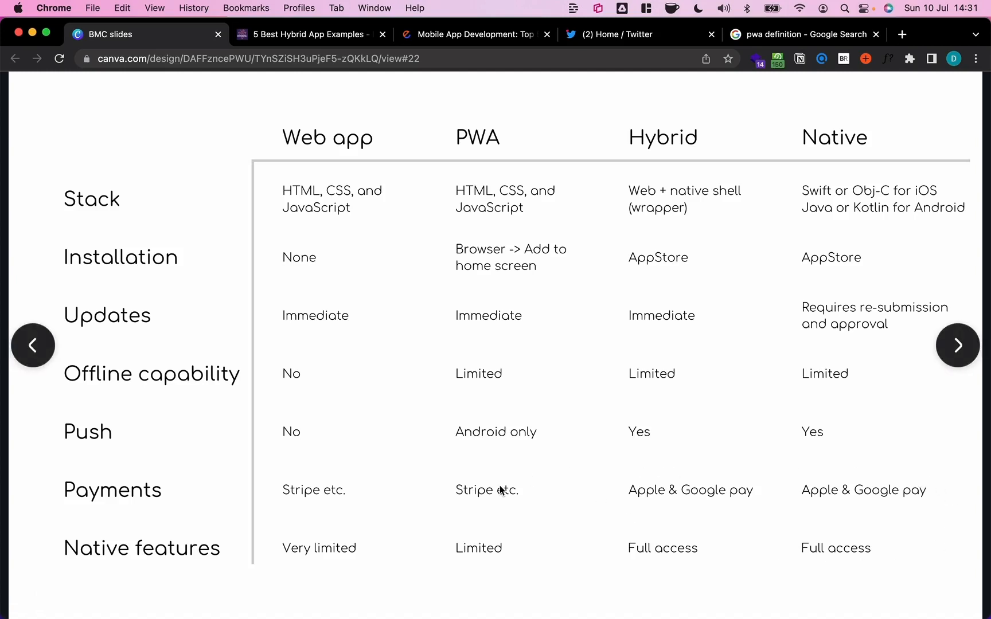
{"action": "mouse_move", "coordinate": [580, 495]}
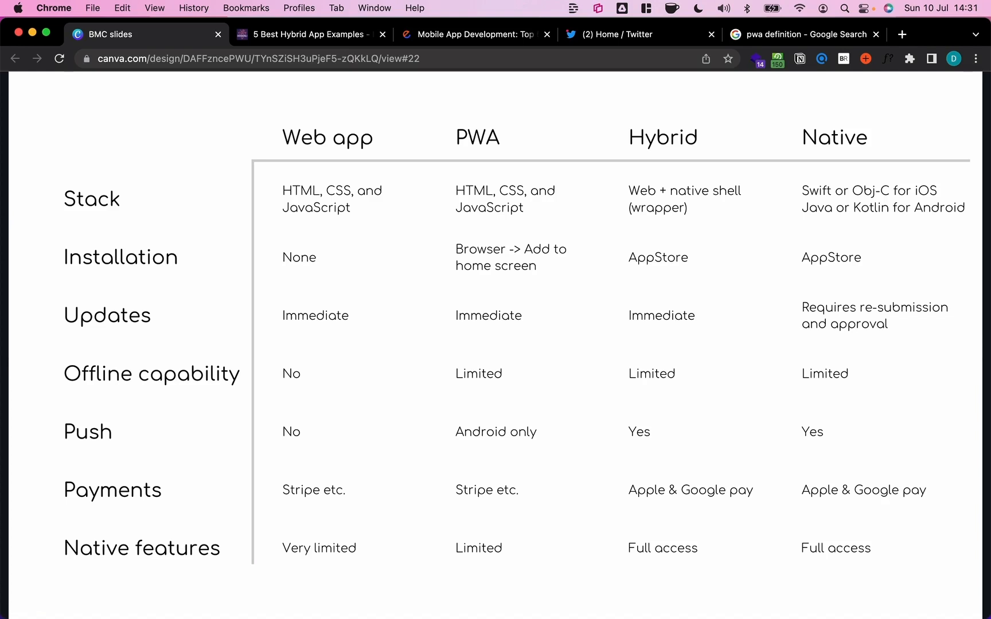
{"action": "mouse_move", "coordinate": [733, 472]}
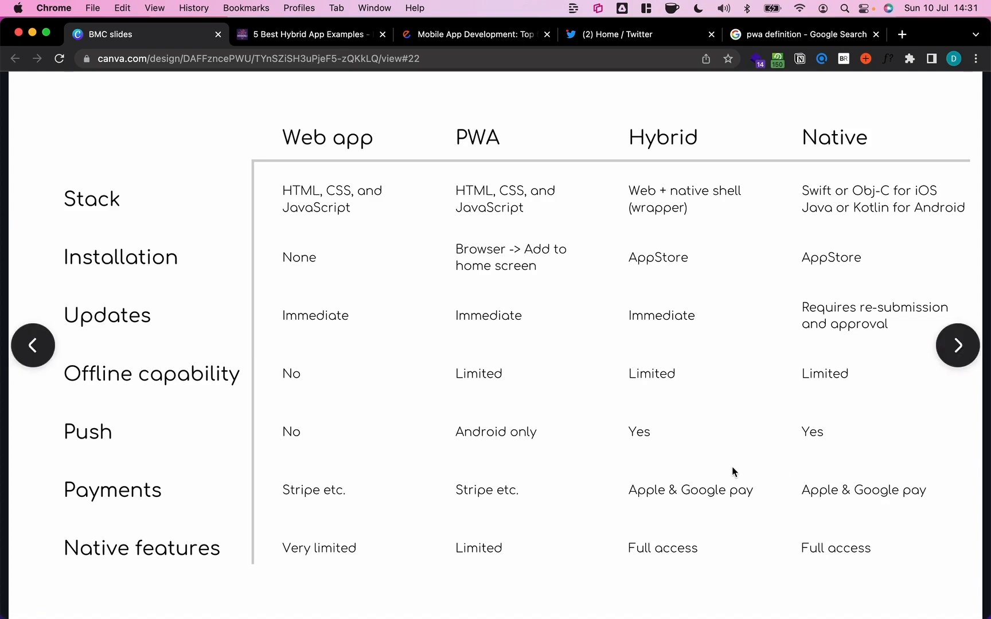
{"action": "mouse_move", "coordinate": [894, 517]}
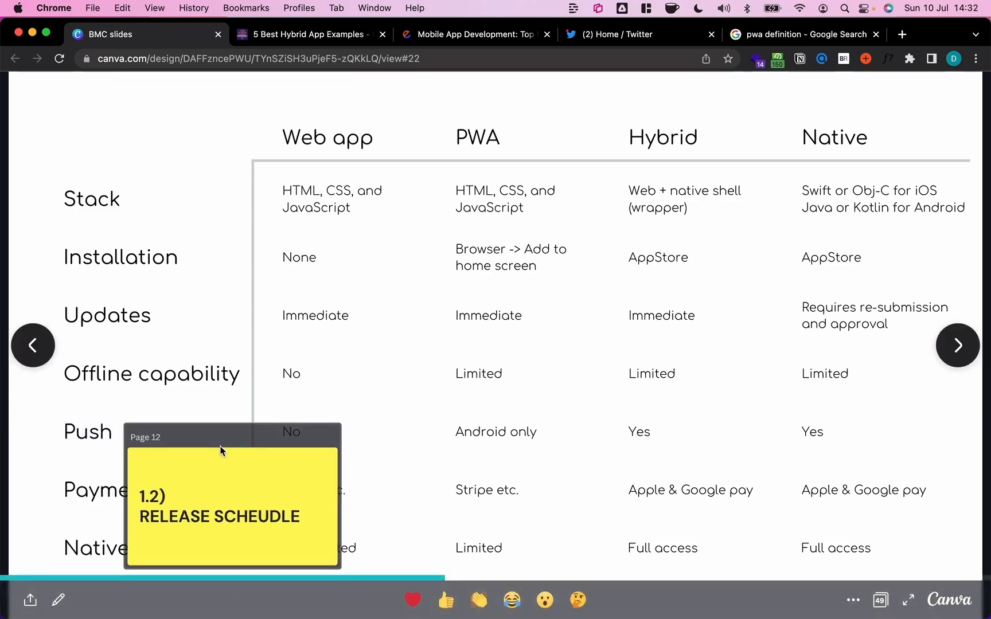
{"action": "mouse_move", "coordinate": [426, 371]}
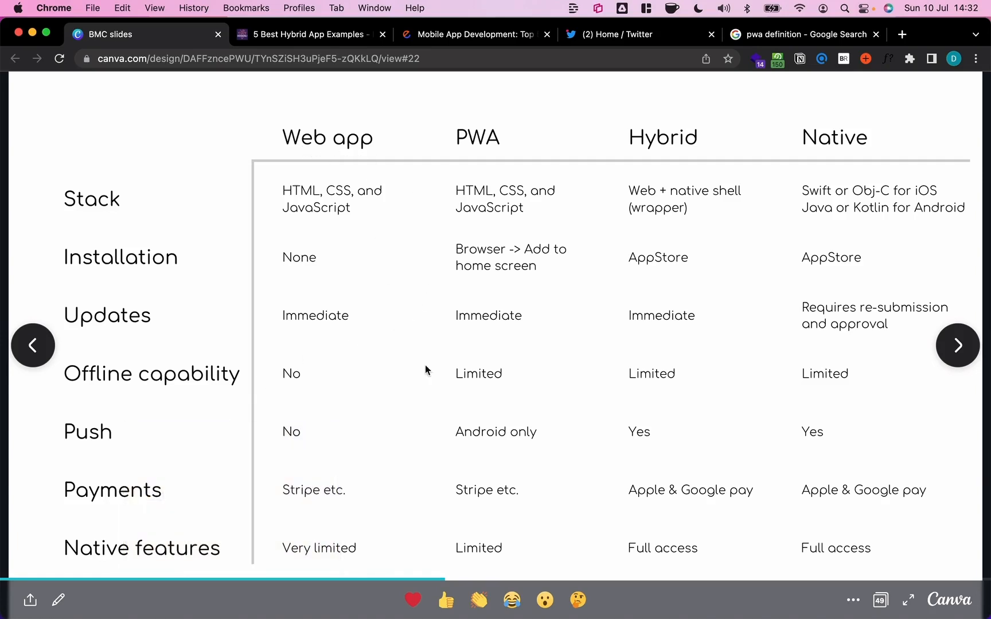
{"action": "mouse_move", "coordinate": [347, 557]}
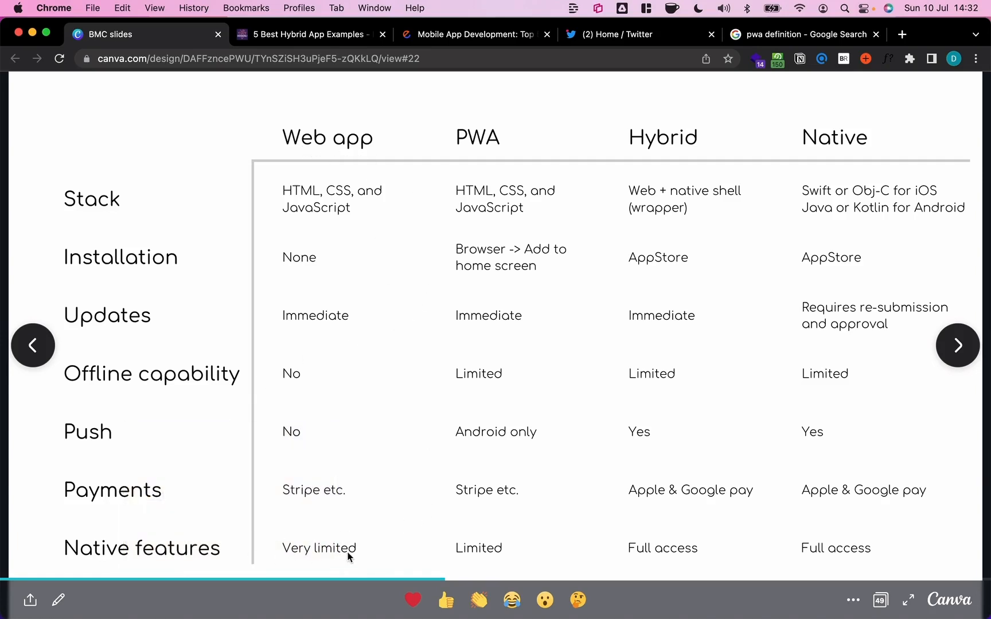
{"action": "mouse_move", "coordinate": [265, 549]}
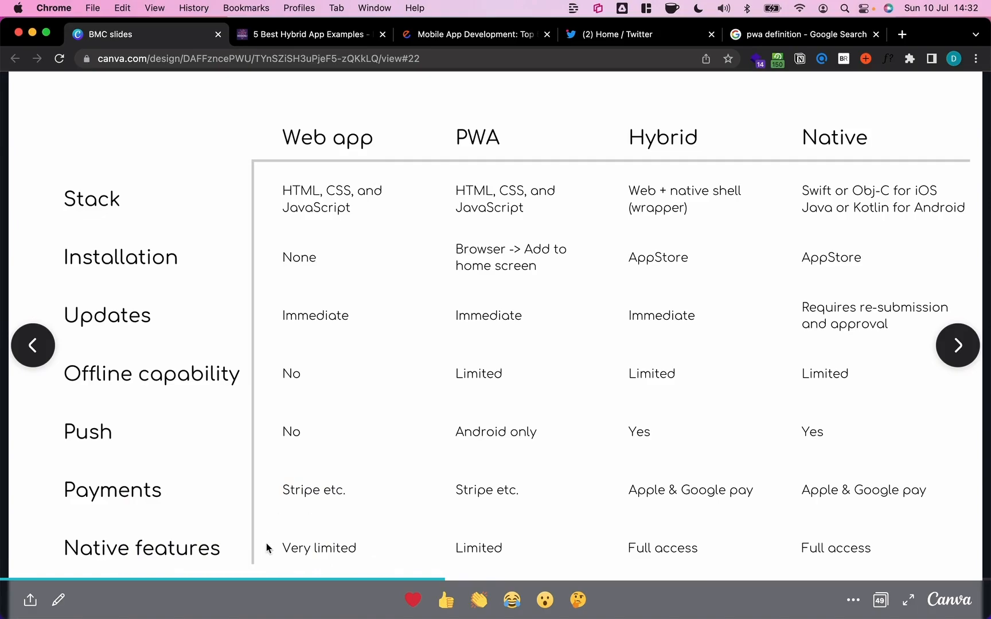
{"action": "mouse_move", "coordinate": [435, 531]}
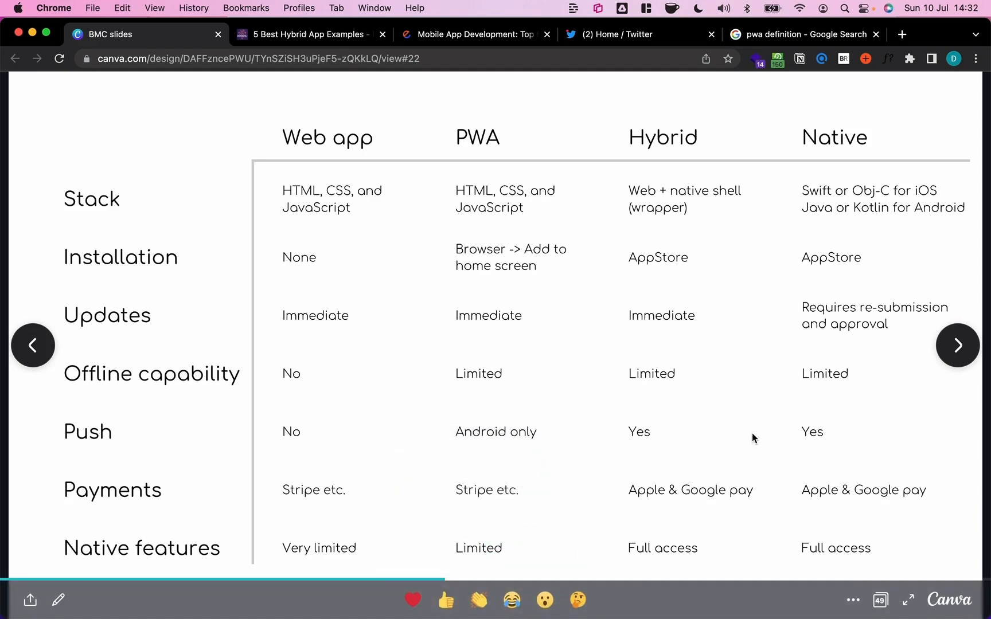
{"action": "mouse_move", "coordinate": [604, 389]}
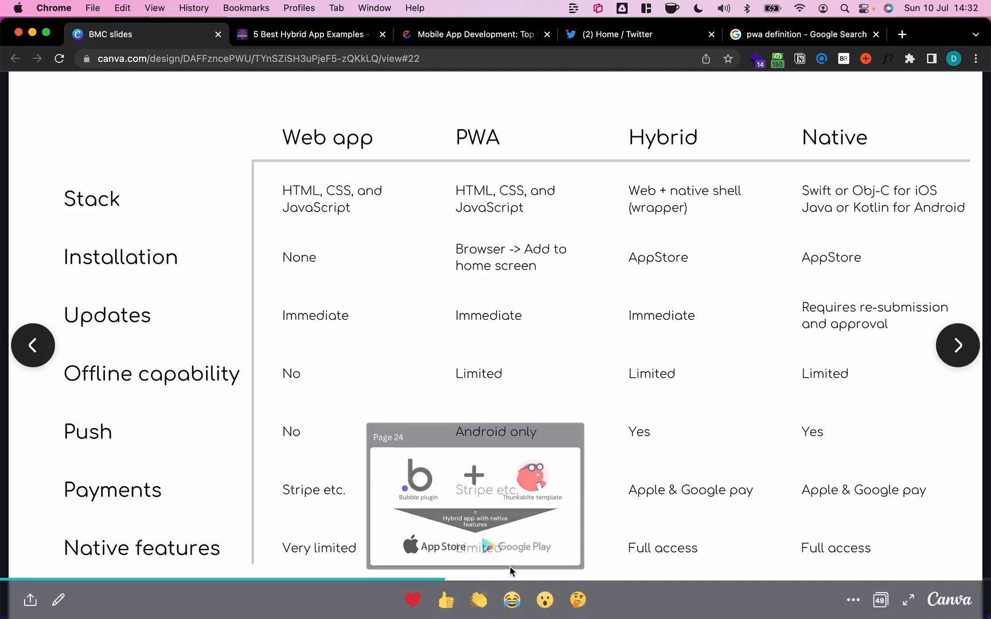
{"action": "mouse_move", "coordinate": [691, 422]}
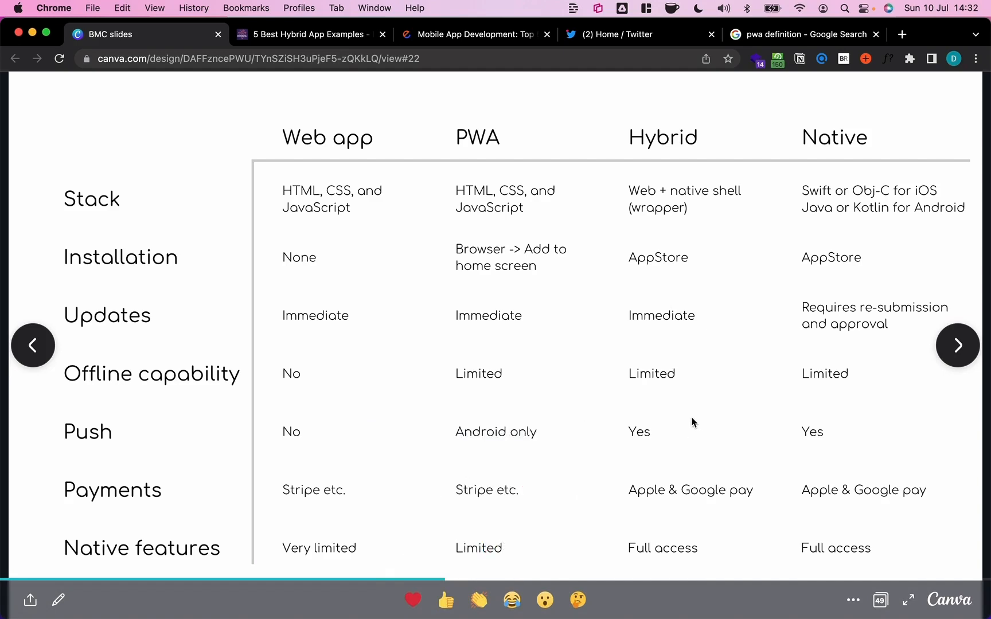
{"action": "mouse_move", "coordinate": [589, 527]}
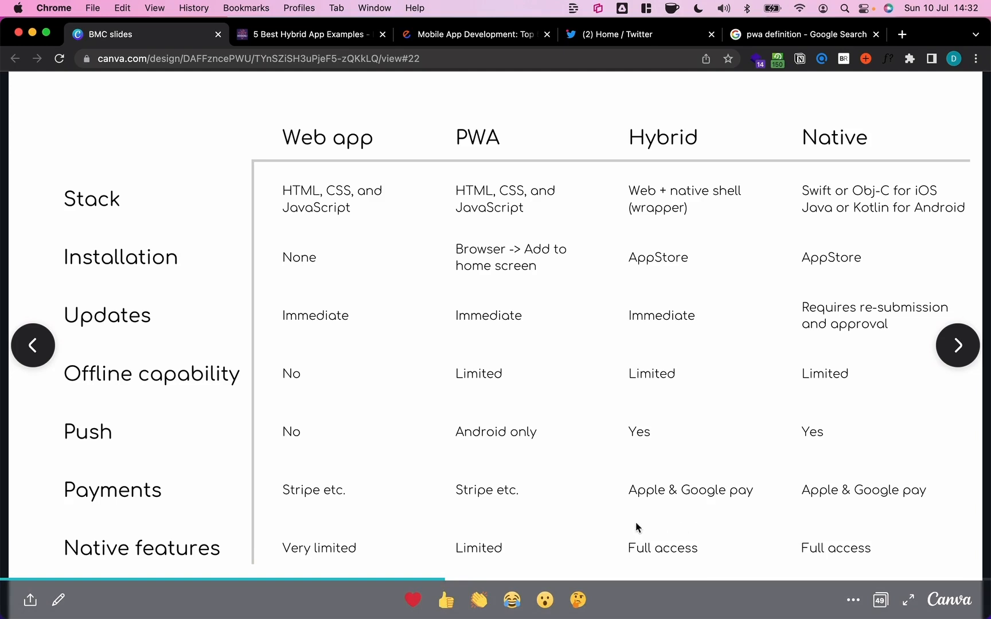
{"action": "mouse_move", "coordinate": [703, 201]}
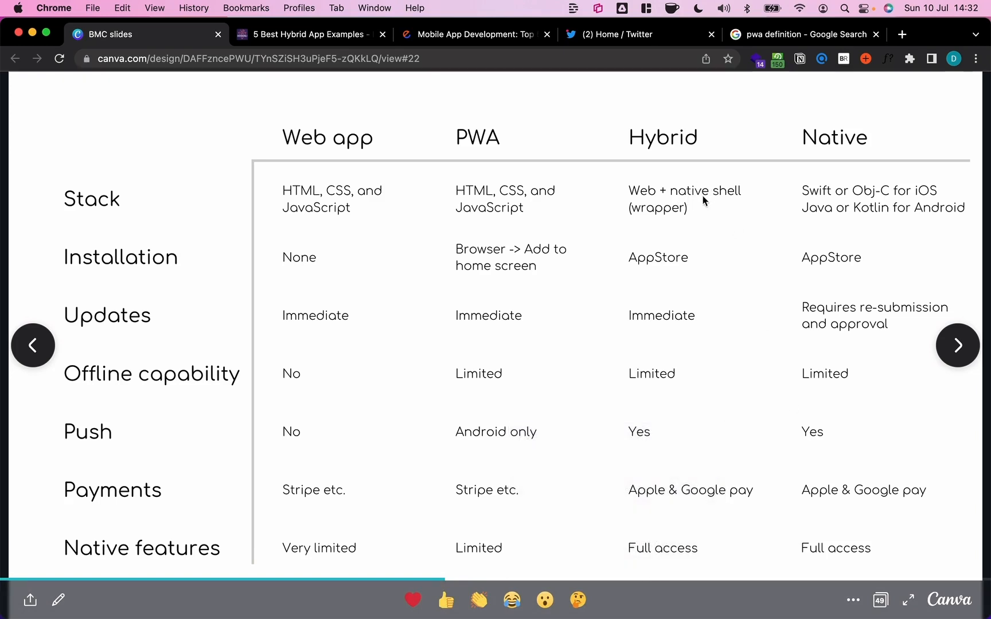
{"action": "mouse_move", "coordinate": [692, 203]}
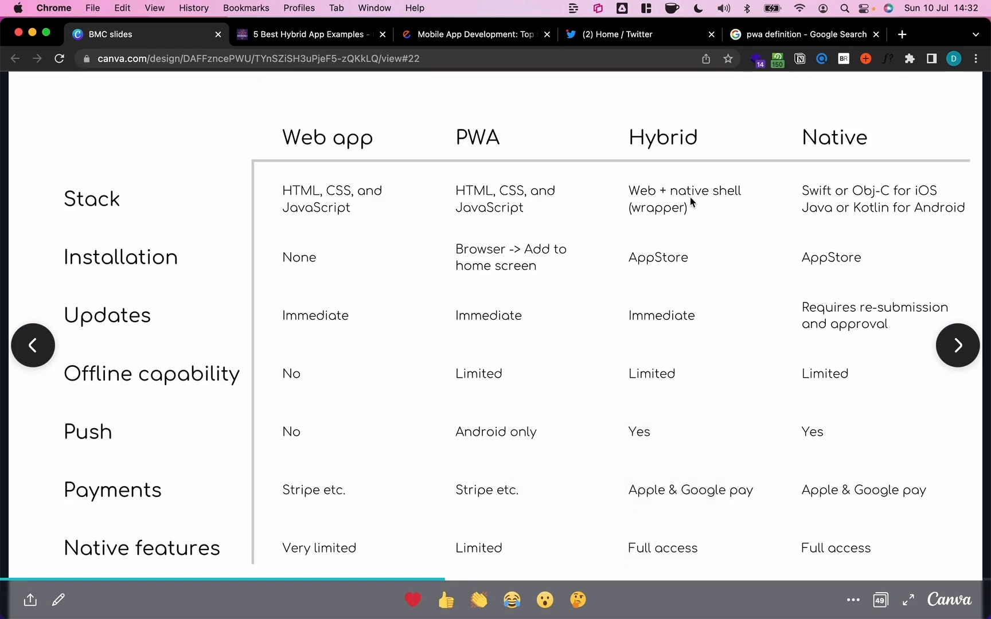
{"action": "mouse_move", "coordinate": [678, 201]}
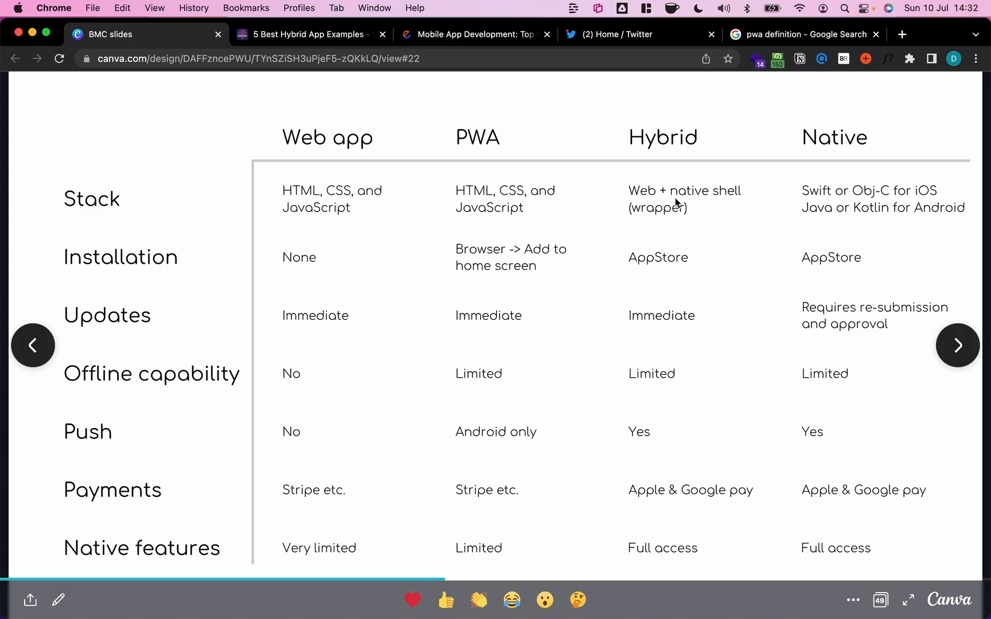
{"action": "mouse_move", "coordinate": [689, 520]}
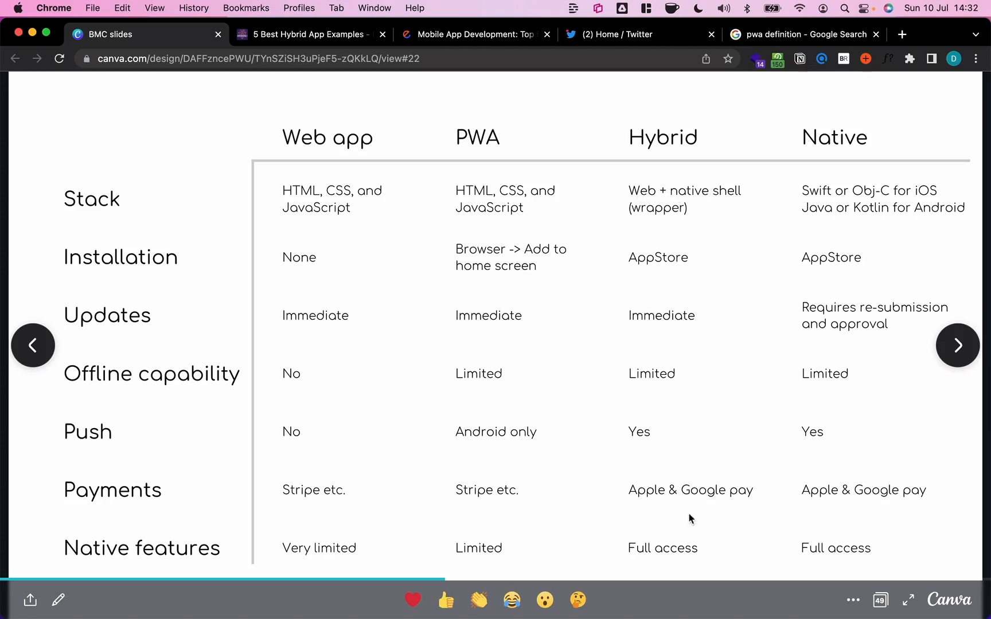
{"action": "mouse_move", "coordinate": [898, 566]}
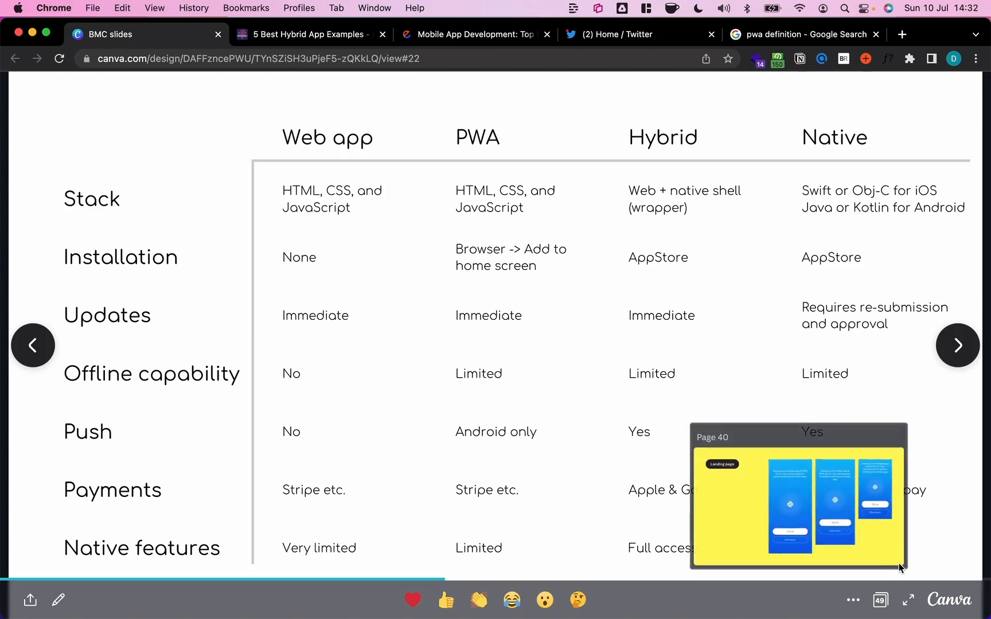
{"action": "mouse_move", "coordinate": [909, 441]}
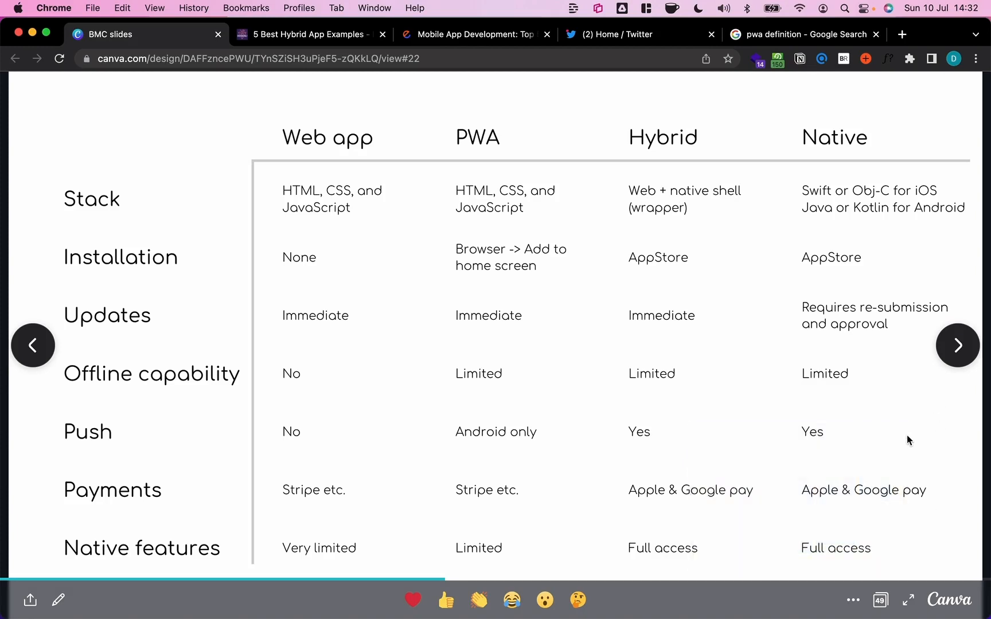
{"action": "mouse_move", "coordinate": [958, 345]}
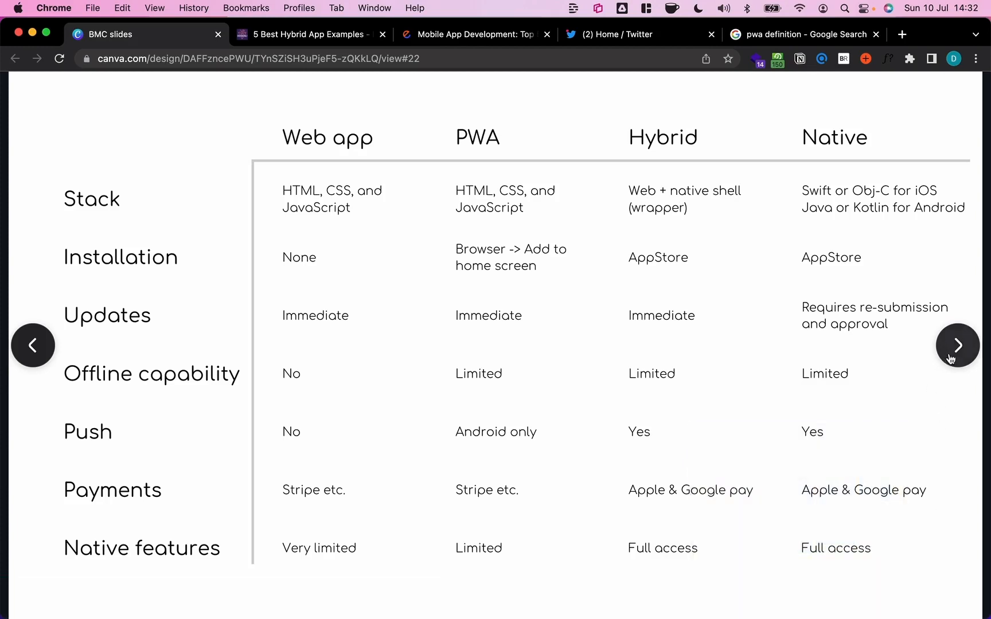